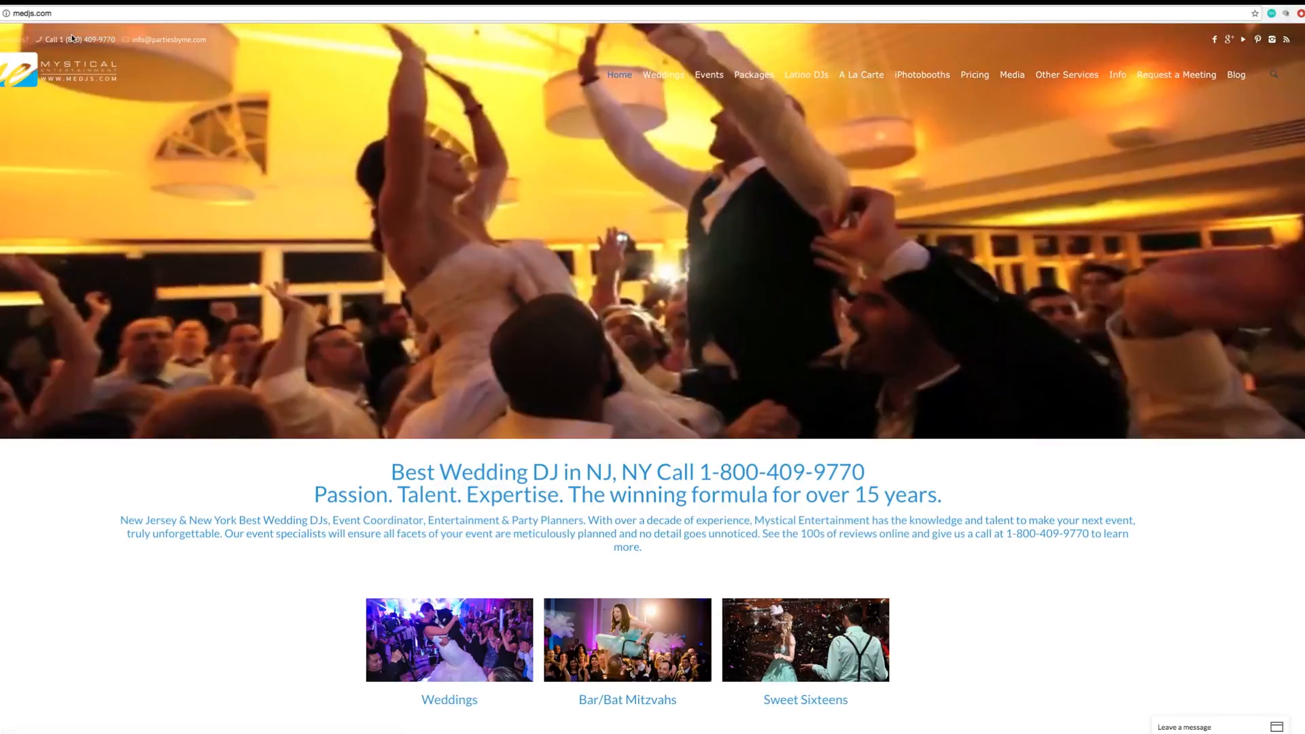
# Scroll the medjs.com homepage and open the V.I.P. Member Login 'Keep Calm and Plan On' image.
pyautogui.scroll(-3)
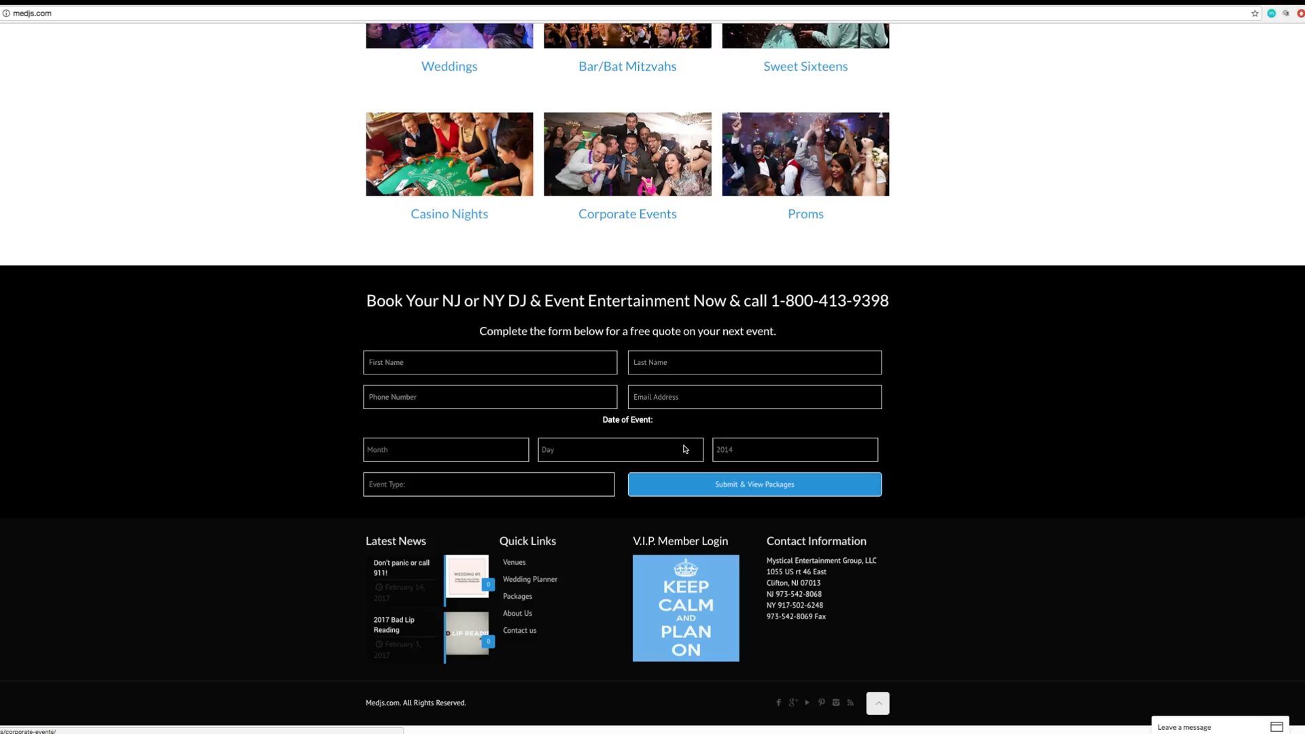
pyautogui.moveTo(833, 524)
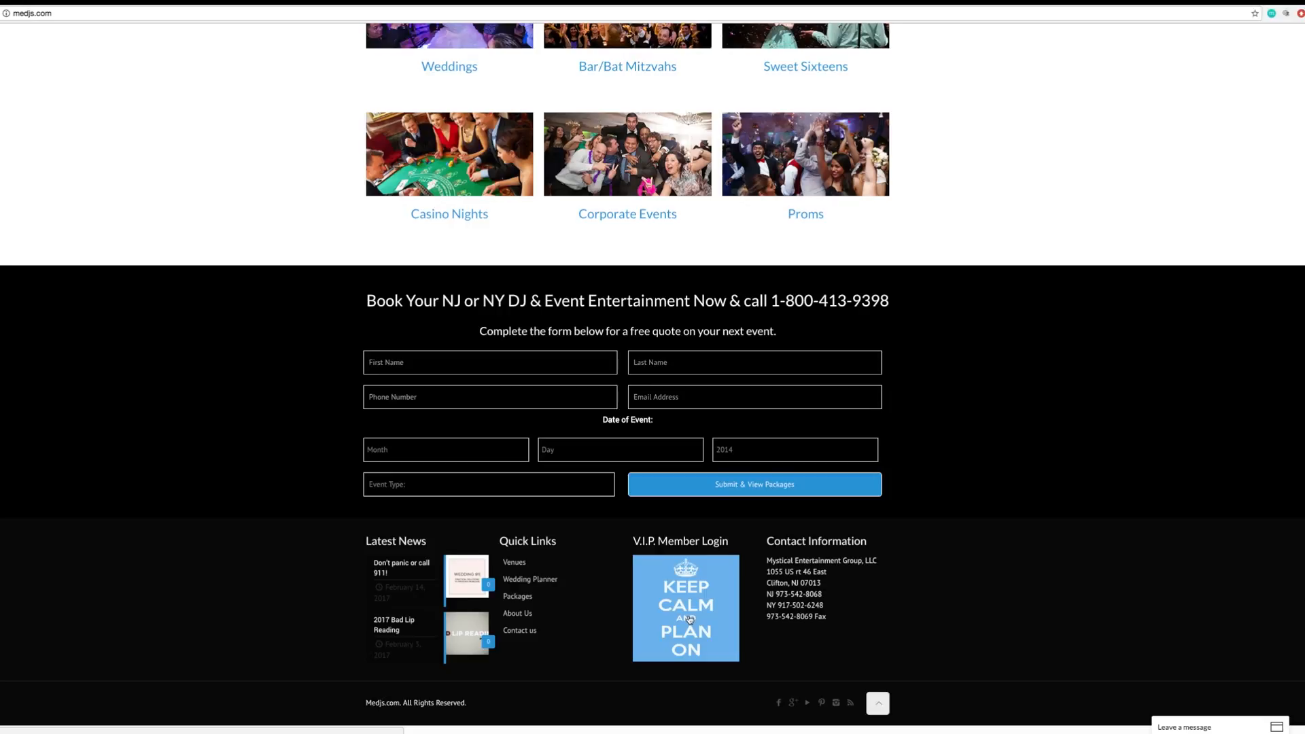
pyautogui.click(685, 607)
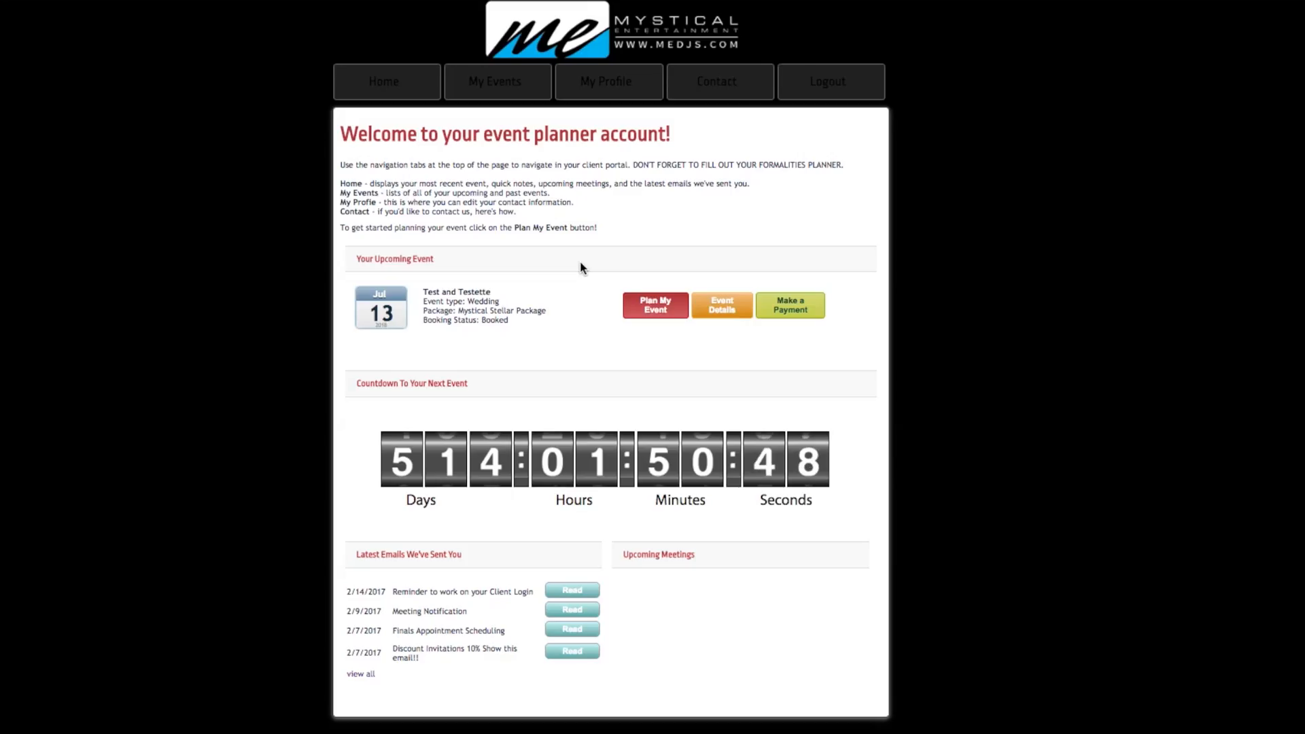
pyautogui.moveTo(179, 327)
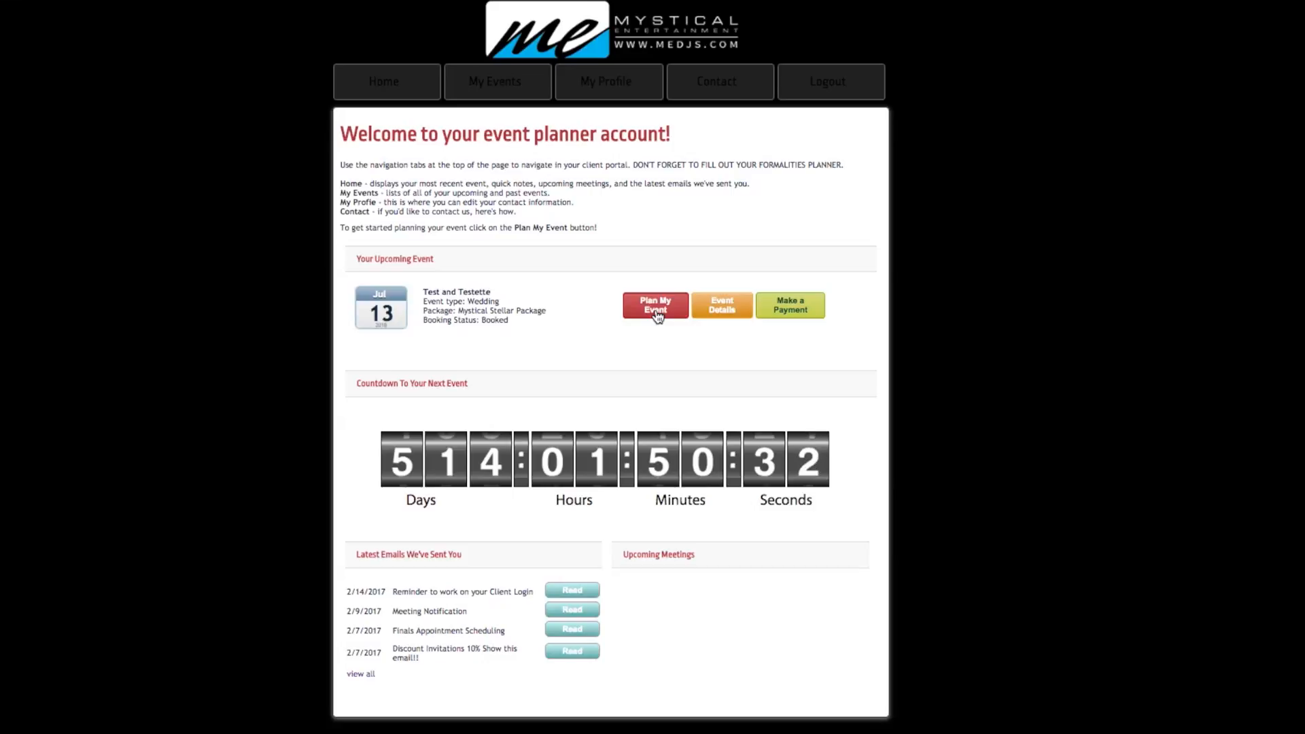
pyautogui.moveTo(706, 322)
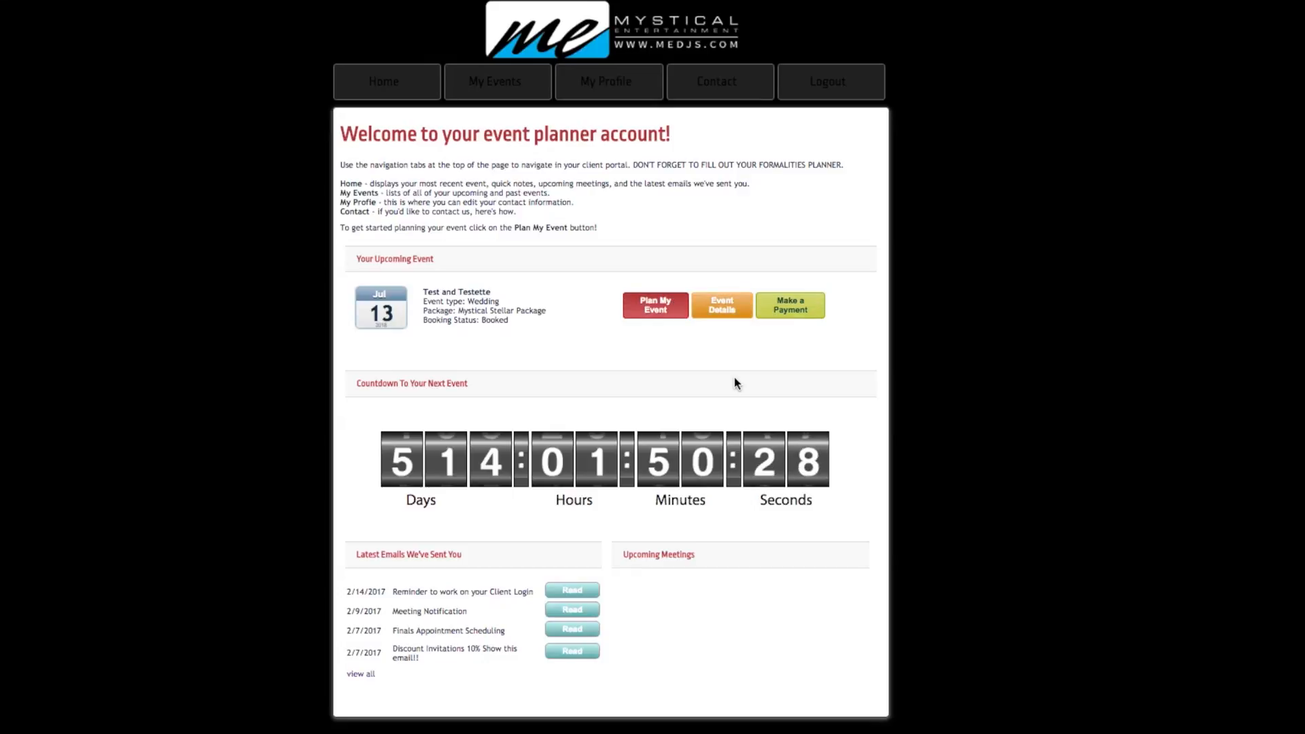
pyautogui.moveTo(723, 551)
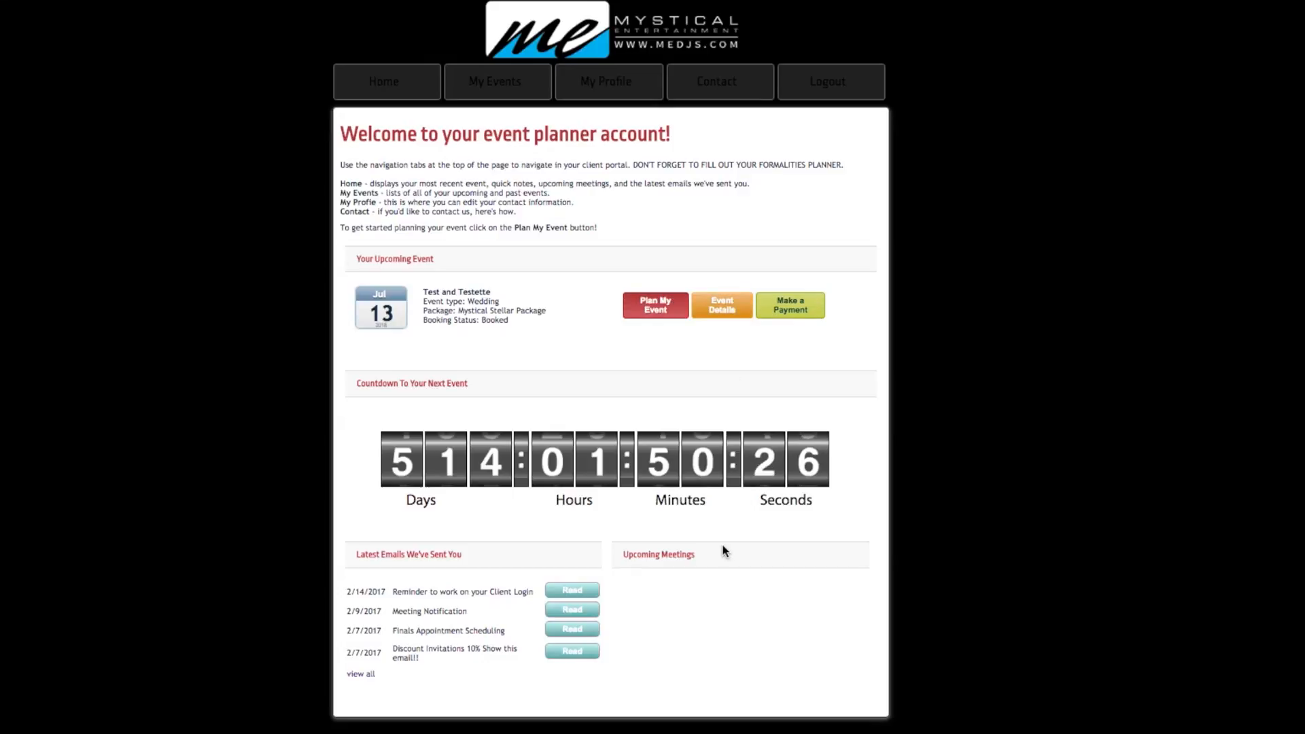
pyautogui.moveTo(174, 664)
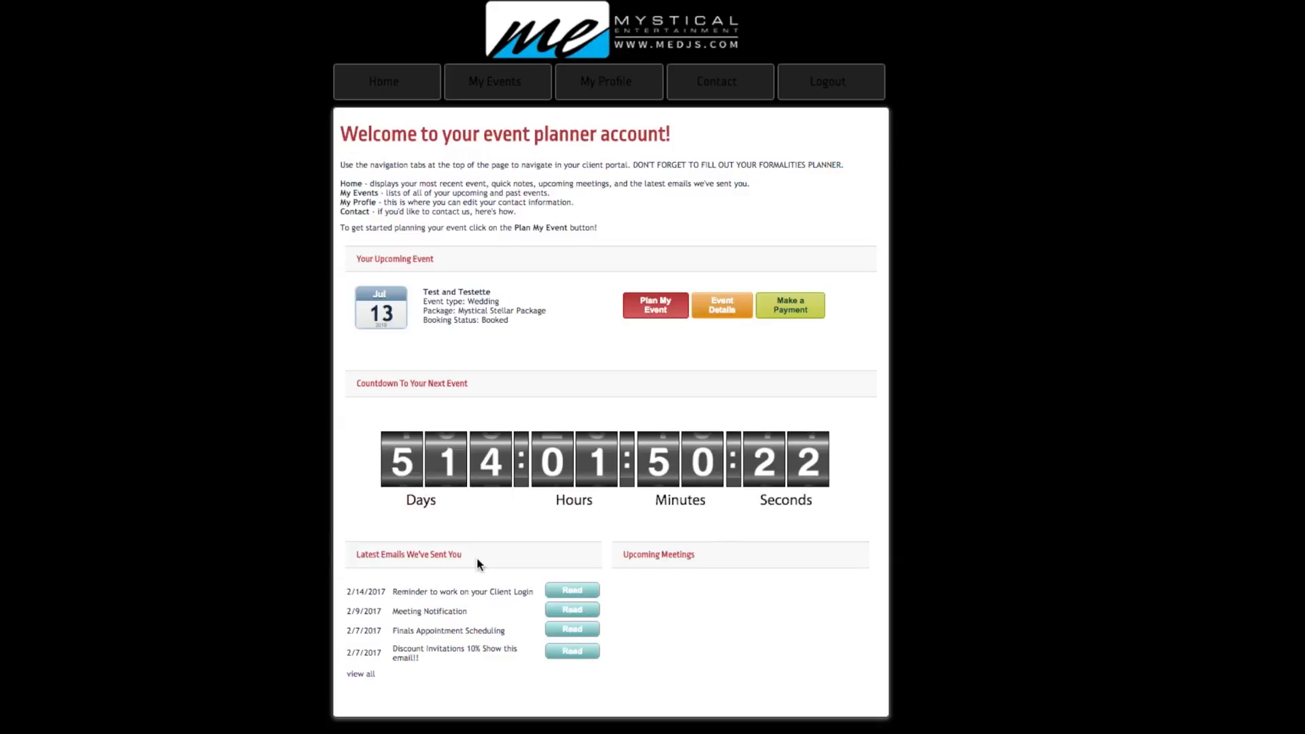
pyautogui.moveTo(405, 729)
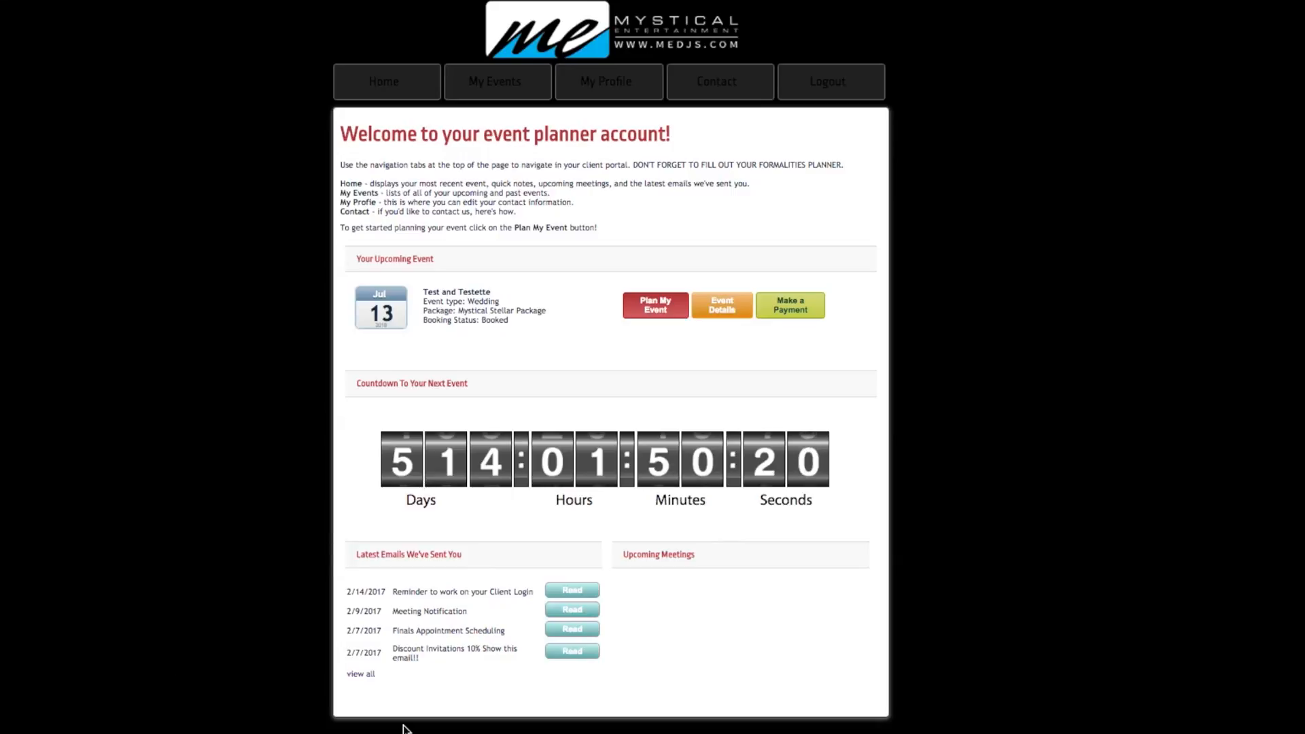
pyautogui.moveTo(363, 678)
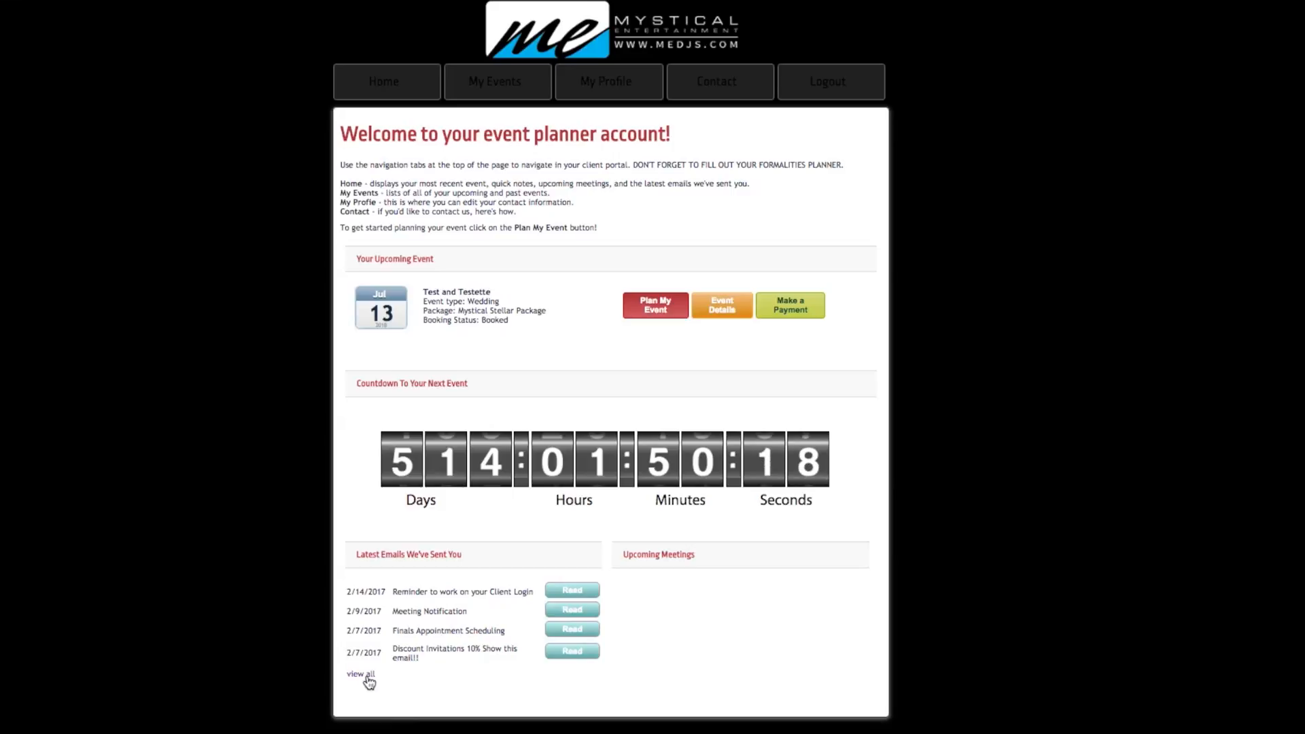
# Follow the Latest Emails 'view all' link to the Contact Us Email Message History.
pyautogui.click(715, 81)
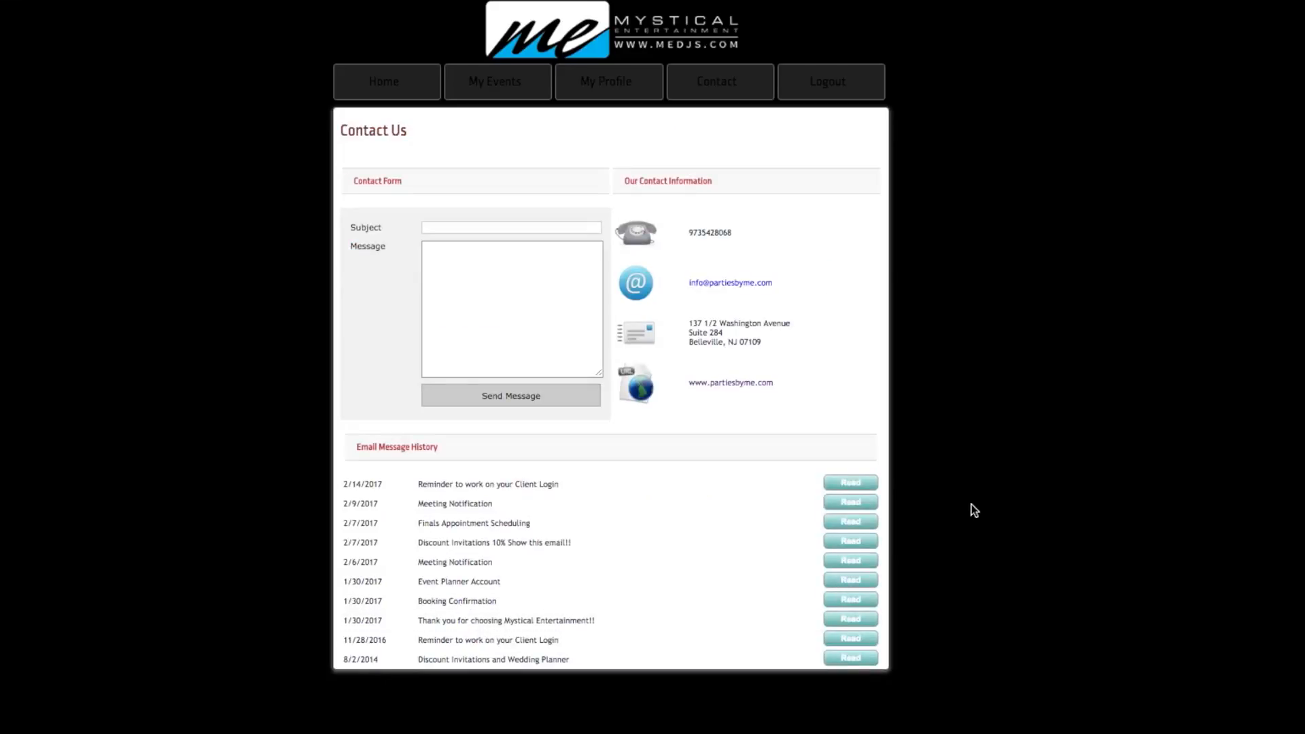
pyautogui.moveTo(985, 511)
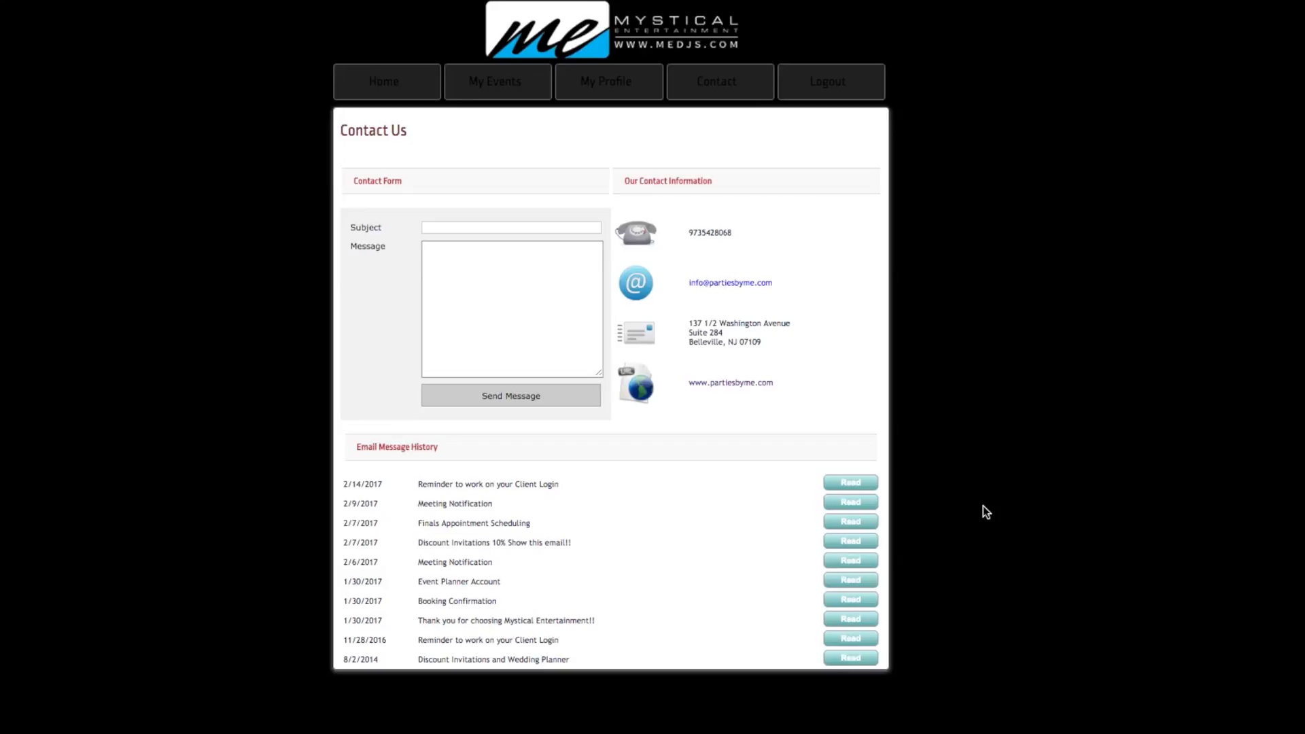
pyautogui.moveTo(982, 505)
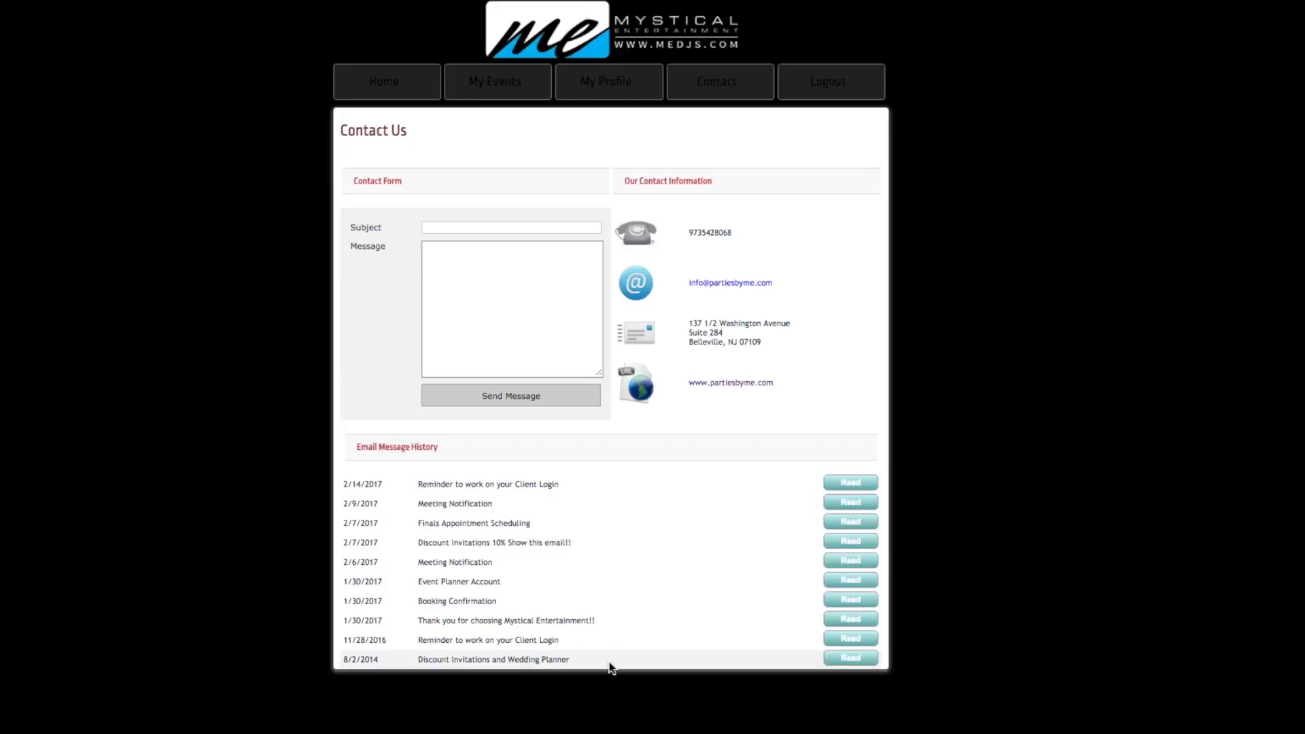
pyautogui.moveTo(787, 720)
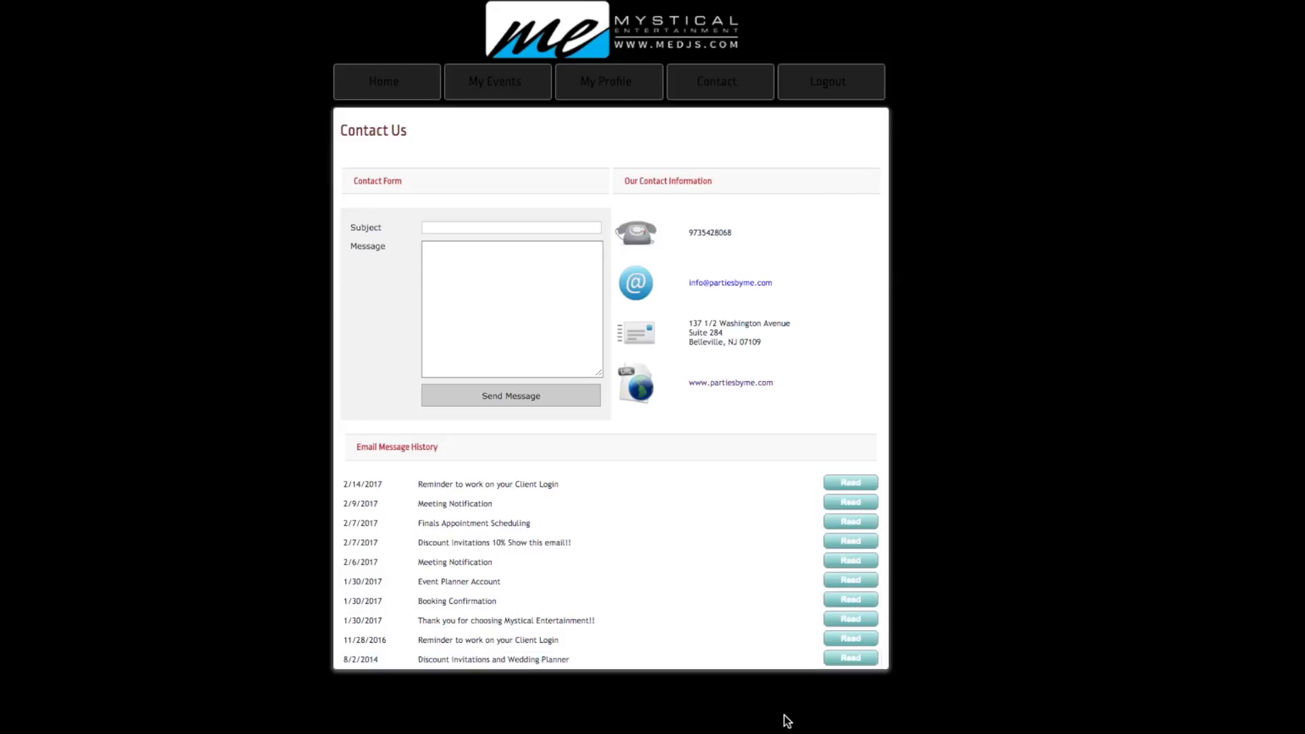
pyautogui.moveTo(829, 397)
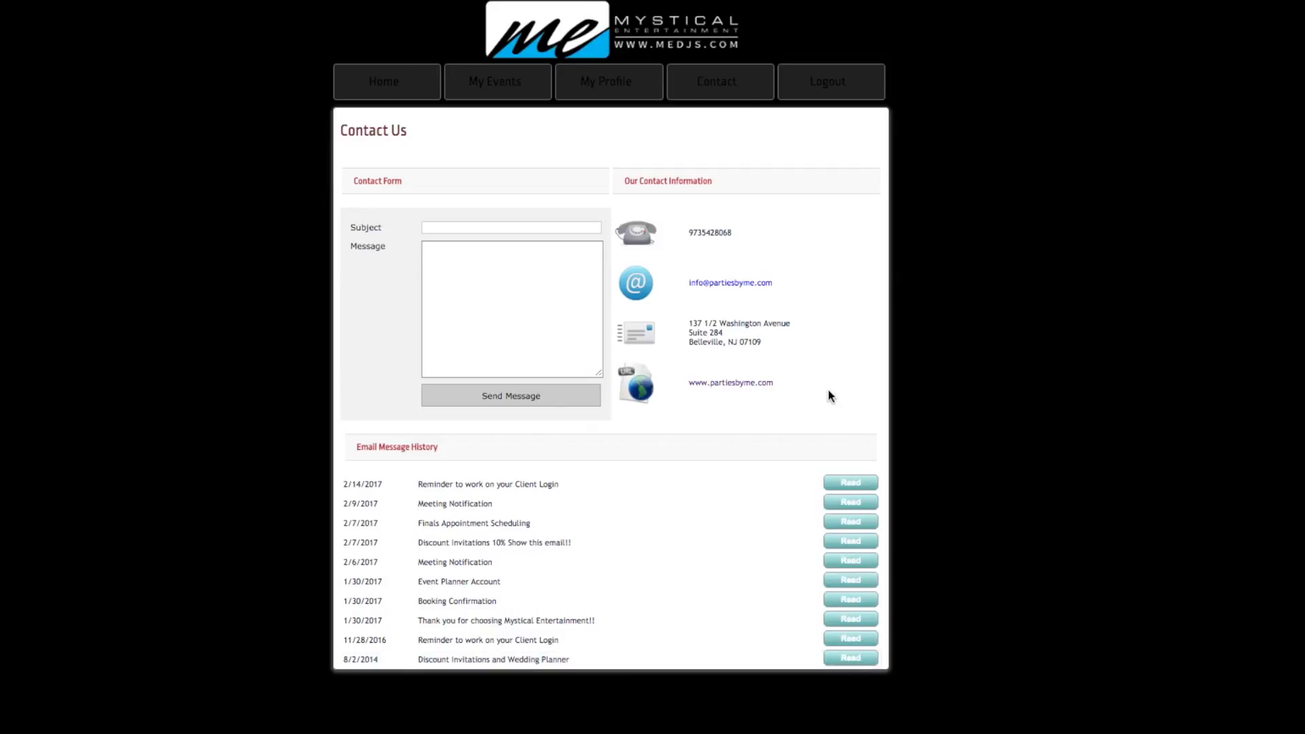
pyautogui.moveTo(922, 498)
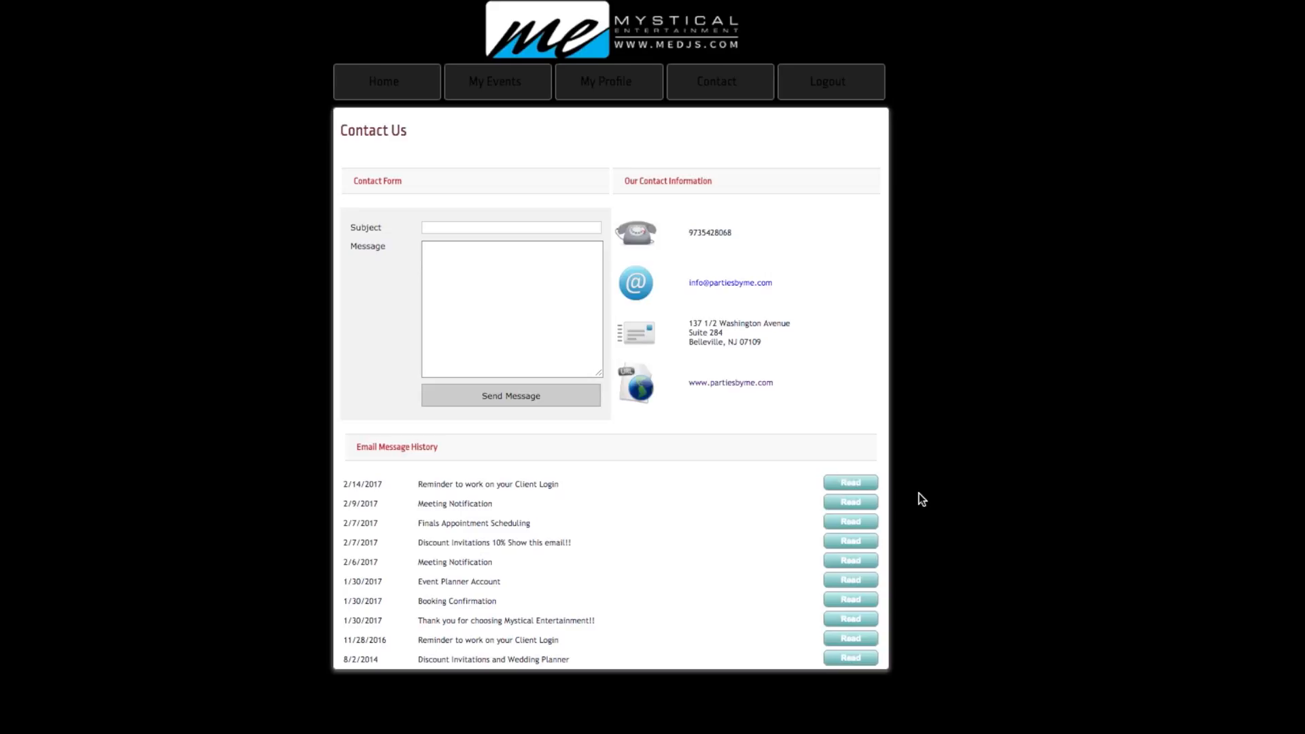
pyautogui.moveTo(550, 682)
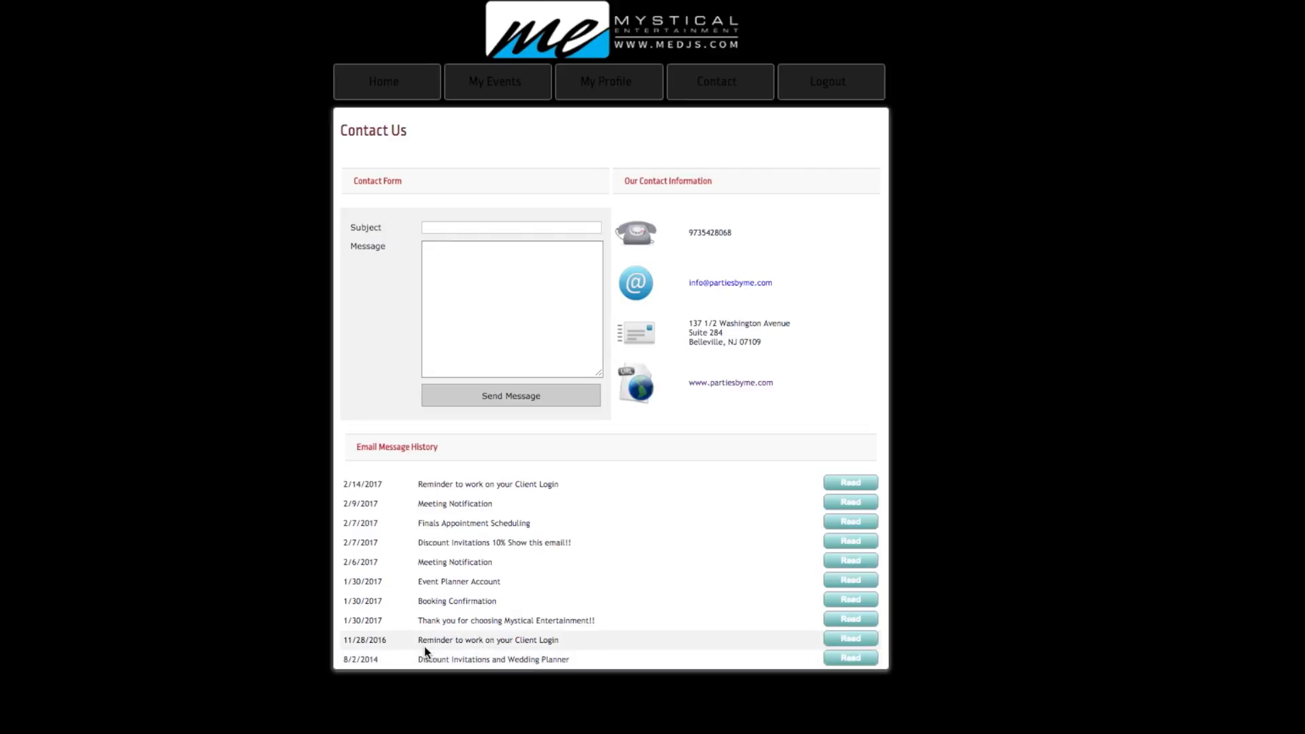
pyautogui.moveTo(903, 729)
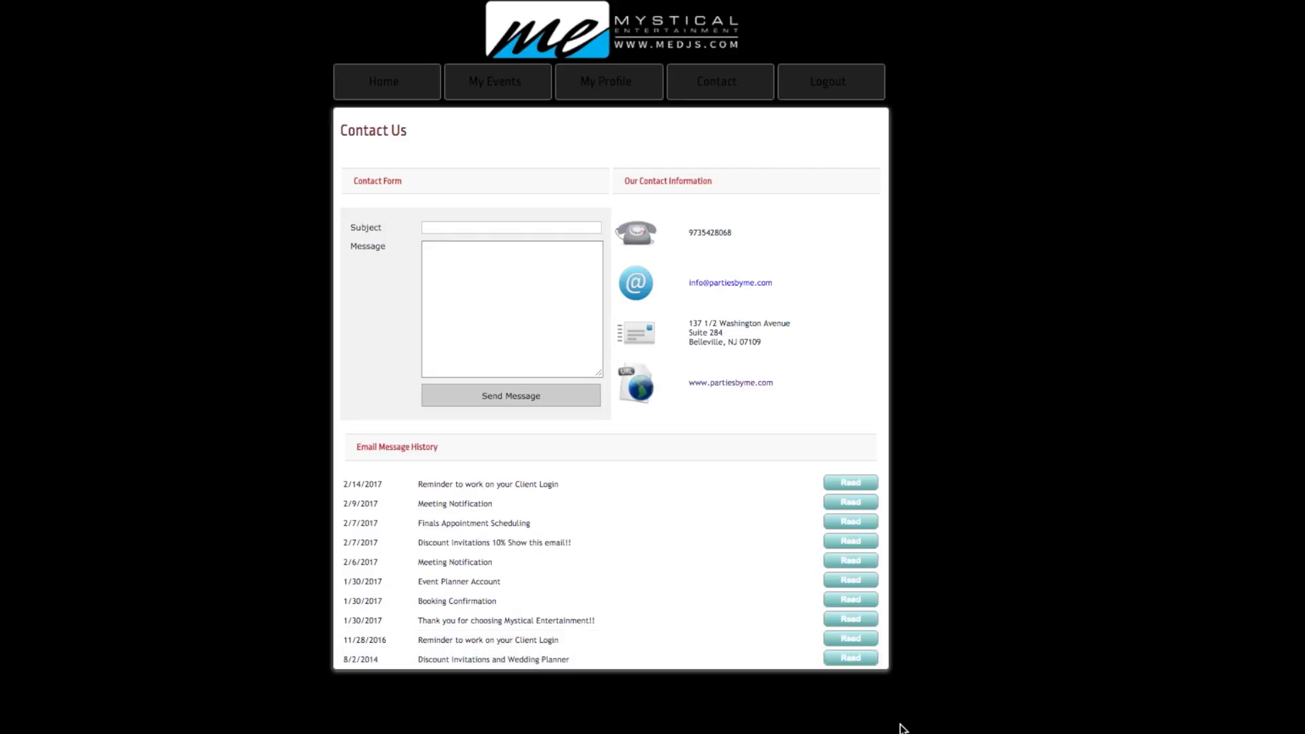
pyautogui.moveTo(501, 600)
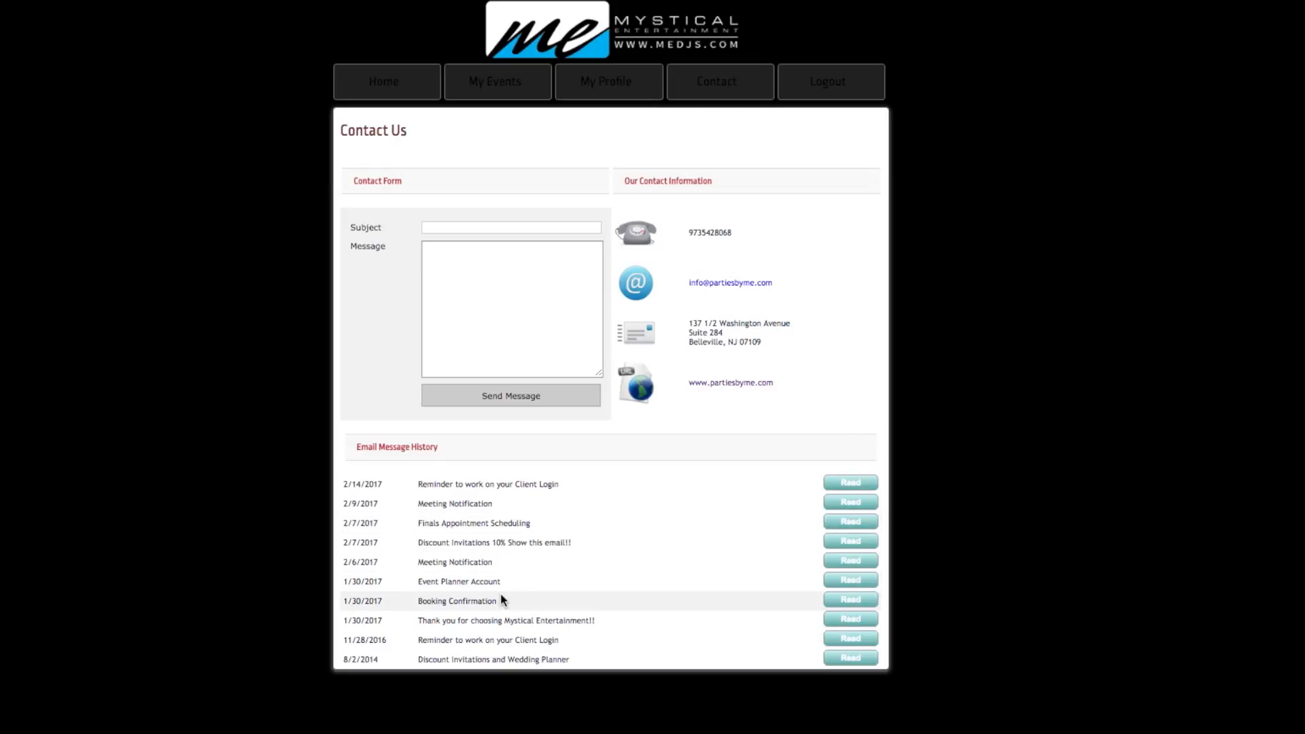
pyautogui.moveTo(501, 594)
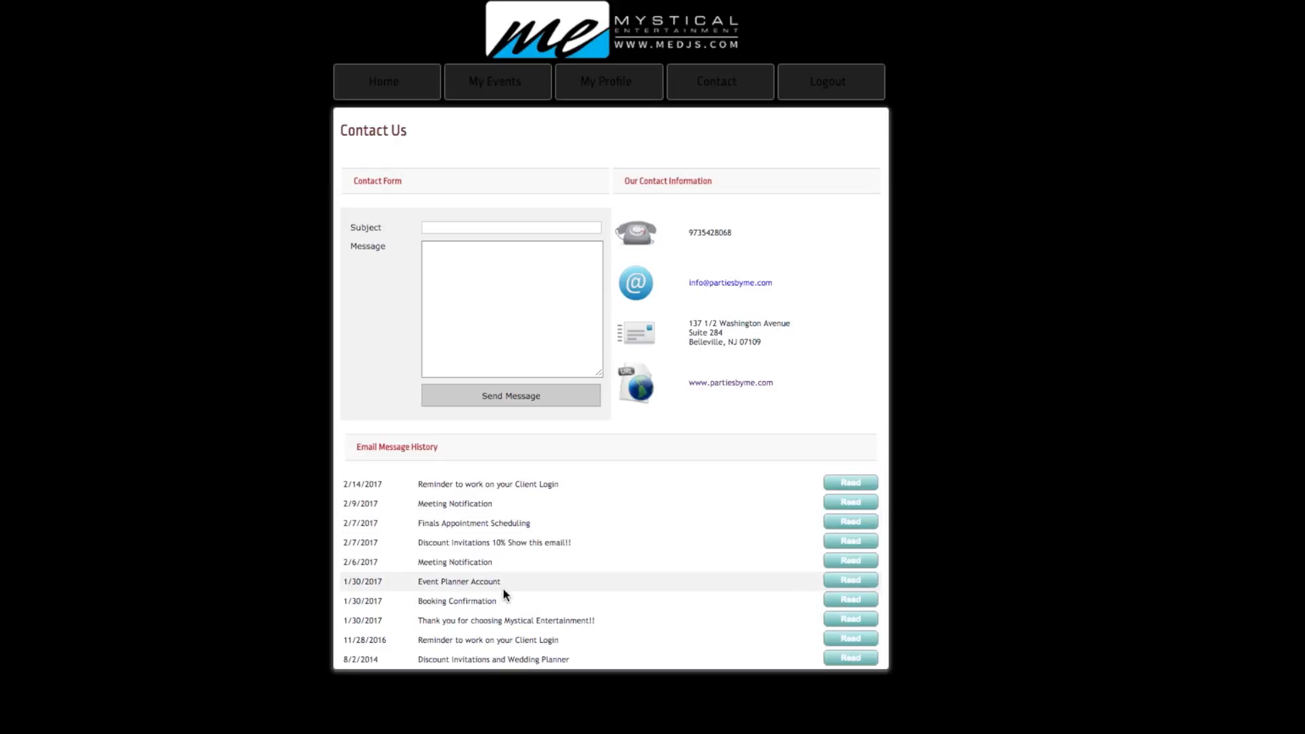
pyautogui.moveTo(513, 653)
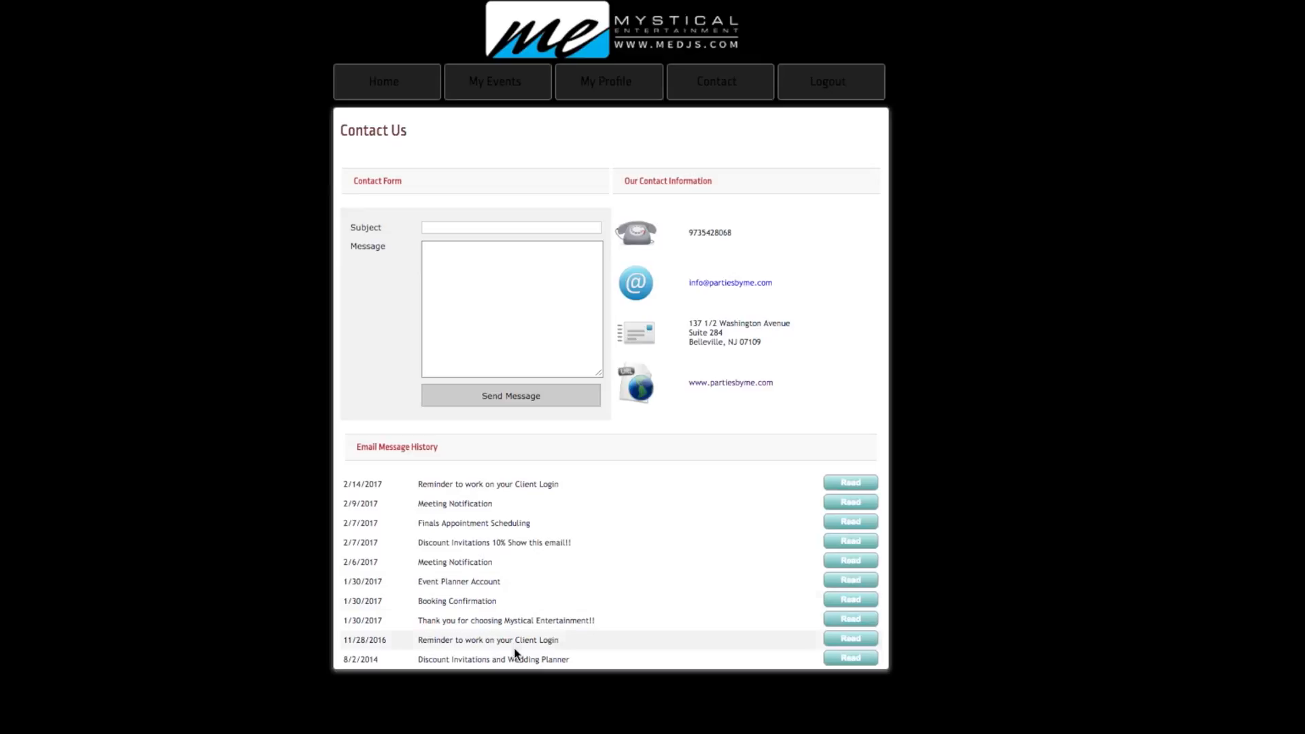
pyautogui.moveTo(441, 582)
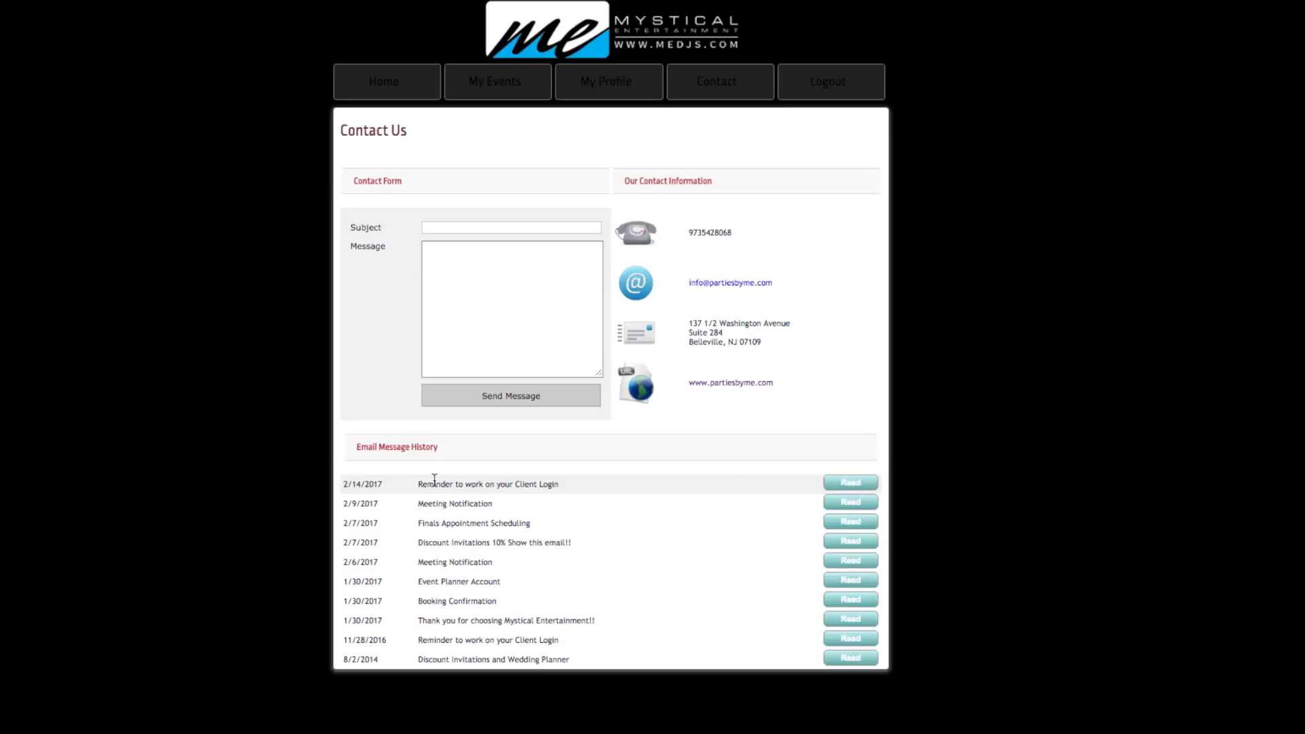
pyautogui.moveTo(746, 542)
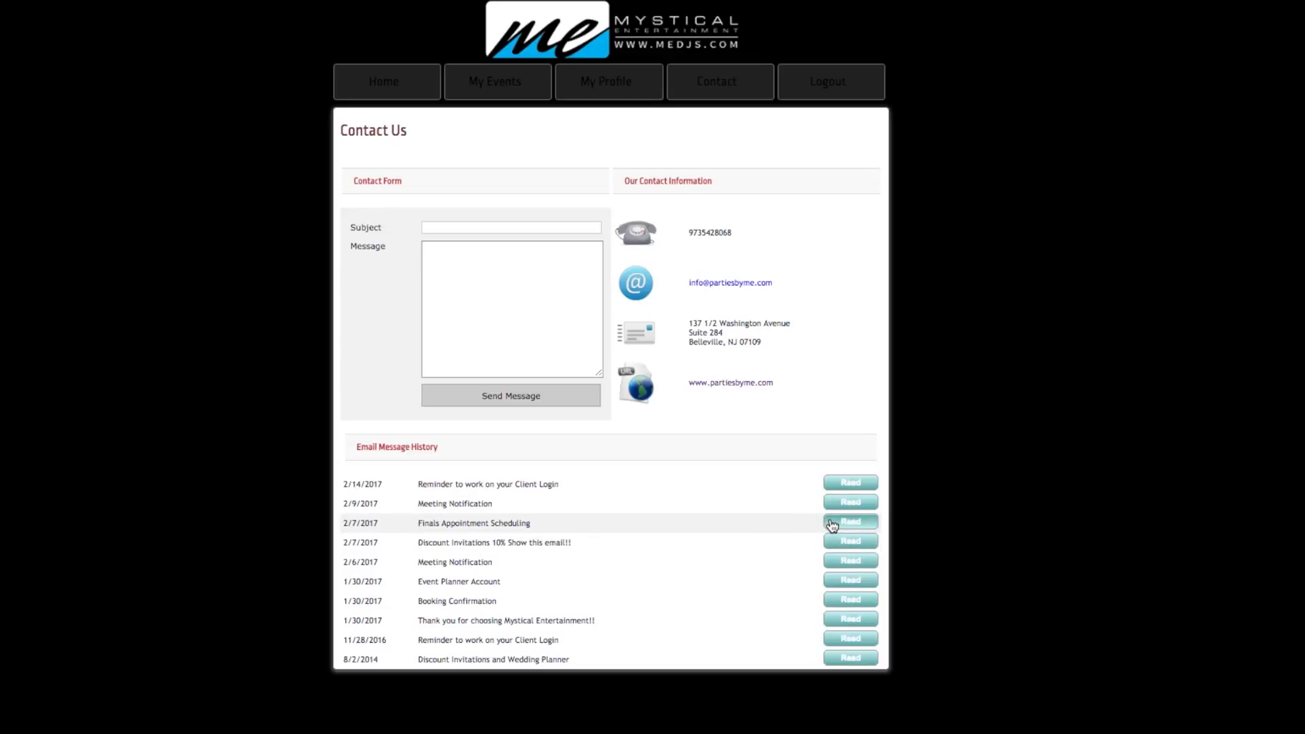
# Read the 2/7/2017 Finals Appointment Scheduling email, then go back to the Home page.
pyautogui.click(849, 522)
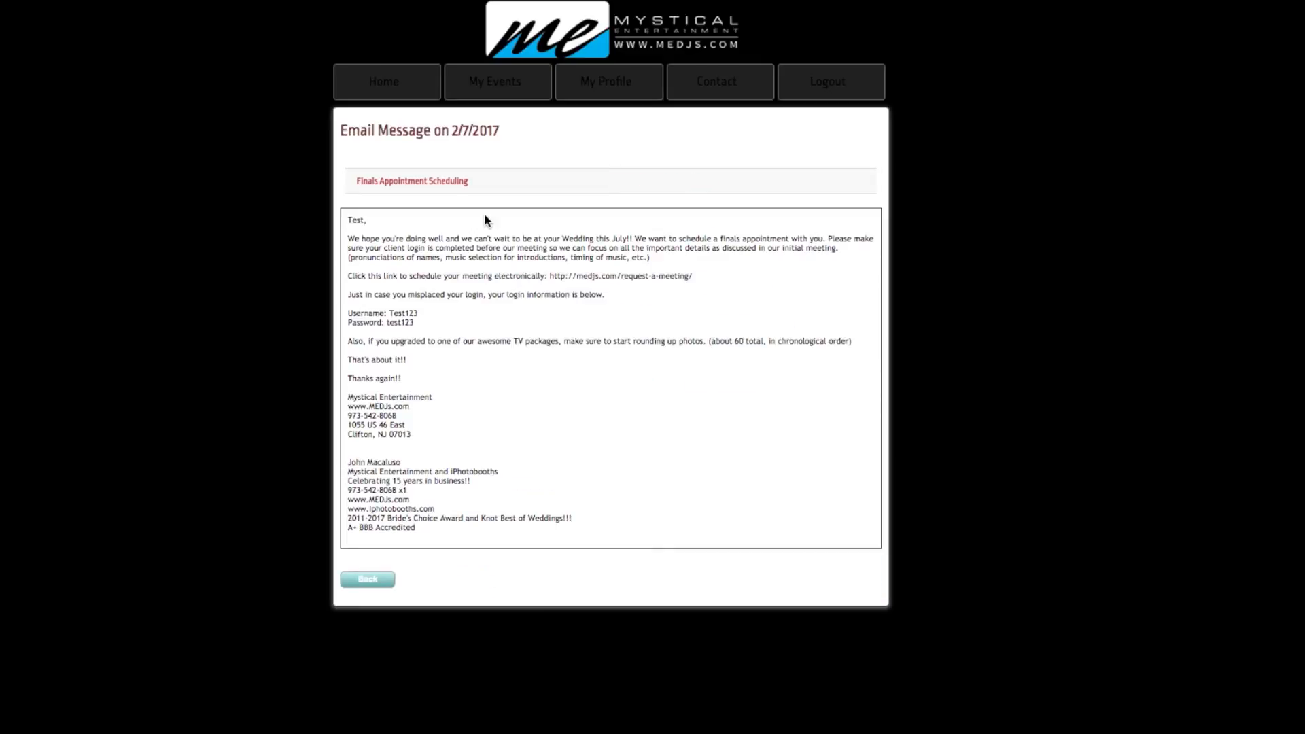
pyautogui.moveTo(468, 148)
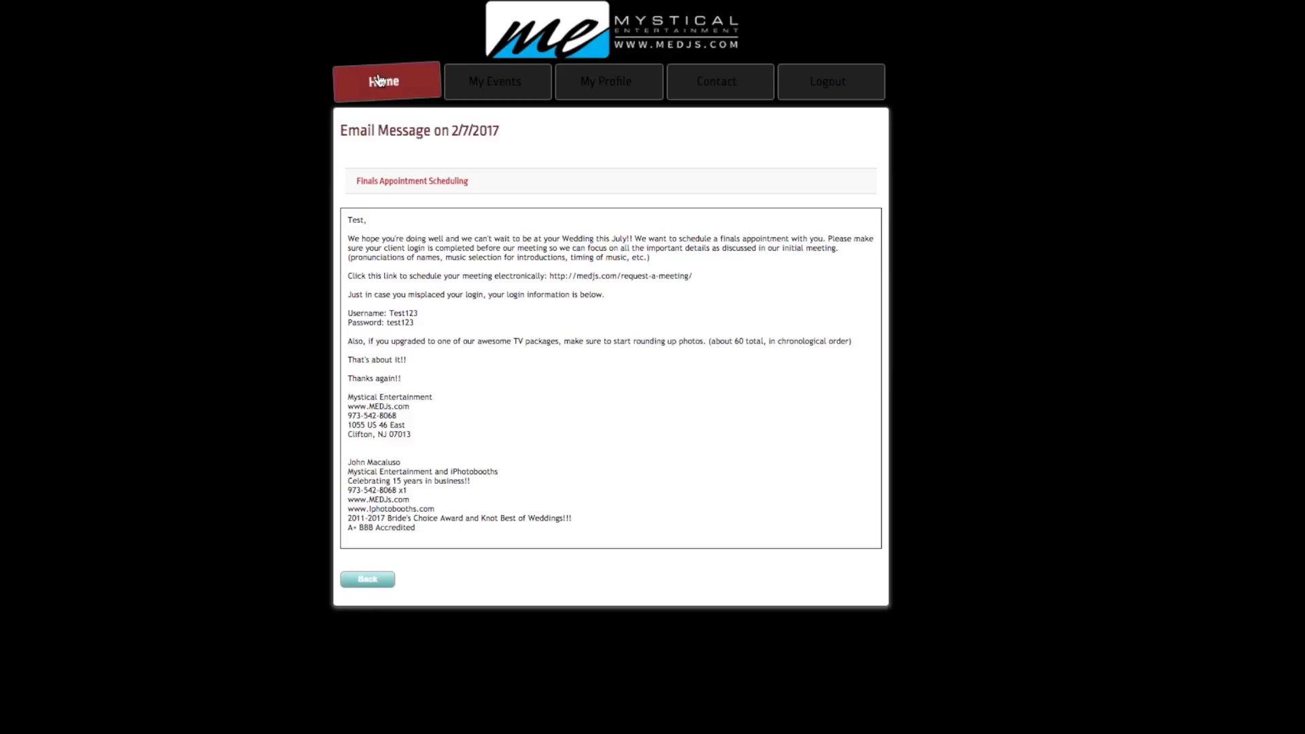
pyautogui.click(383, 81)
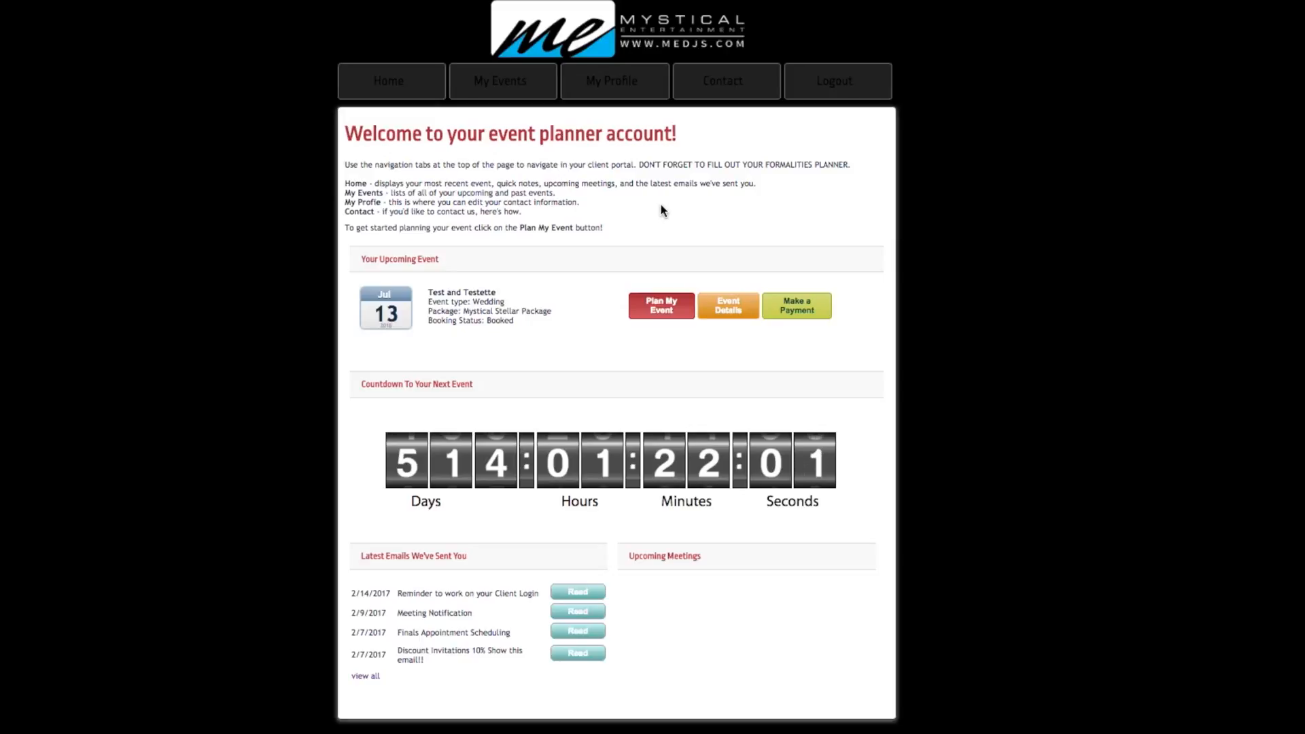
pyautogui.moveTo(711, 329)
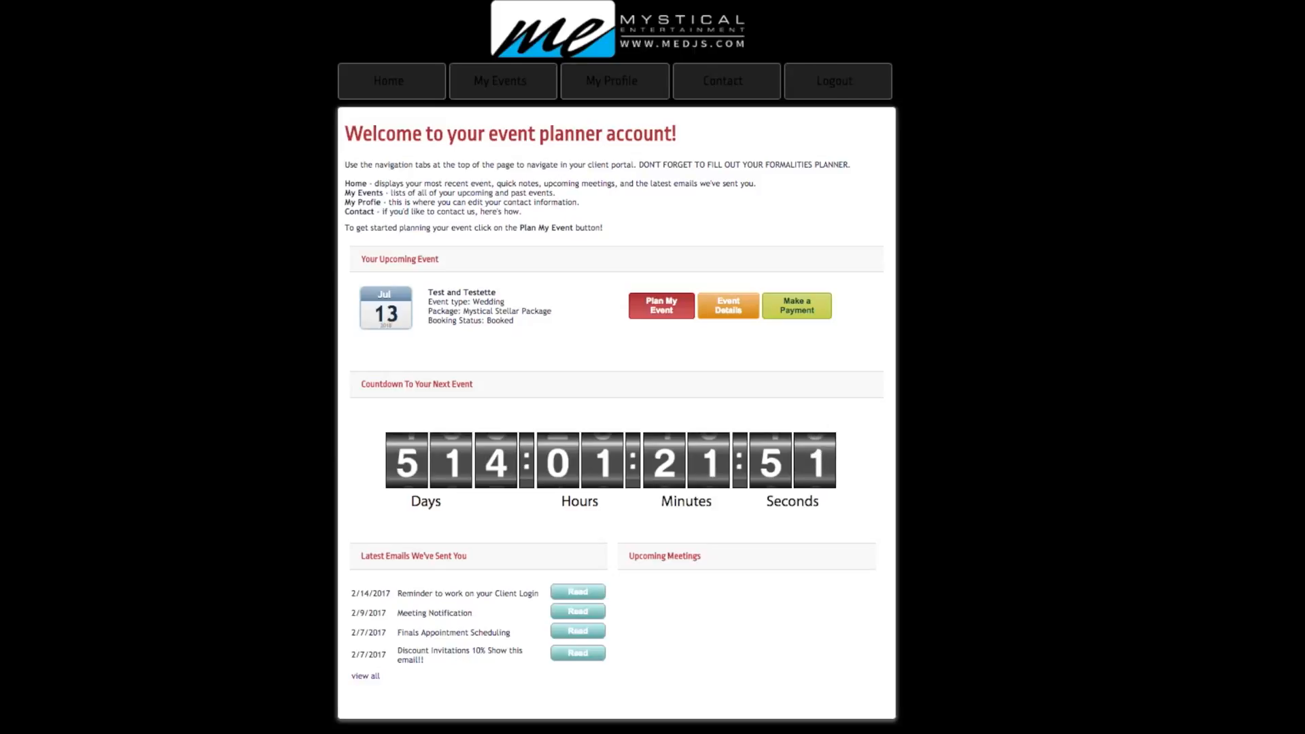
pyautogui.moveTo(388, 81)
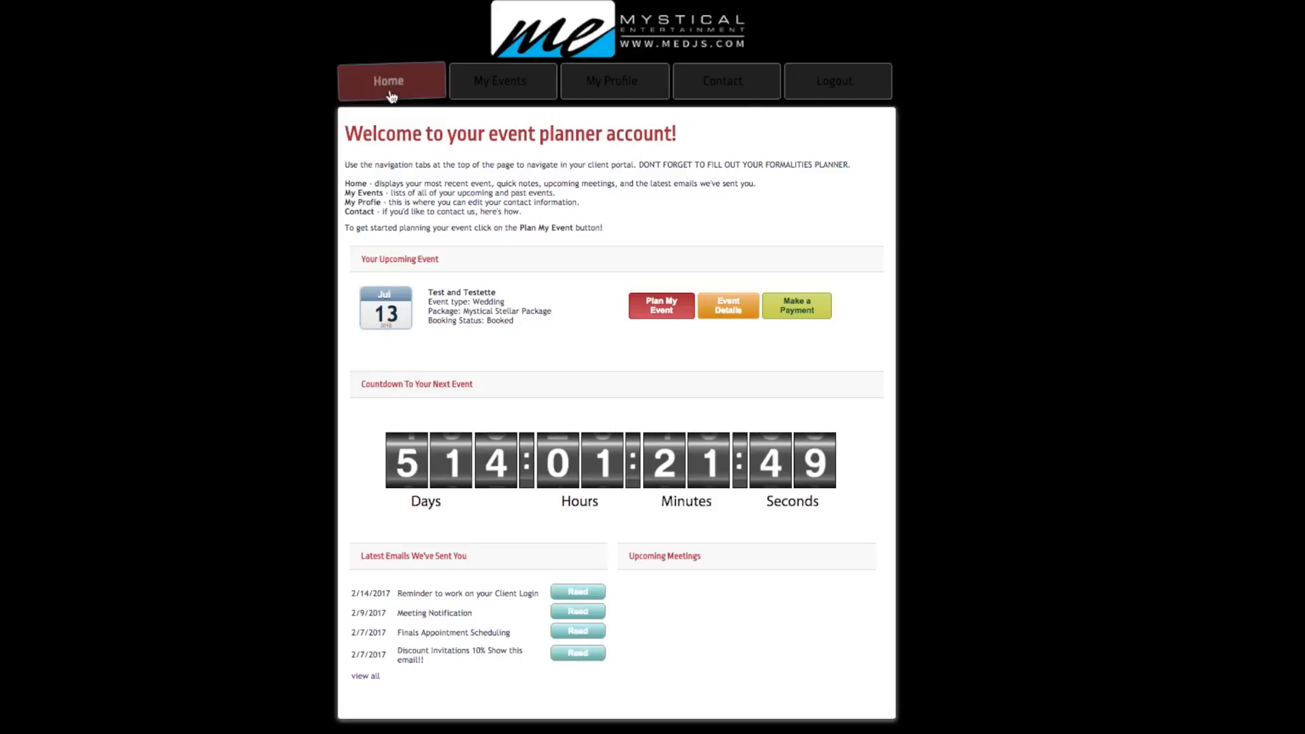
pyautogui.moveTo(1023, 524)
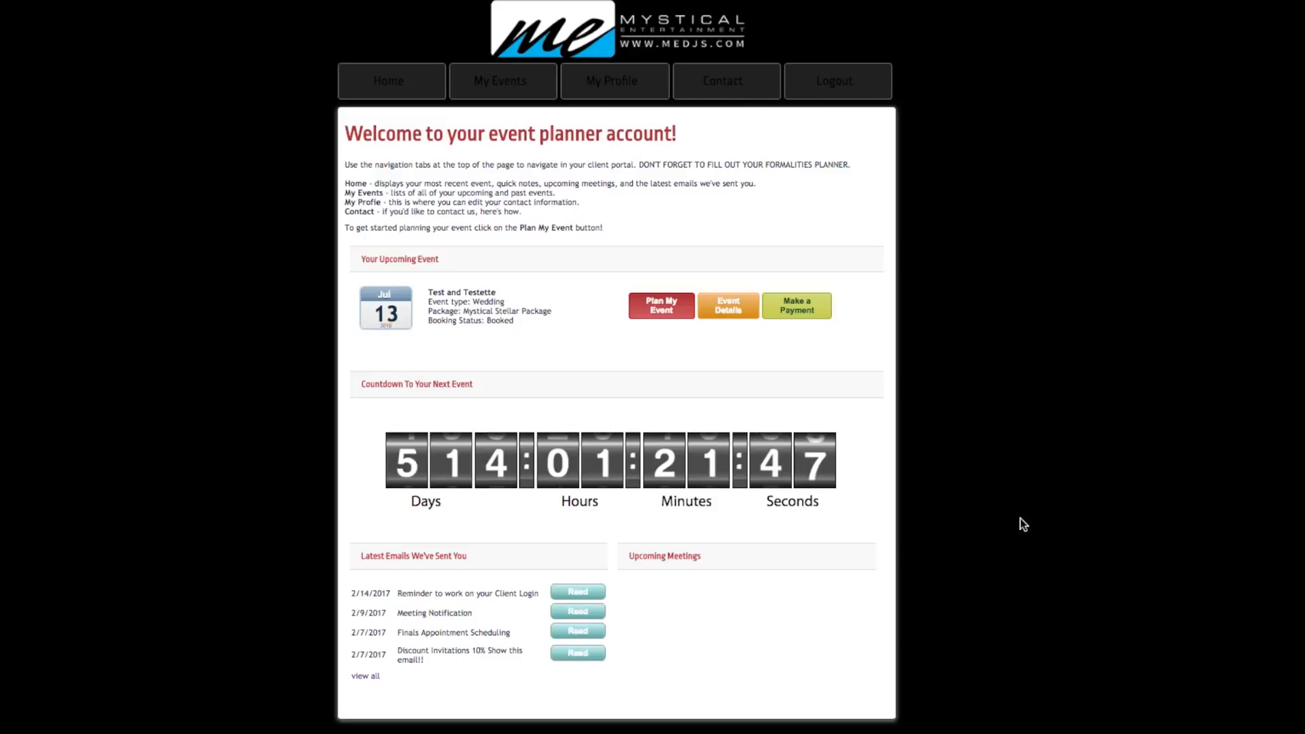
pyautogui.moveTo(457, 353)
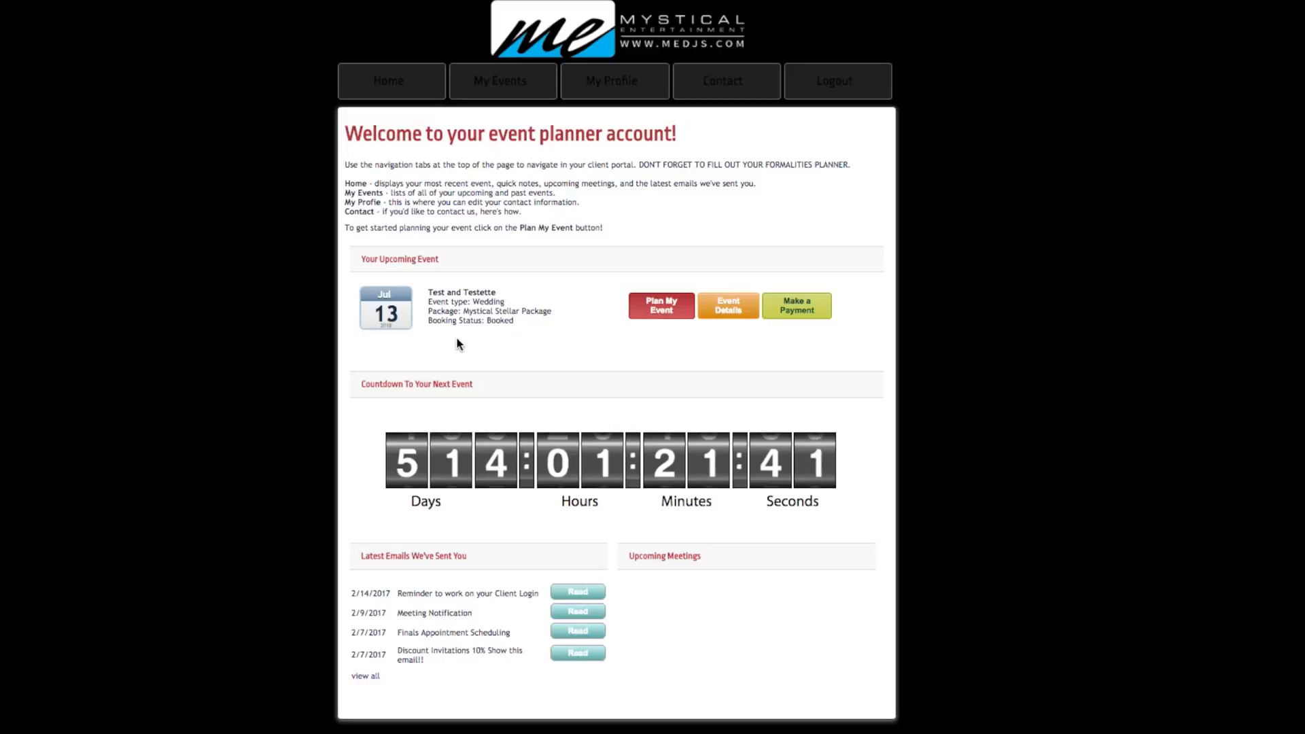
pyautogui.moveTo(536, 332)
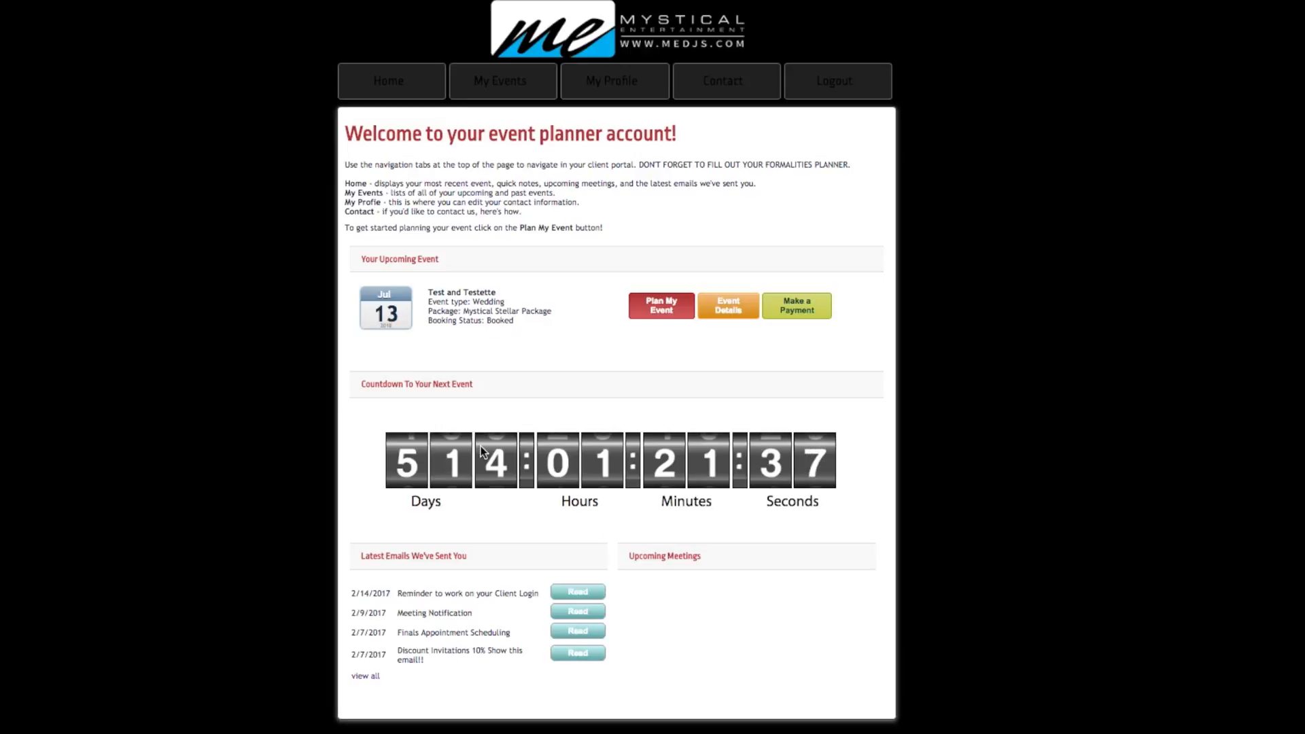
pyautogui.moveTo(812, 241)
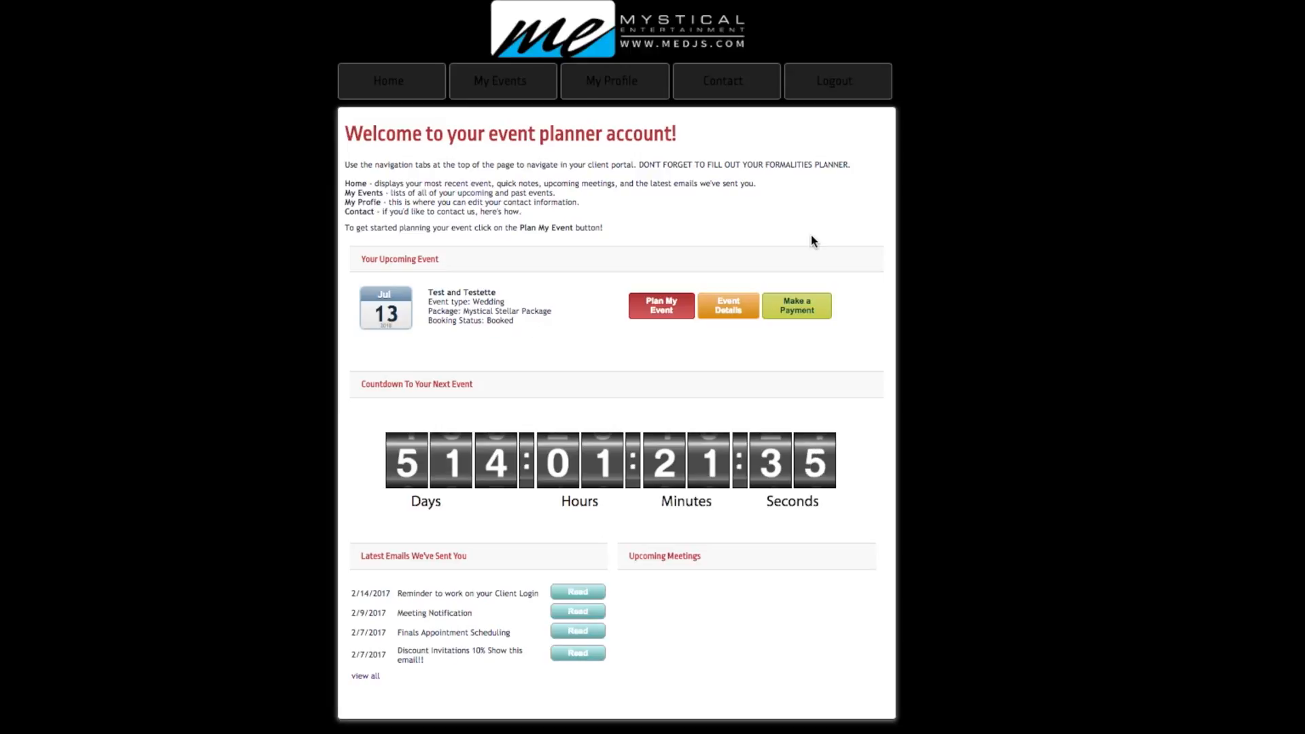
# Open Event Details for the Test and Testette wedding showing date, venue, staffing and fees.
pyautogui.click(727, 304)
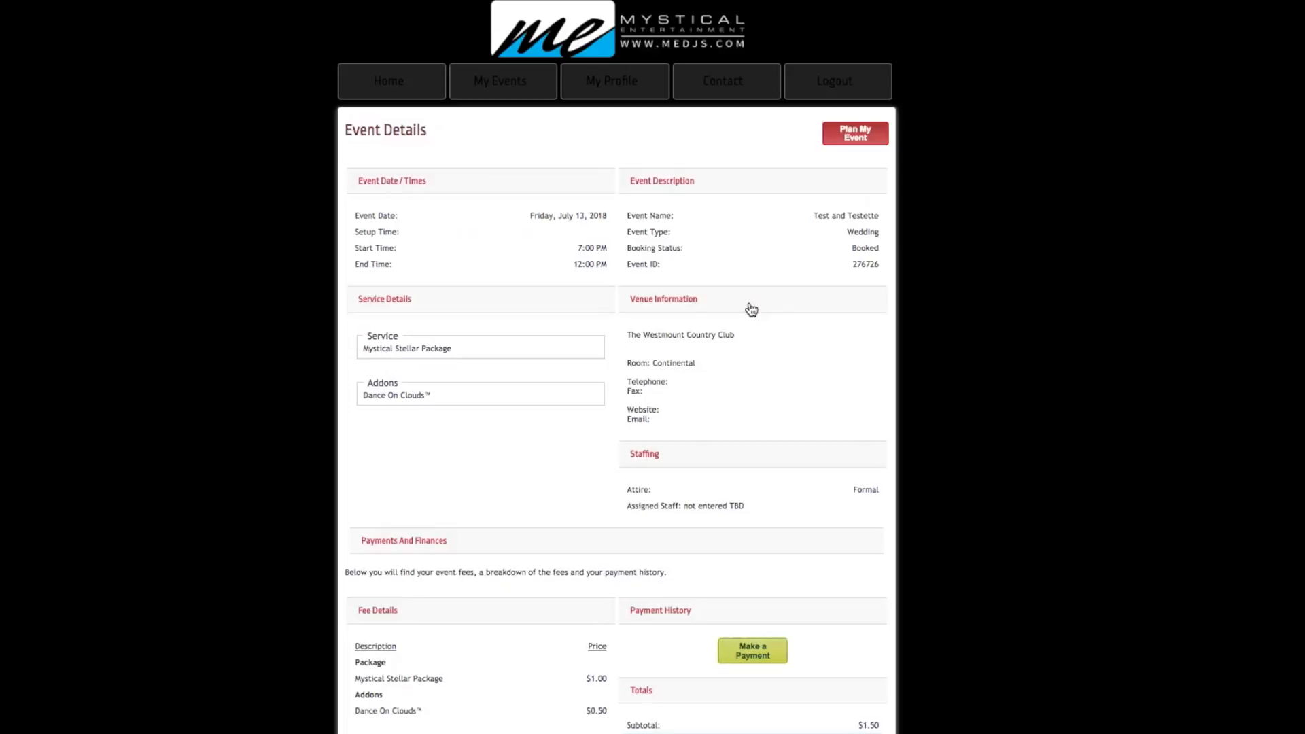
pyautogui.moveTo(666, 427)
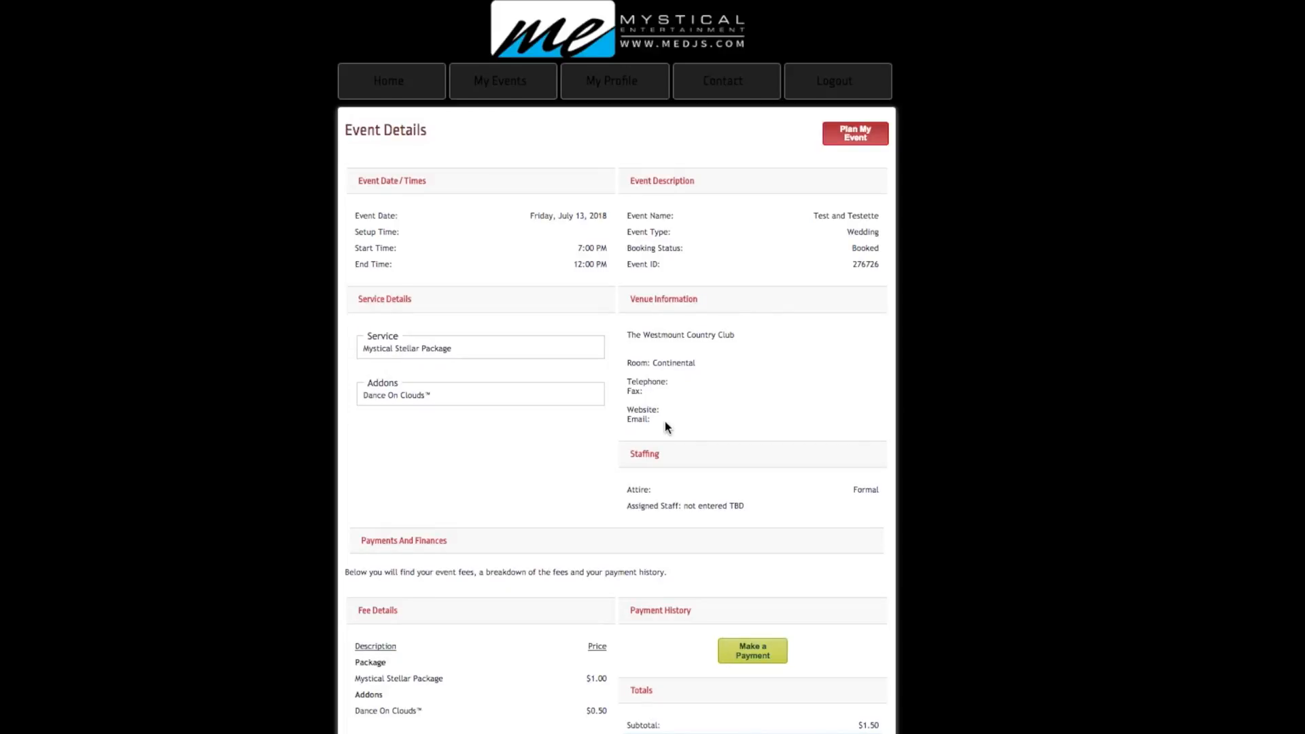
pyautogui.moveTo(567, 300)
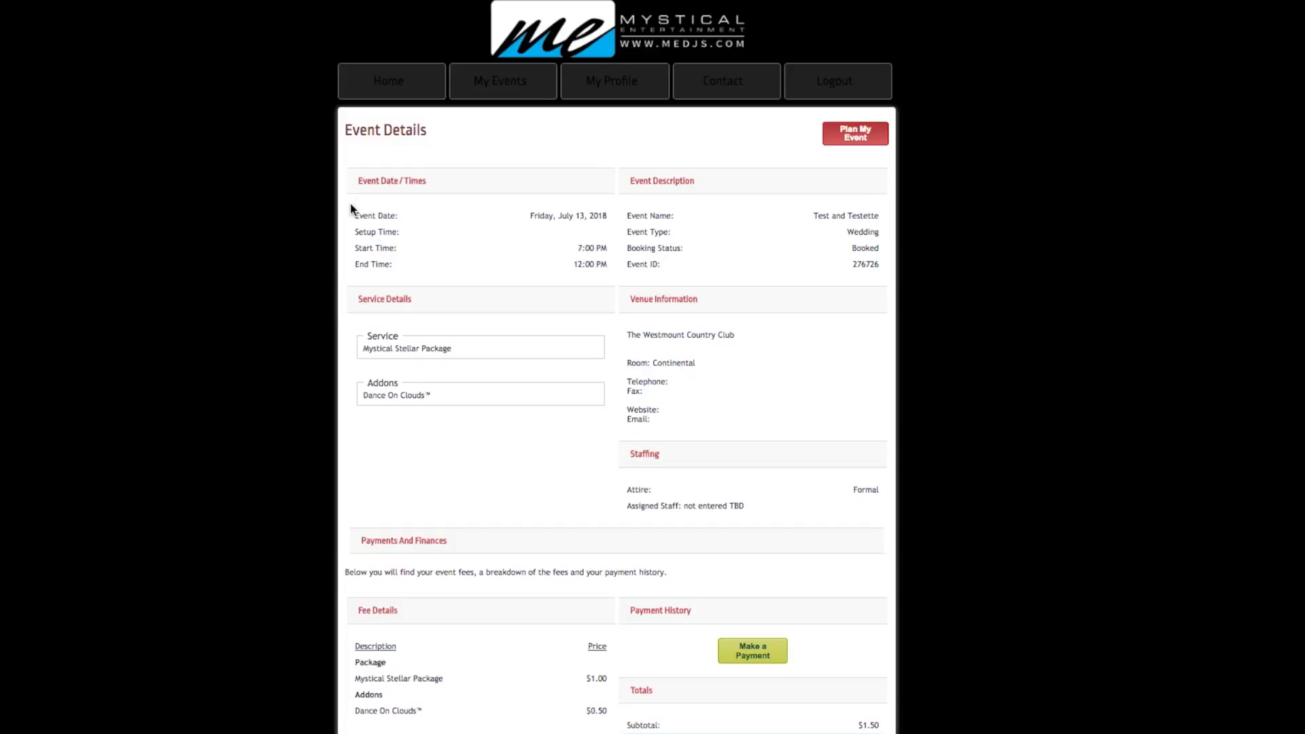
pyautogui.moveTo(364, 238)
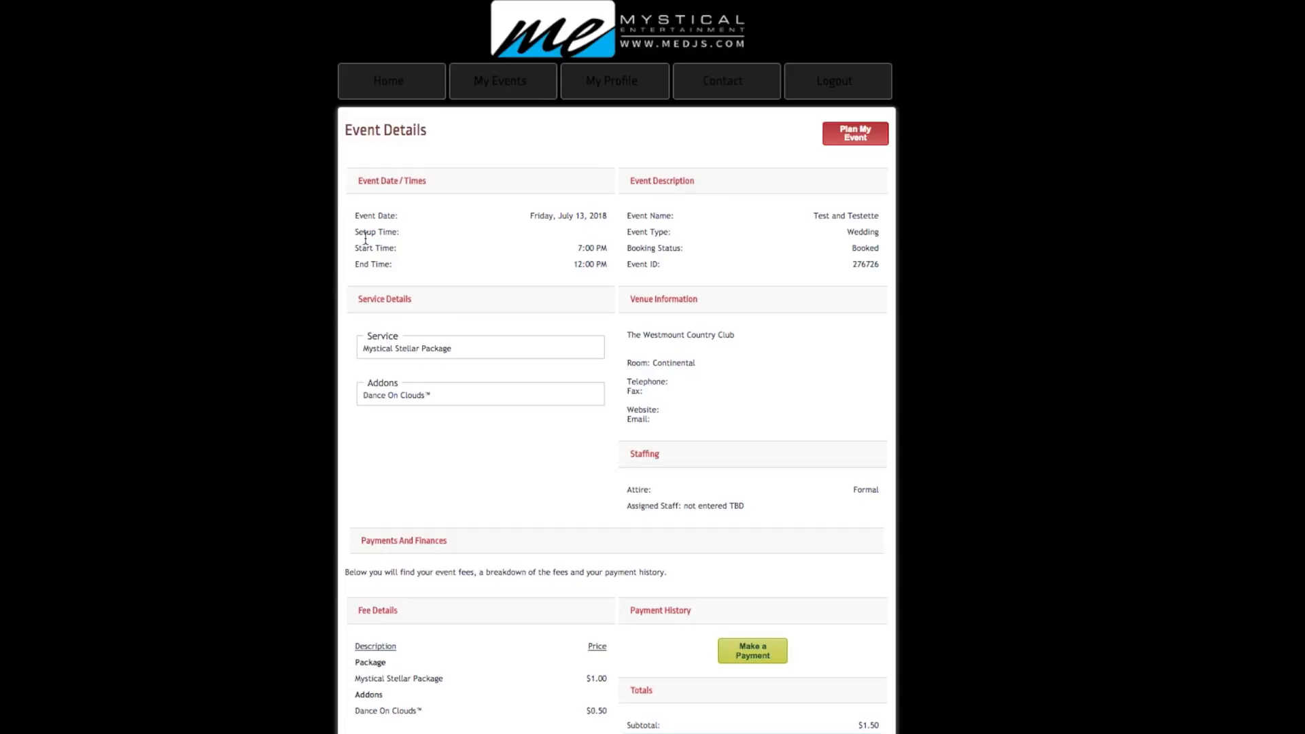
pyautogui.moveTo(658, 384)
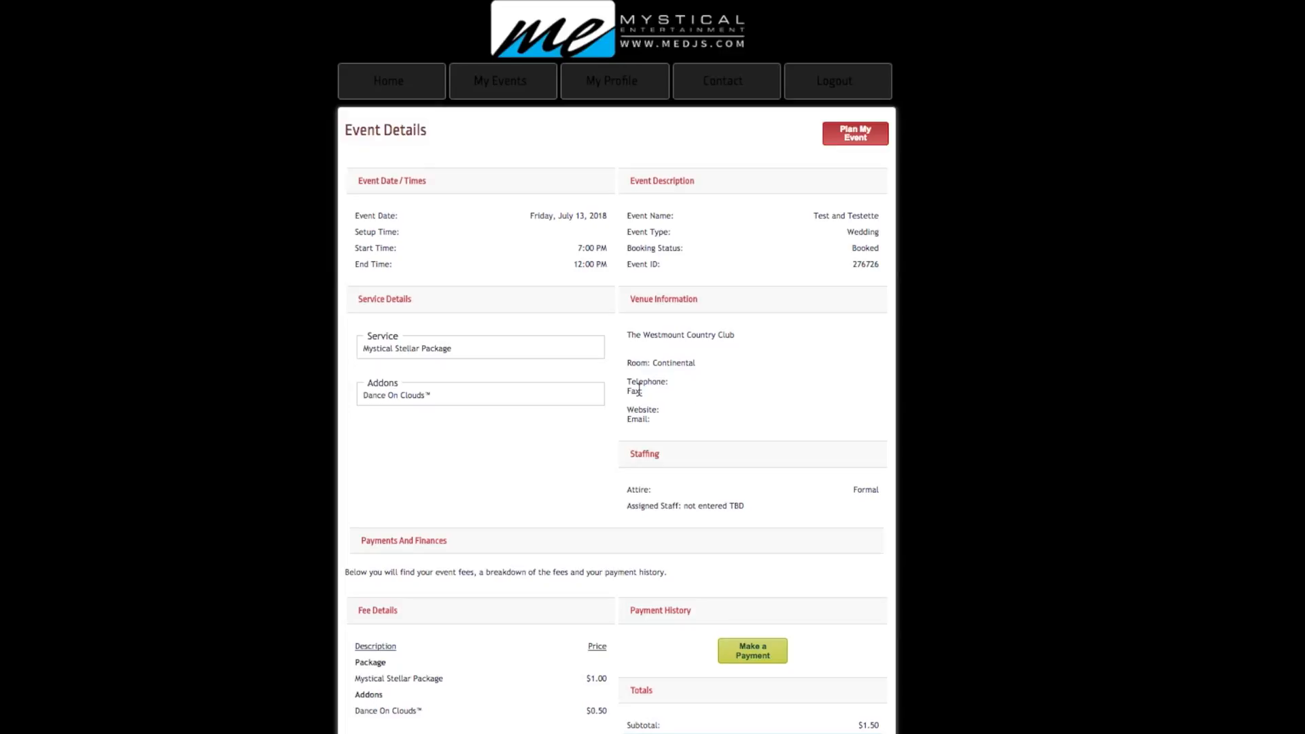
pyautogui.moveTo(666, 291)
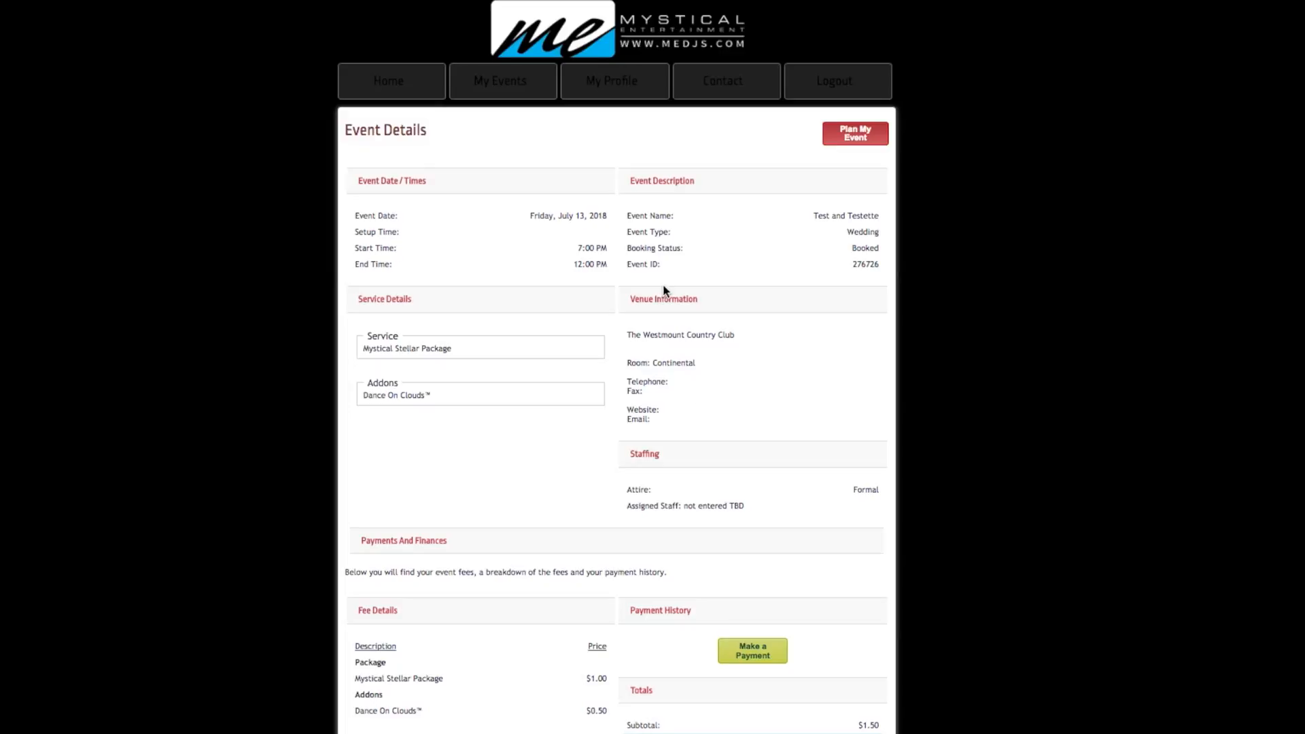
pyautogui.moveTo(701, 427)
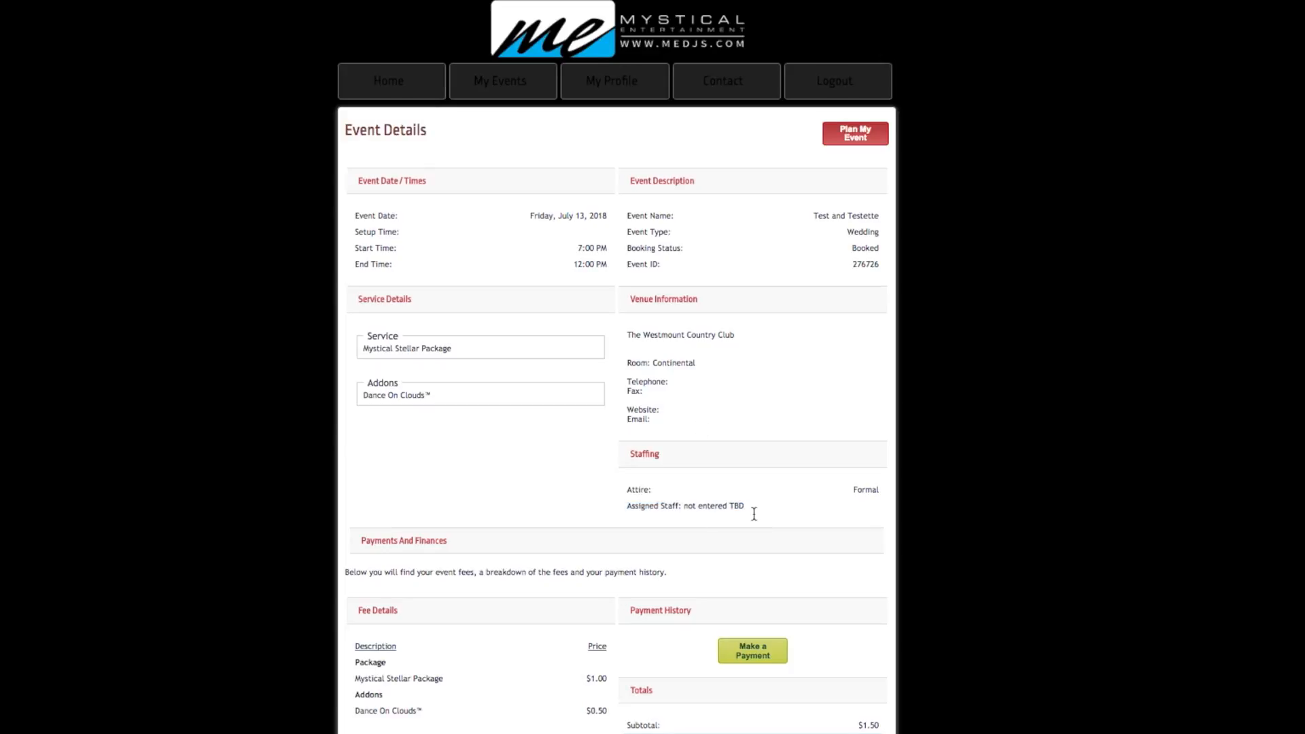
pyautogui.moveTo(624, 509)
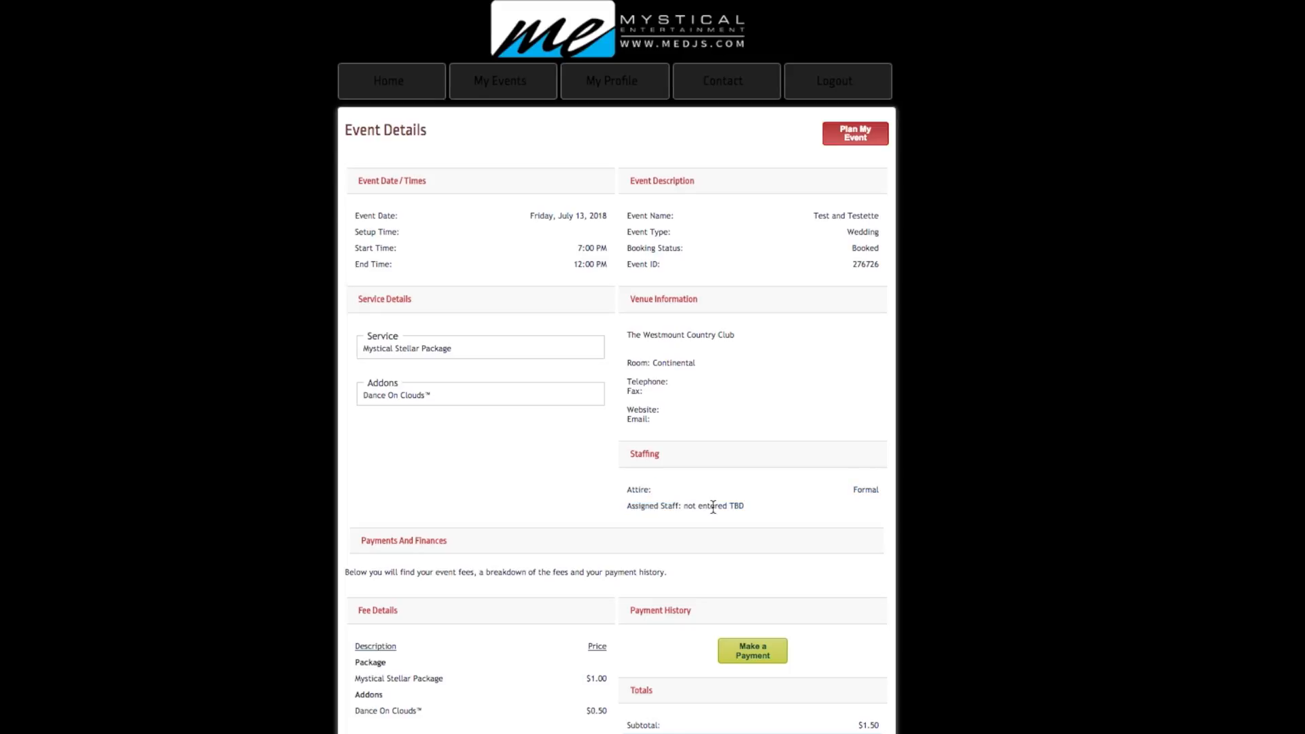
pyautogui.moveTo(651, 530)
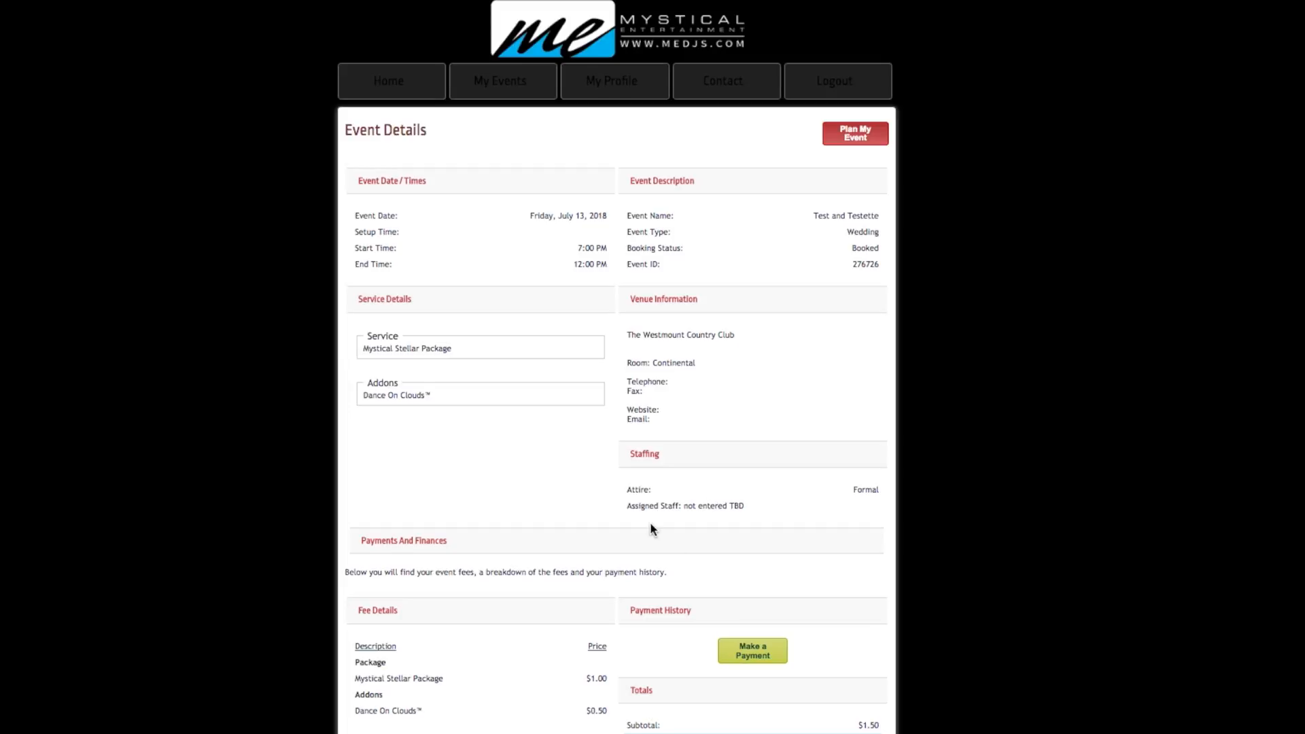
pyautogui.moveTo(1068, 674)
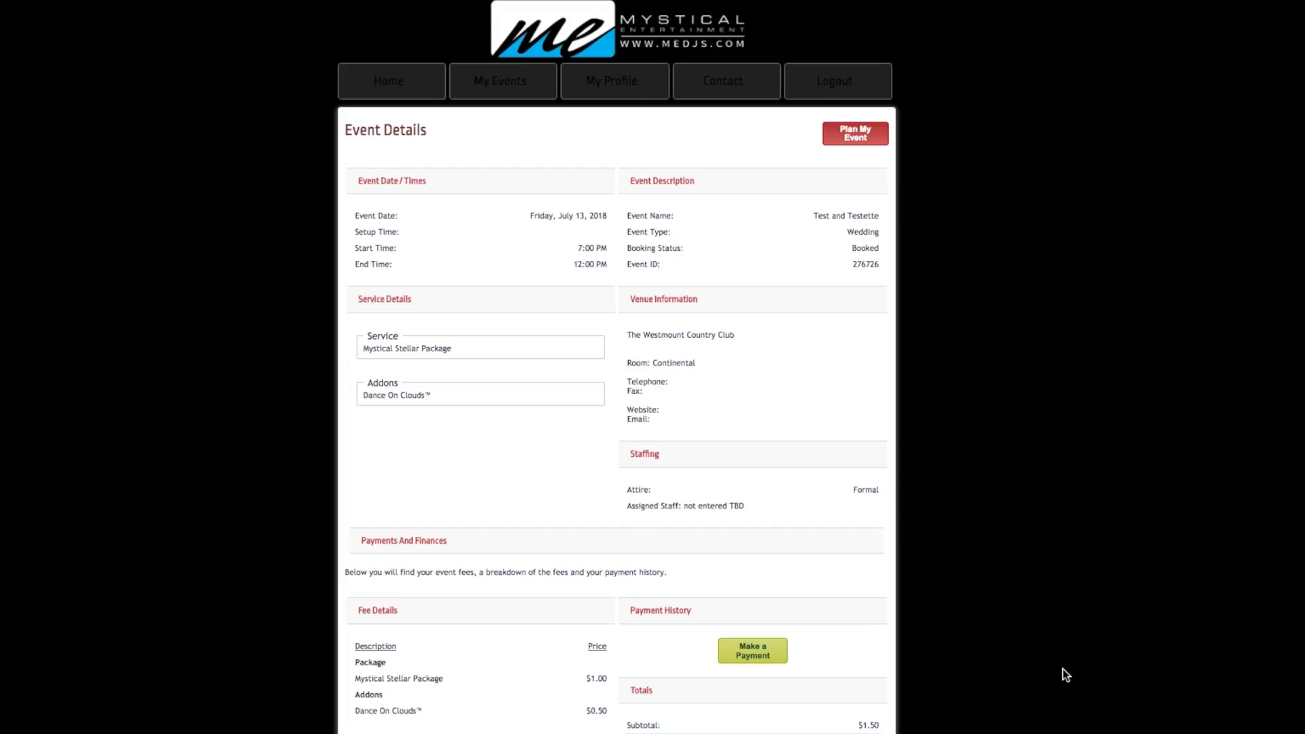
pyautogui.moveTo(361, 531)
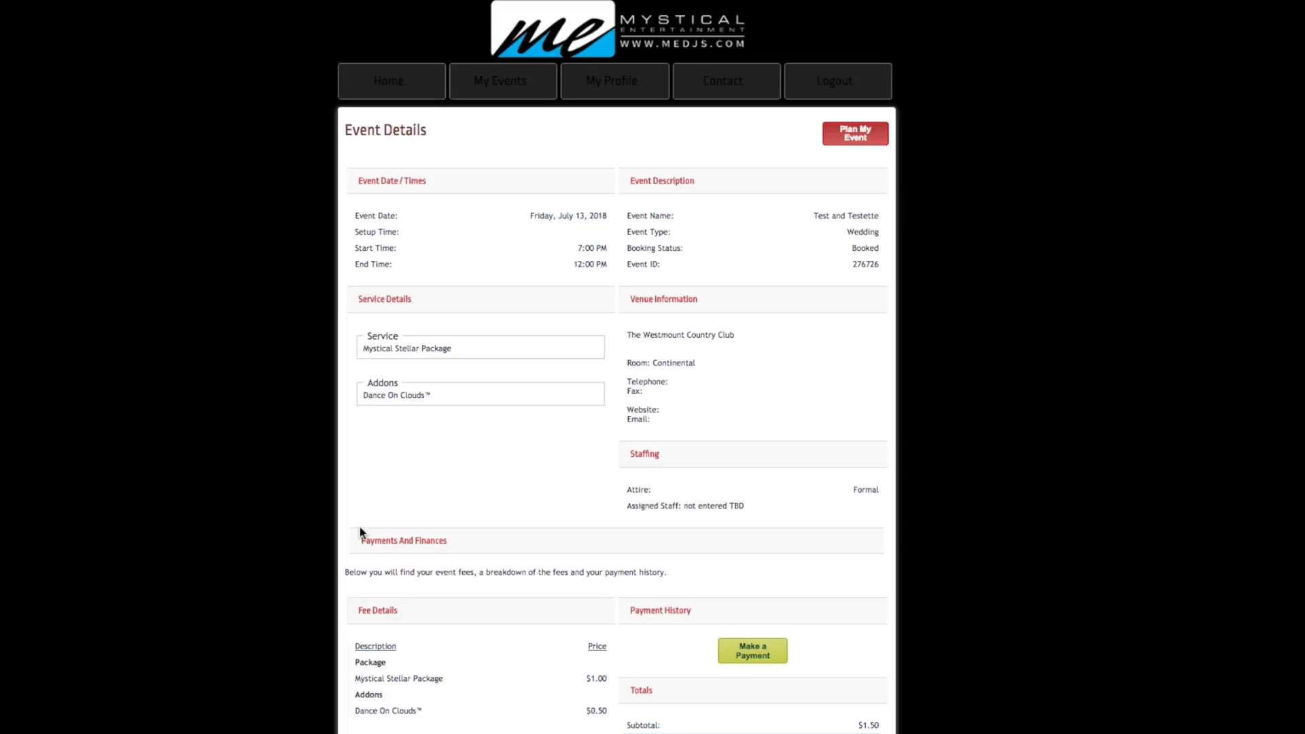
pyautogui.moveTo(707, 583)
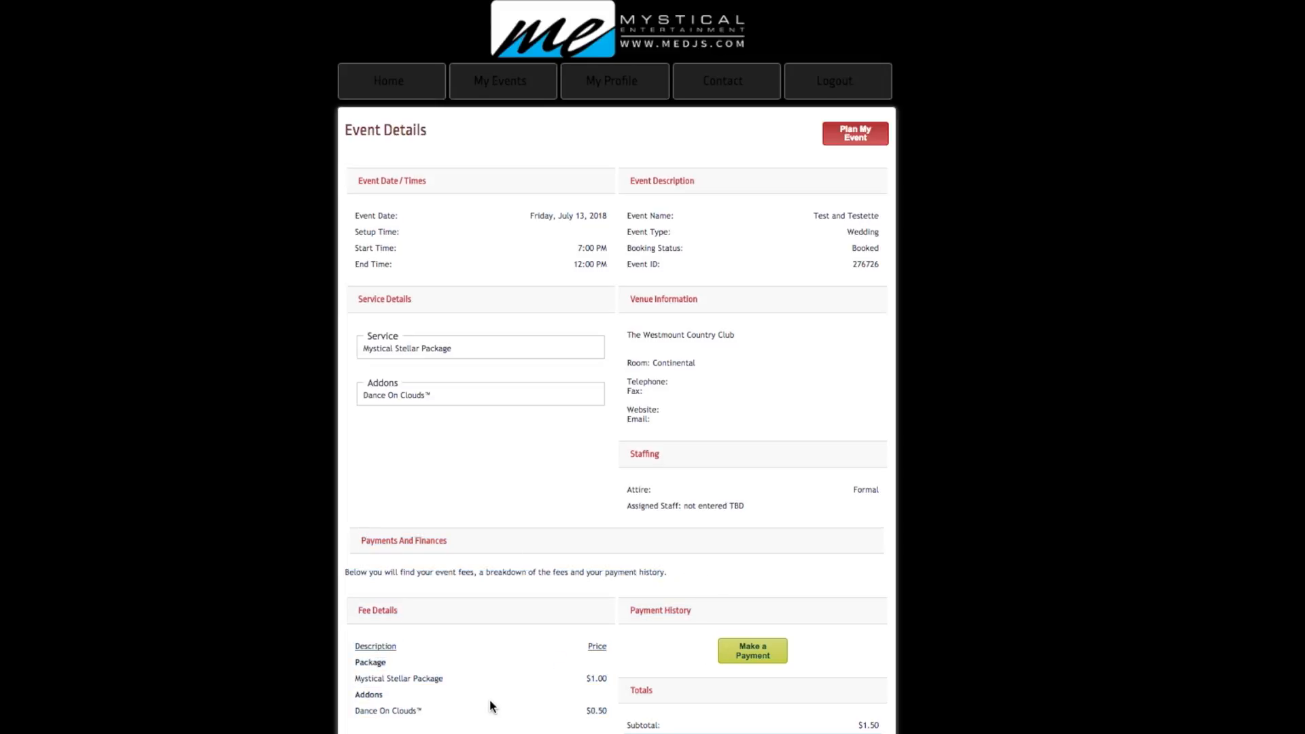
pyautogui.moveTo(411, 708)
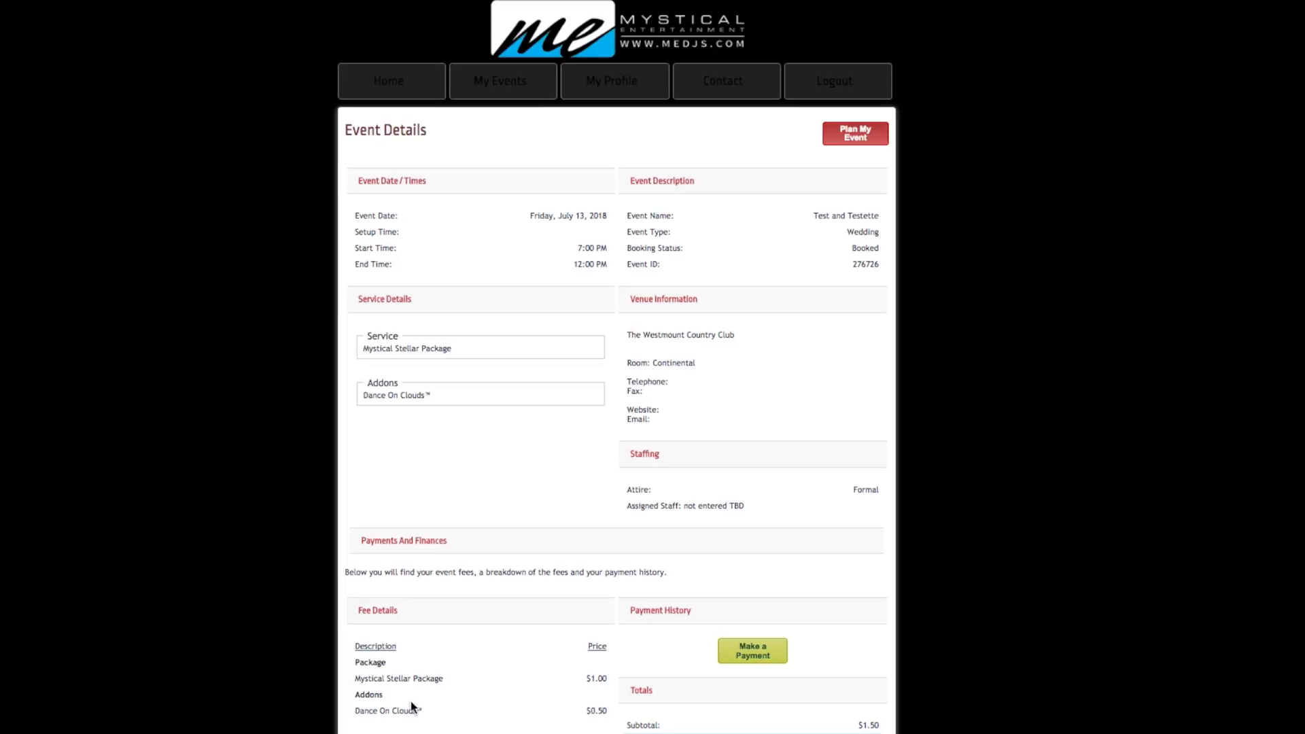
pyautogui.moveTo(412, 709)
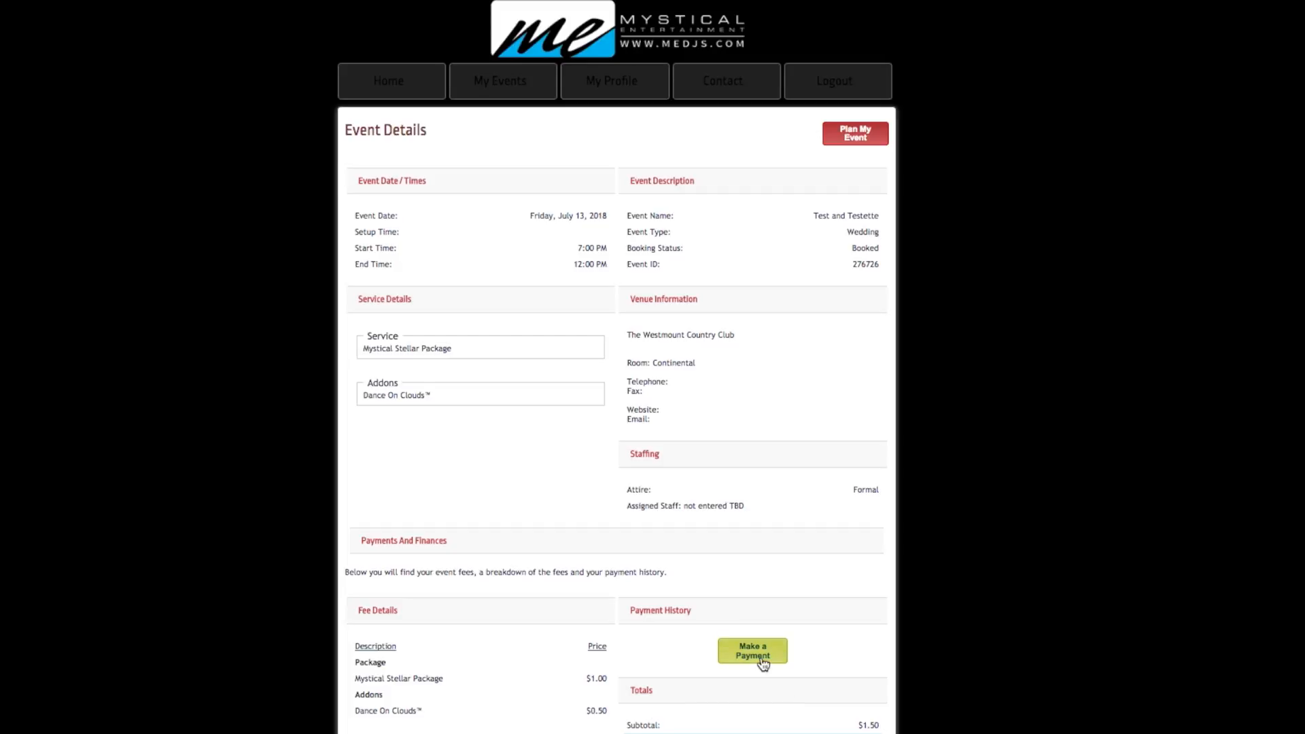
pyautogui.moveTo(749, 696)
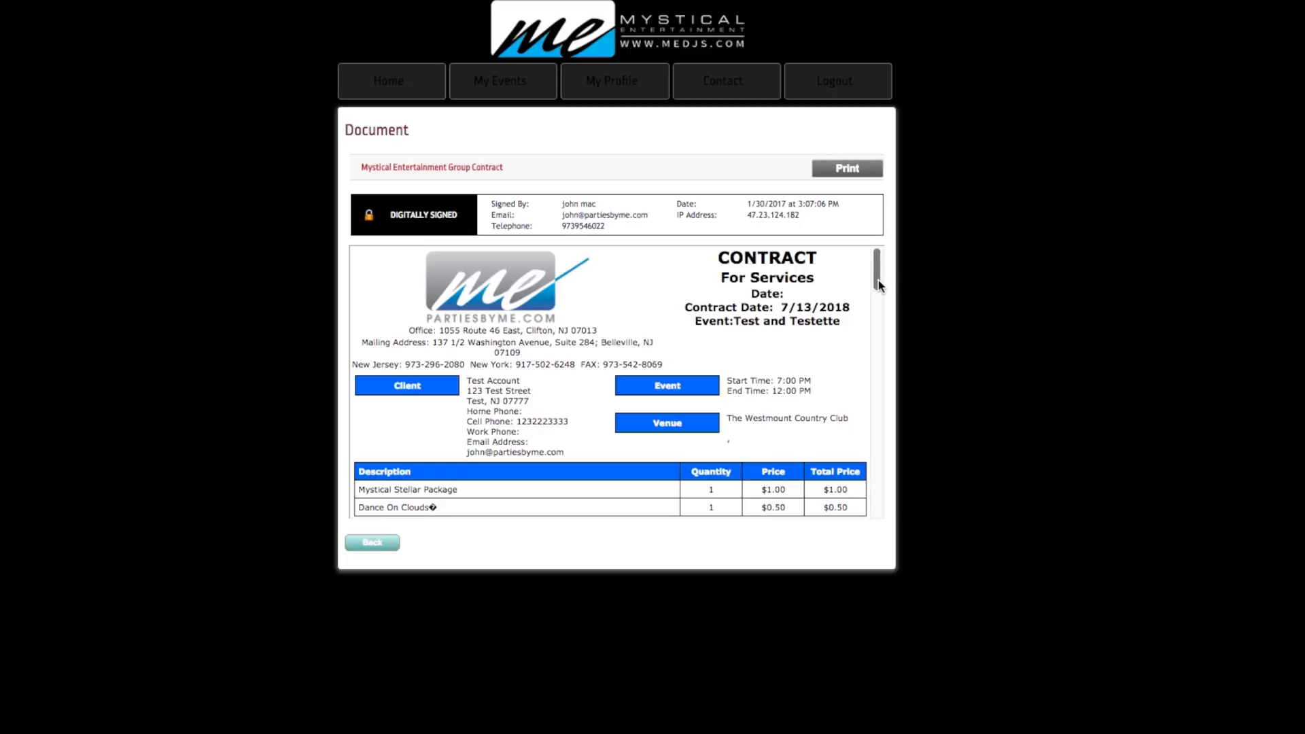
pyautogui.moveTo(1051, 370)
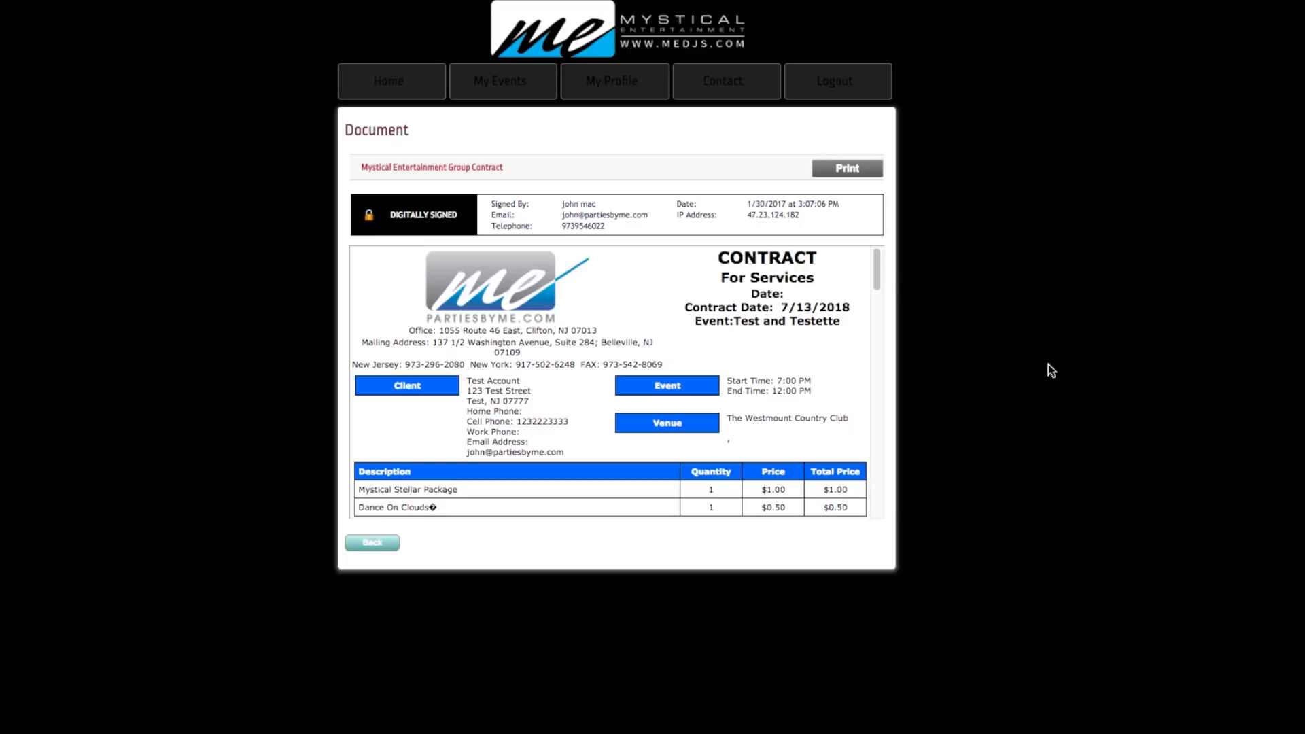
pyautogui.moveTo(839, 303)
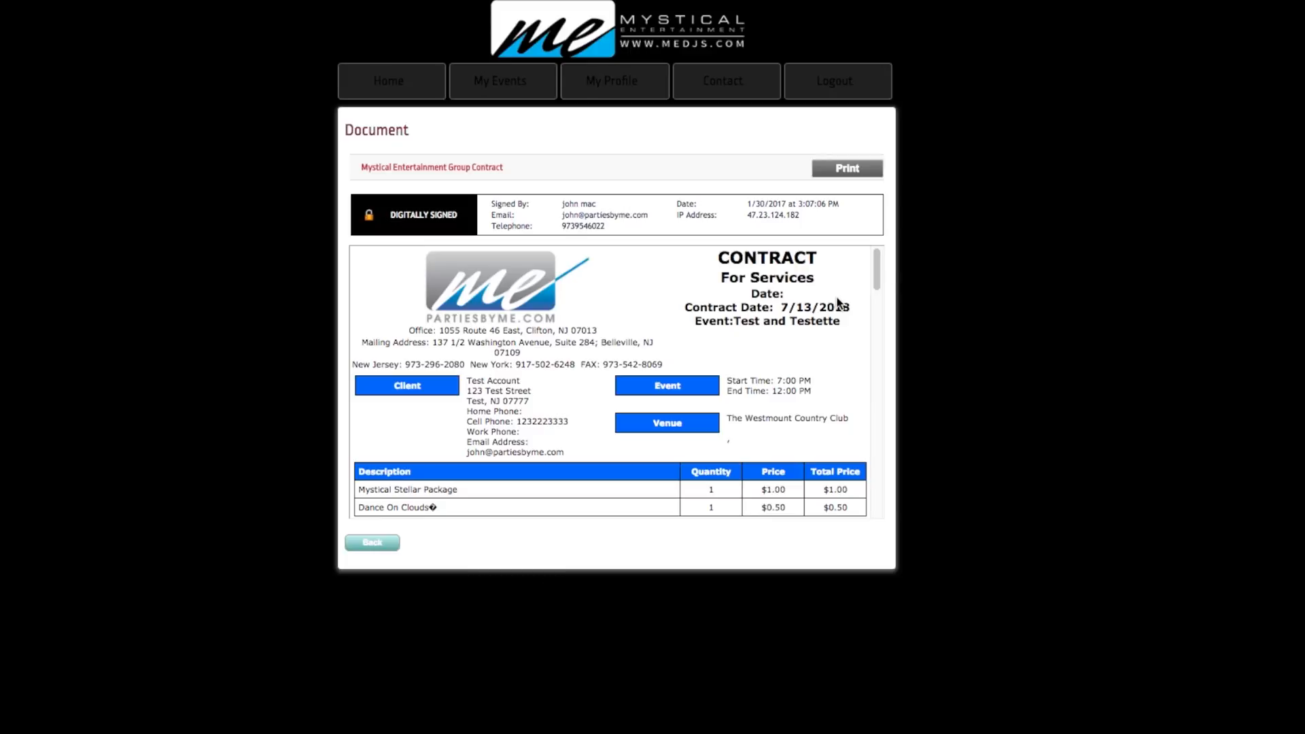
# Scroll the signed Group Contract down through its terms to the signature block.
pyautogui.scroll(-3)
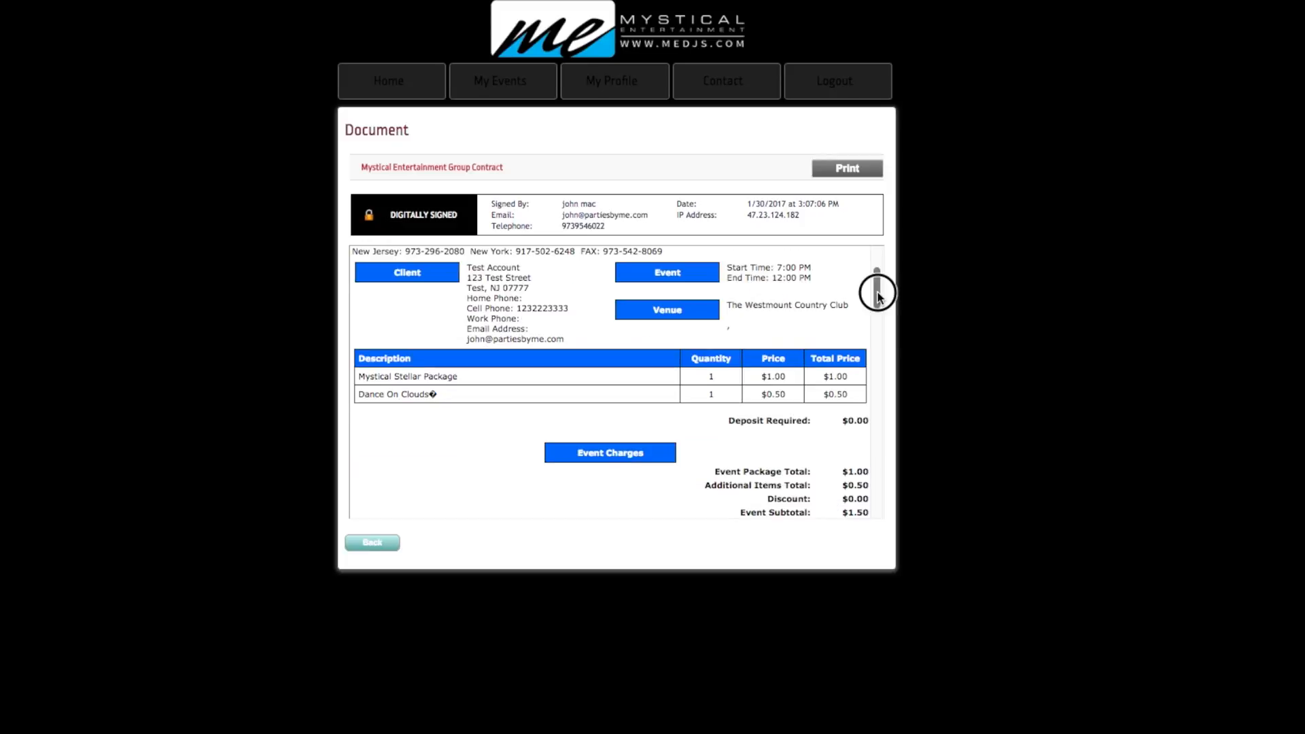
pyautogui.scroll(-3)
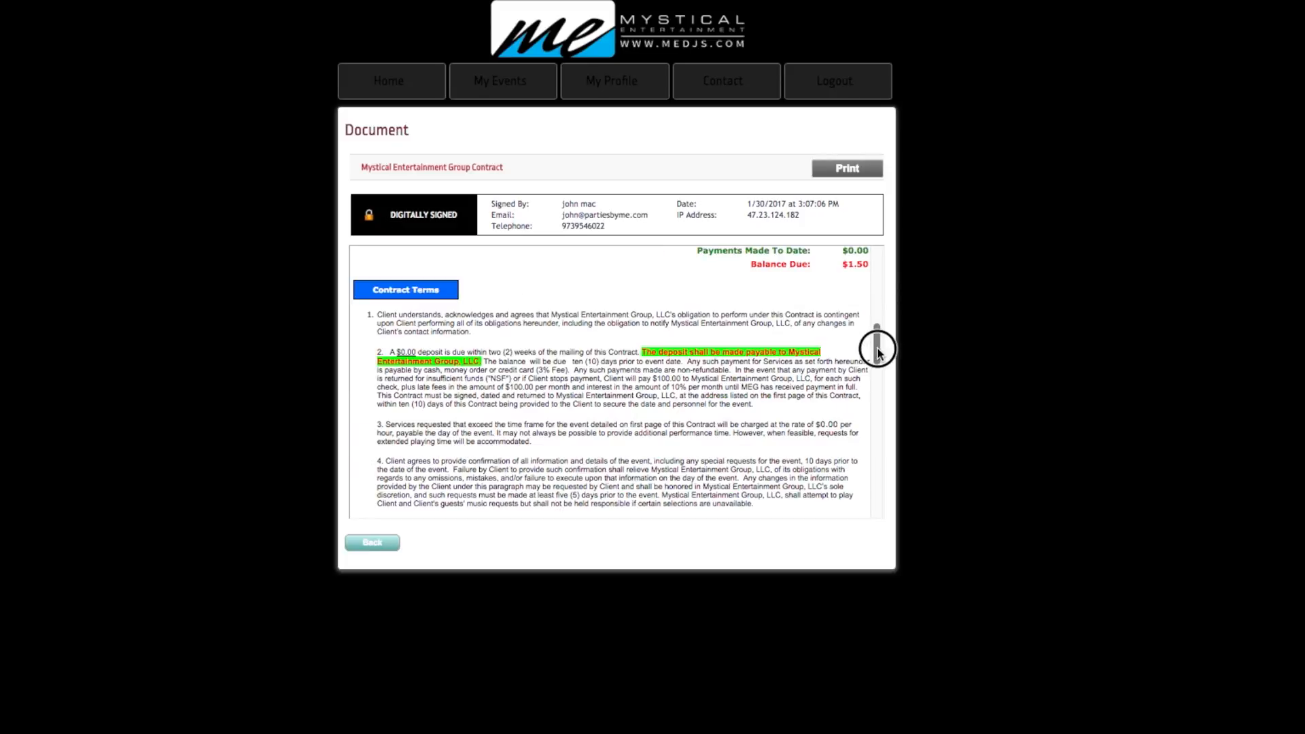
pyautogui.scroll(-3)
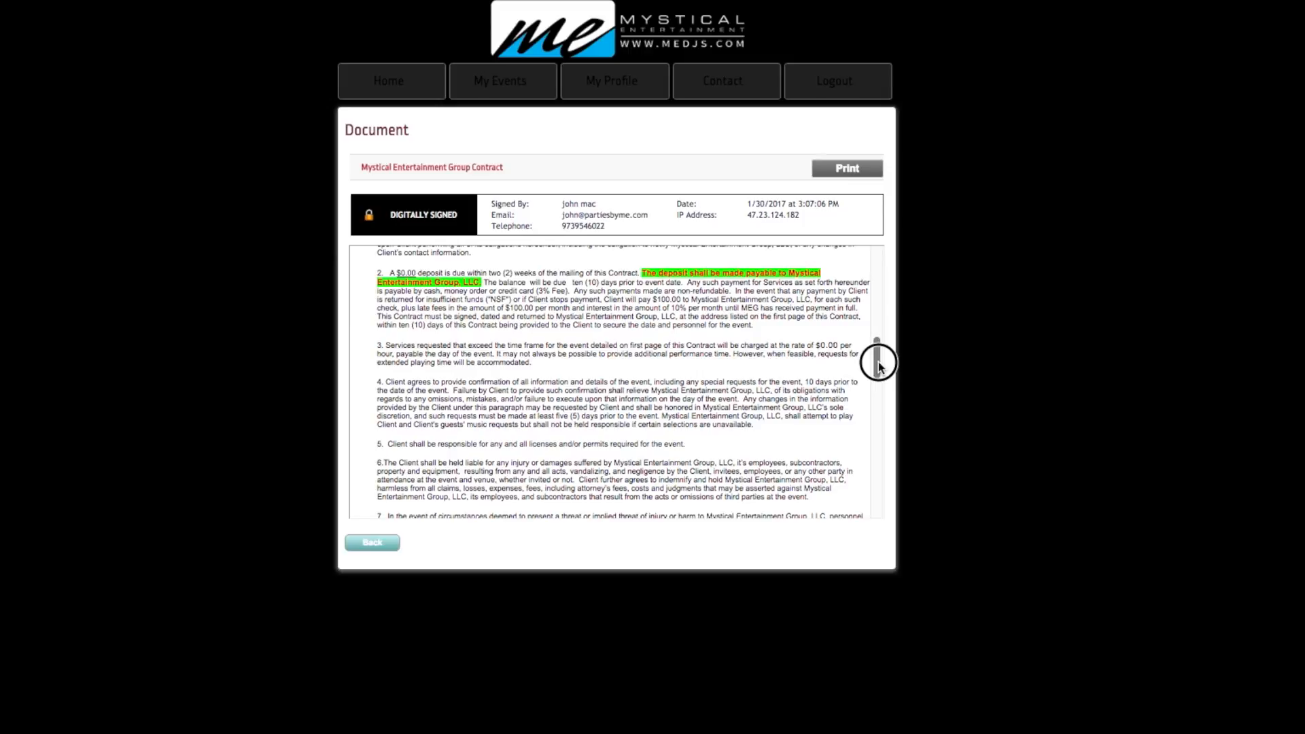
pyautogui.scroll(-3)
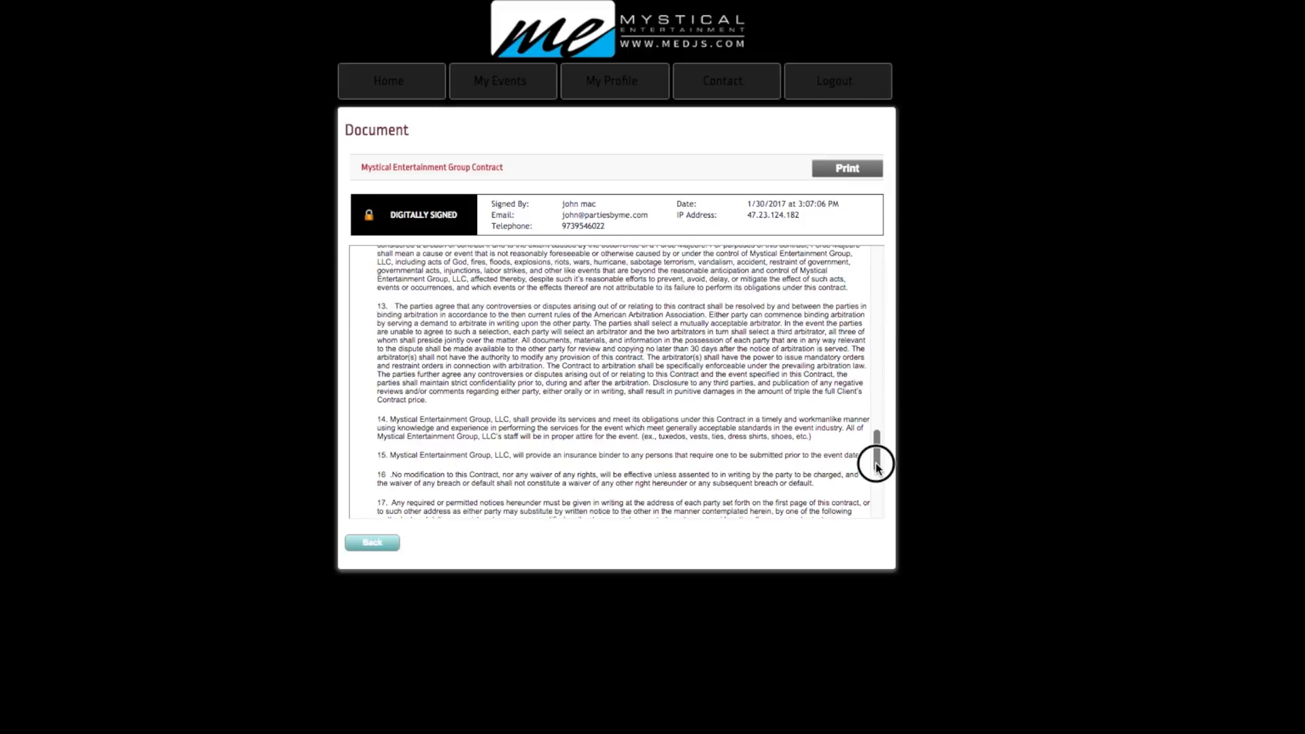
pyautogui.scroll(-3)
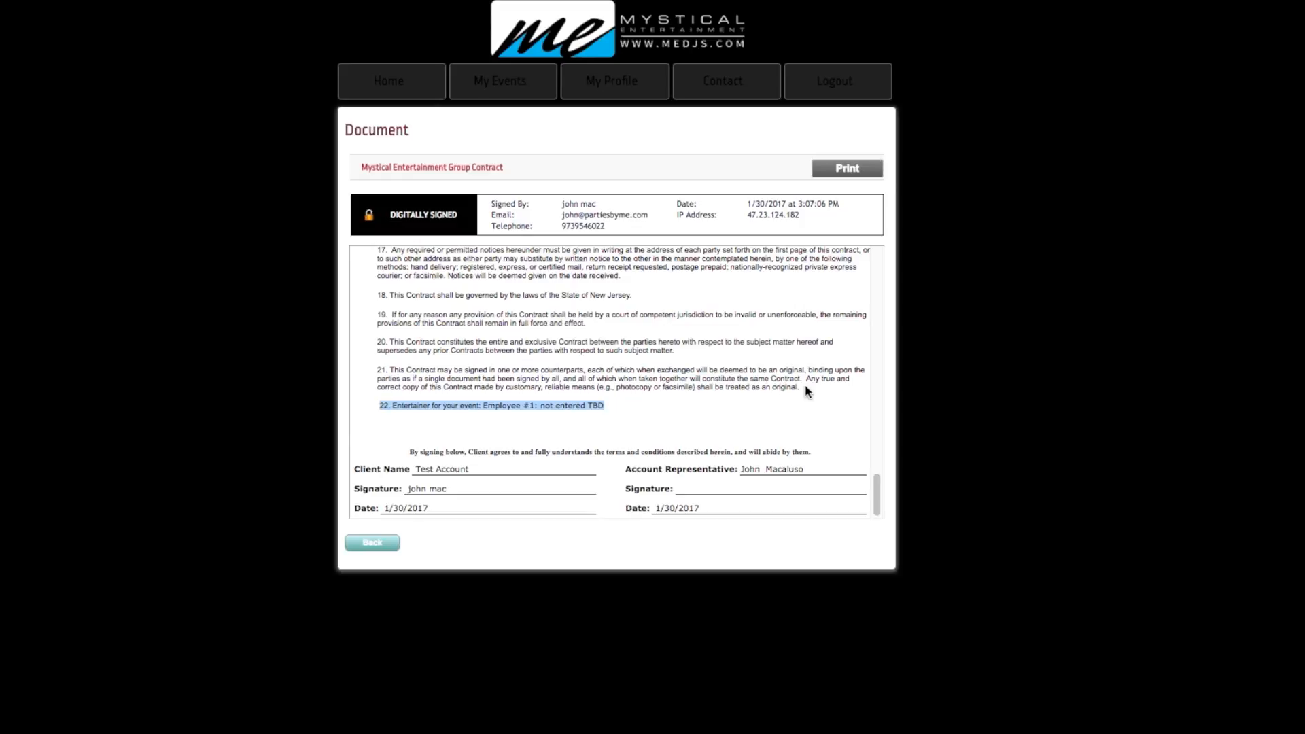
pyautogui.moveTo(631, 424)
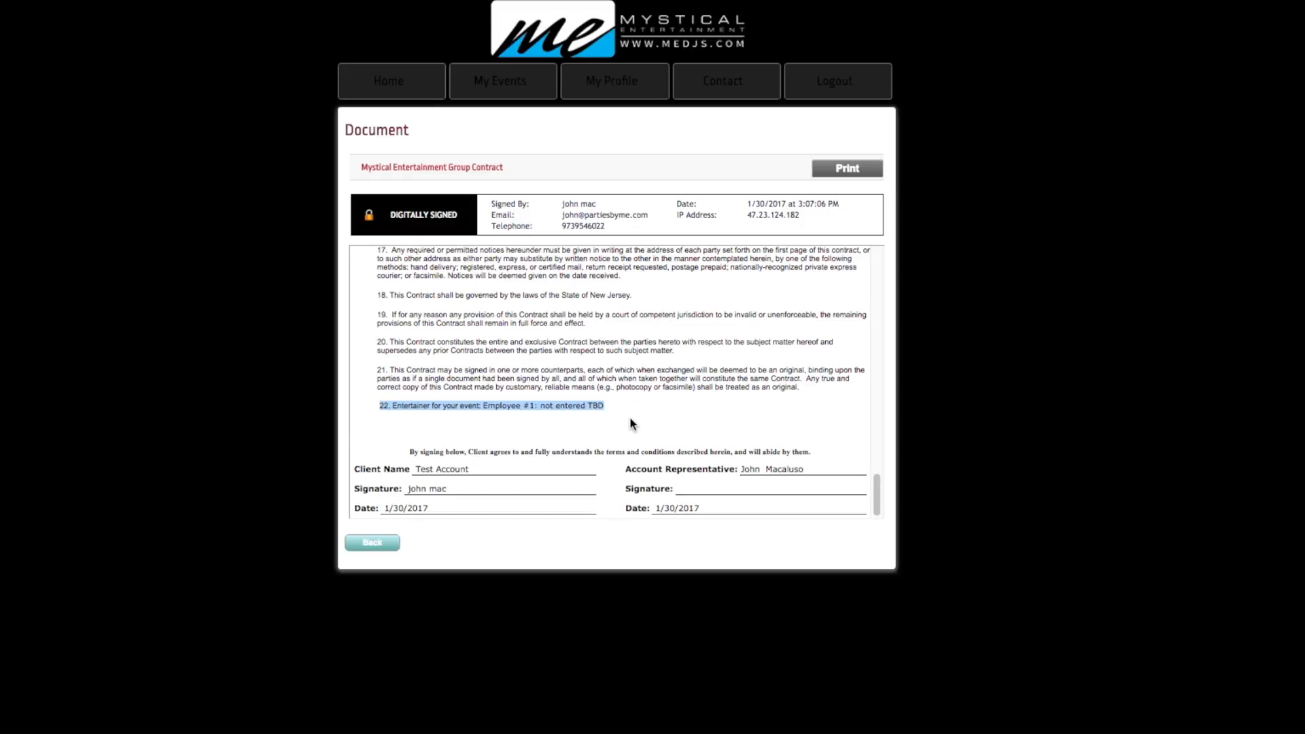
pyautogui.moveTo(634, 406)
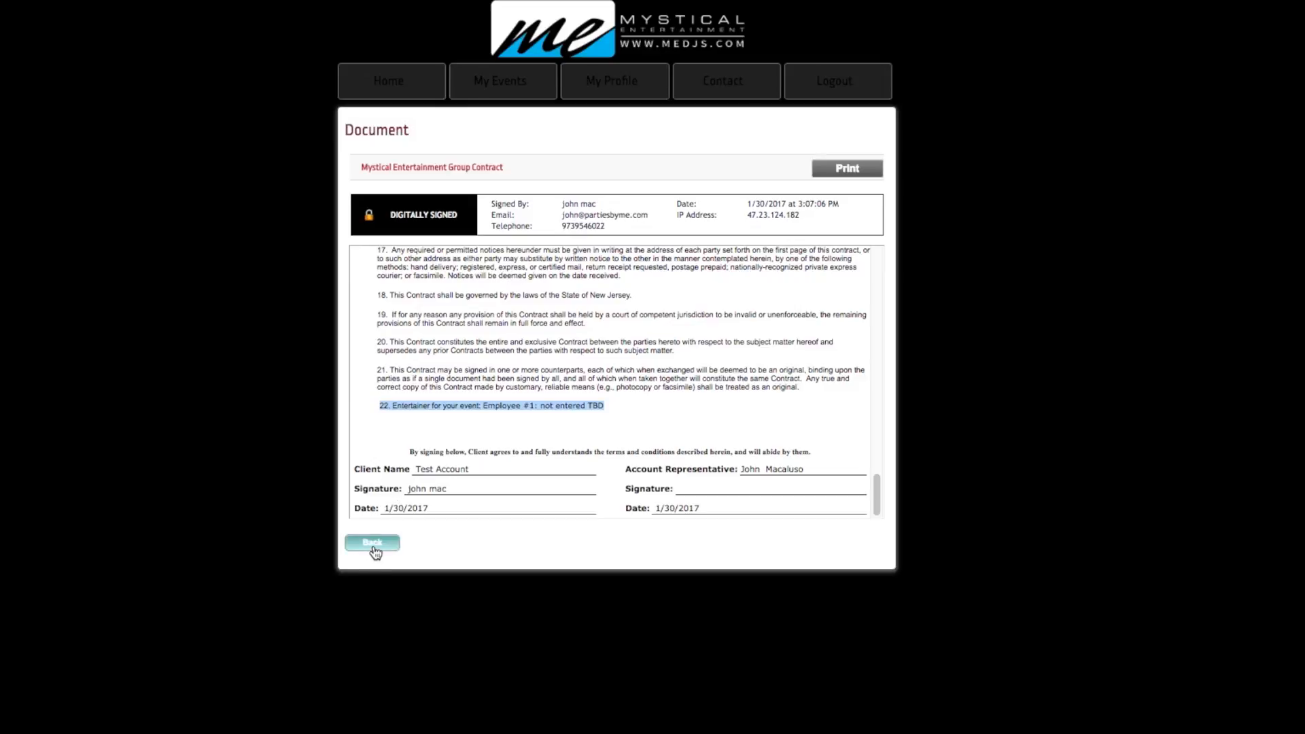
# Go Back from the signed contract to the Test and Testette wedding's Event Details.
pyautogui.click(371, 542)
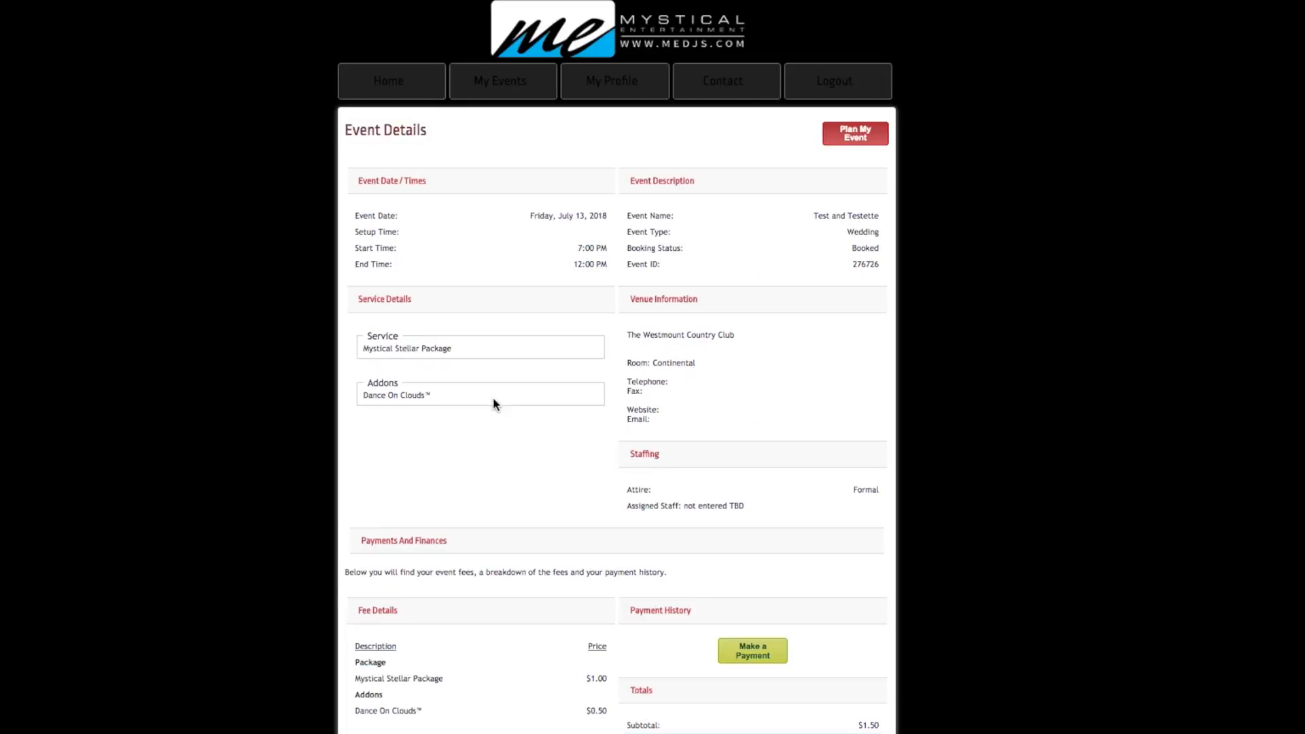
pyautogui.moveTo(544, 509)
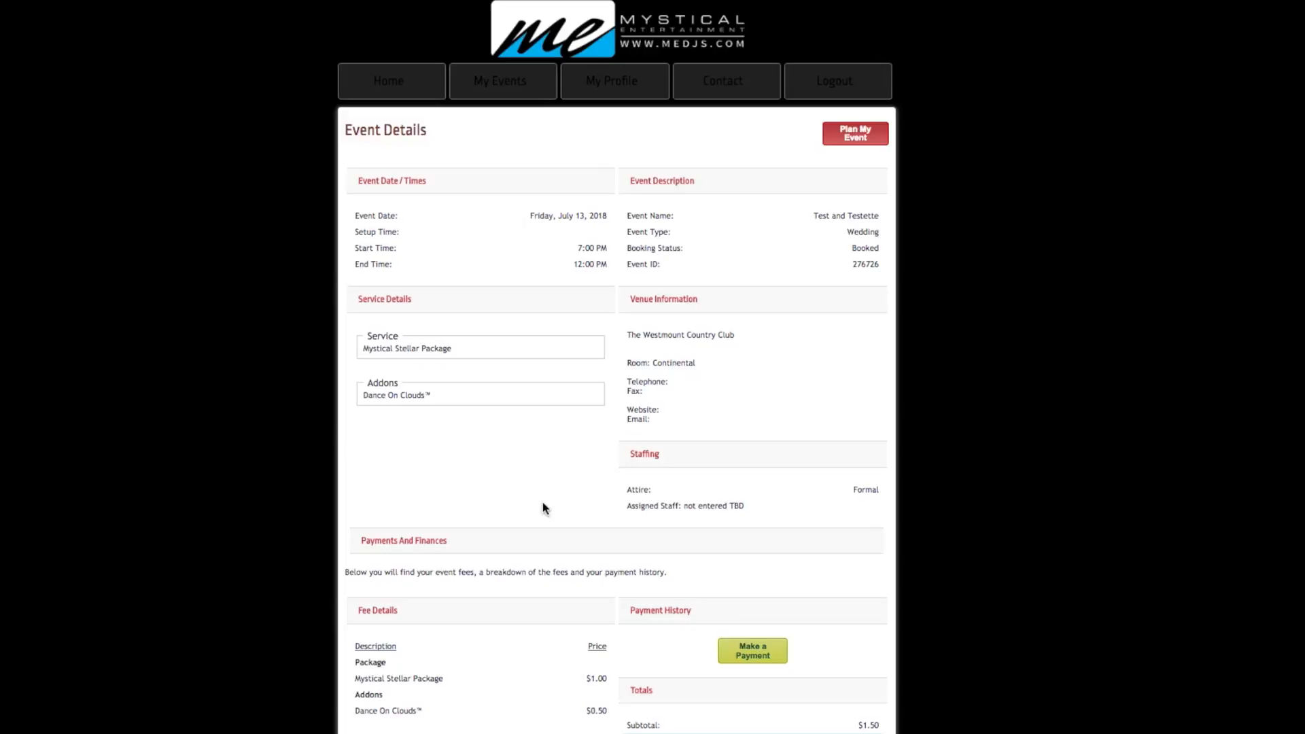
pyautogui.moveTo(657, 700)
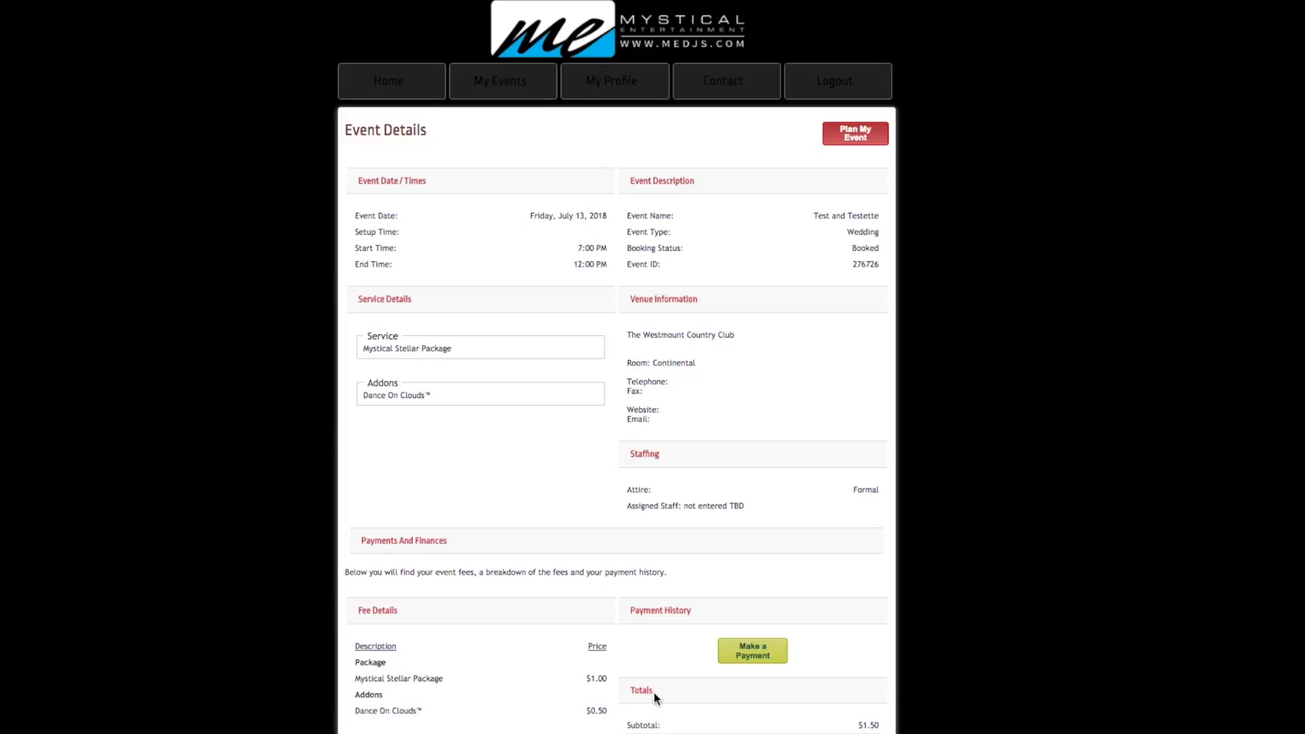
pyautogui.moveTo(689, 614)
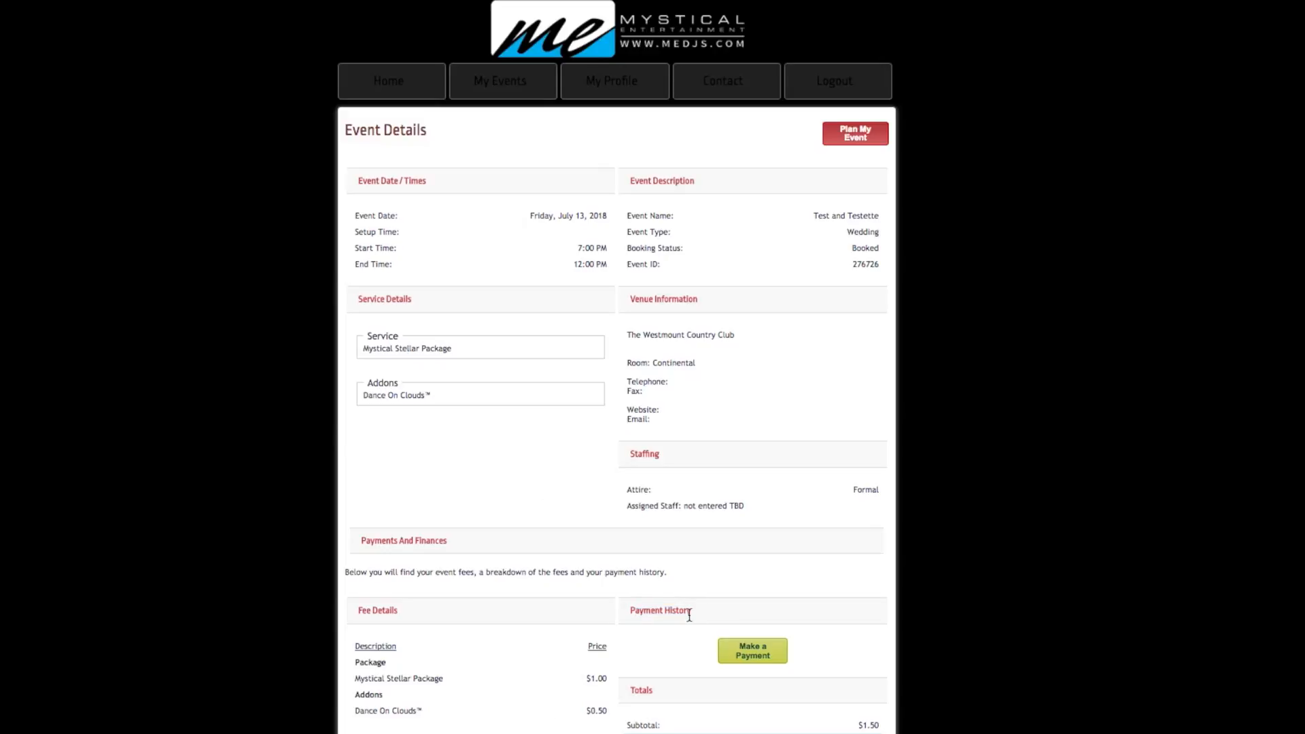
pyautogui.moveTo(838, 575)
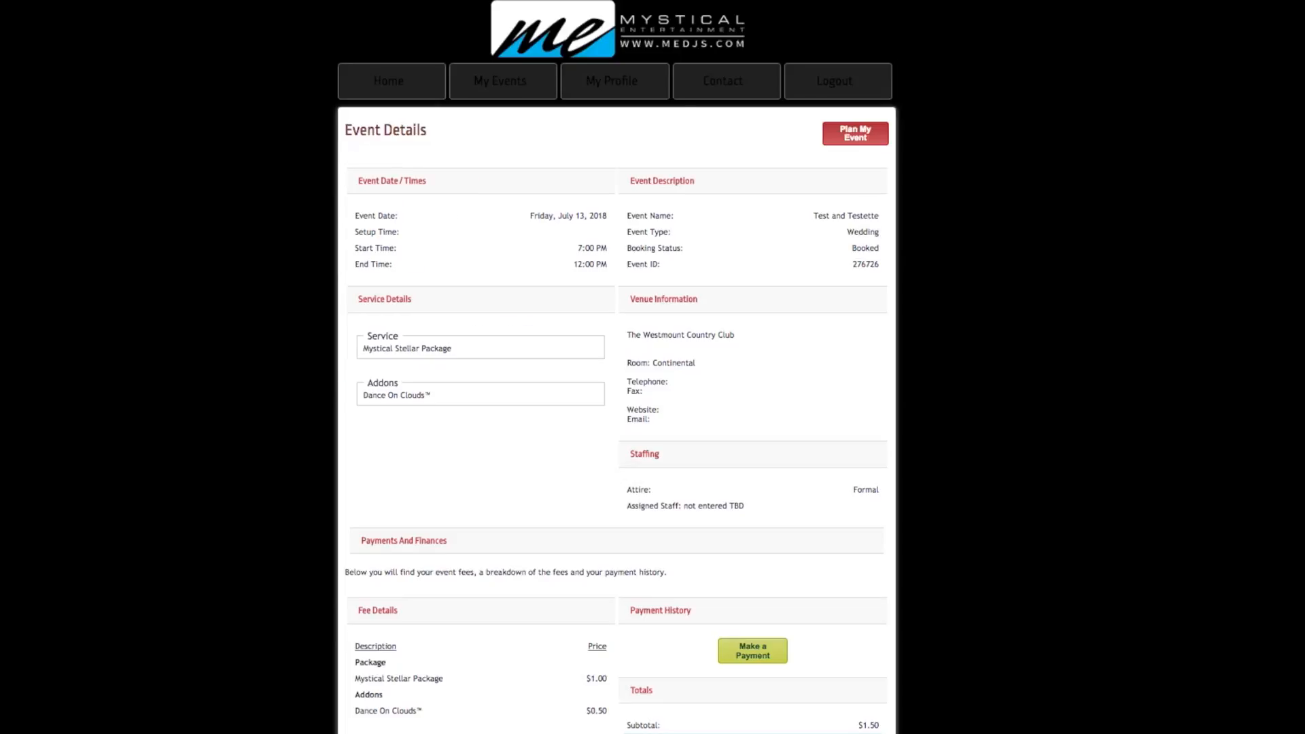
# Start an event change request with Change Of Times selected.
pyautogui.click(853, 133)
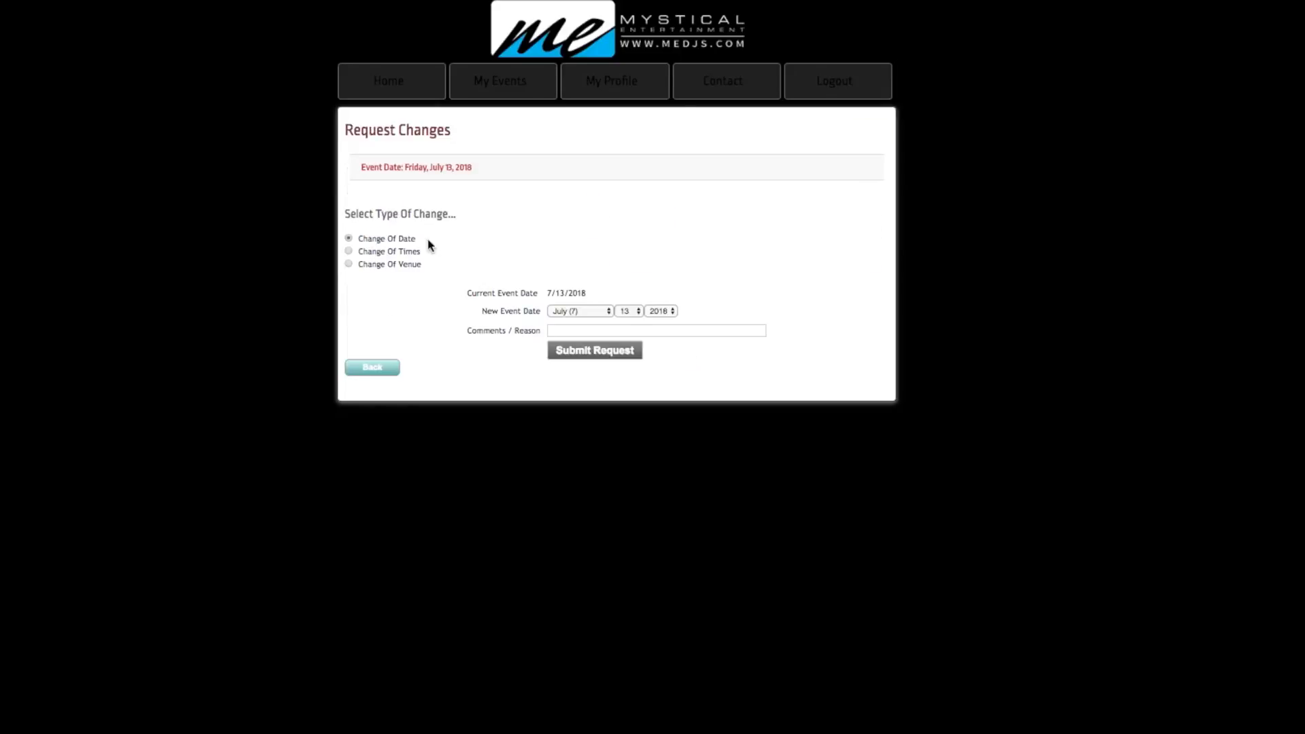
pyautogui.moveTo(348, 210)
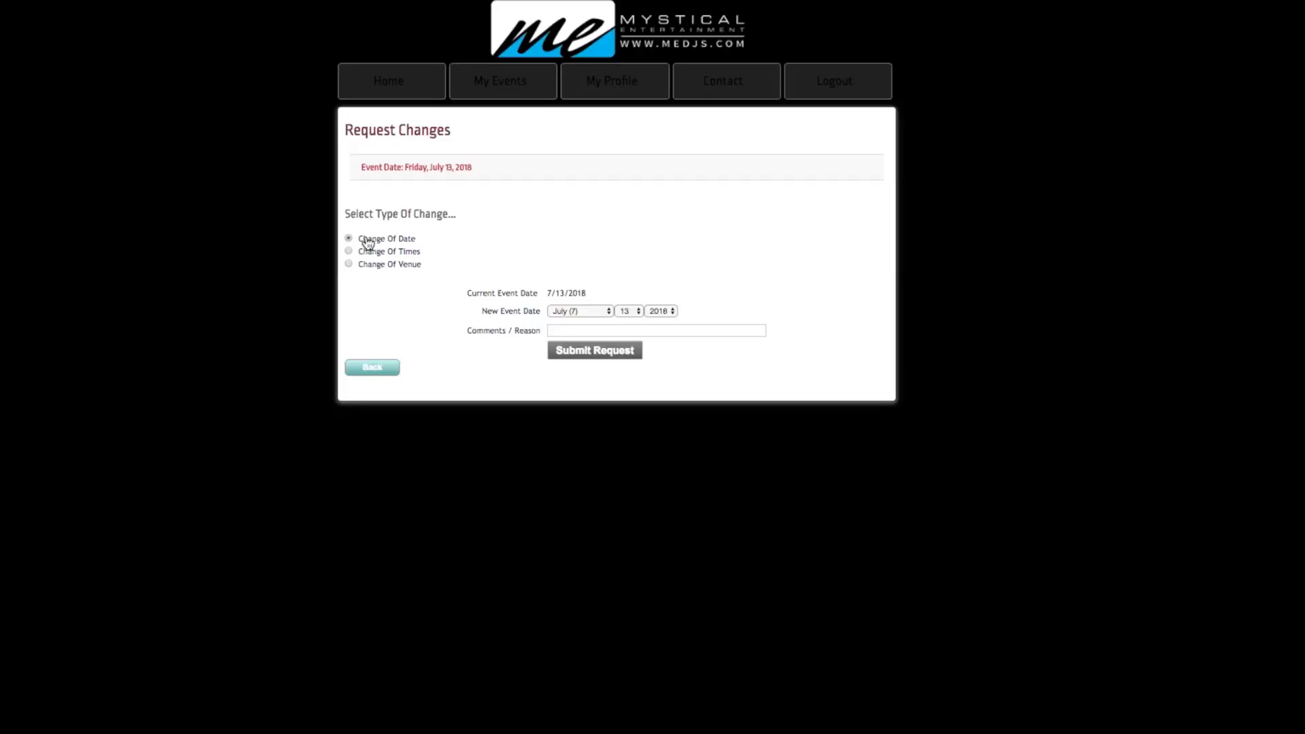
pyautogui.click(348, 251)
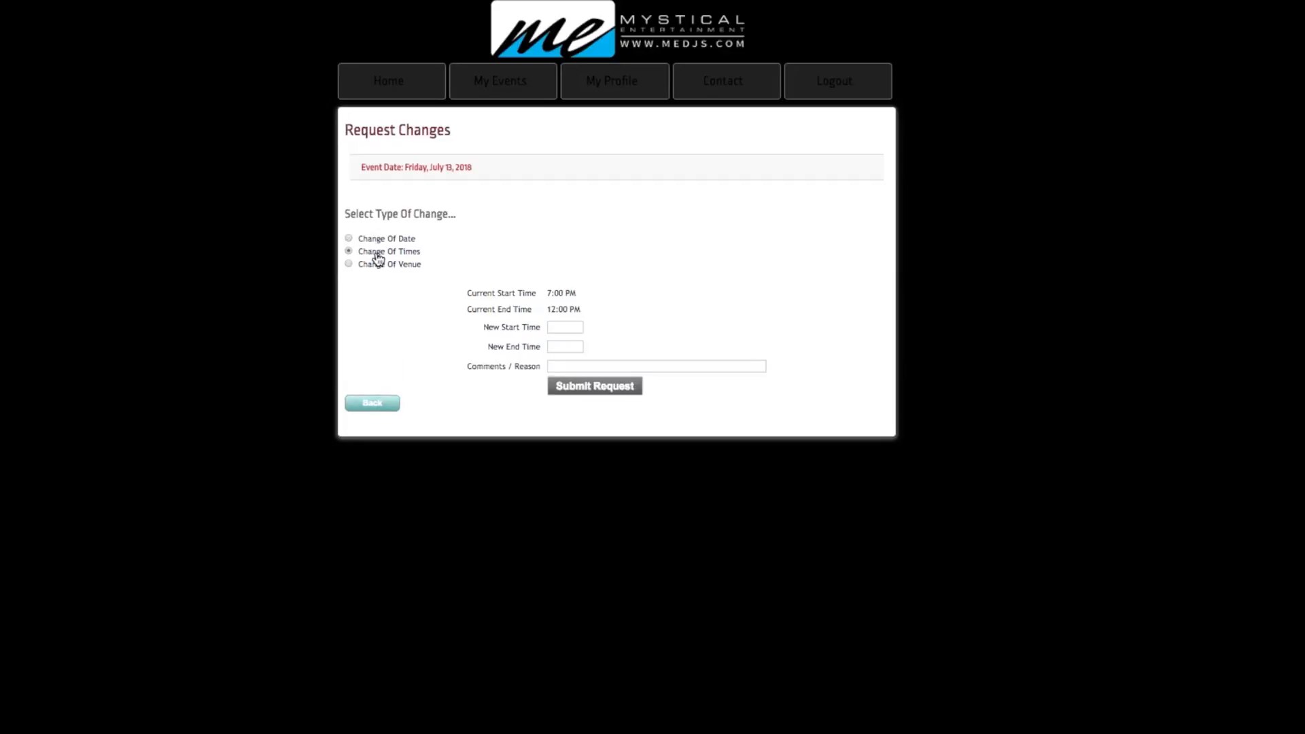
pyautogui.click(564, 345)
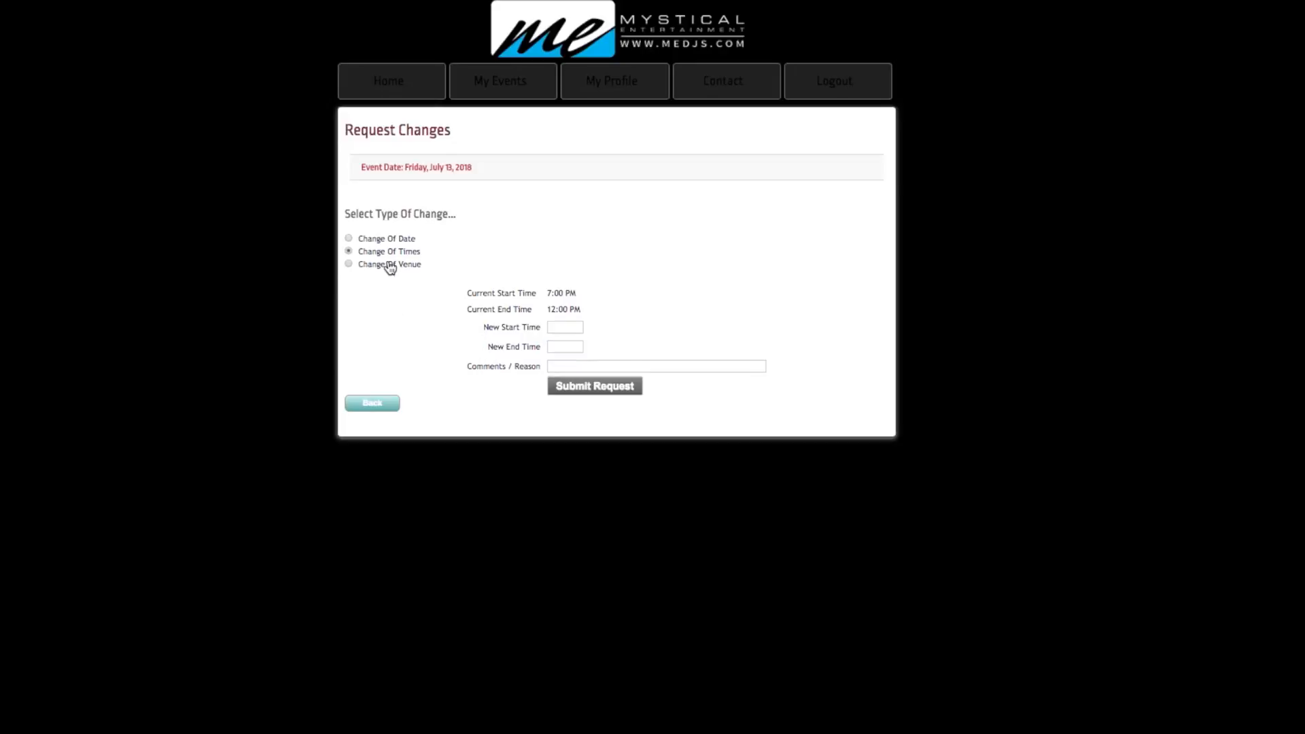
# Switch to Change Of Venue and browse the New Event Location list without choosing.
pyautogui.click(348, 264)
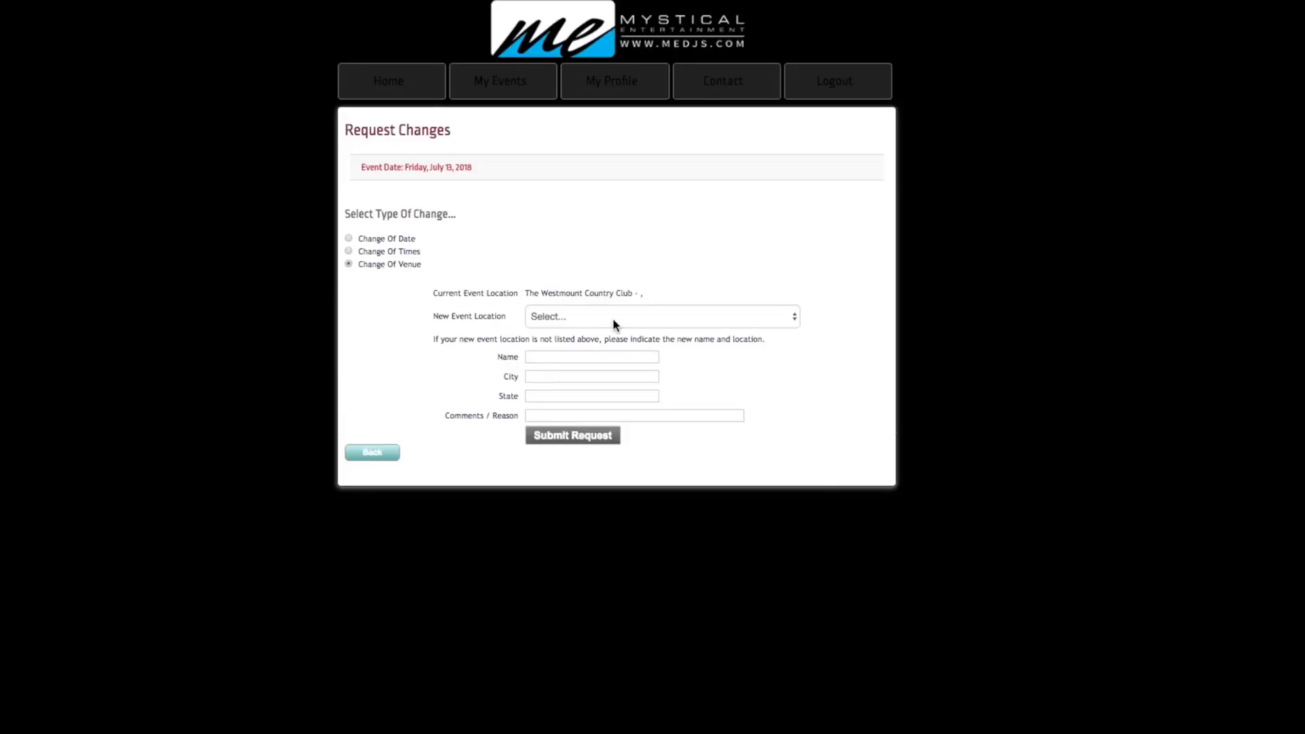
pyautogui.click(659, 316)
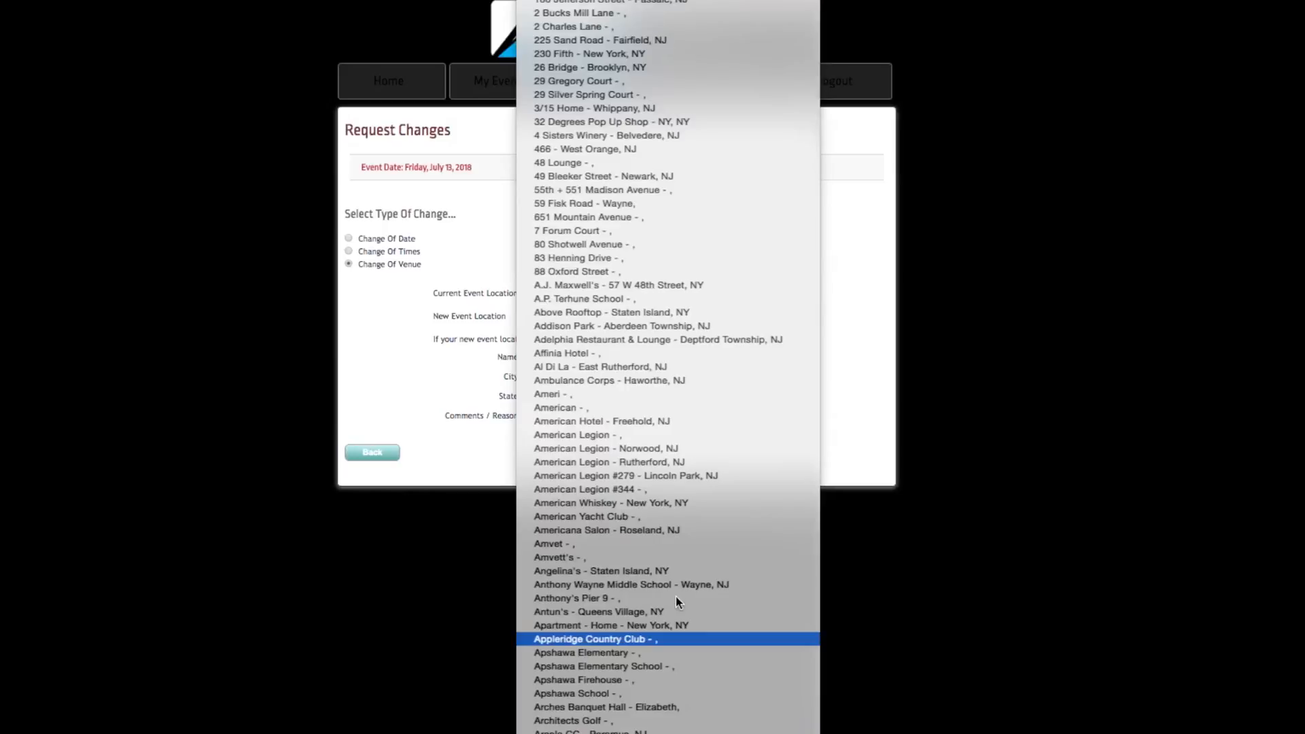
pyautogui.scroll(-3)
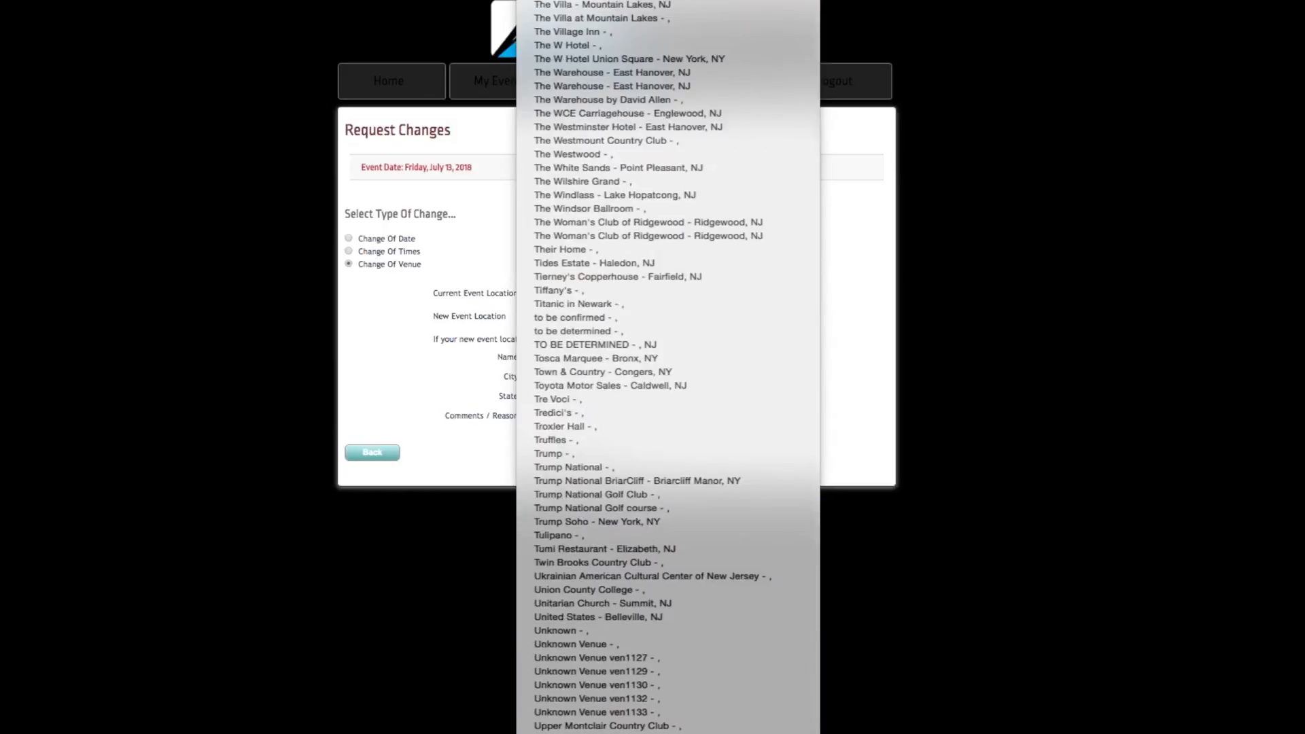
pyautogui.click(601, 140)
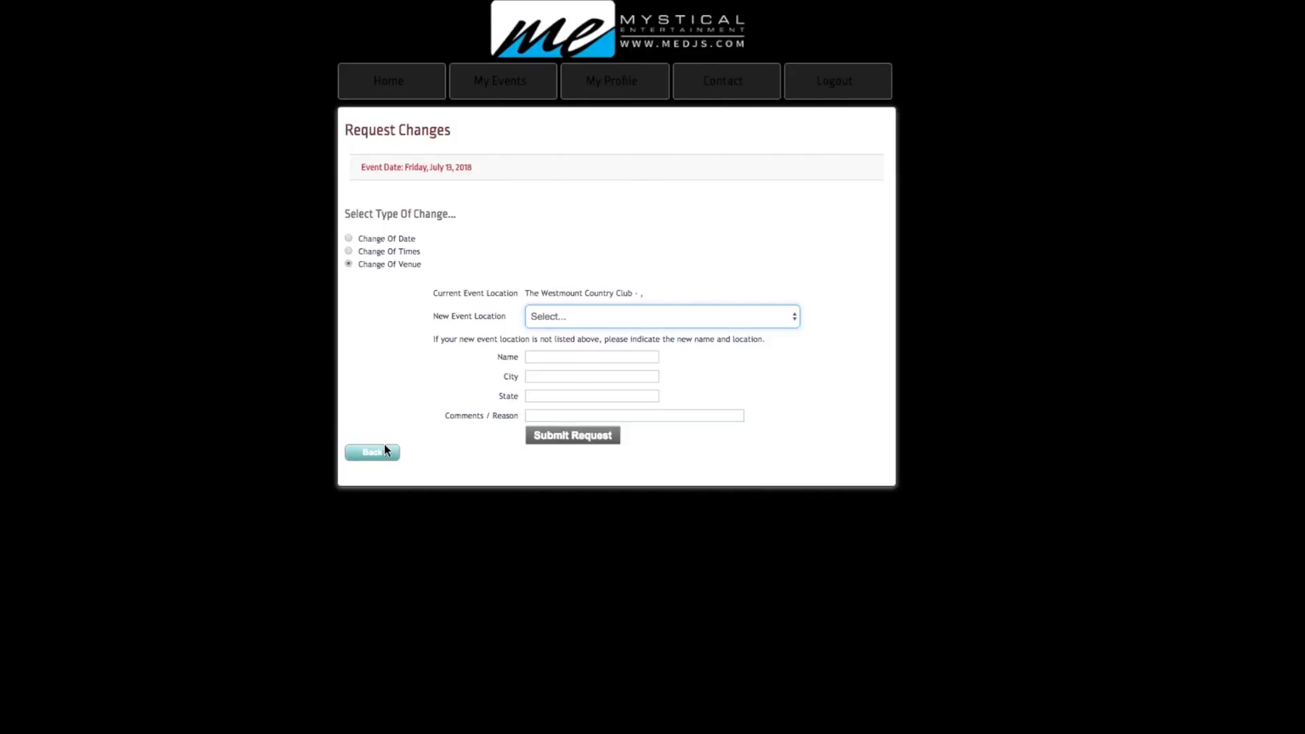
# Return to Event Details and open Make A Payment, showing the $1.50 balance due.
pyautogui.click(371, 451)
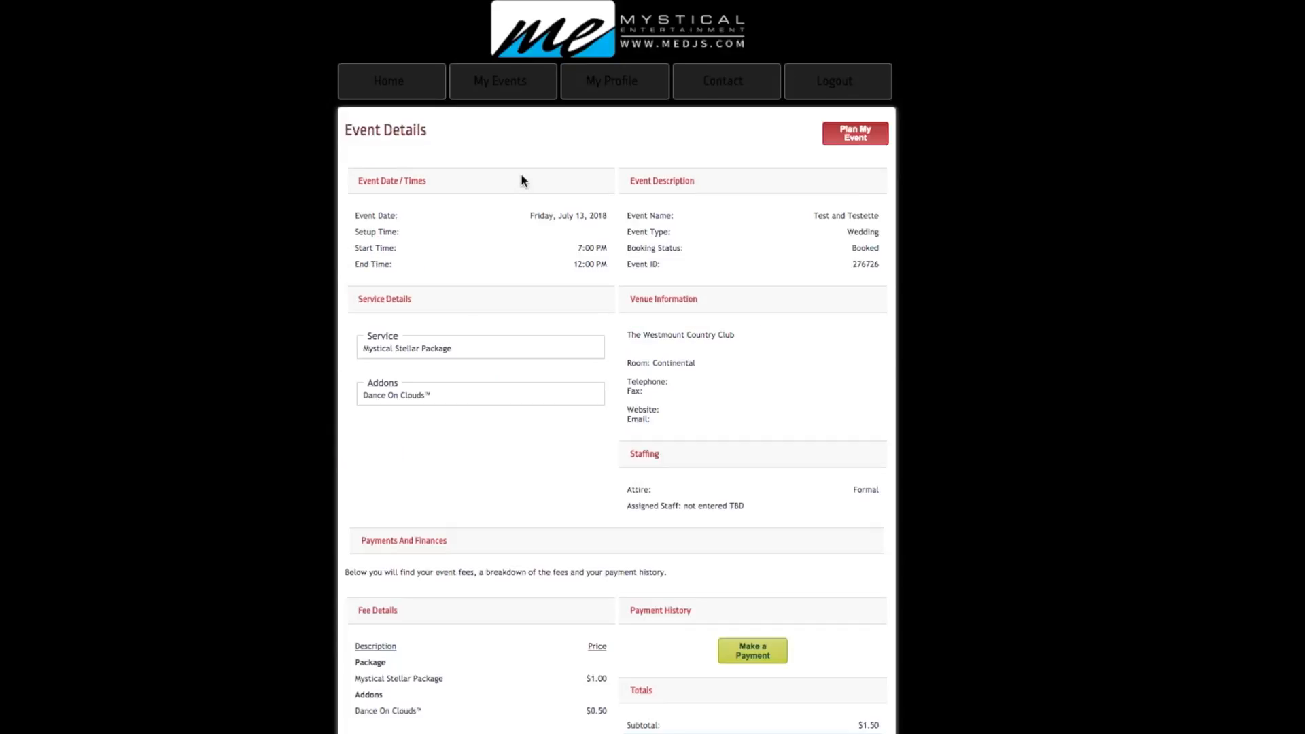
pyautogui.moveTo(762, 638)
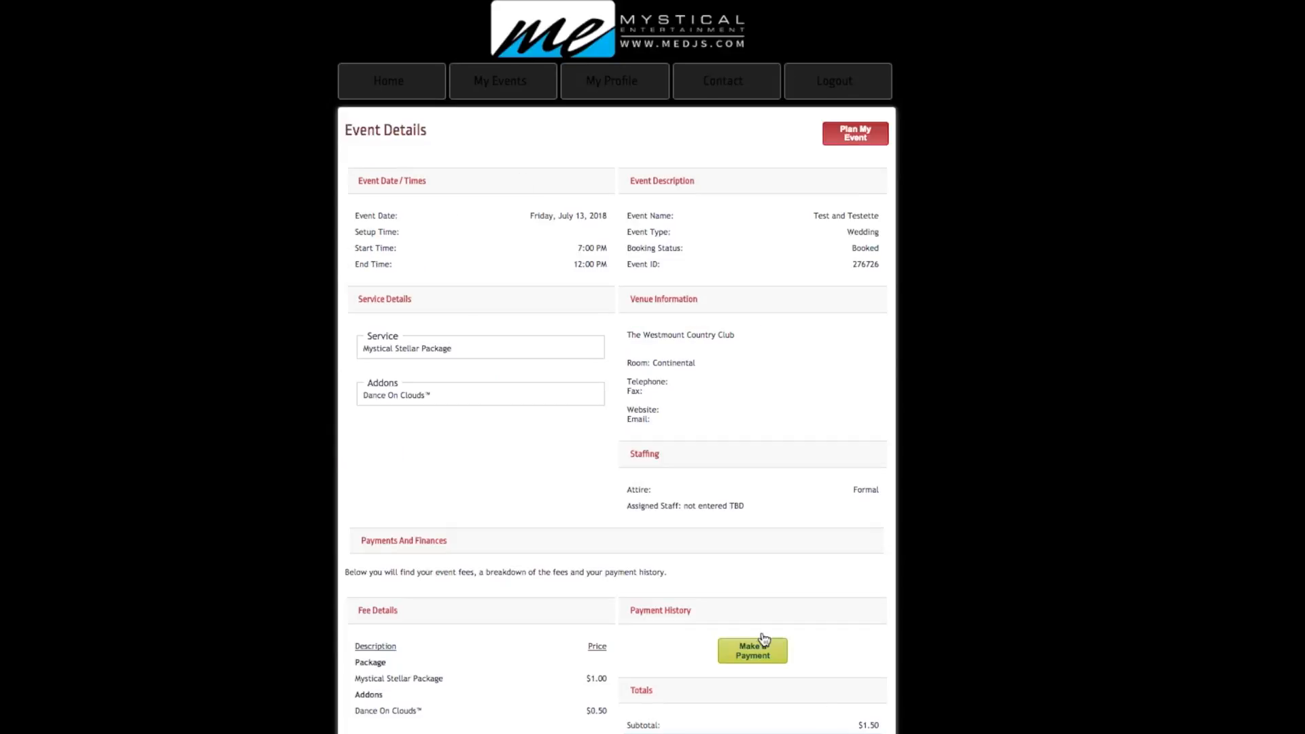
pyautogui.click(752, 649)
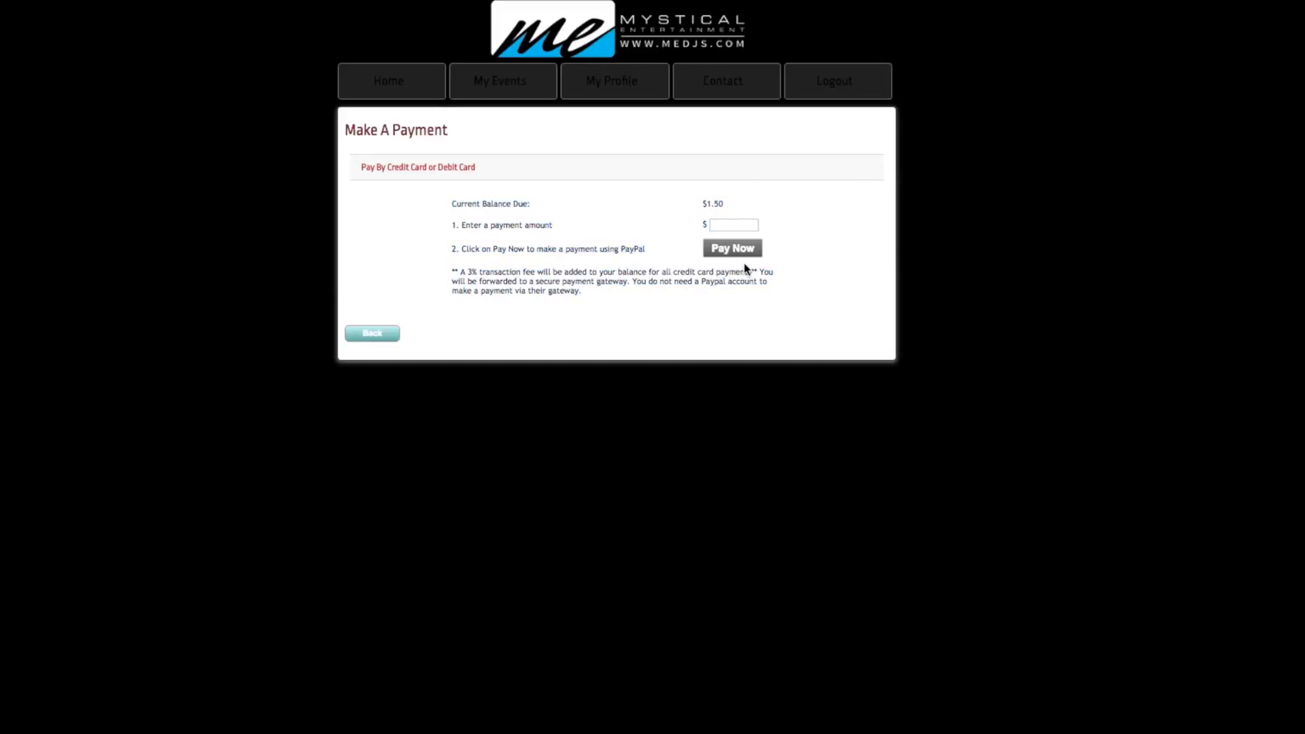
pyautogui.click(733, 225)
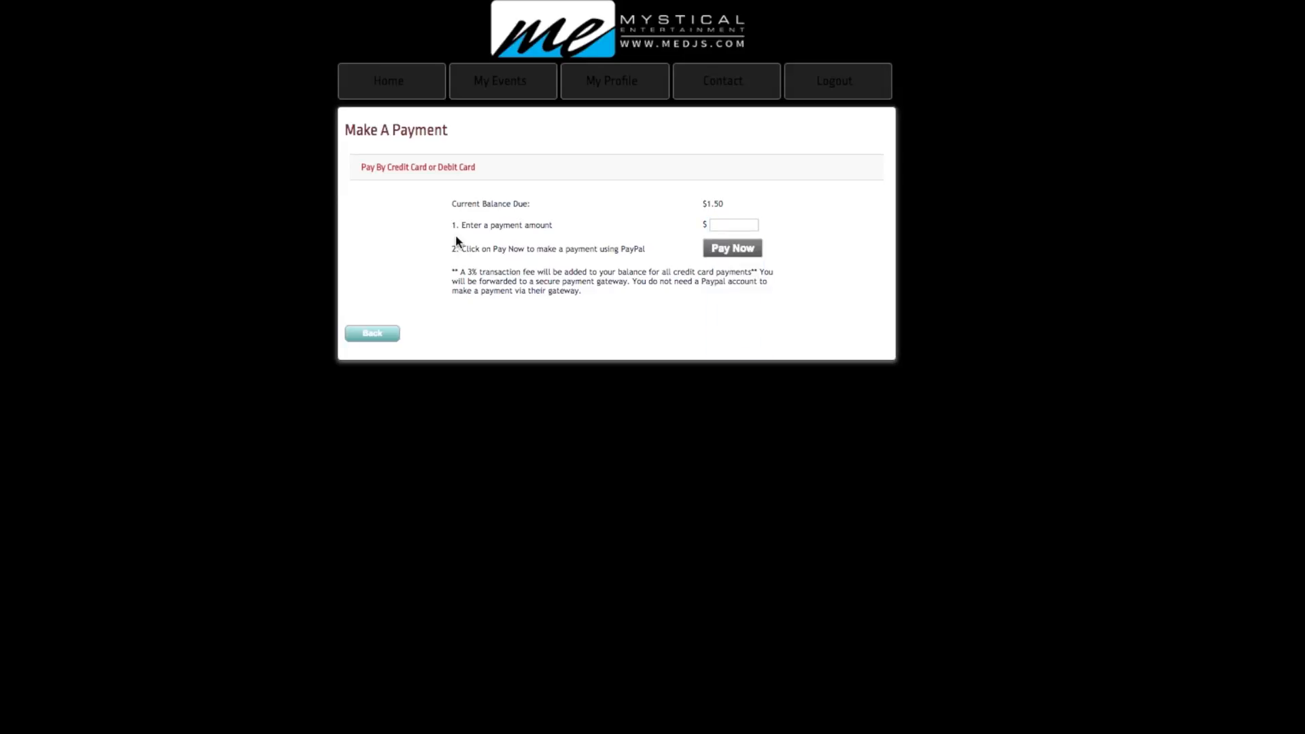
pyautogui.moveTo(558, 282)
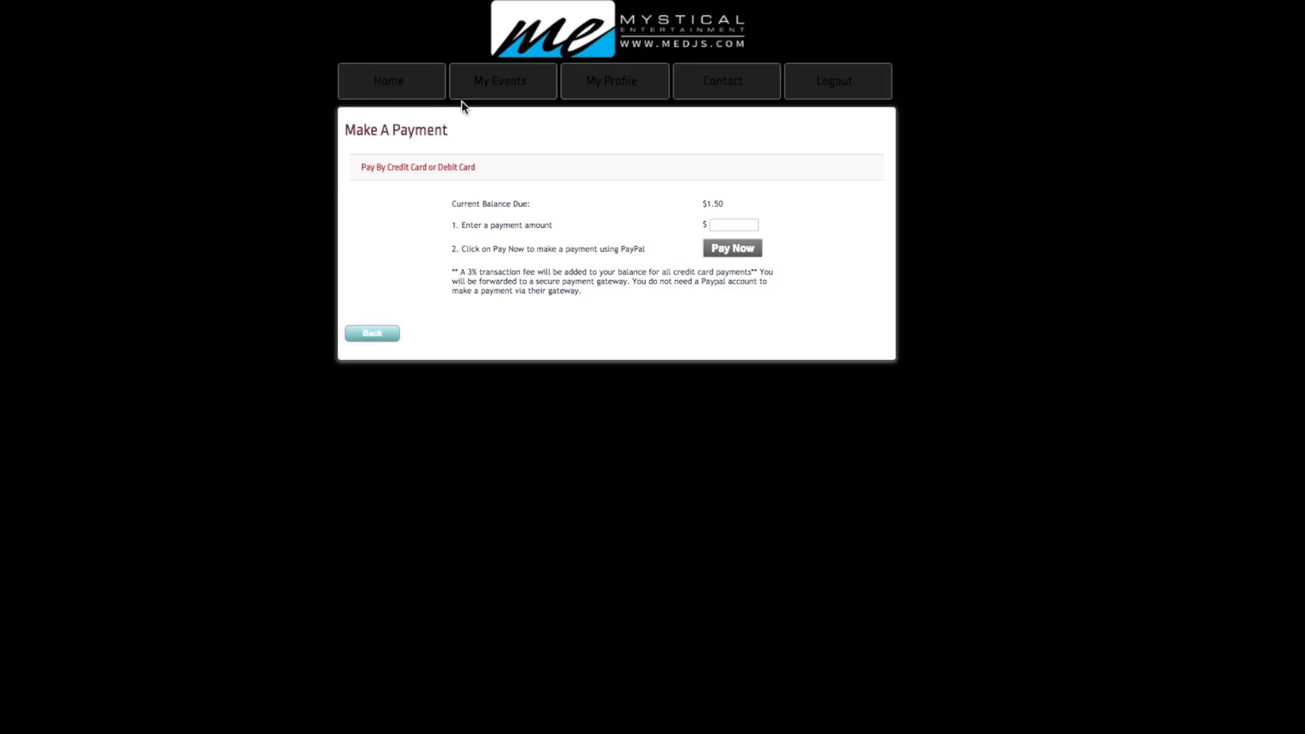
pyautogui.moveTo(645, 108)
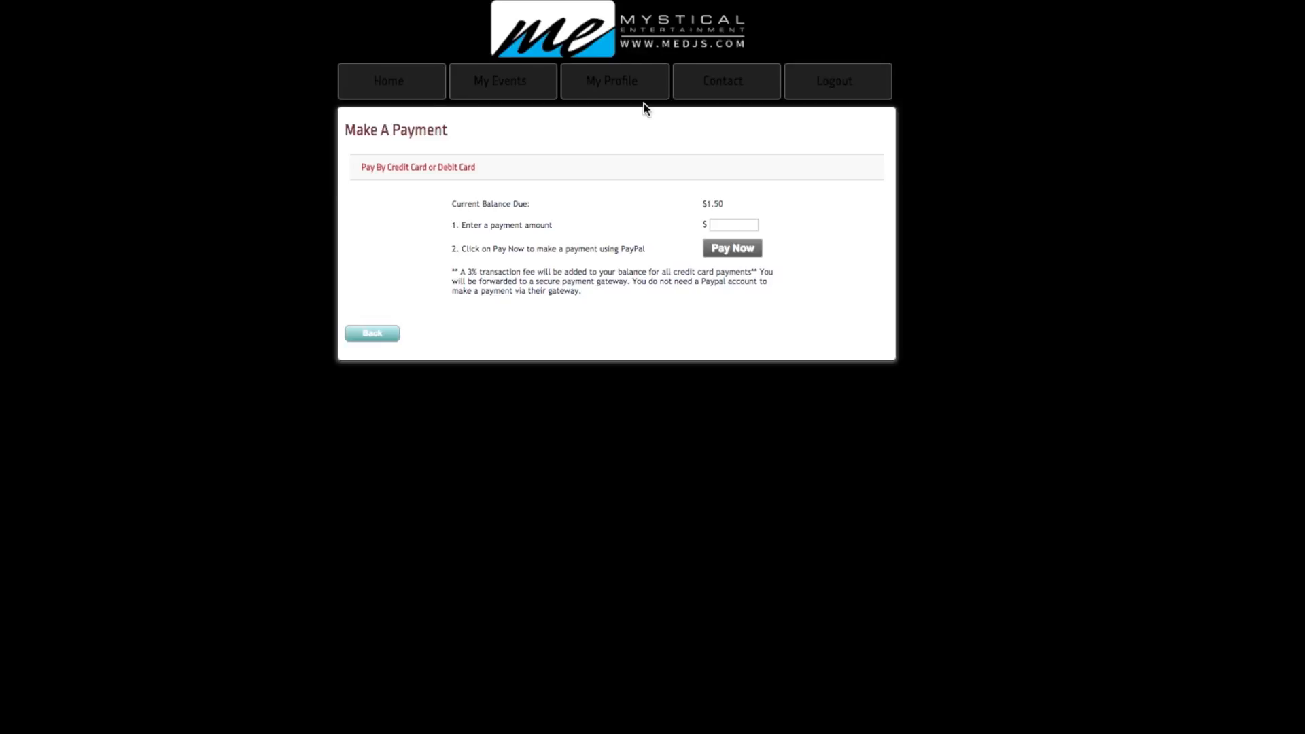
# Open My Profile to view contact details, mailing address and login details.
pyautogui.click(612, 81)
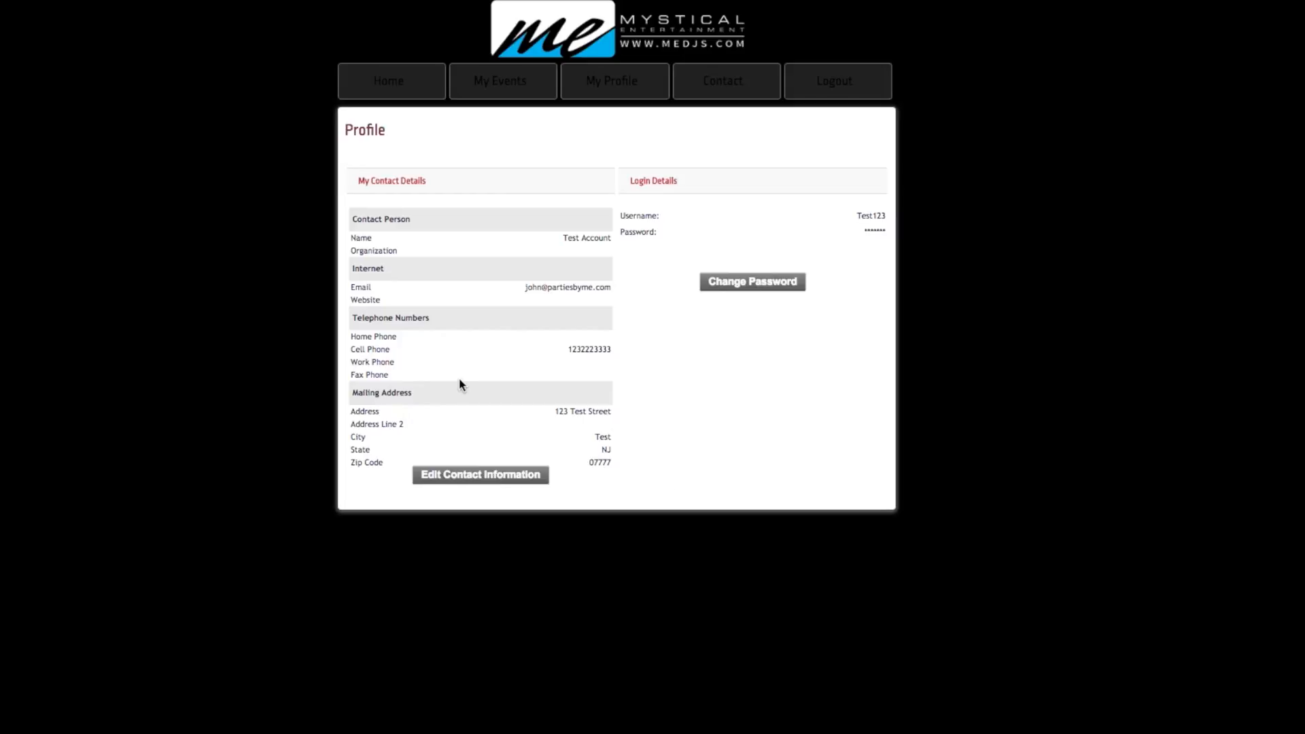
pyautogui.moveTo(752, 282)
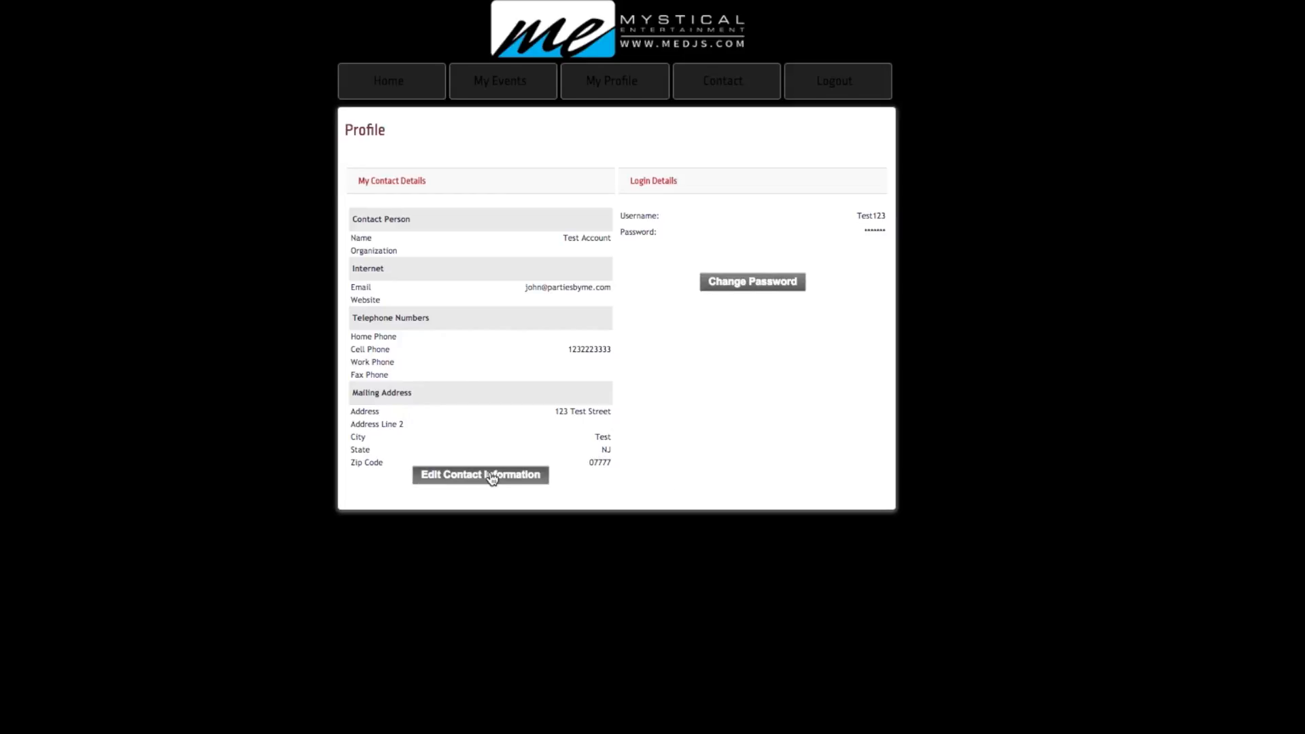
pyautogui.moveTo(423, 366)
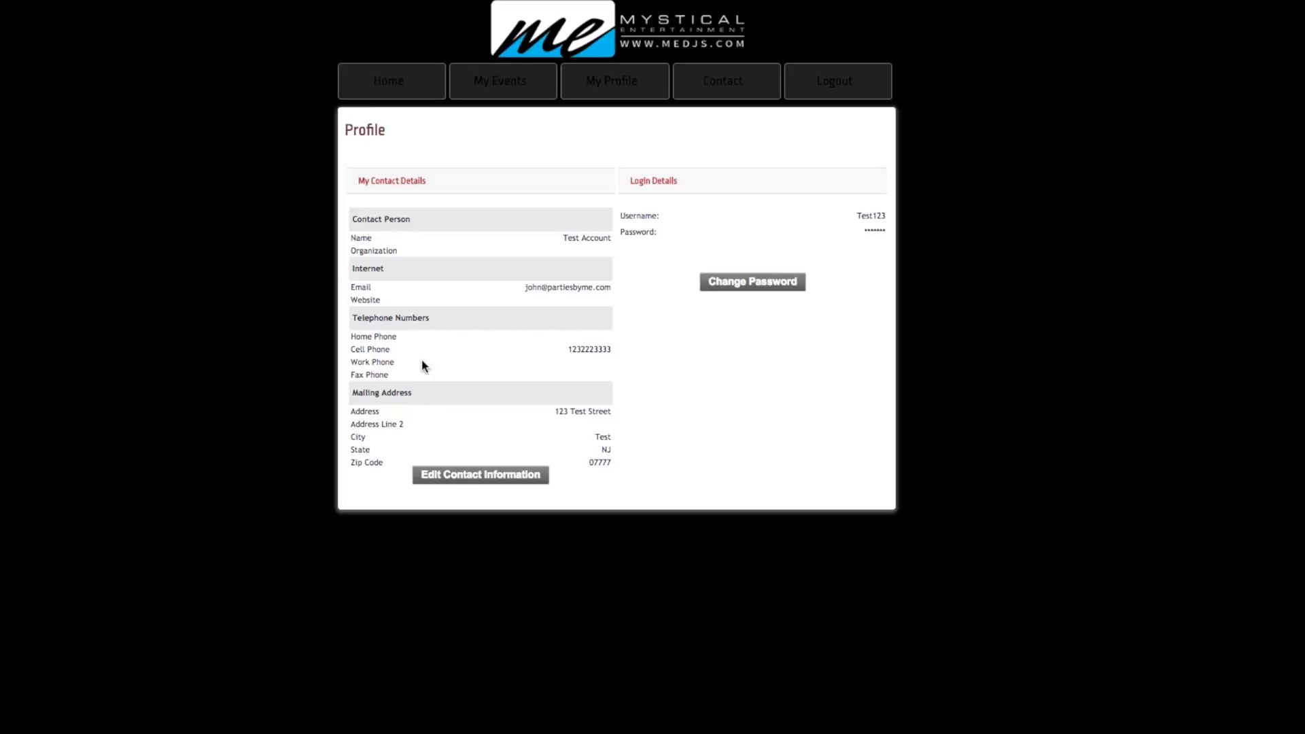
pyautogui.moveTo(529, 379)
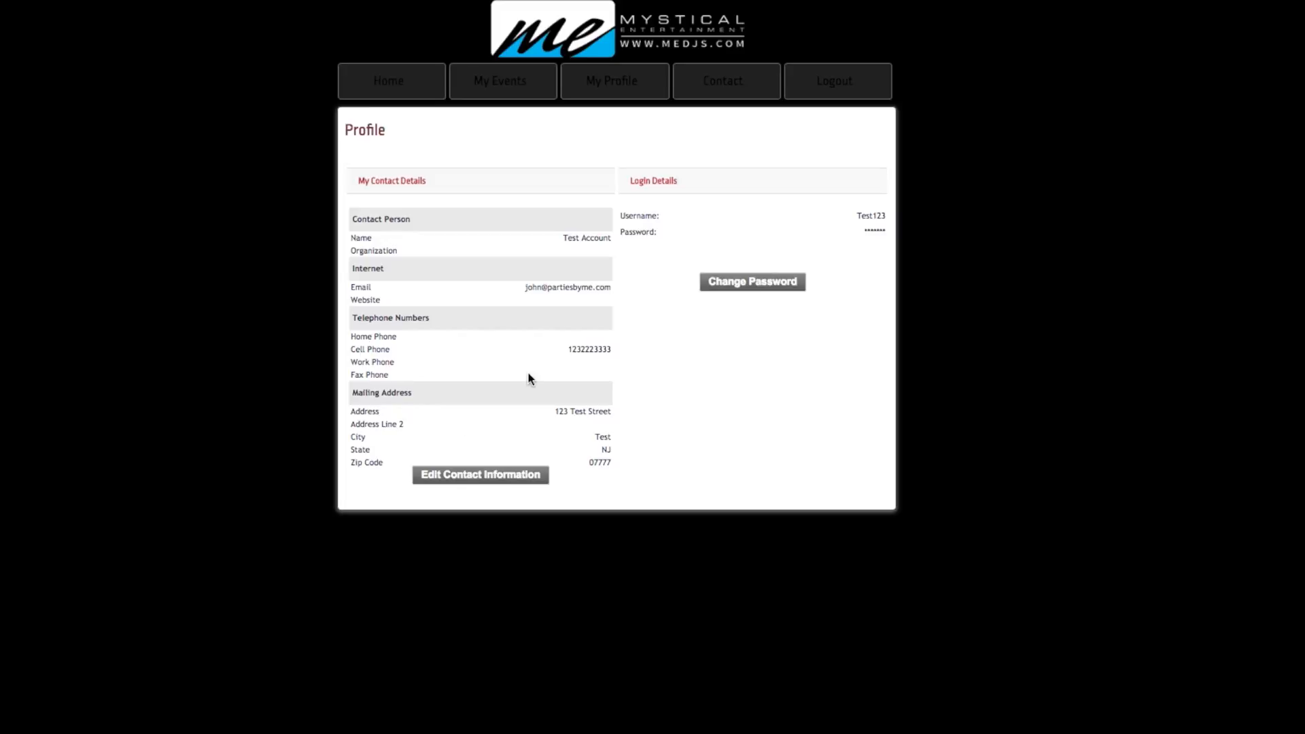
pyautogui.moveTo(712, 121)
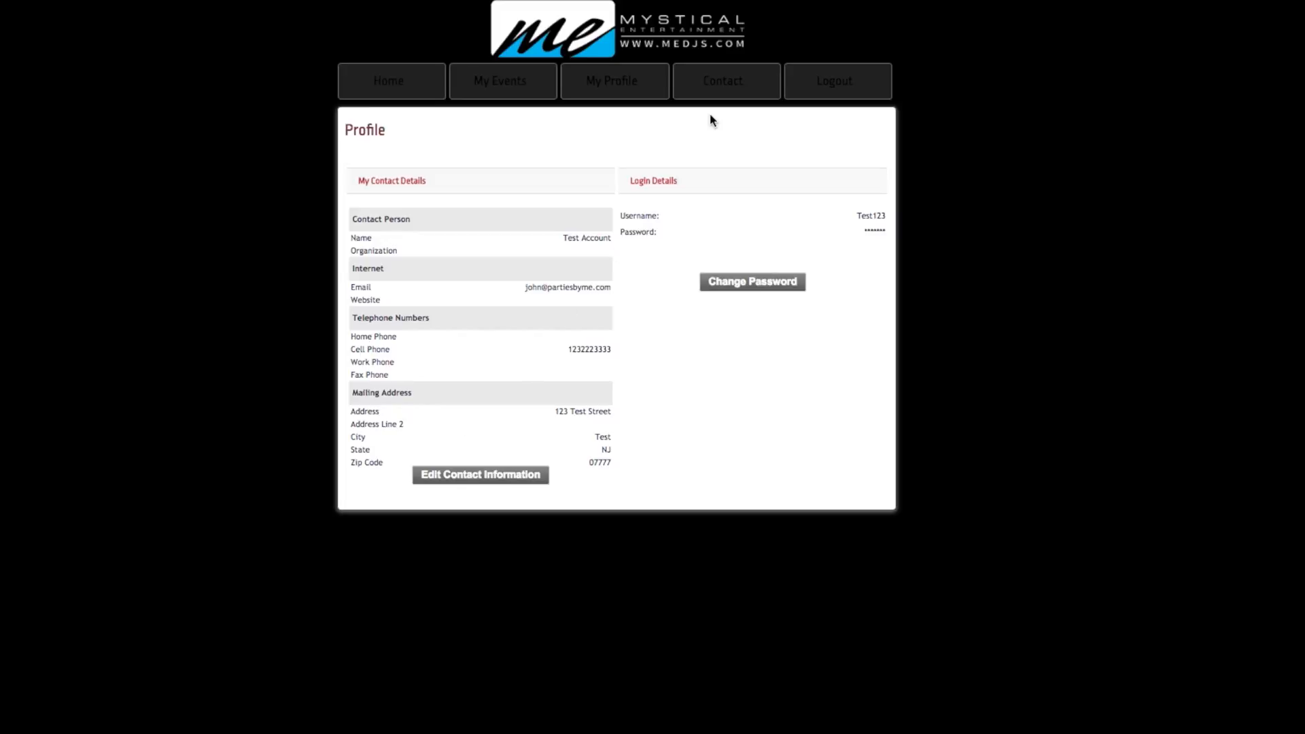
# Visit the Contact page, return Home, and open Plan My Event for the 7/13/2018 wedding.
pyautogui.click(723, 81)
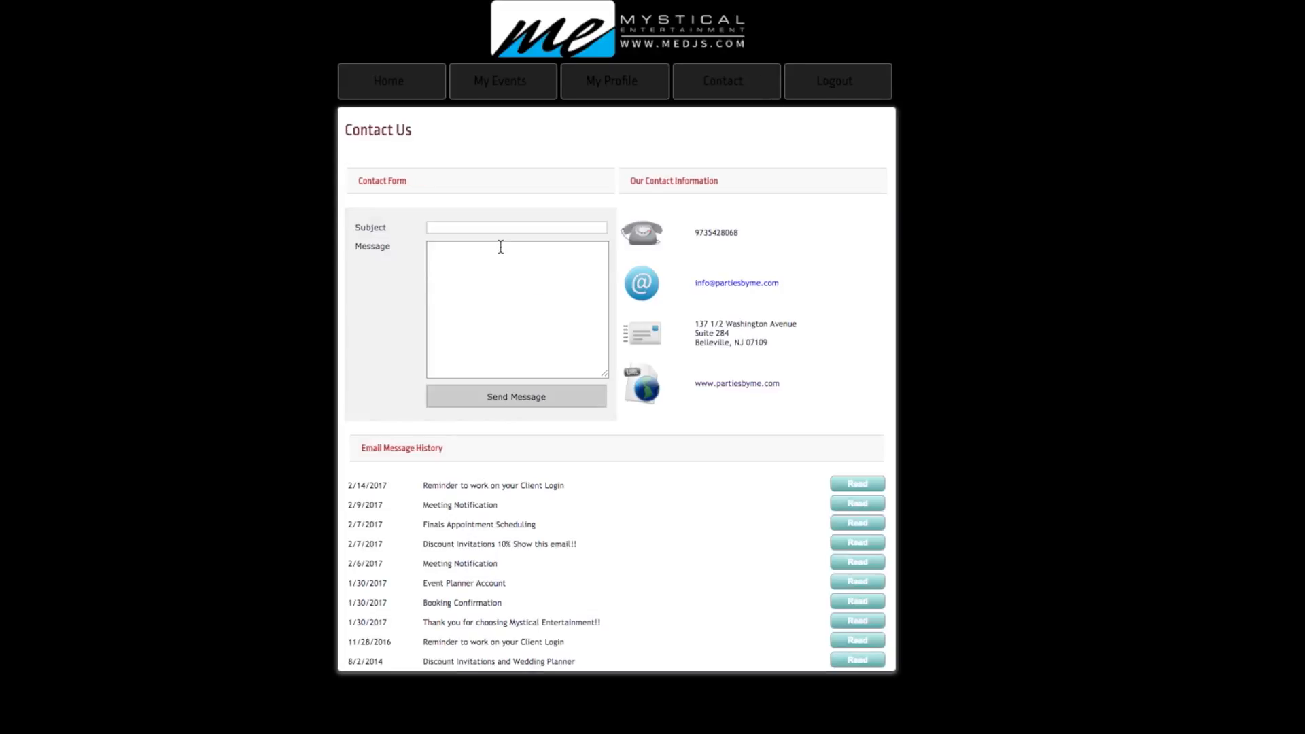
pyautogui.click(516, 308)
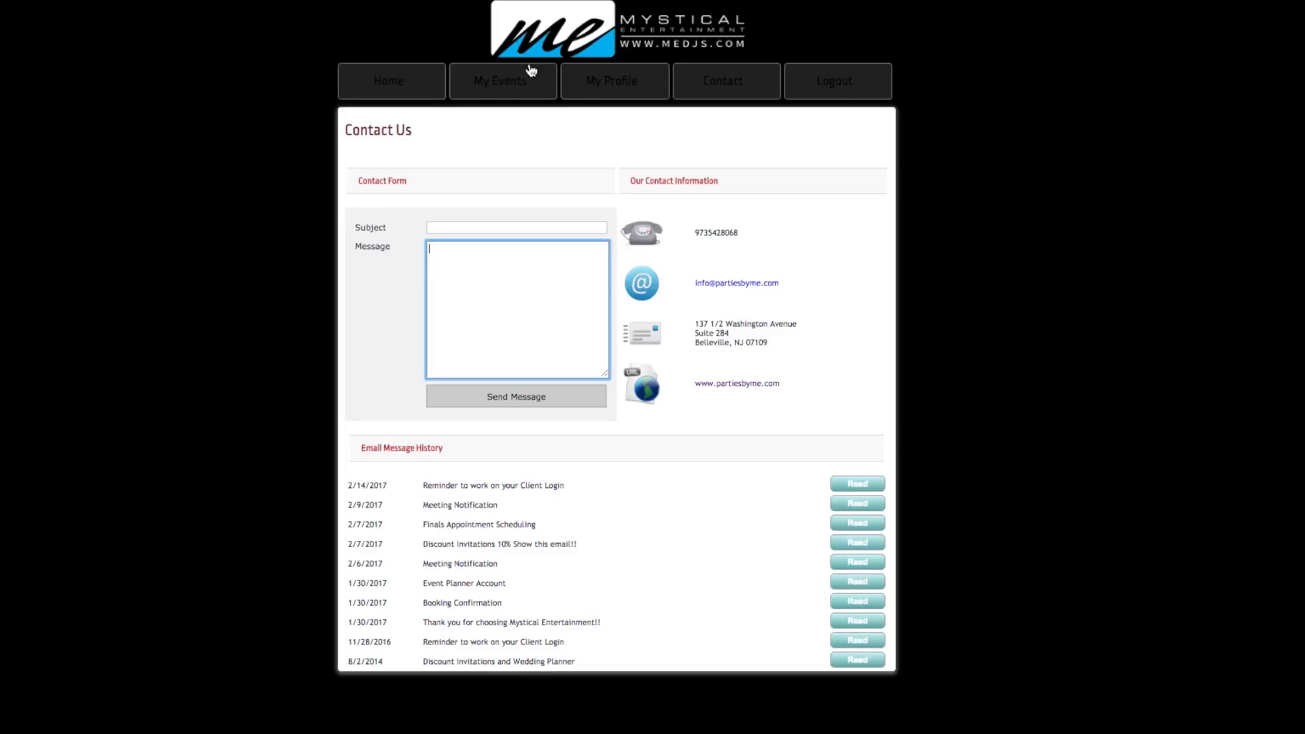
pyautogui.moveTo(388, 80)
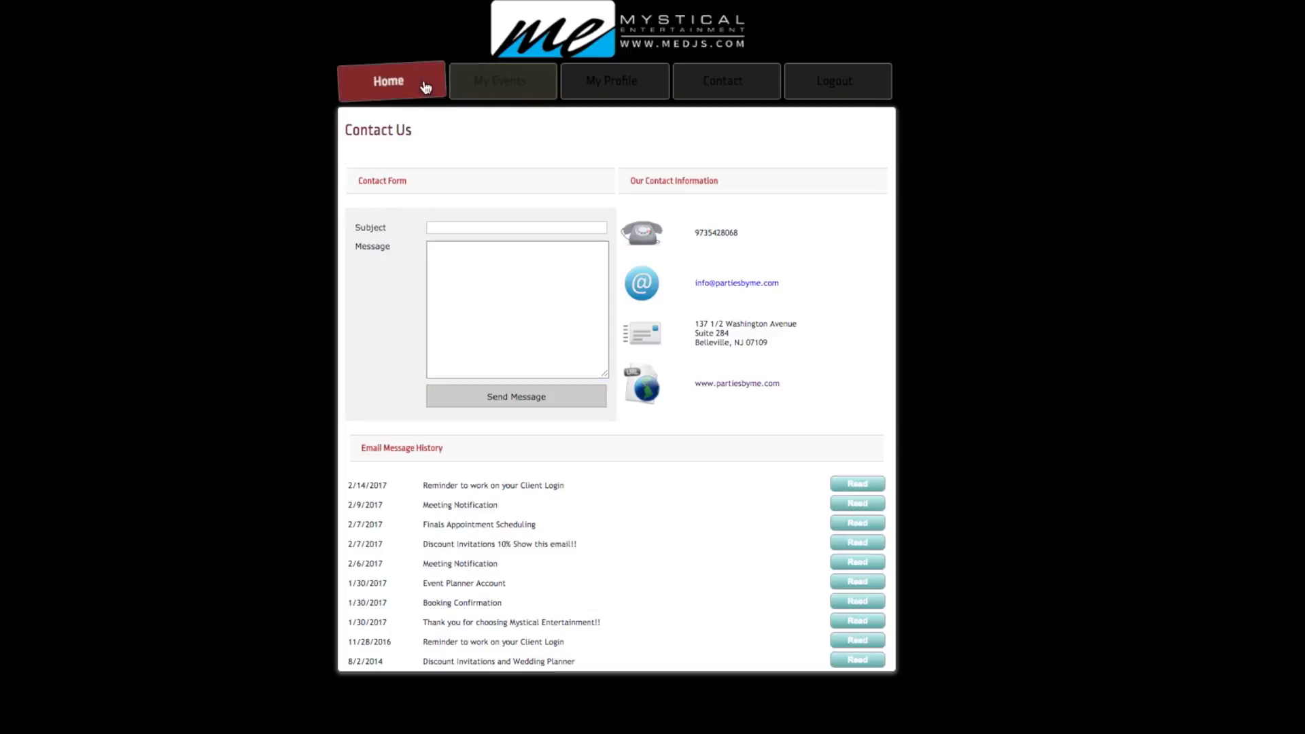
pyautogui.click(388, 81)
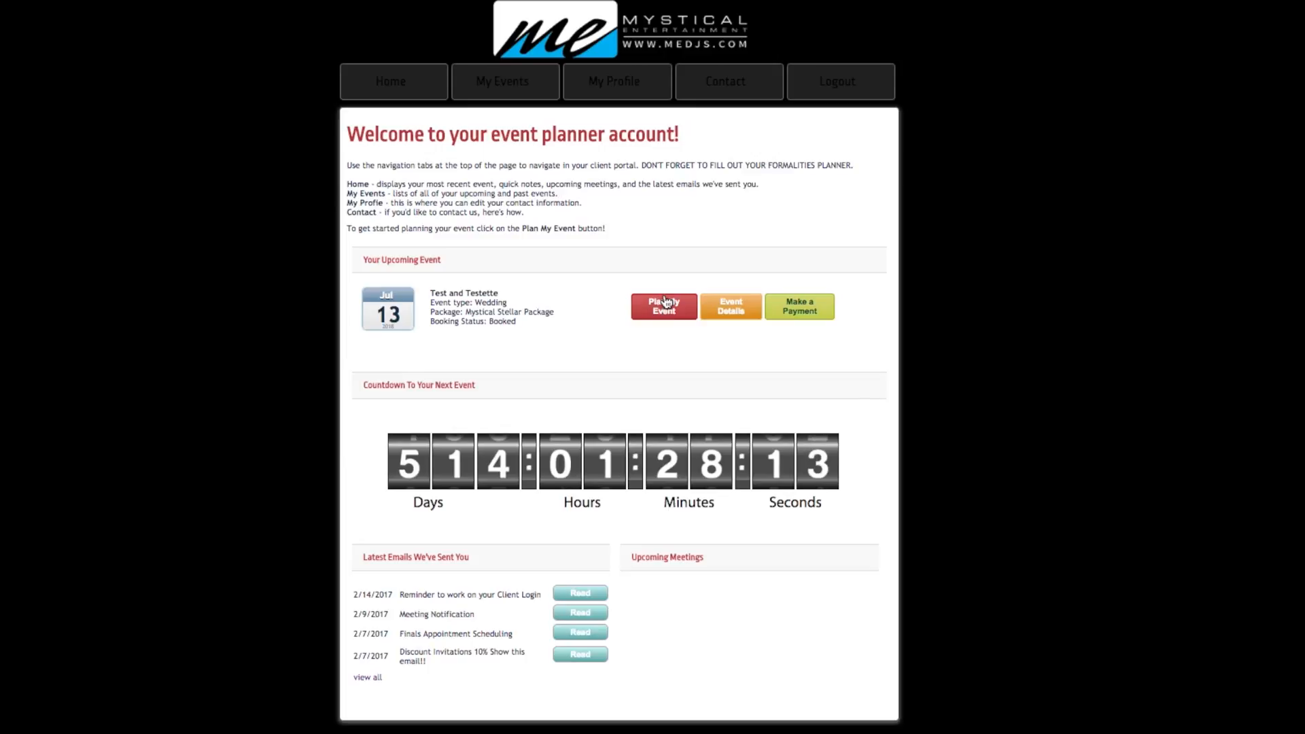
pyautogui.moveTo(570, 286)
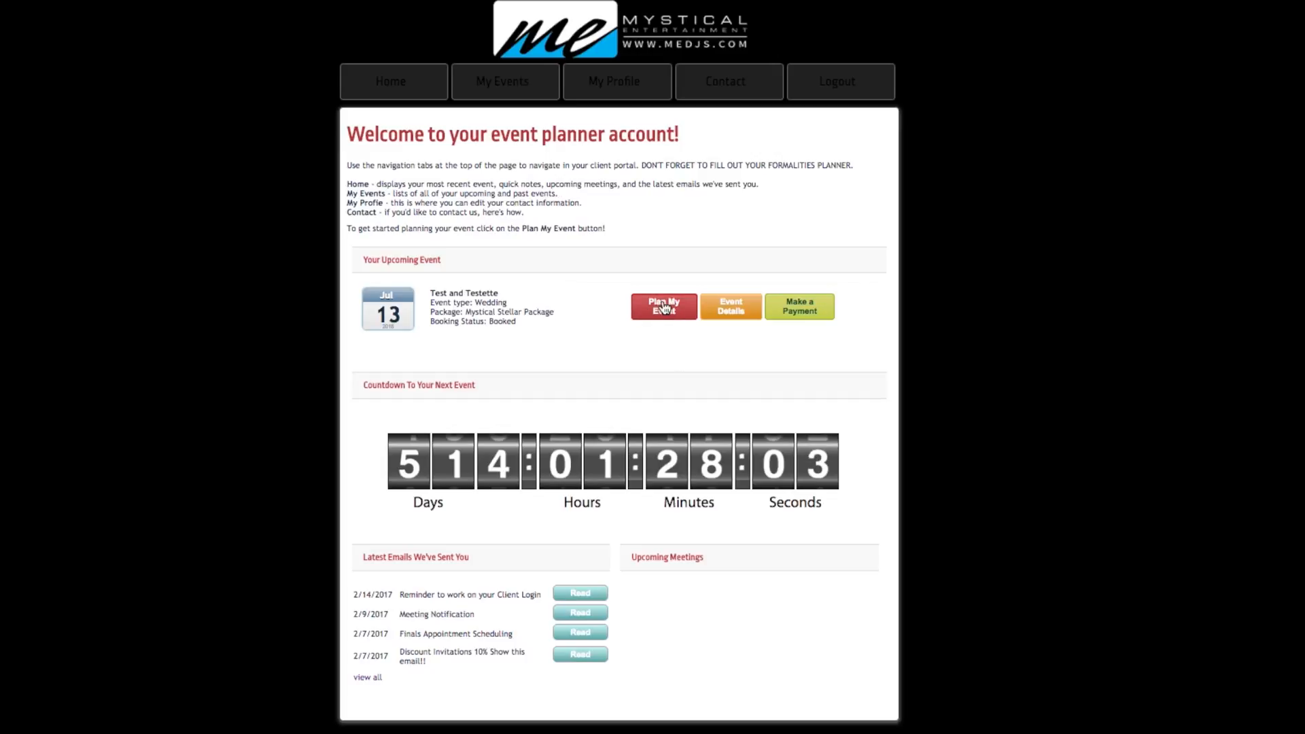
pyautogui.click(663, 306)
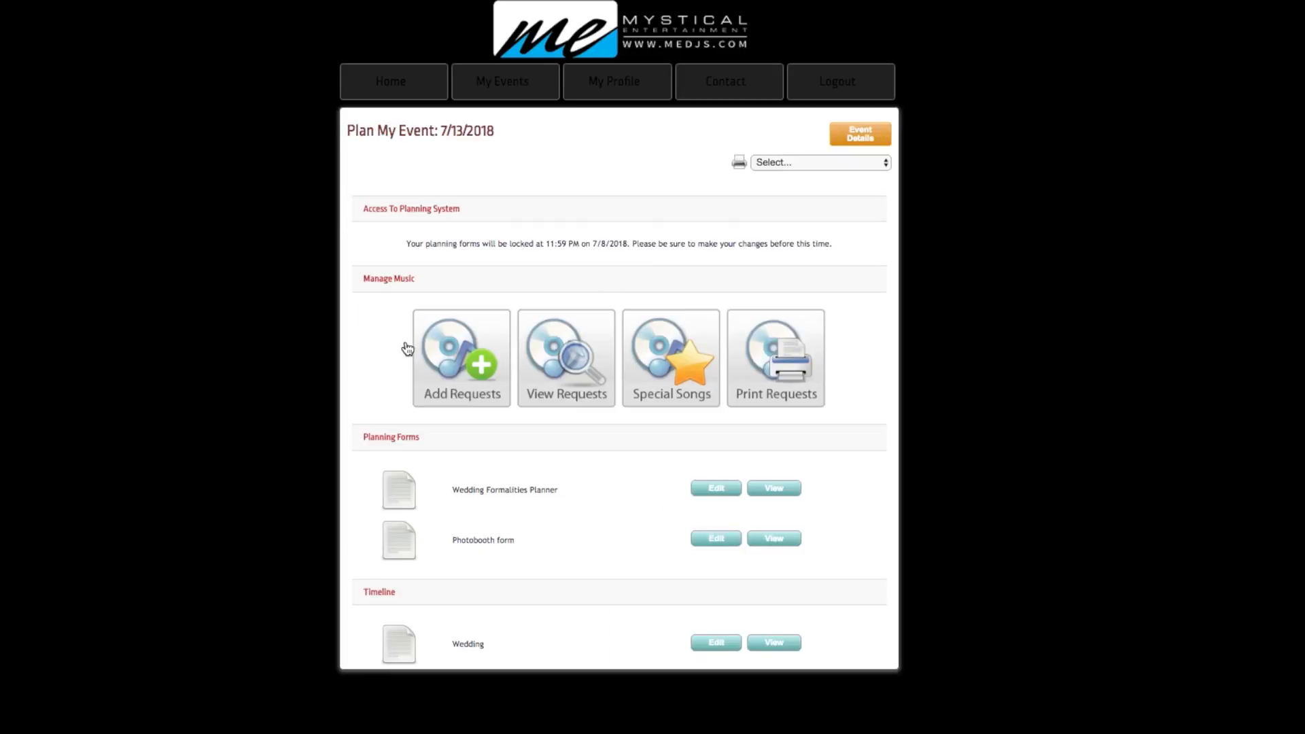
pyautogui.moveTo(437, 349)
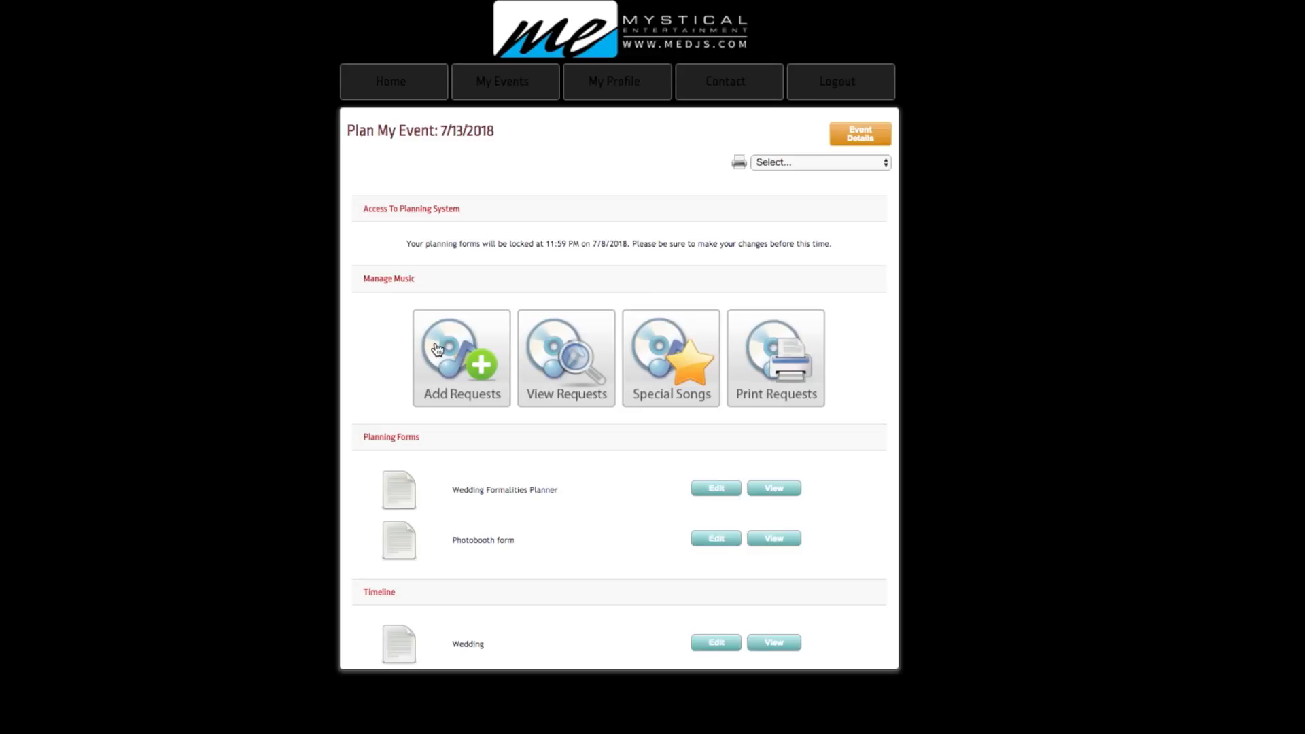
pyautogui.moveTo(449, 383)
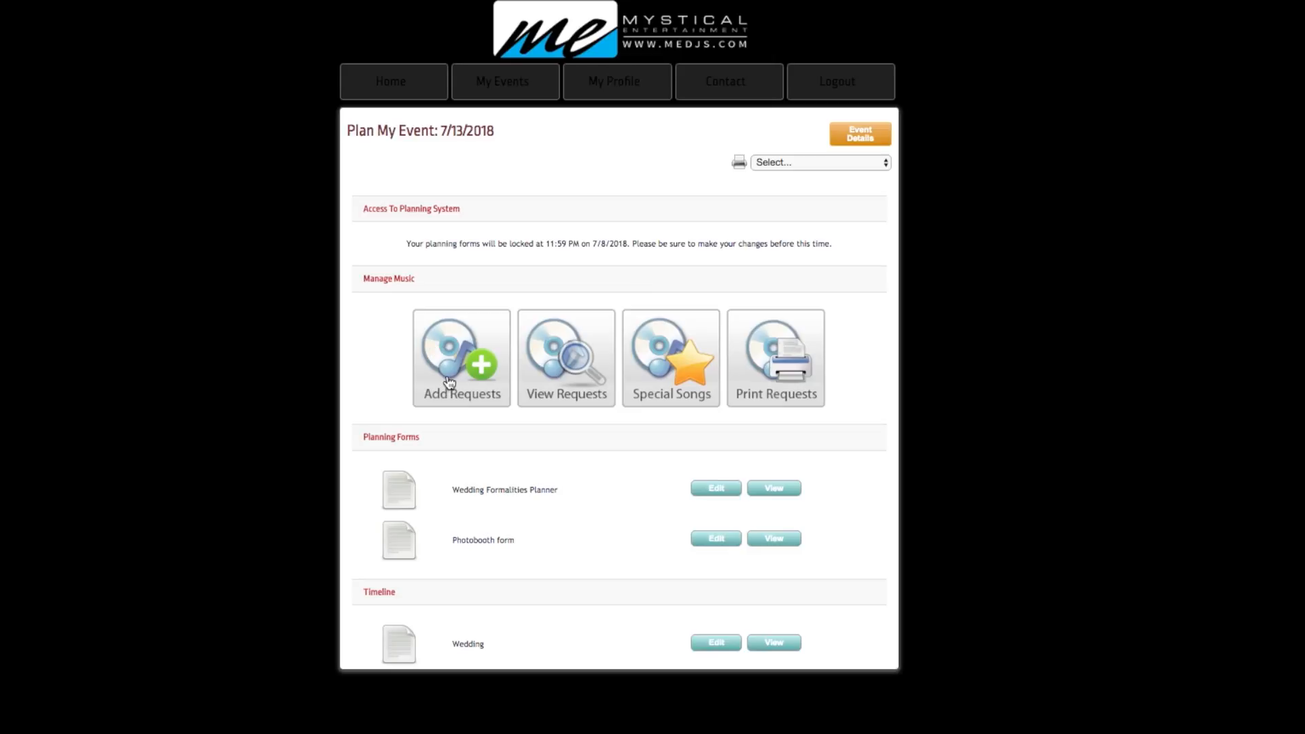
# Start song requests and expand the Dedication and Do Not Play request lists.
pyautogui.click(460, 358)
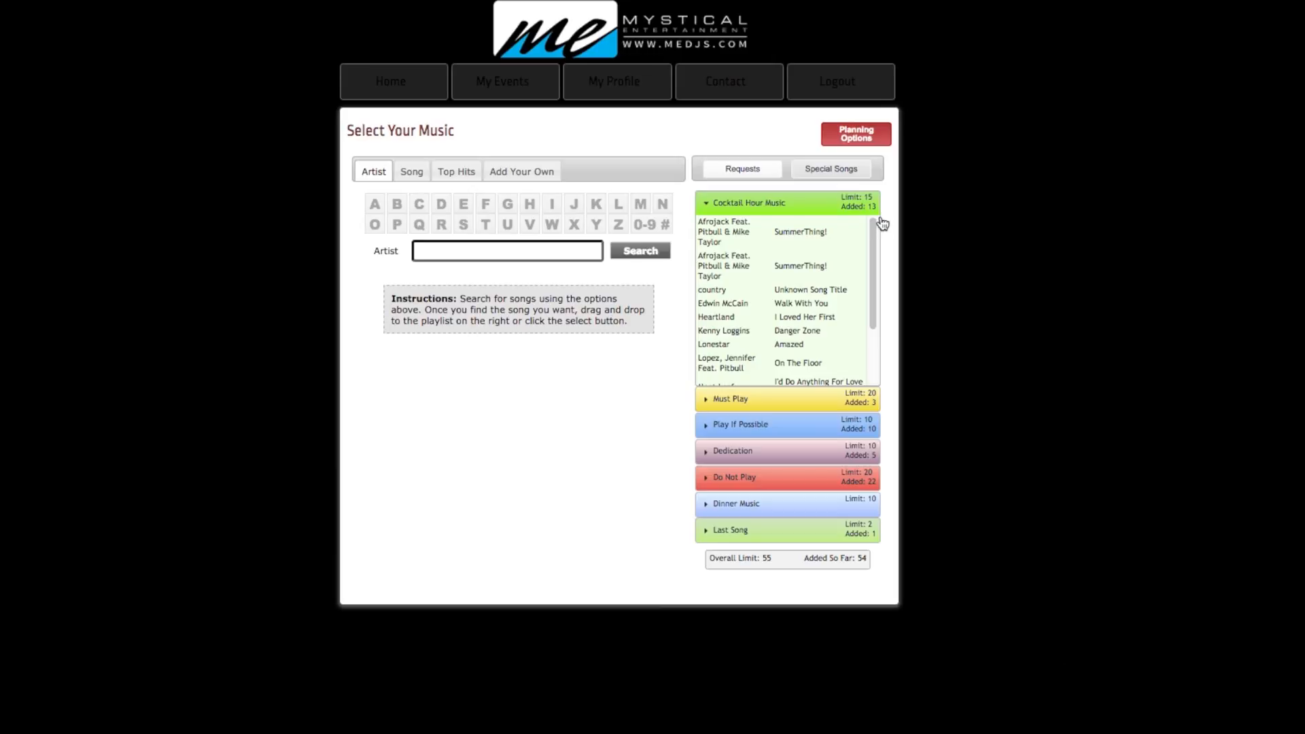
pyautogui.moveTo(776, 218)
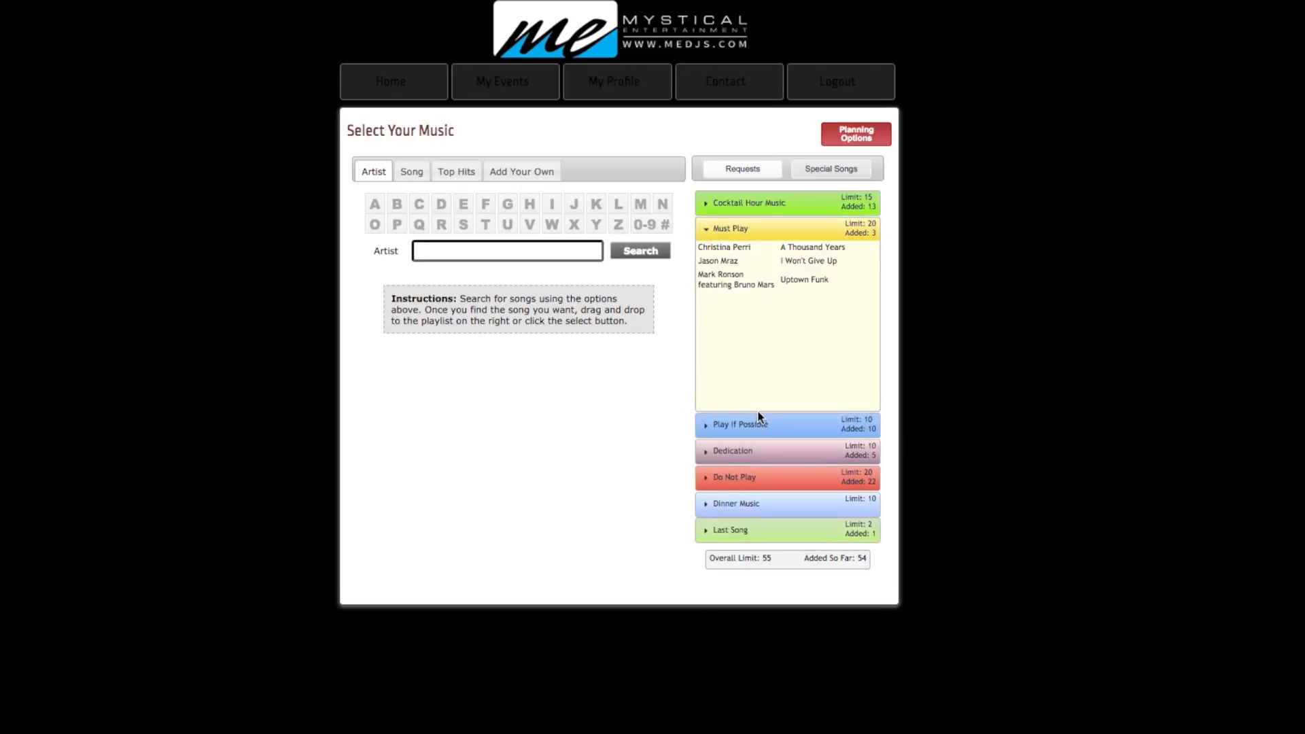
pyautogui.click(733, 451)
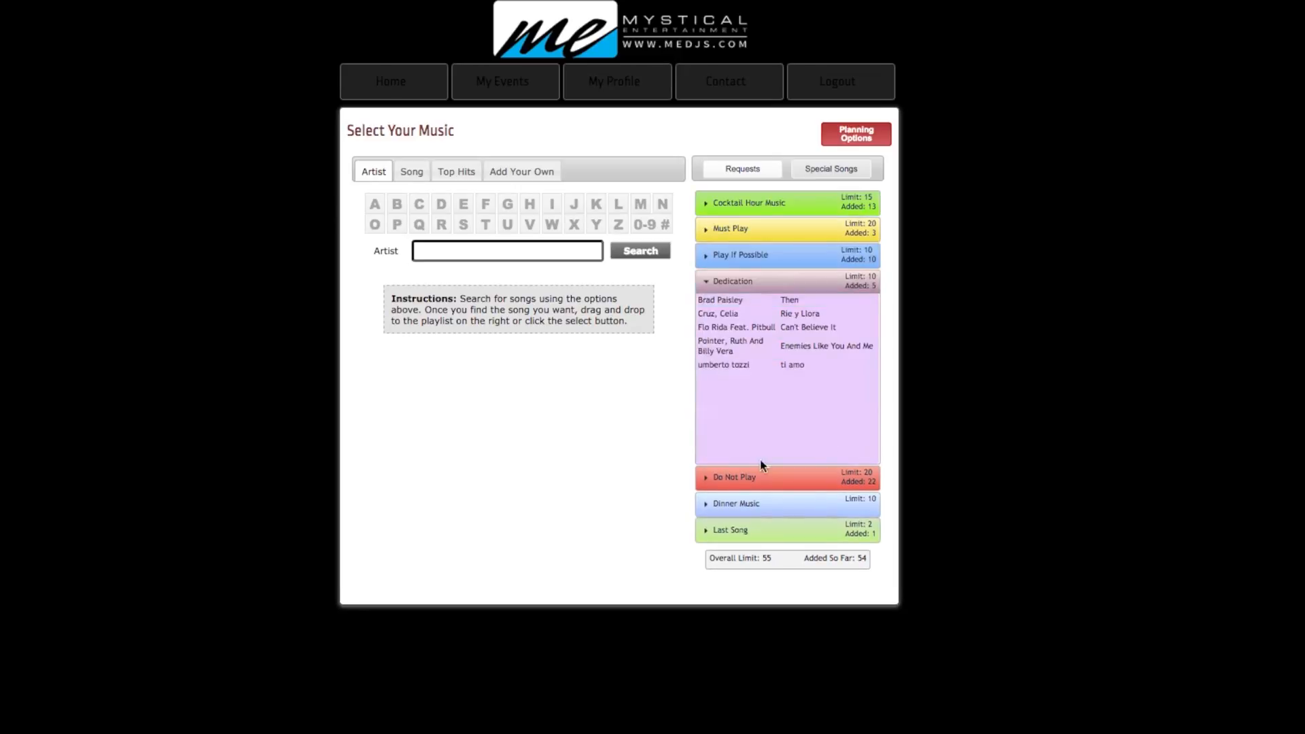
pyautogui.click(734, 478)
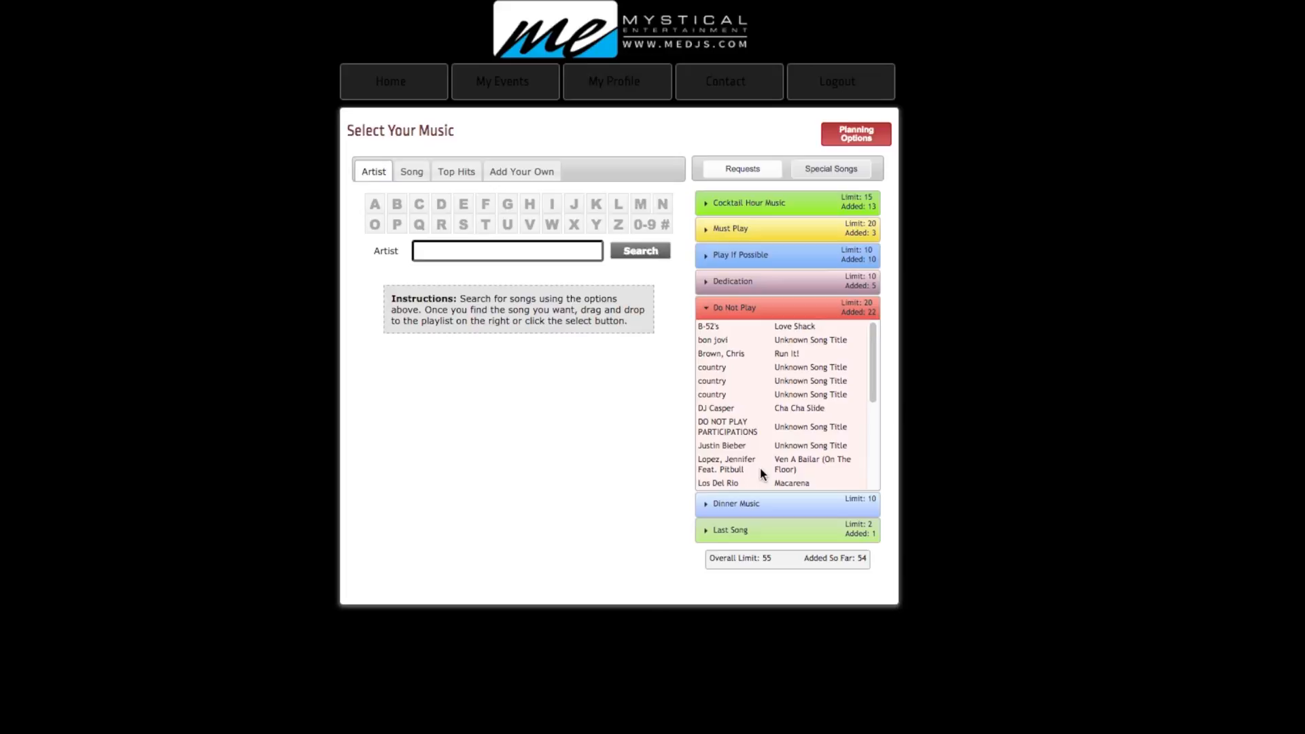
pyautogui.moveTo(782, 394)
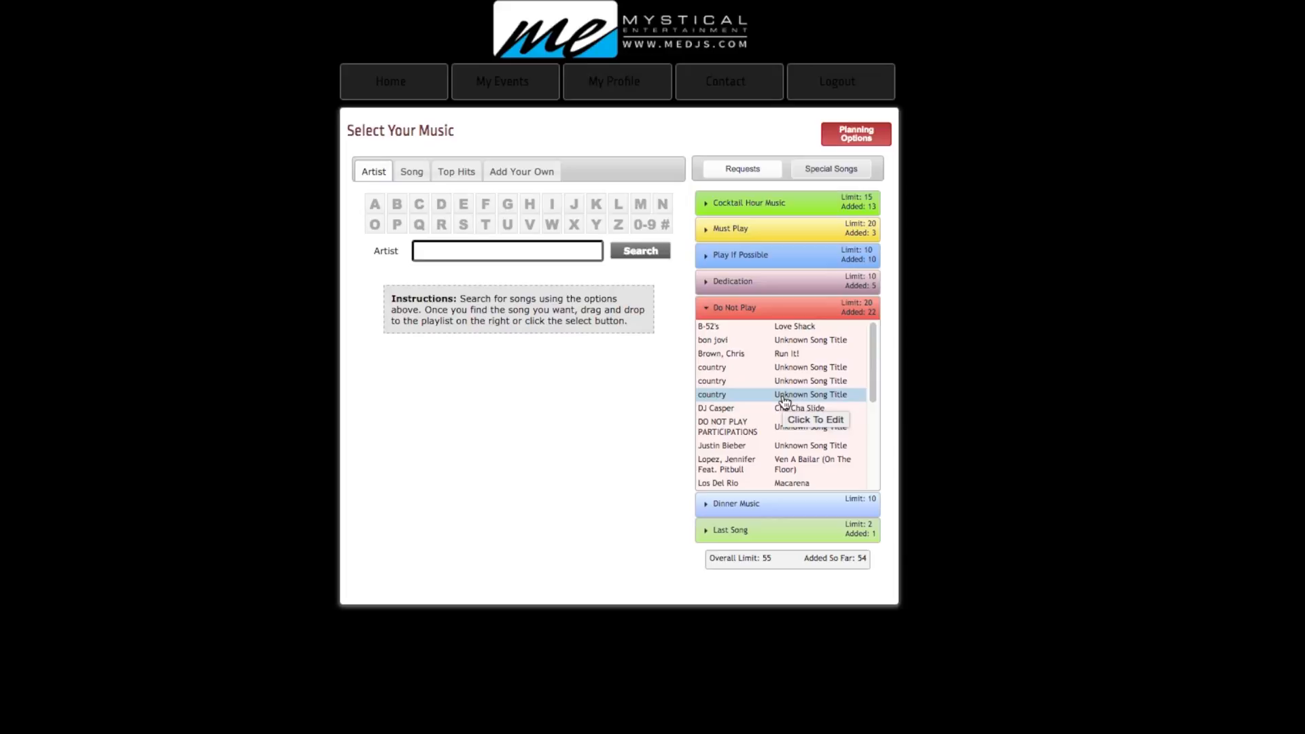
pyautogui.moveTo(789, 381)
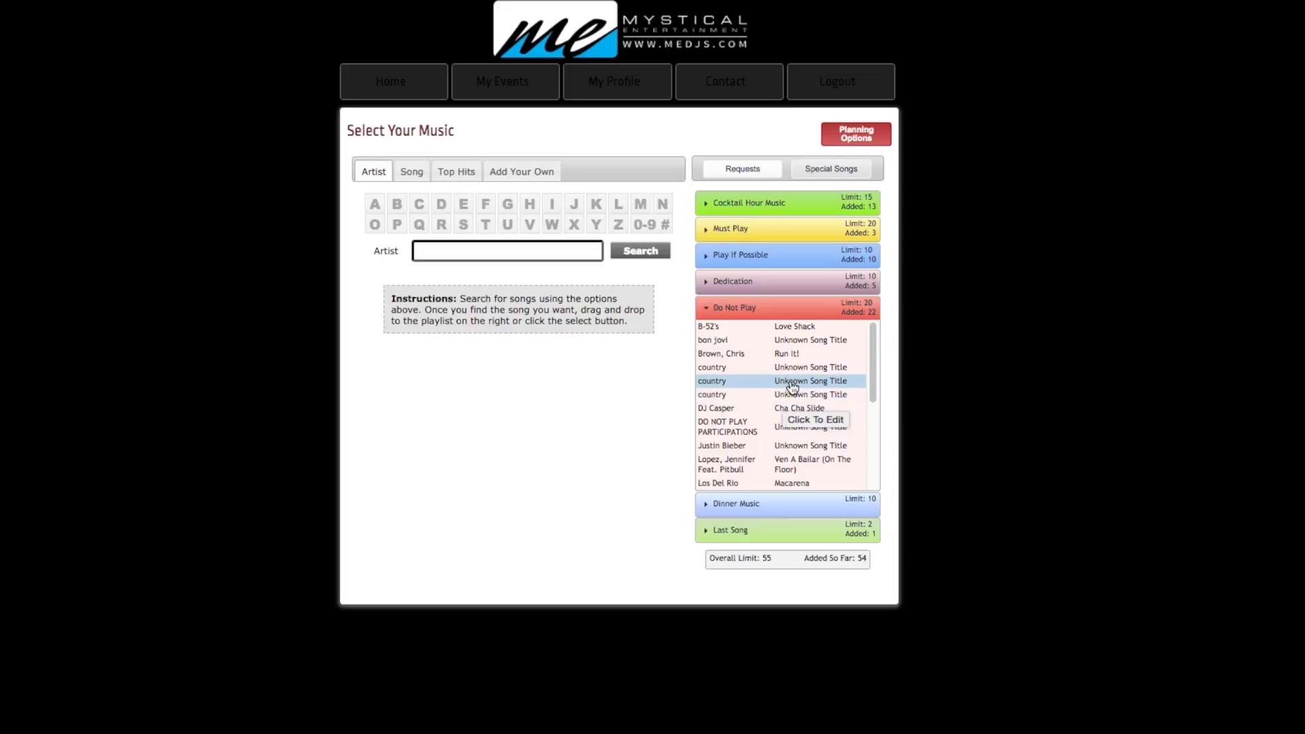
pyautogui.scroll(-3)
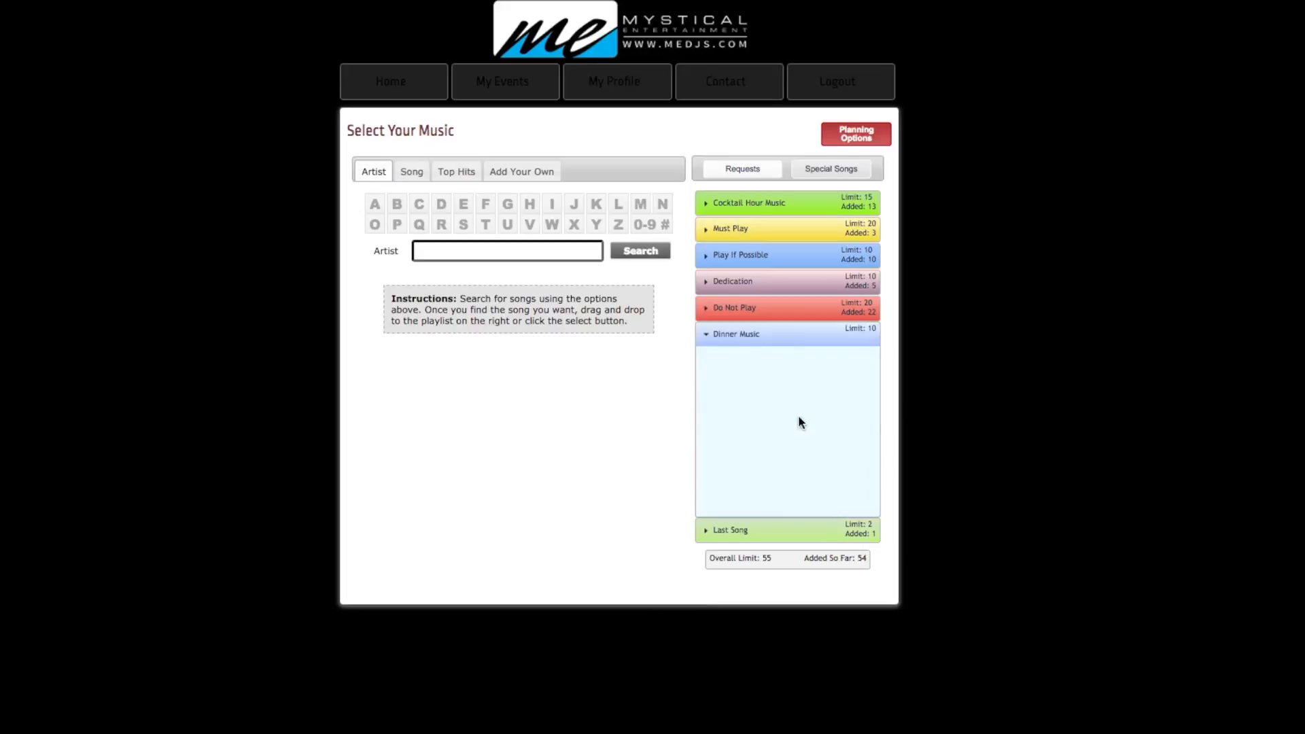
pyautogui.click(734, 307)
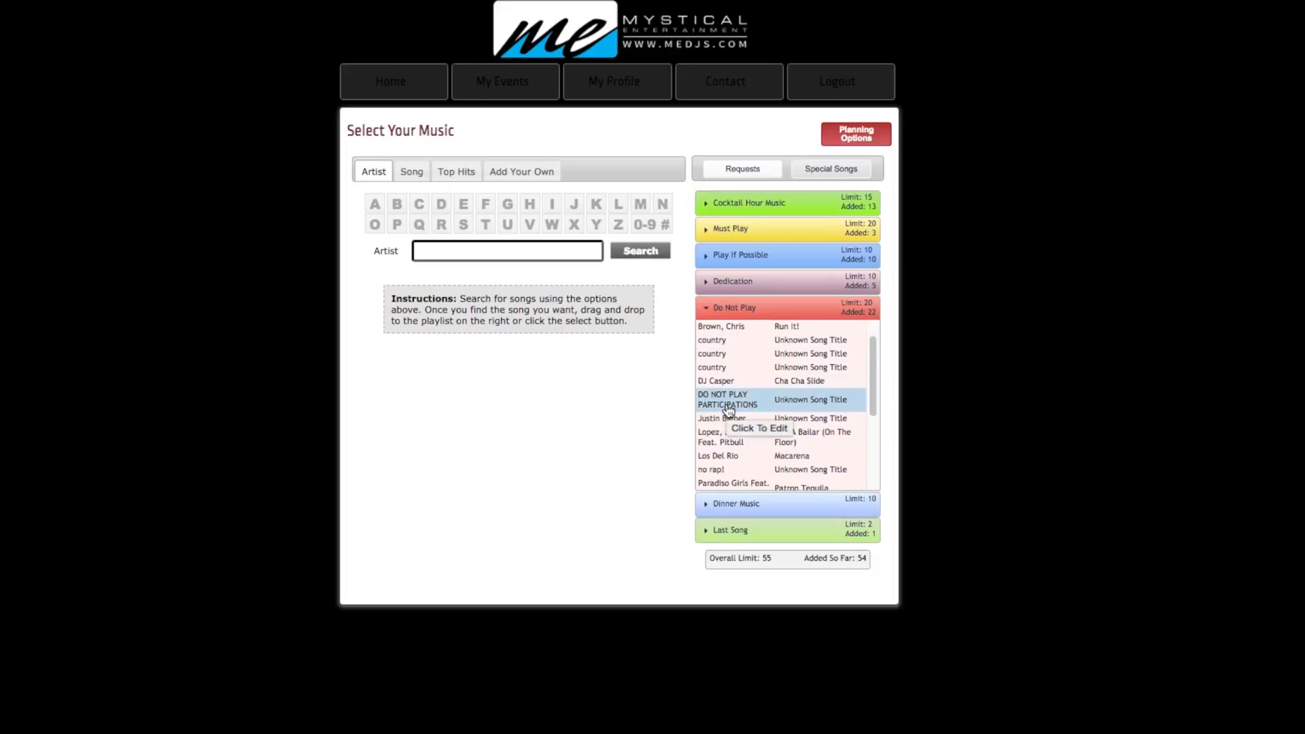
pyautogui.moveTo(803, 404)
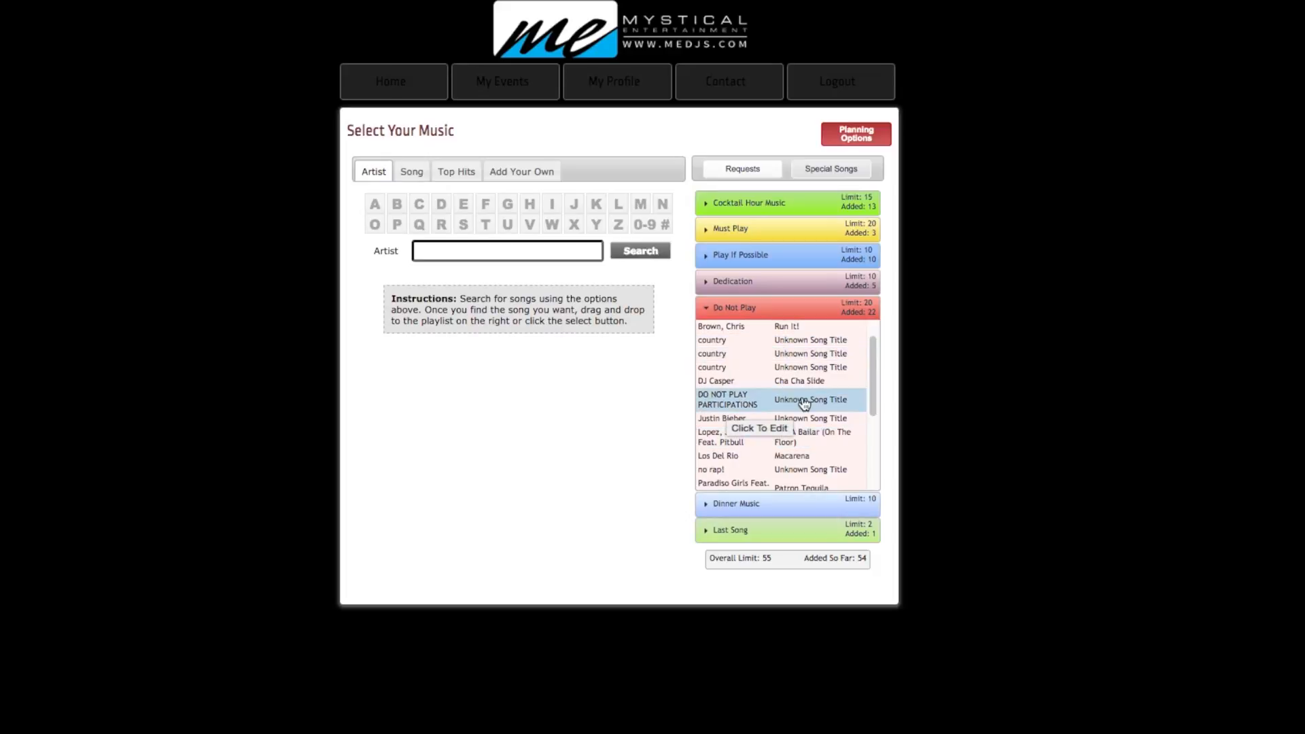
pyautogui.moveTo(758, 367)
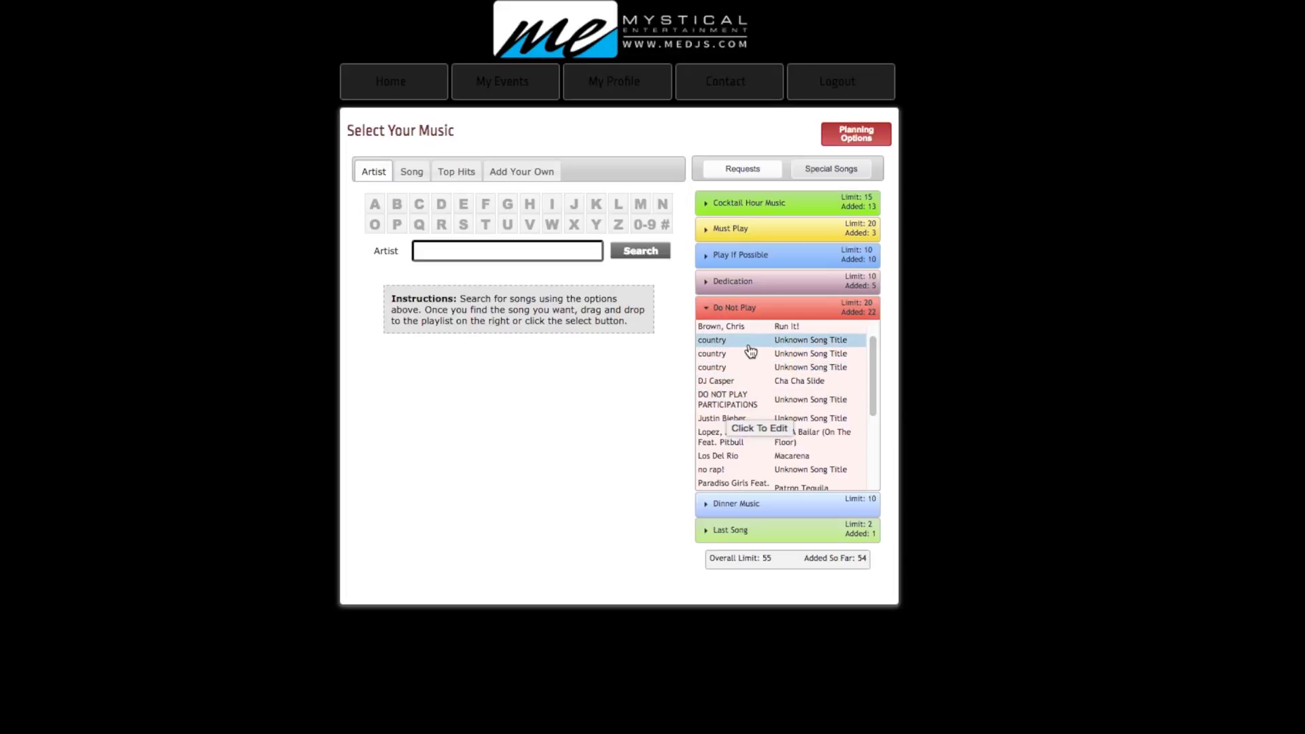
pyautogui.moveTo(786, 437)
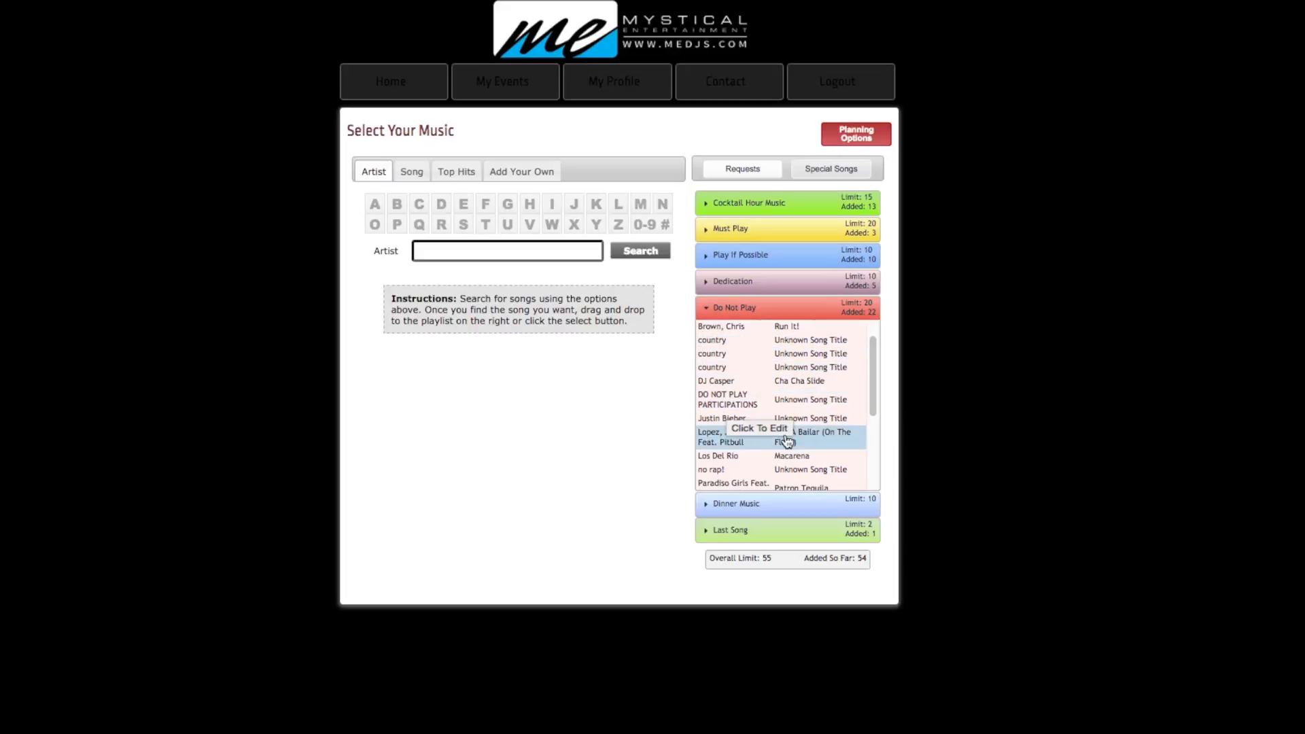
# Review Dinner Music, Last Song, Play If Possible and Must Play requests, ending on Cocktail Hour Music.
pyautogui.click(735, 503)
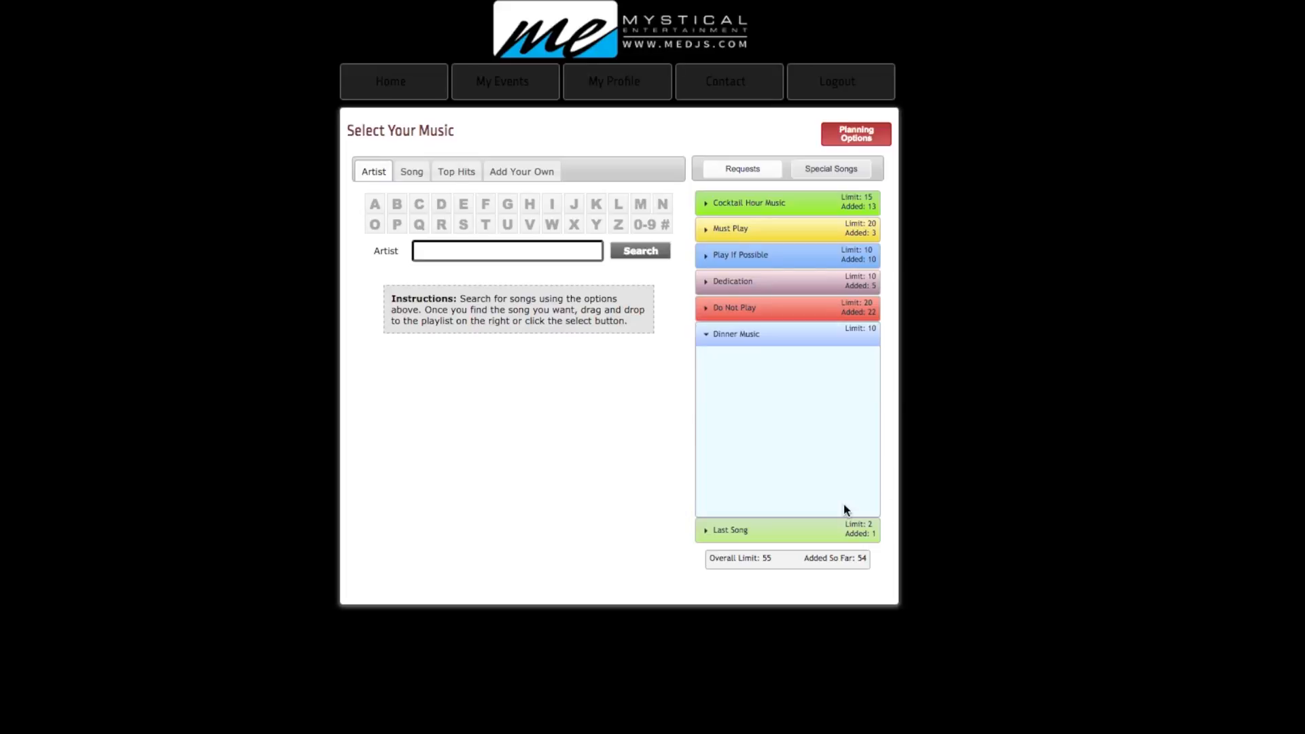
pyautogui.click(730, 529)
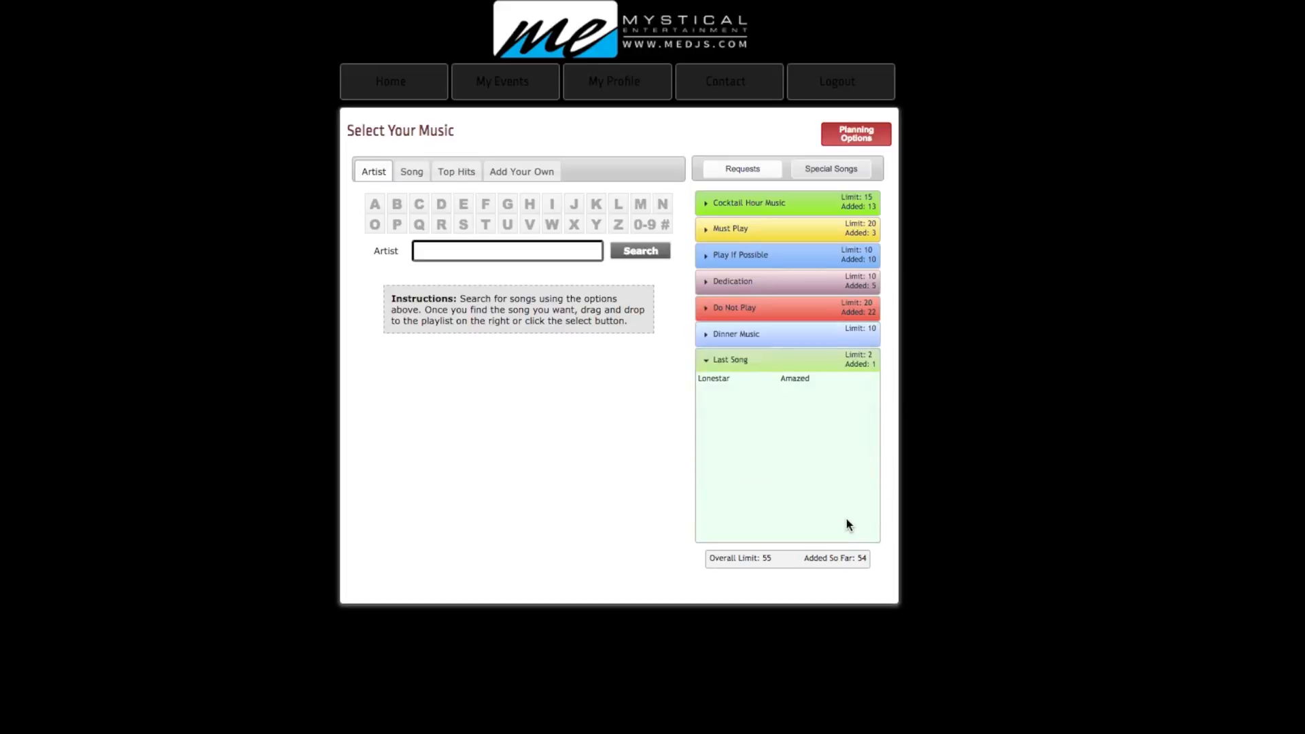
pyautogui.click(748, 202)
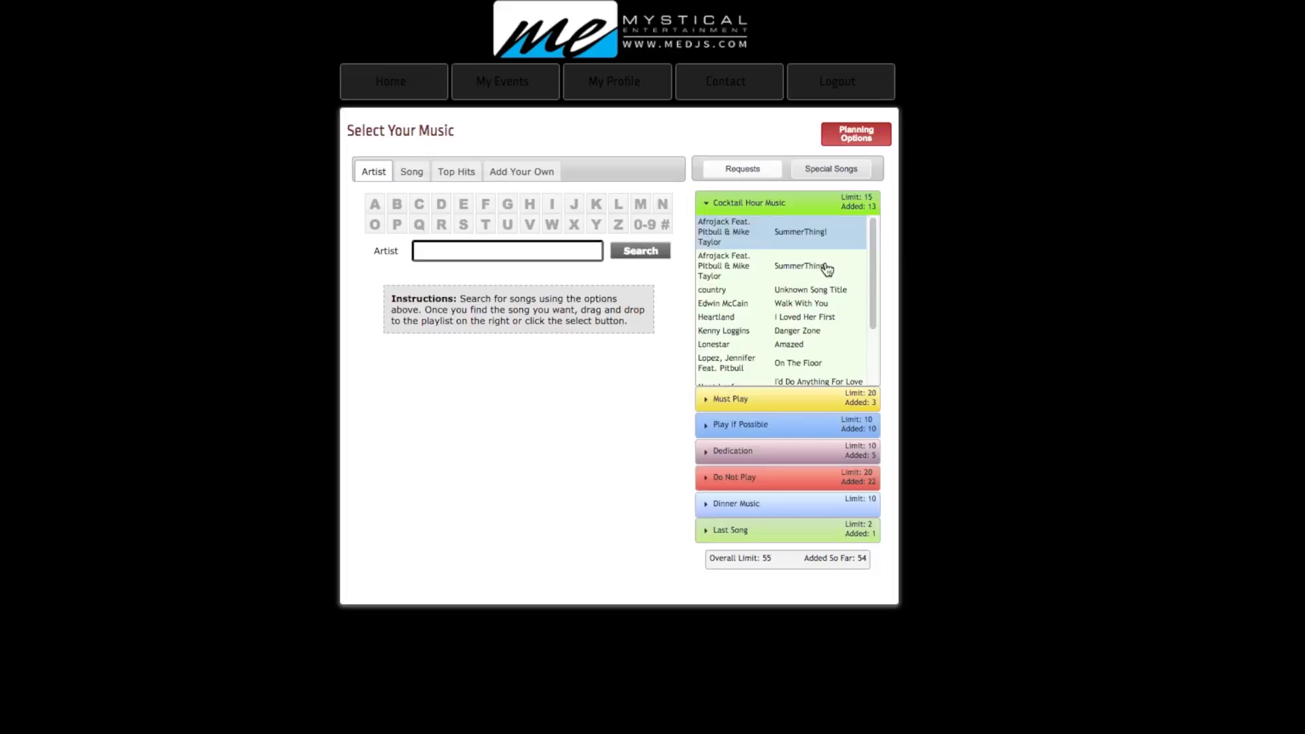
pyautogui.click(733, 478)
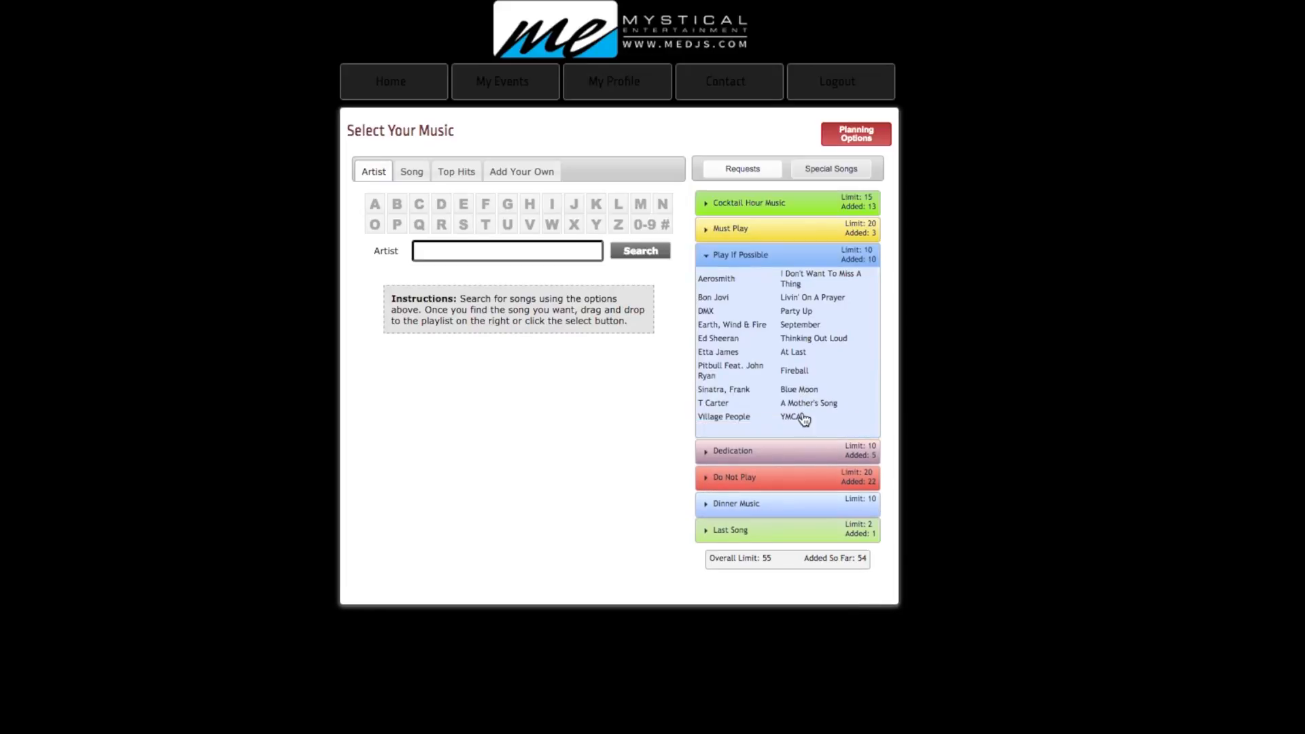
pyautogui.click(730, 229)
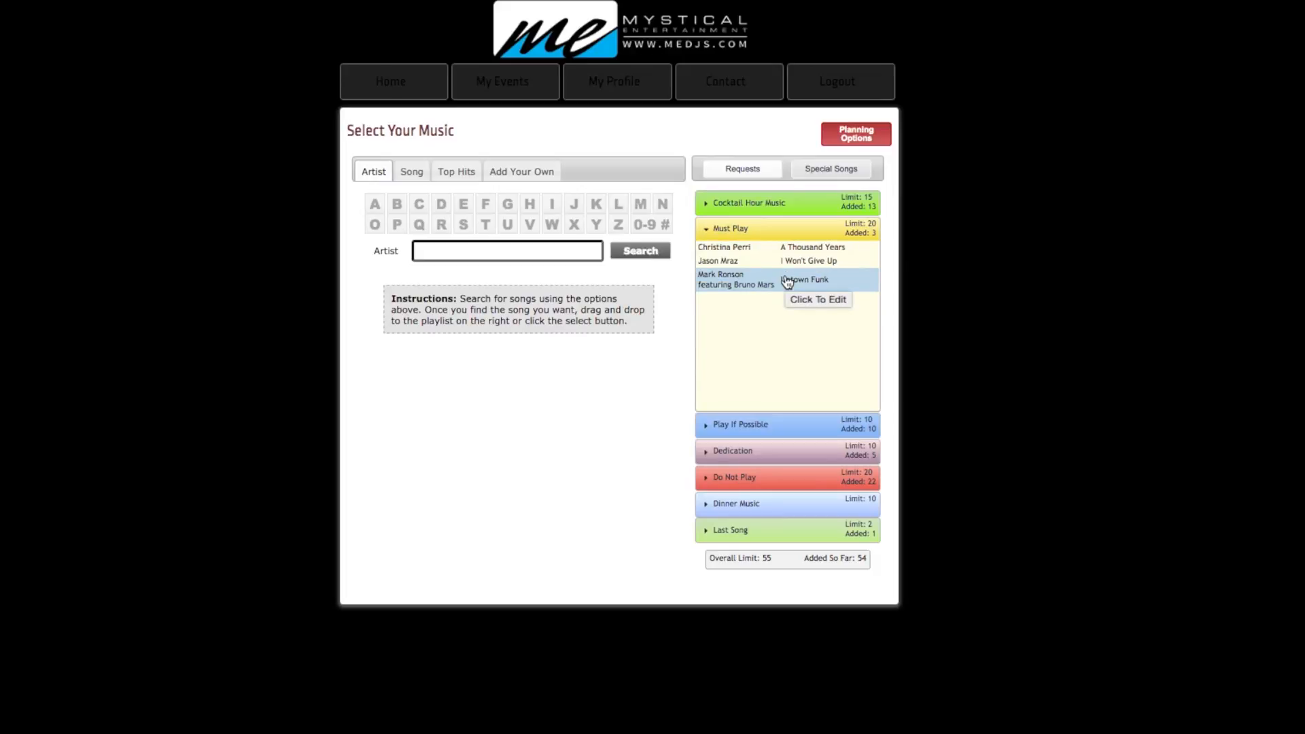
pyautogui.moveTo(728, 287)
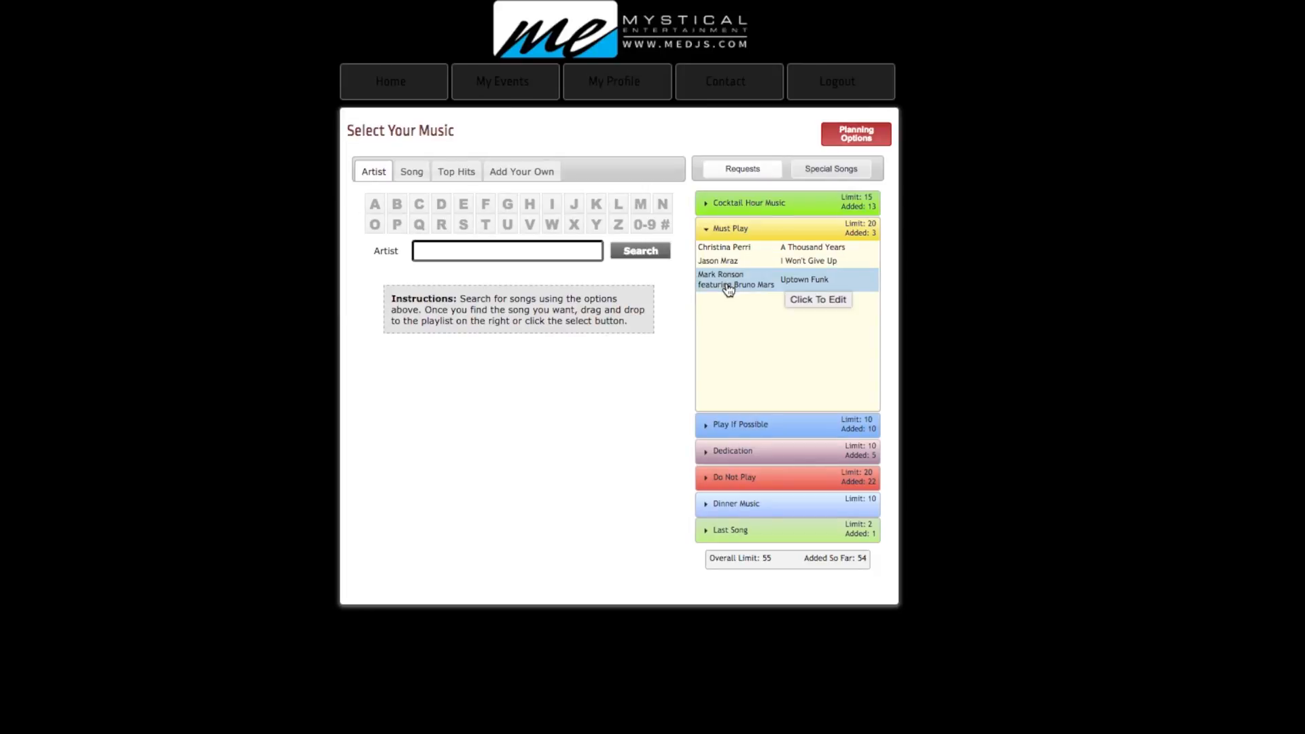
pyautogui.moveTo(666, 292)
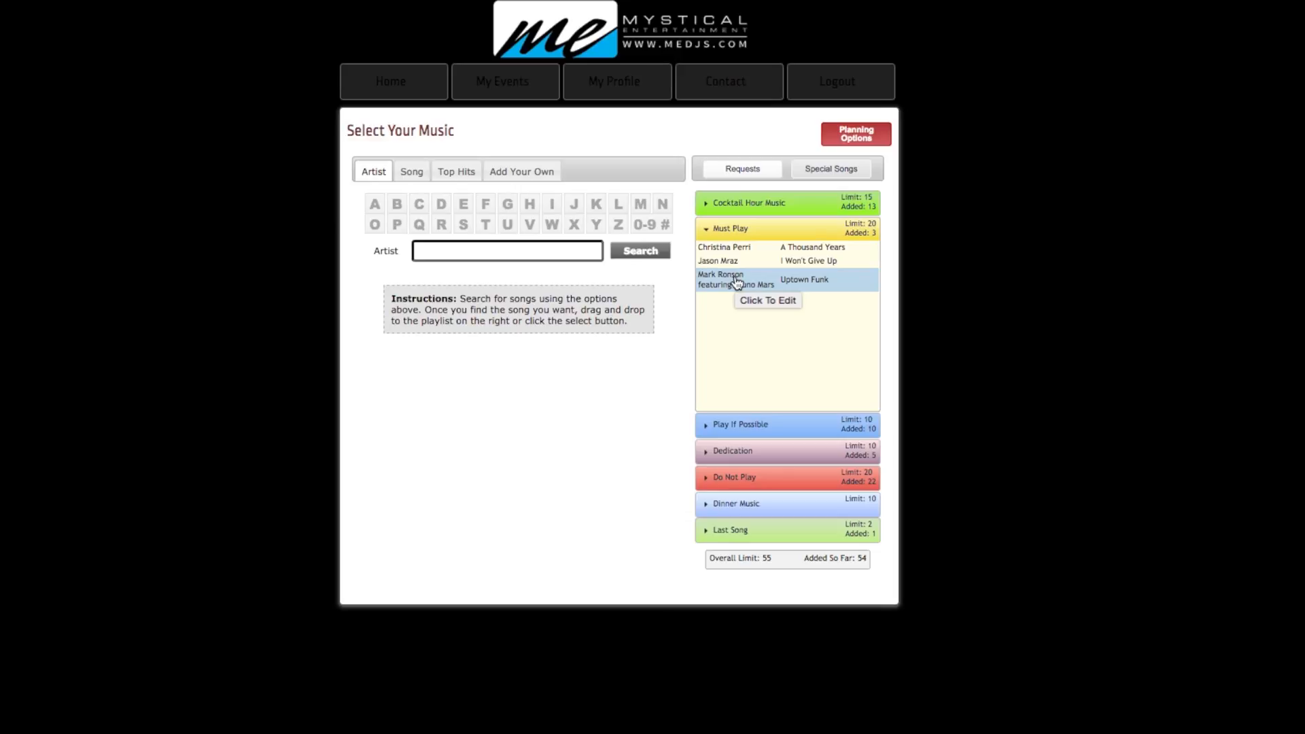
pyautogui.click(748, 202)
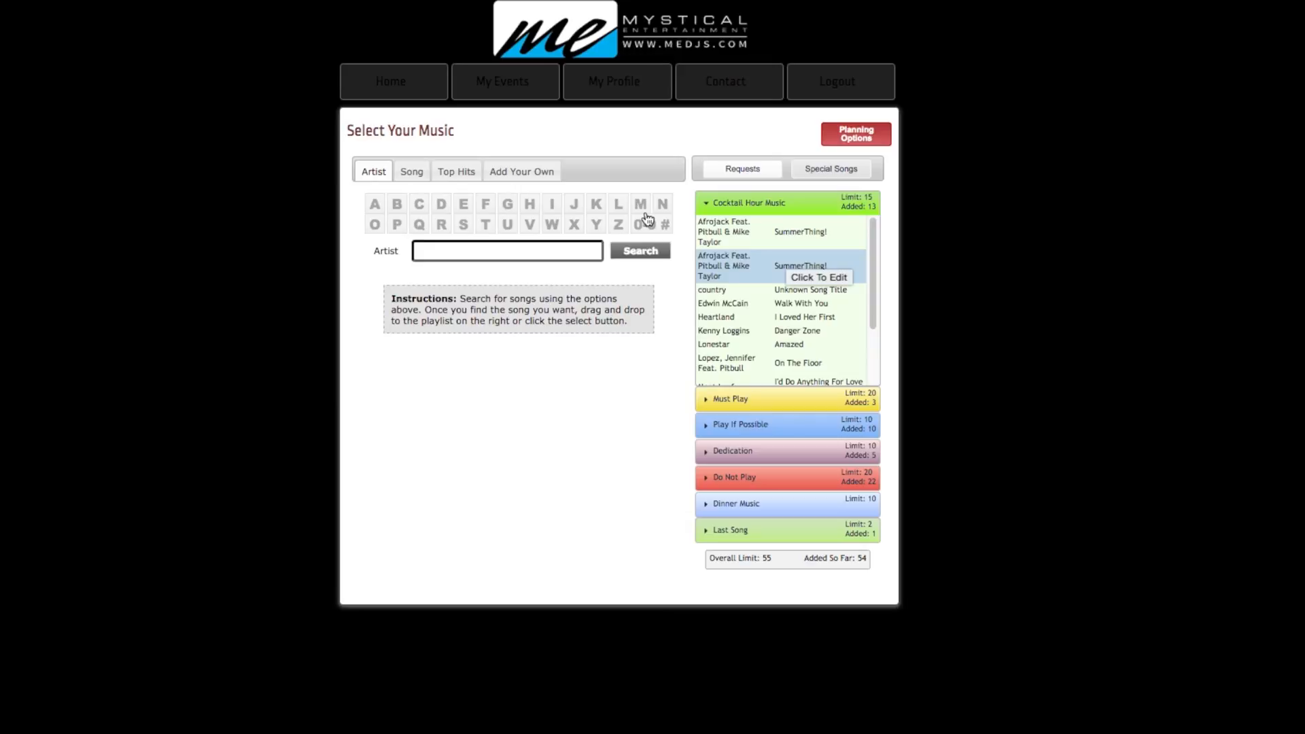
# Switch to the Add Your Own song form and focus the Artist Name field.
pyautogui.click(521, 171)
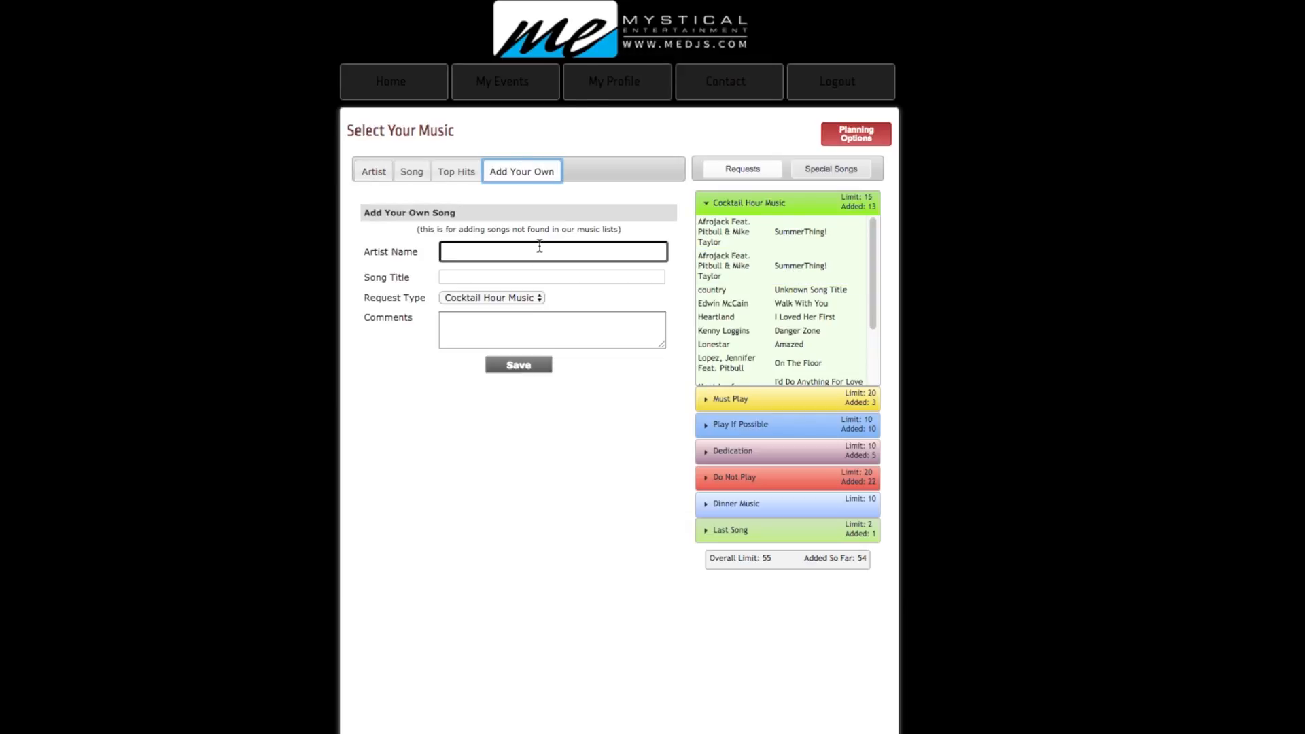
pyautogui.click(552, 251)
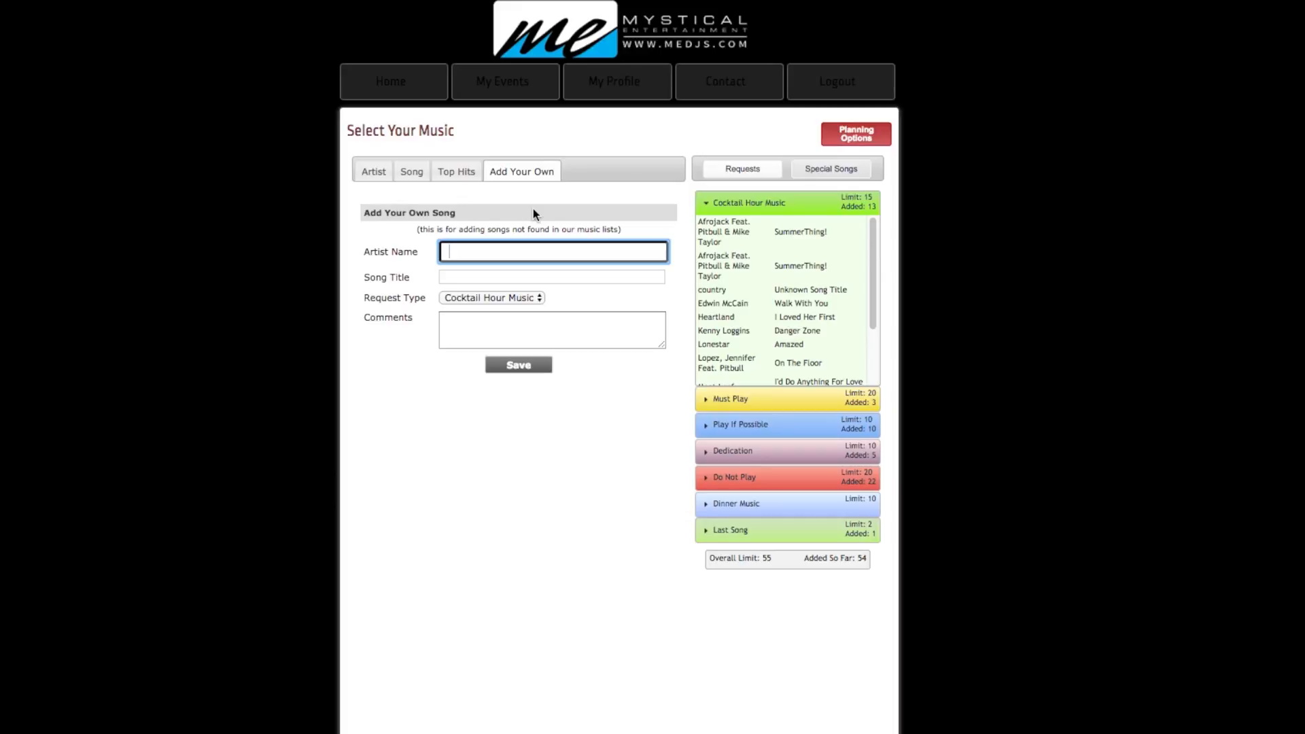
pyautogui.moveTo(495, 193)
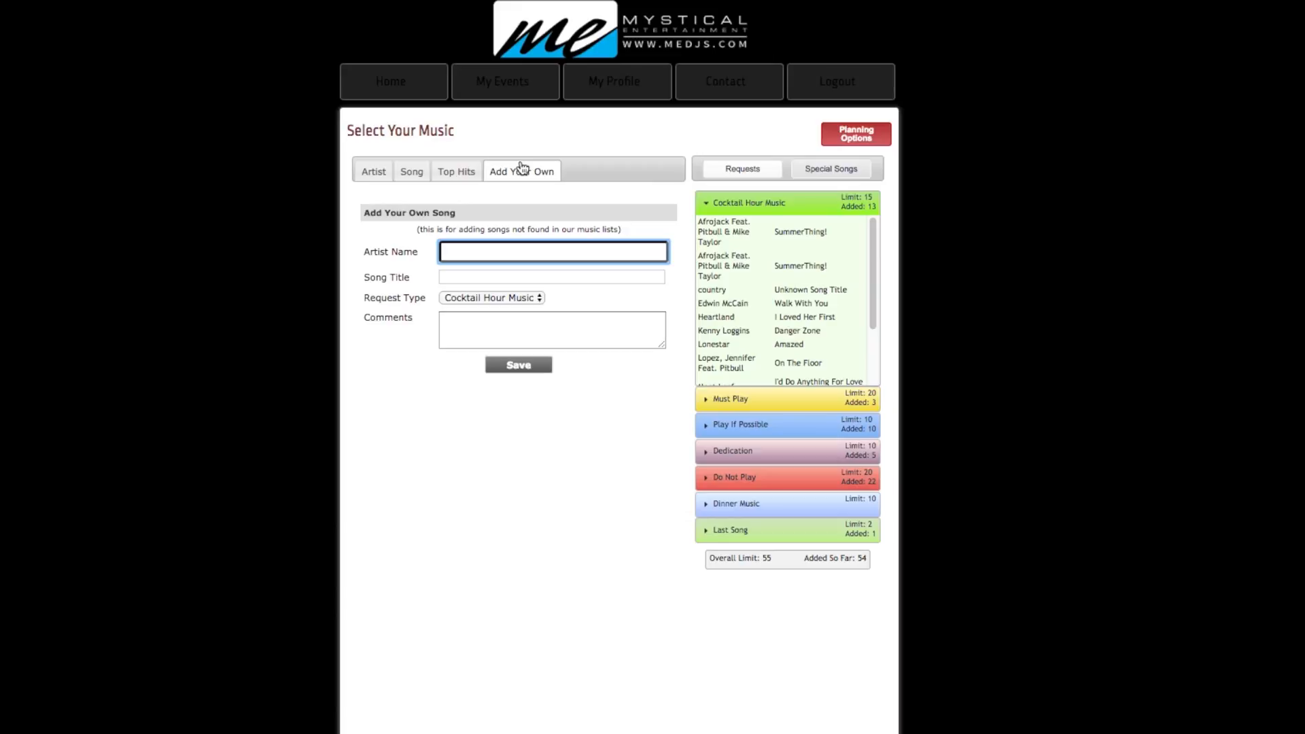
# List the Top 200 hits, preview Happy briefly, and cancel requesting Don't Stop Believin'.
pyautogui.click(456, 171)
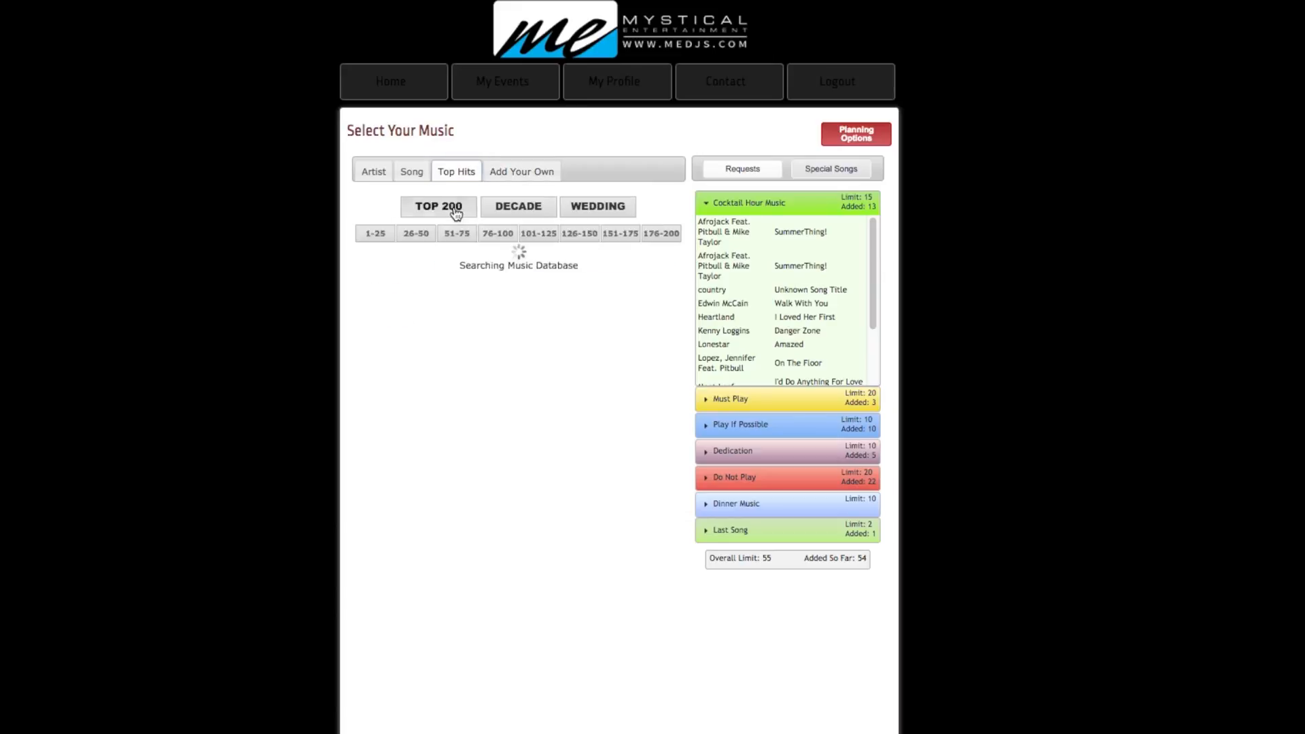
pyautogui.click(438, 205)
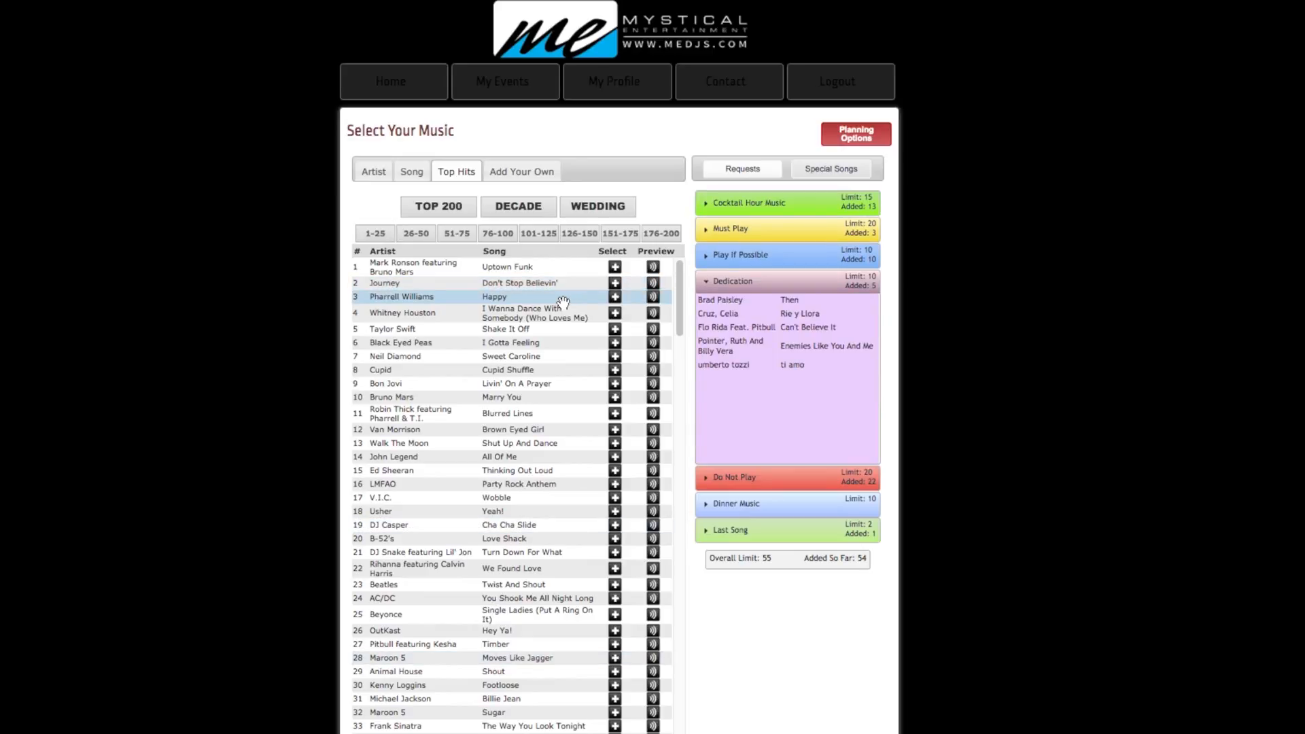
pyautogui.click(652, 297)
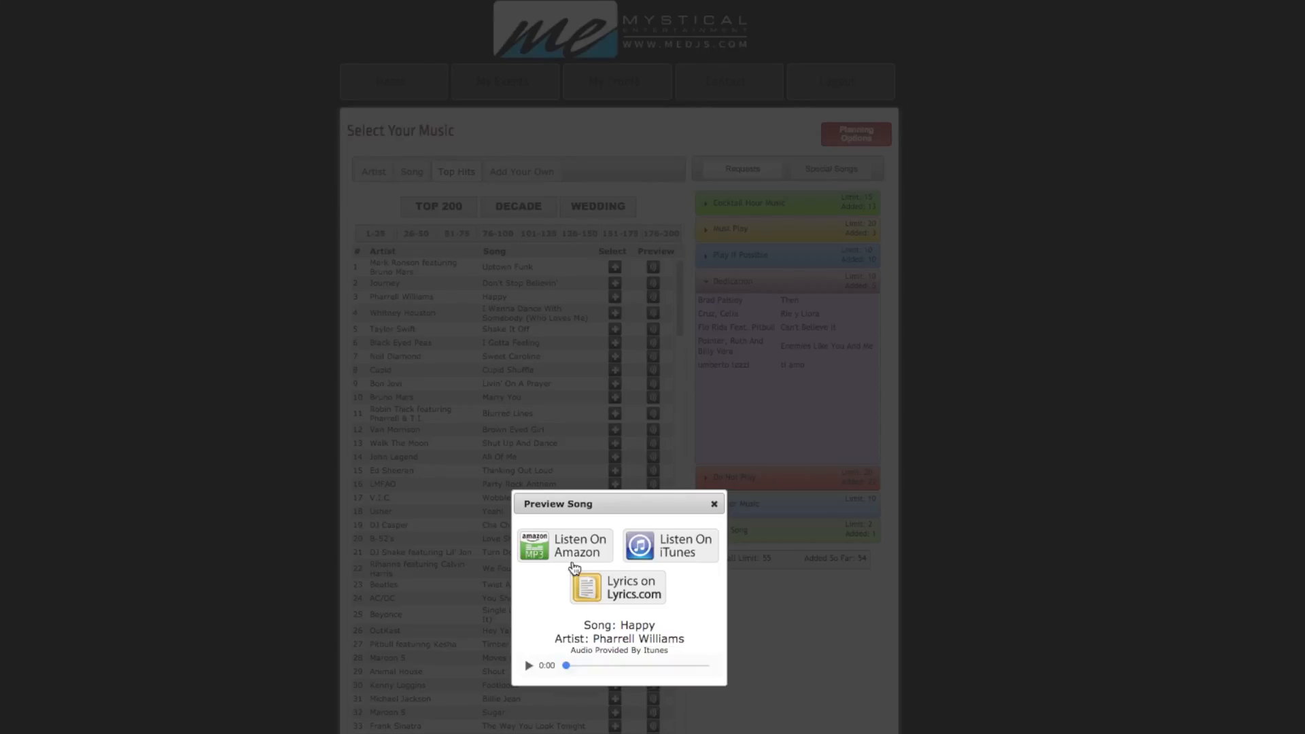
pyautogui.click(528, 665)
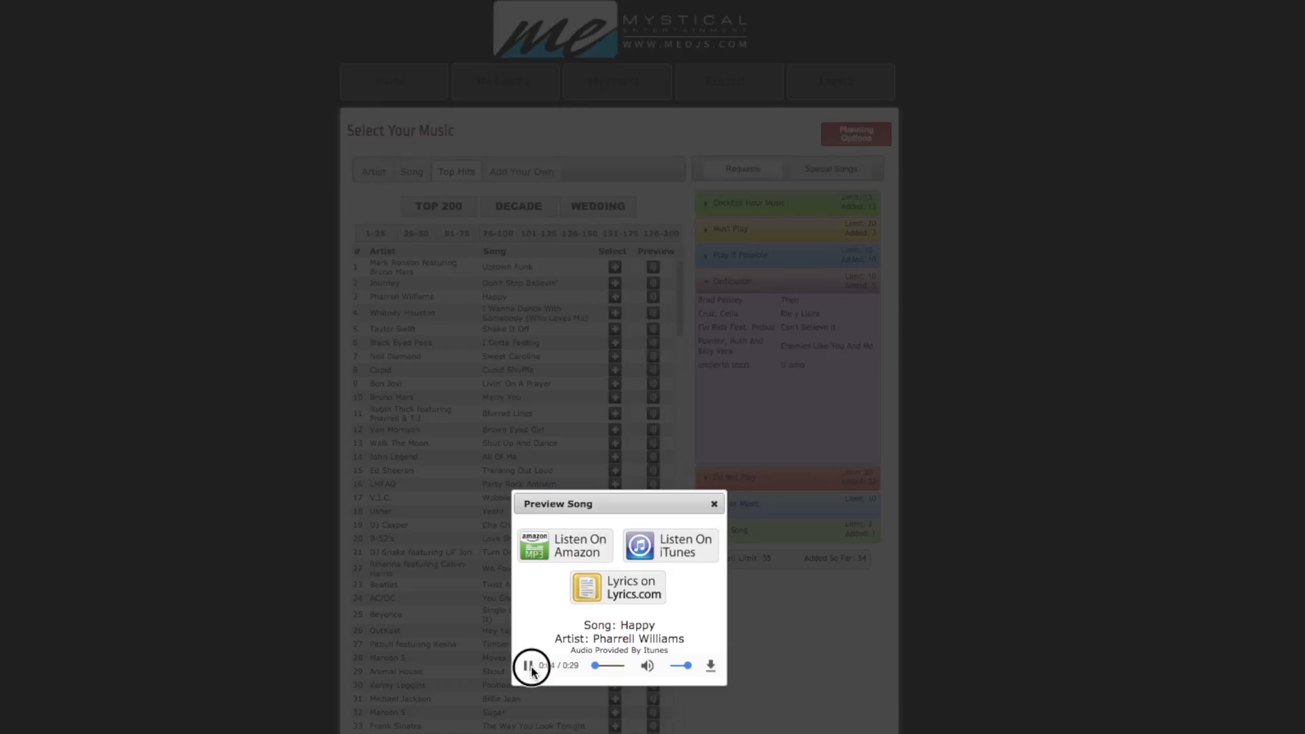
pyautogui.click(531, 665)
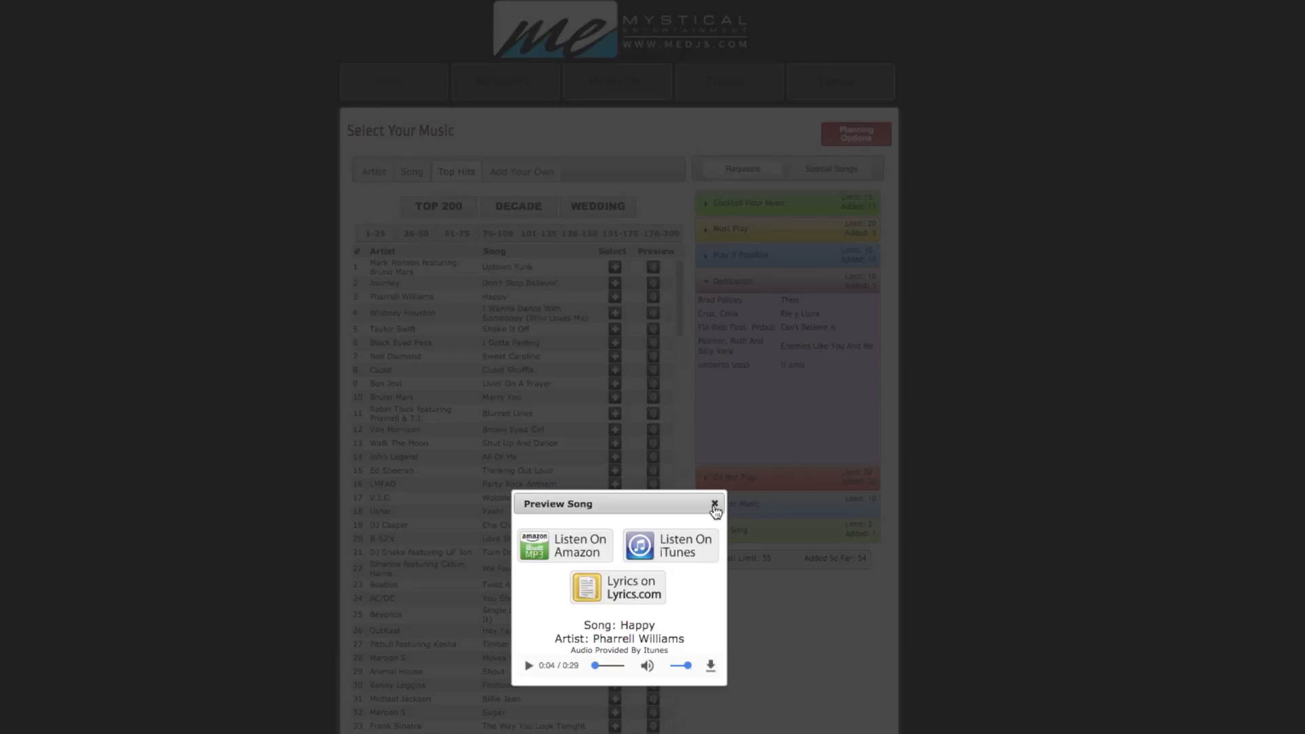
pyautogui.click(713, 504)
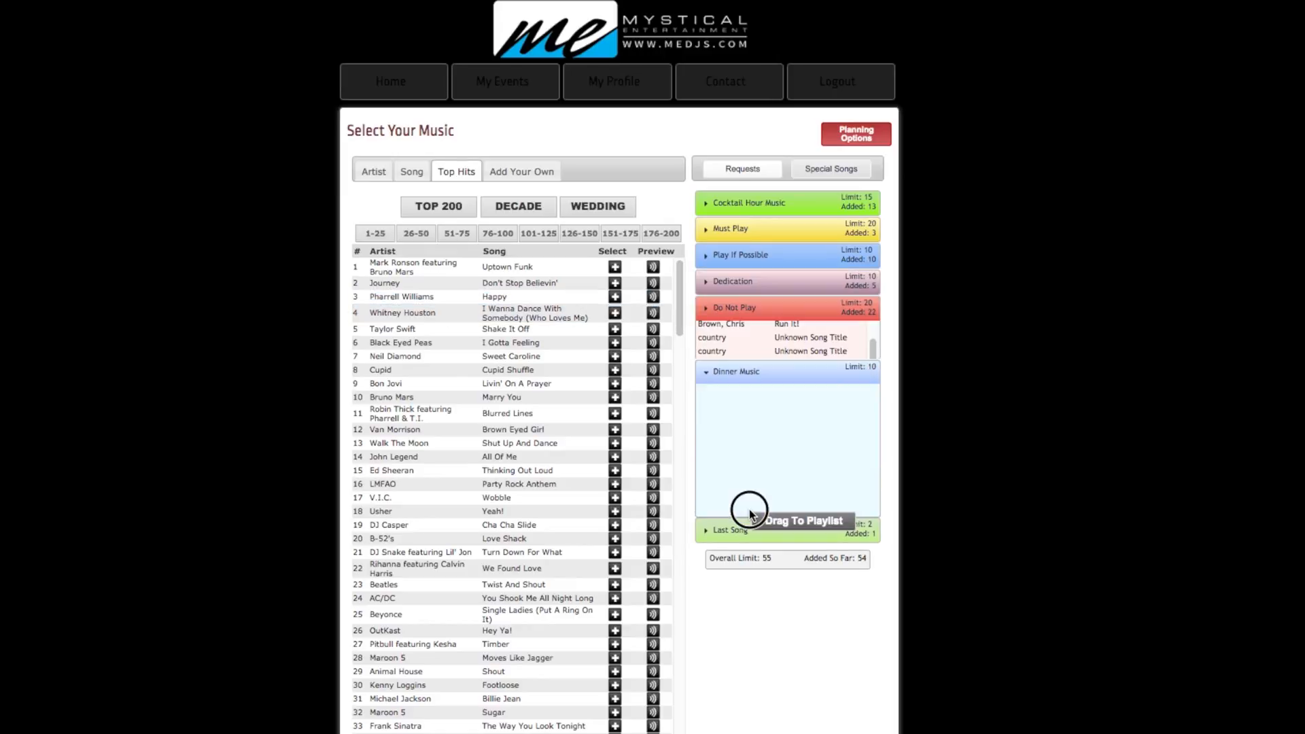
pyautogui.click(614, 282)
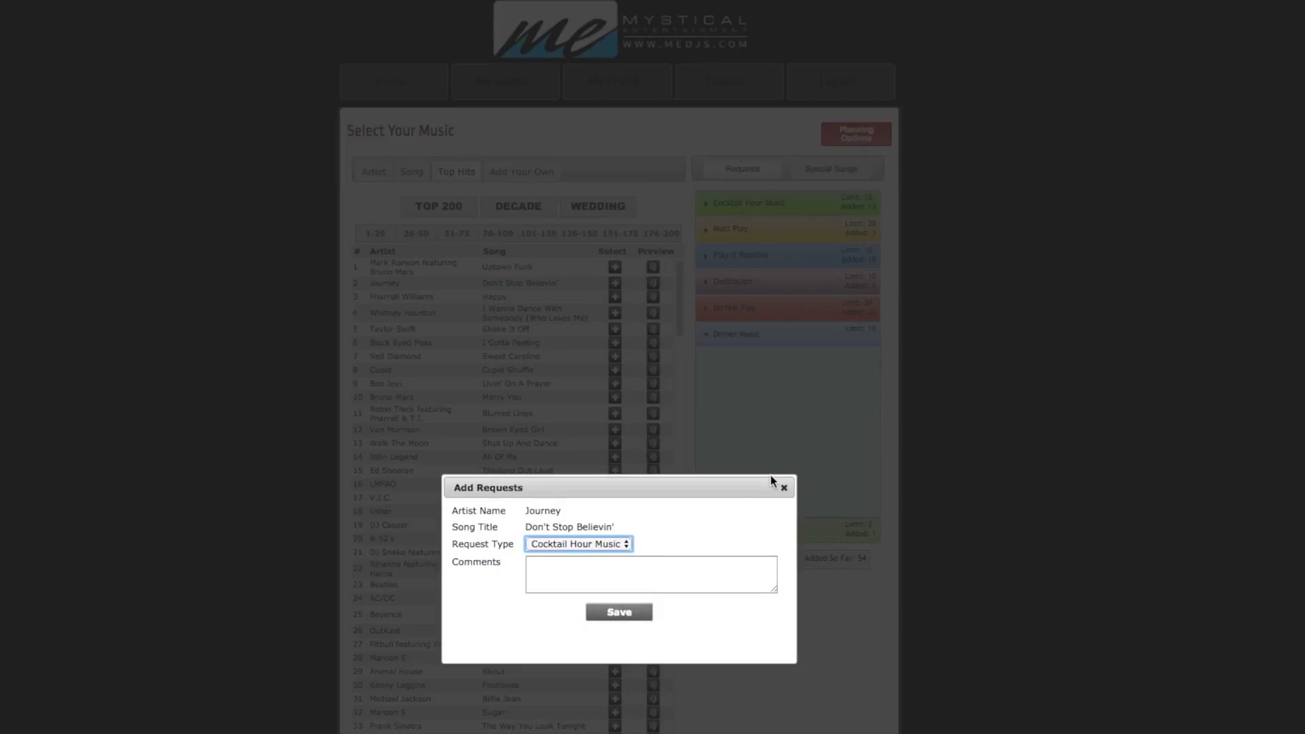
pyautogui.click(783, 486)
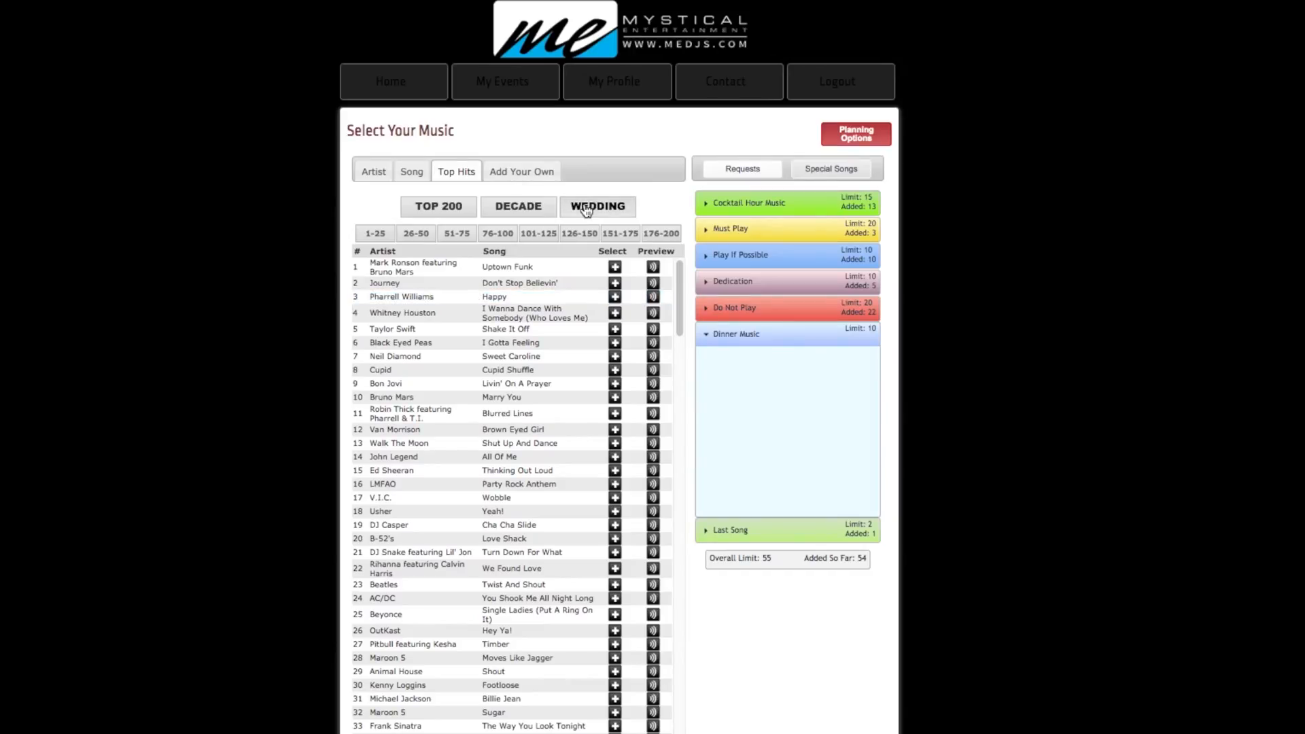
# Show the Wedding song lists by decade, choosing the Groom & Mother Dance category.
pyautogui.click(410, 171)
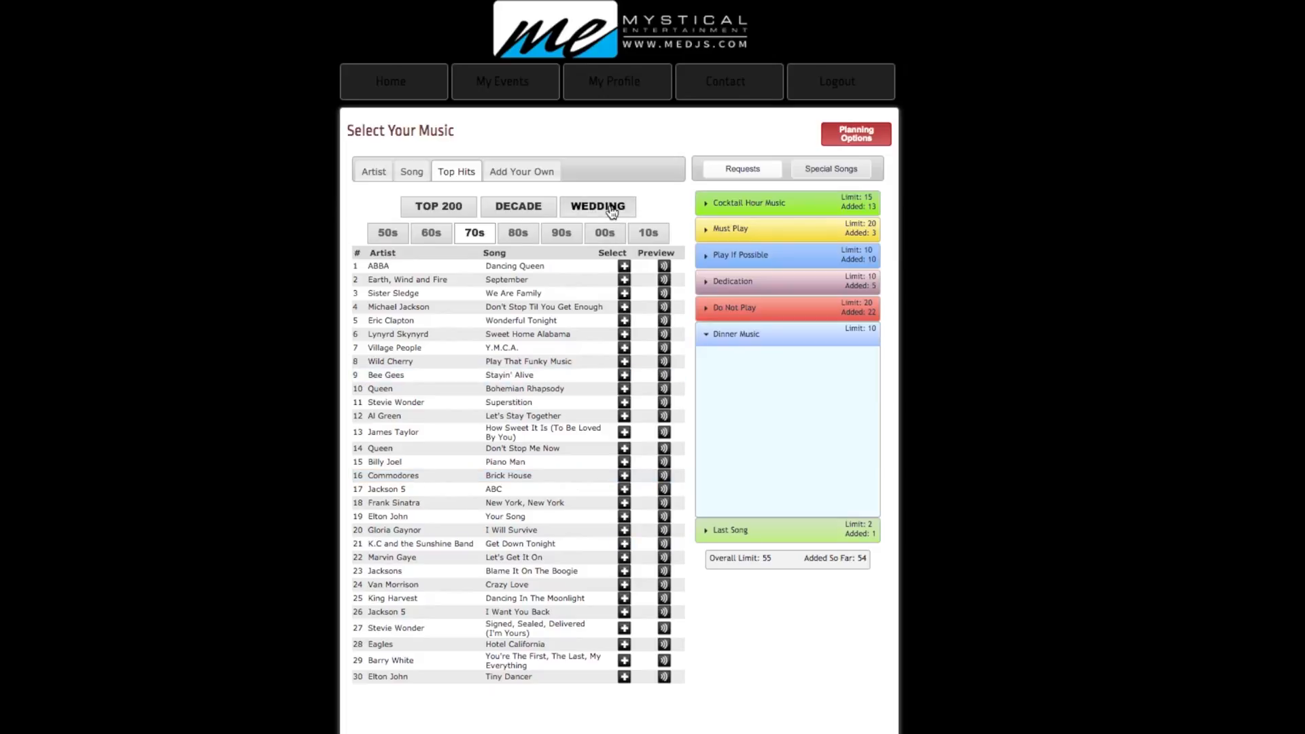
pyautogui.click(597, 205)
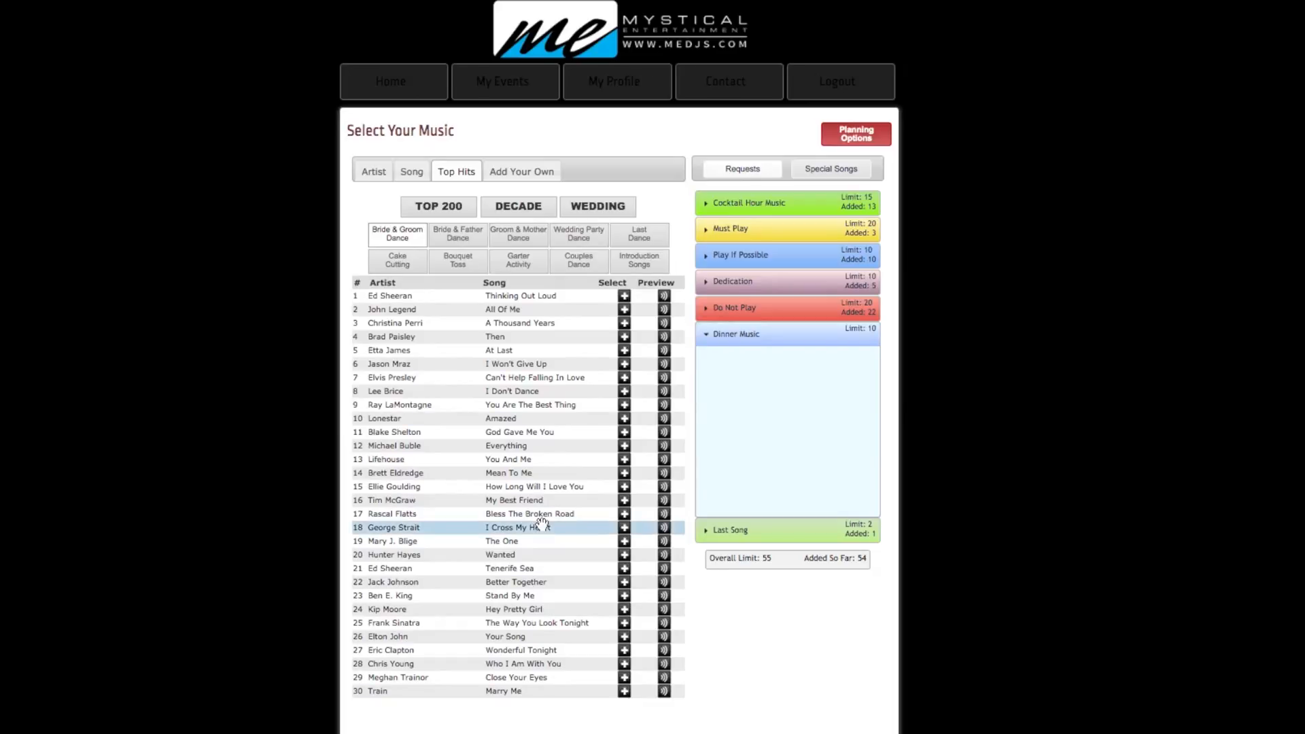
pyautogui.click(518, 234)
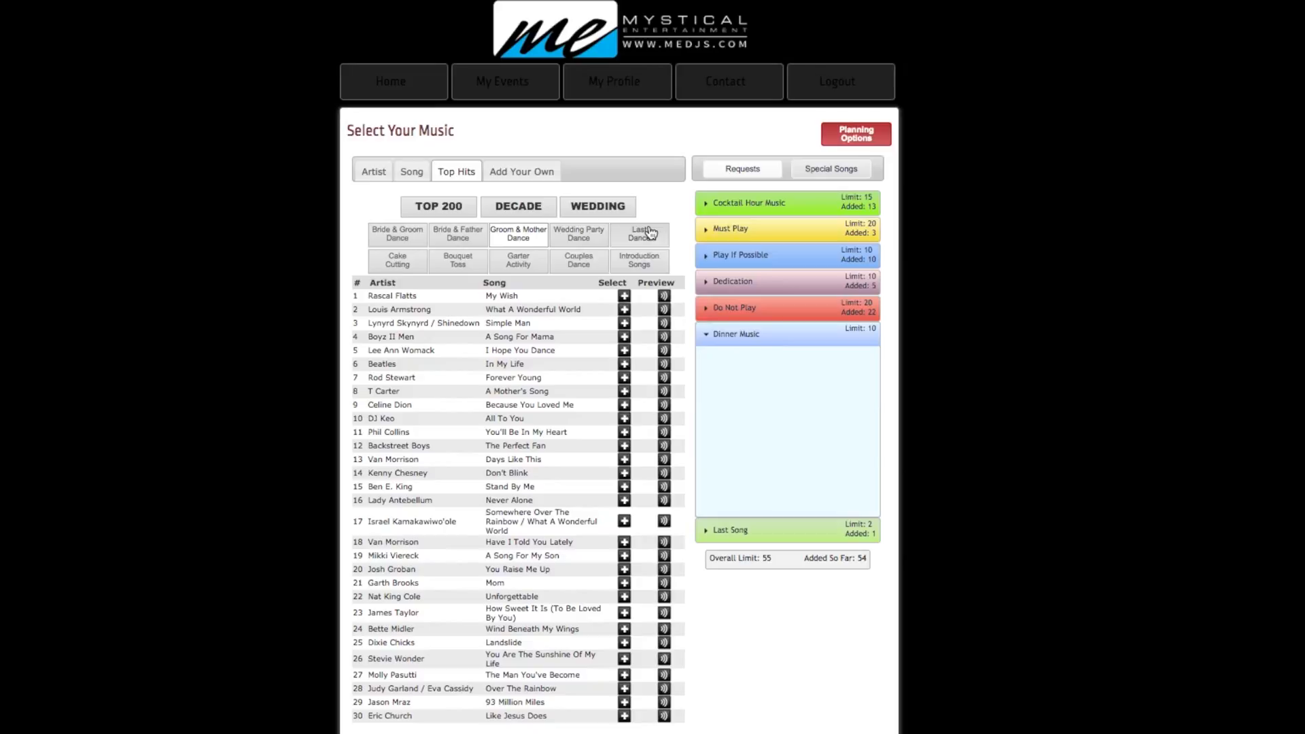
pyautogui.moveTo(612, 188)
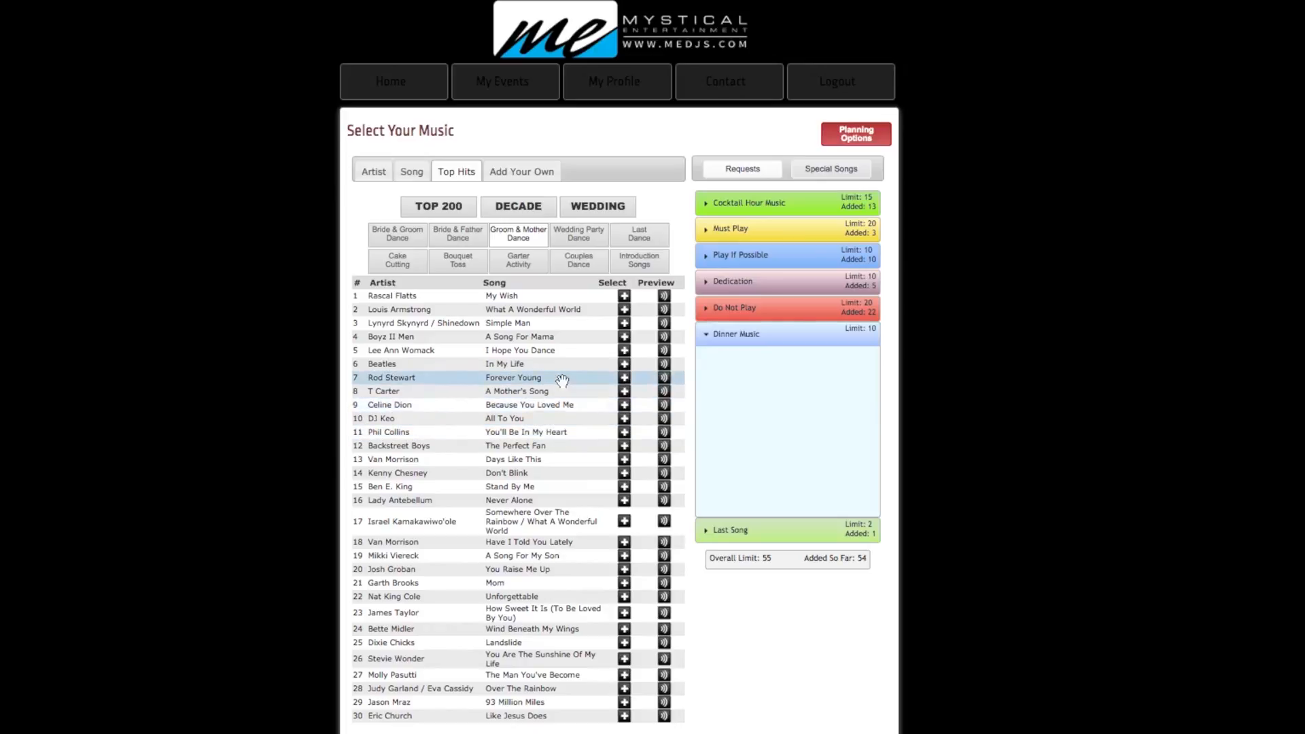
pyautogui.moveTo(552, 405)
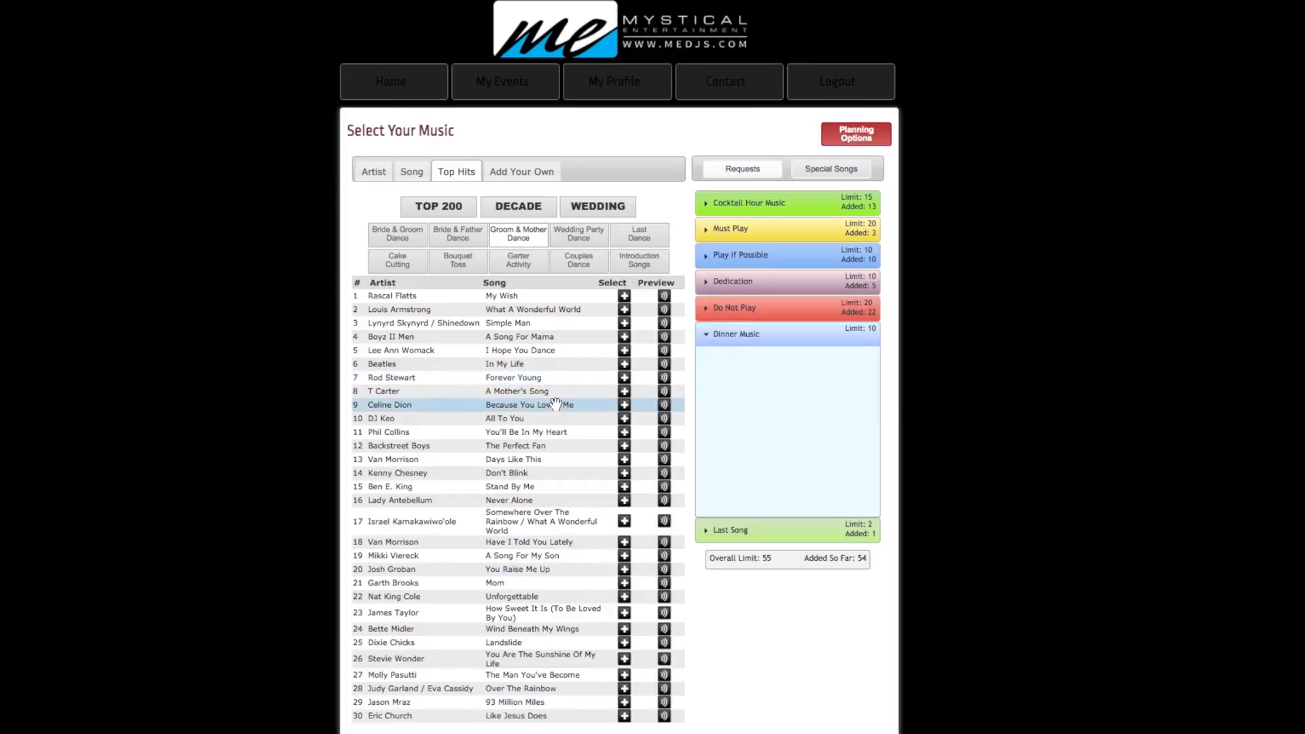
pyautogui.moveTo(552, 409)
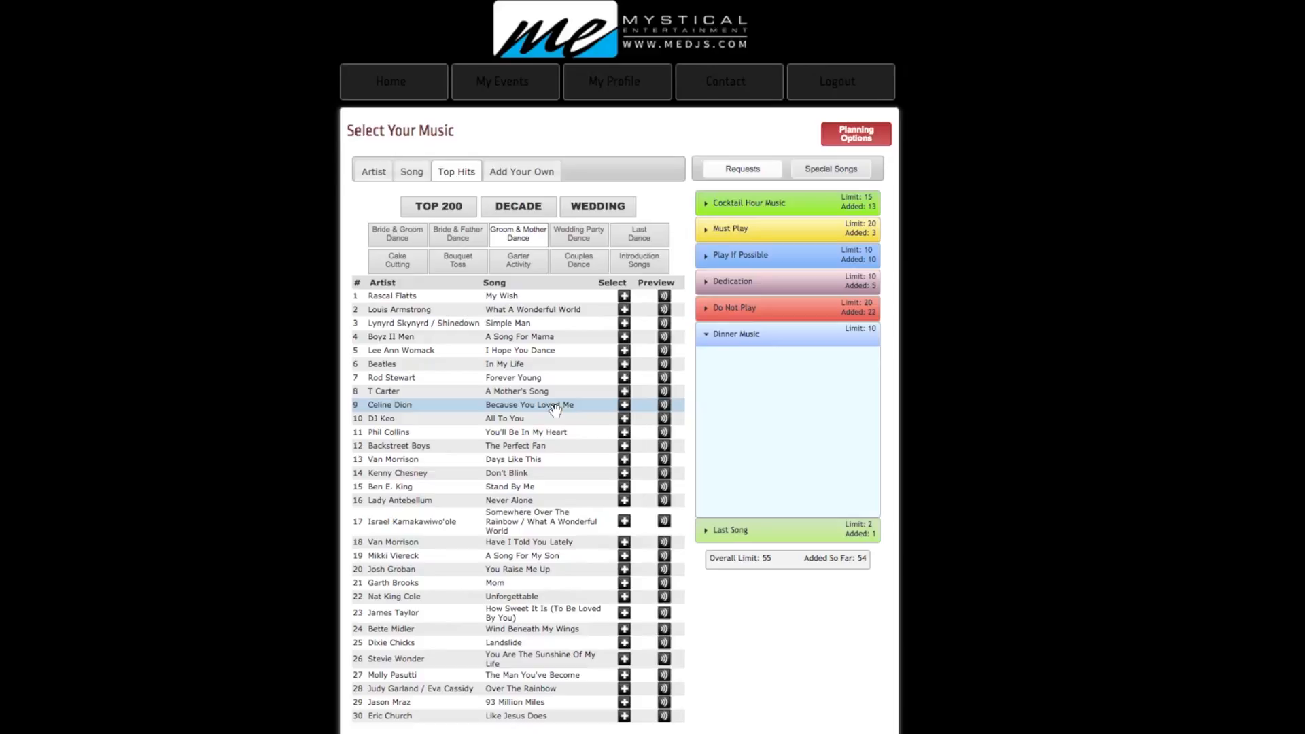
pyautogui.moveTo(524, 432)
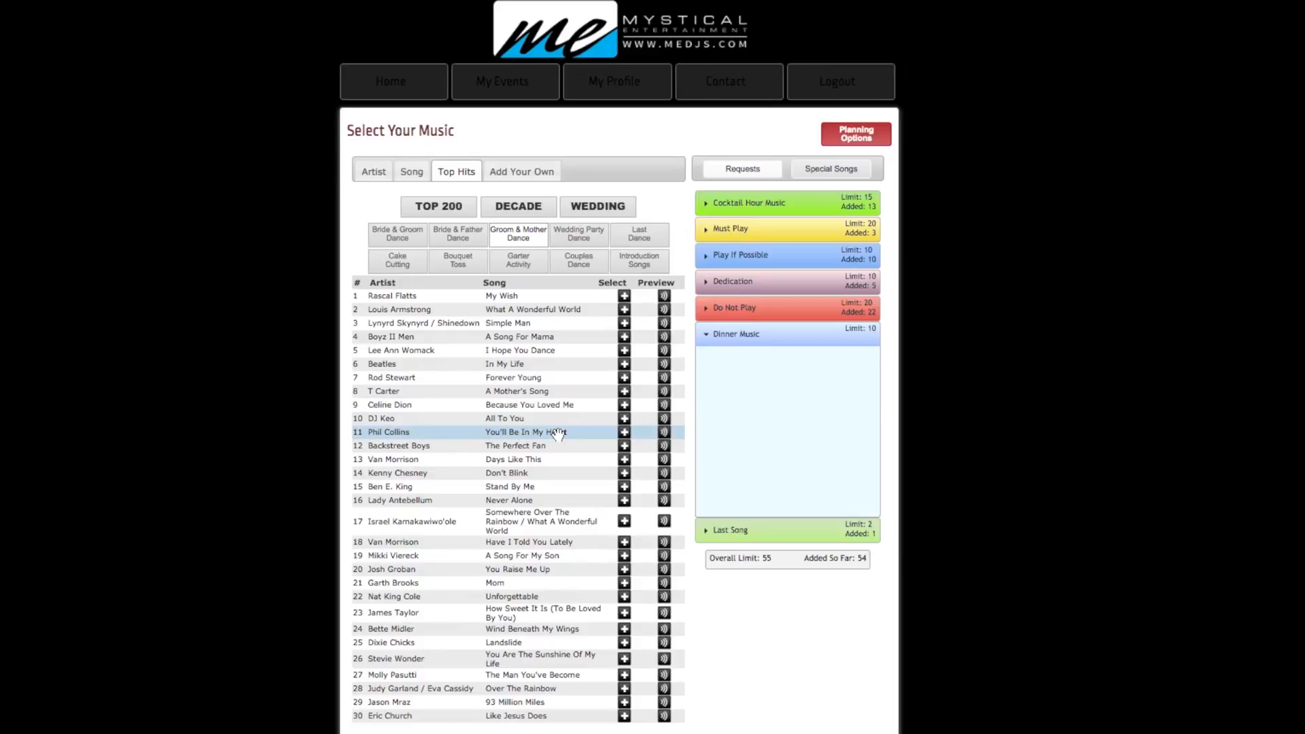
pyautogui.moveTo(555, 478)
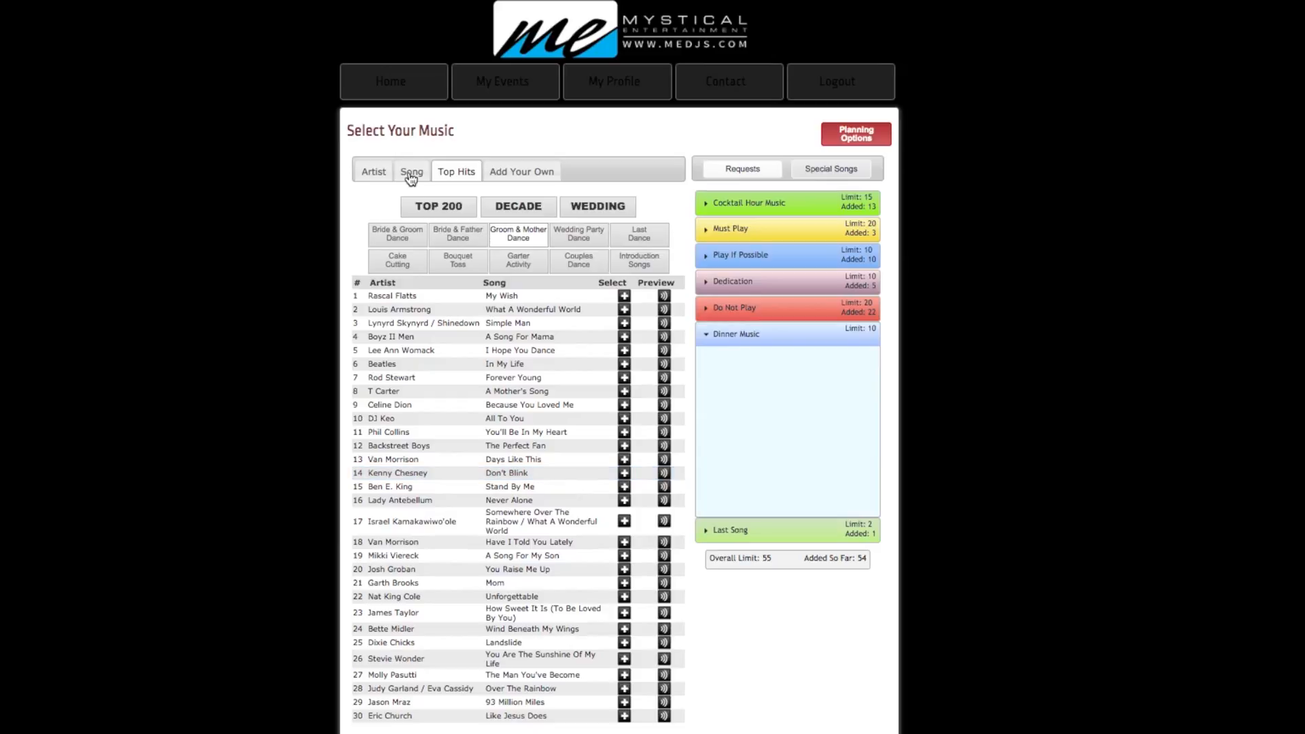
# Search artist 'pitbull', add The Anthem to Must Play, and return home.
pyautogui.click(373, 171)
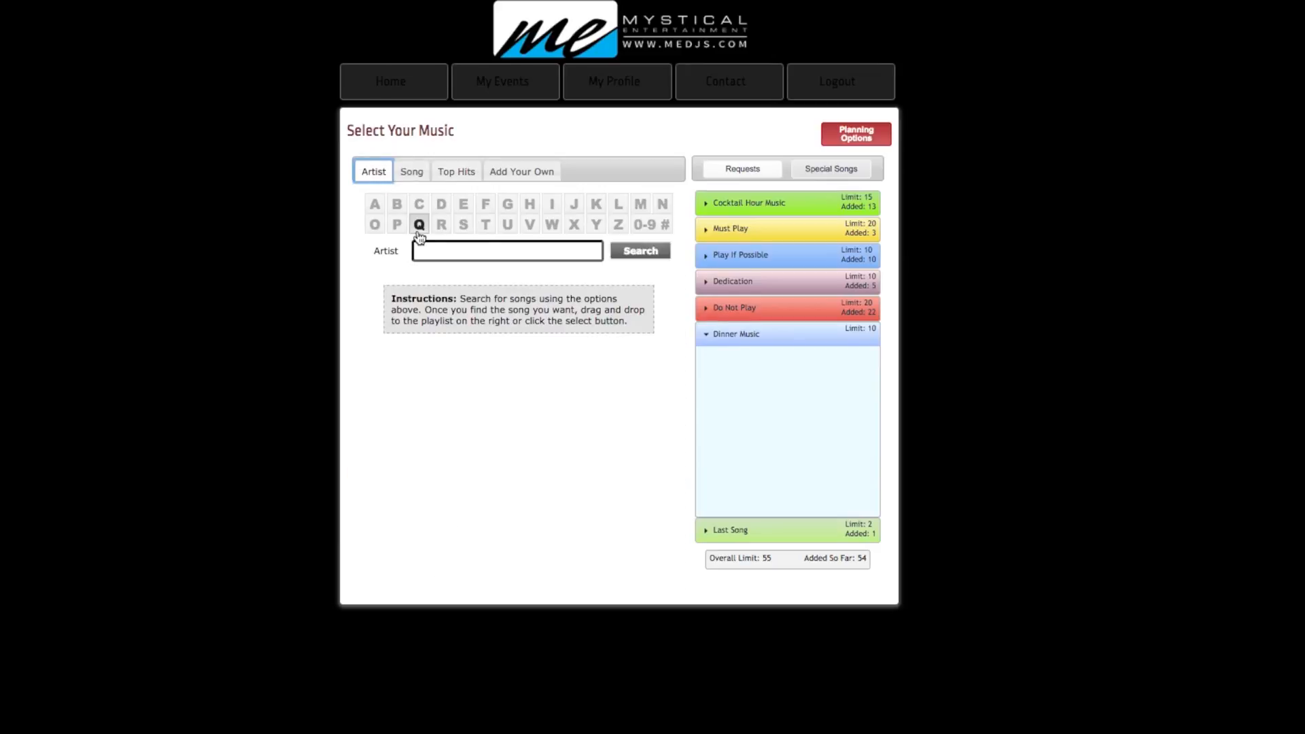
pyautogui.write('pit')
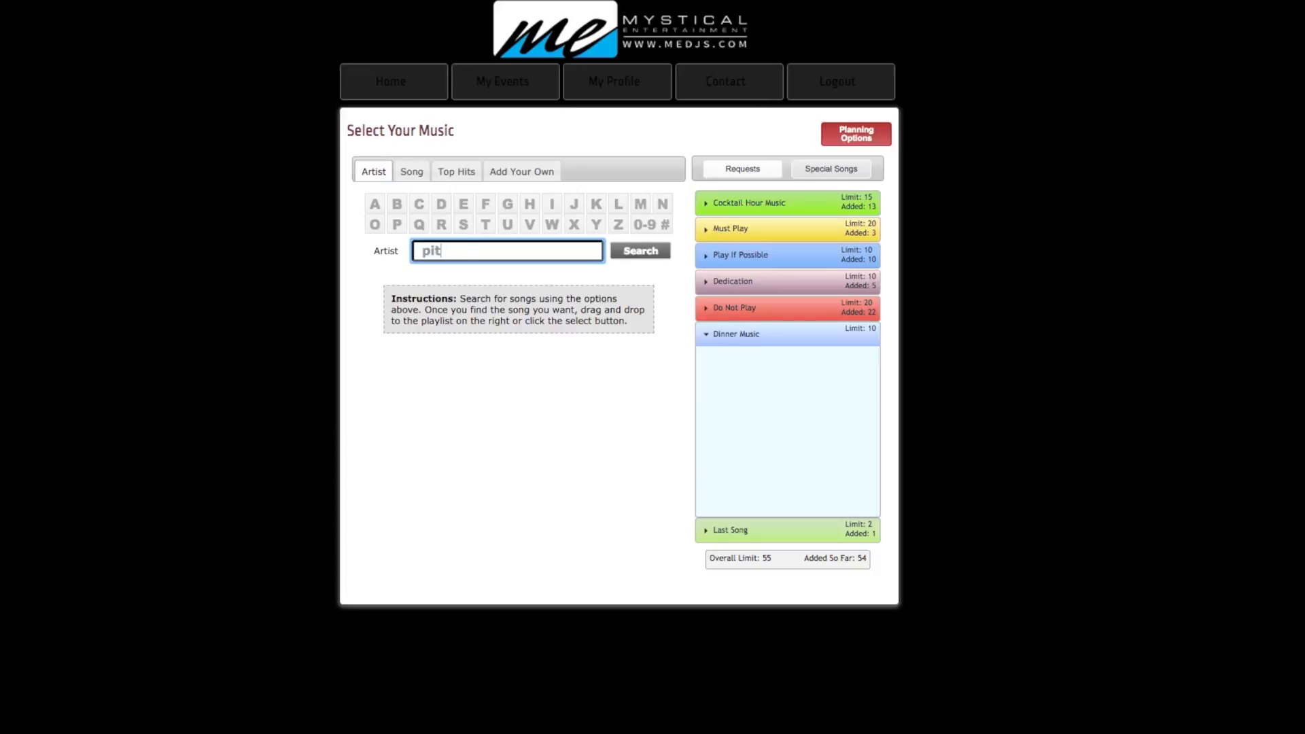
pyautogui.click(639, 250)
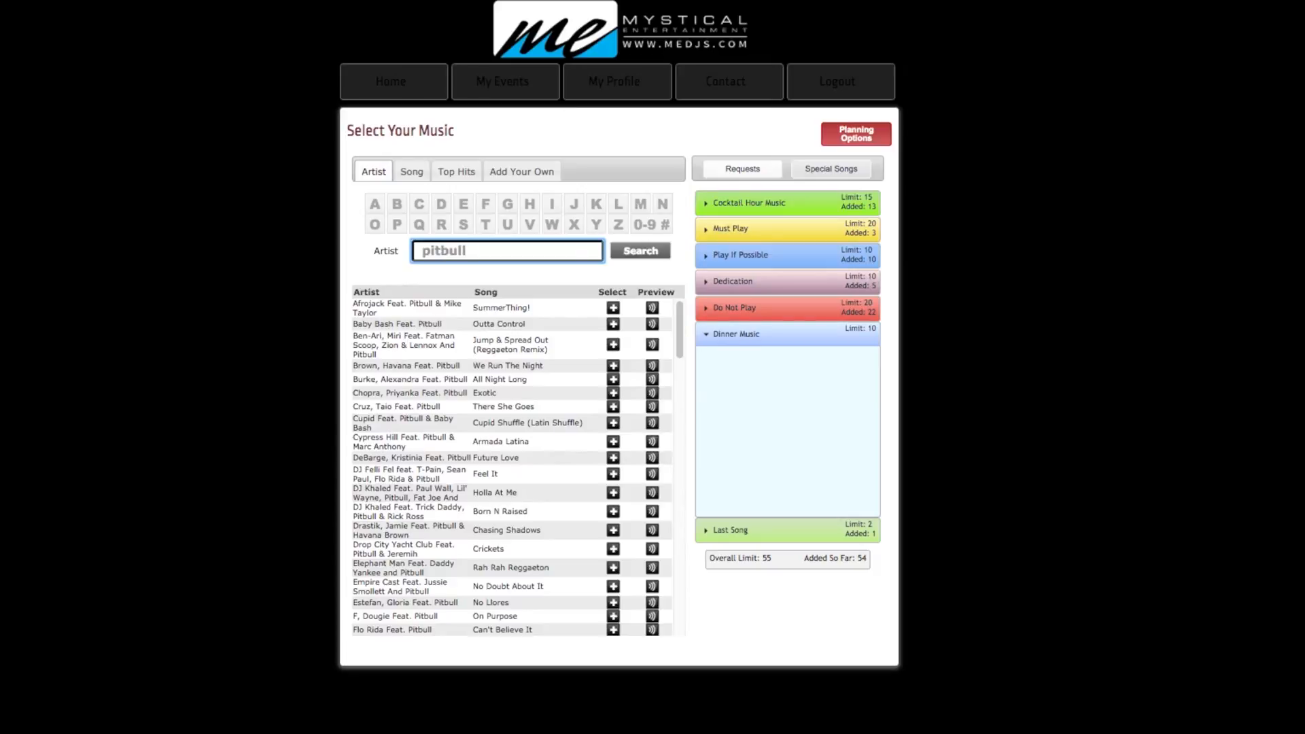
pyautogui.scroll(-3)
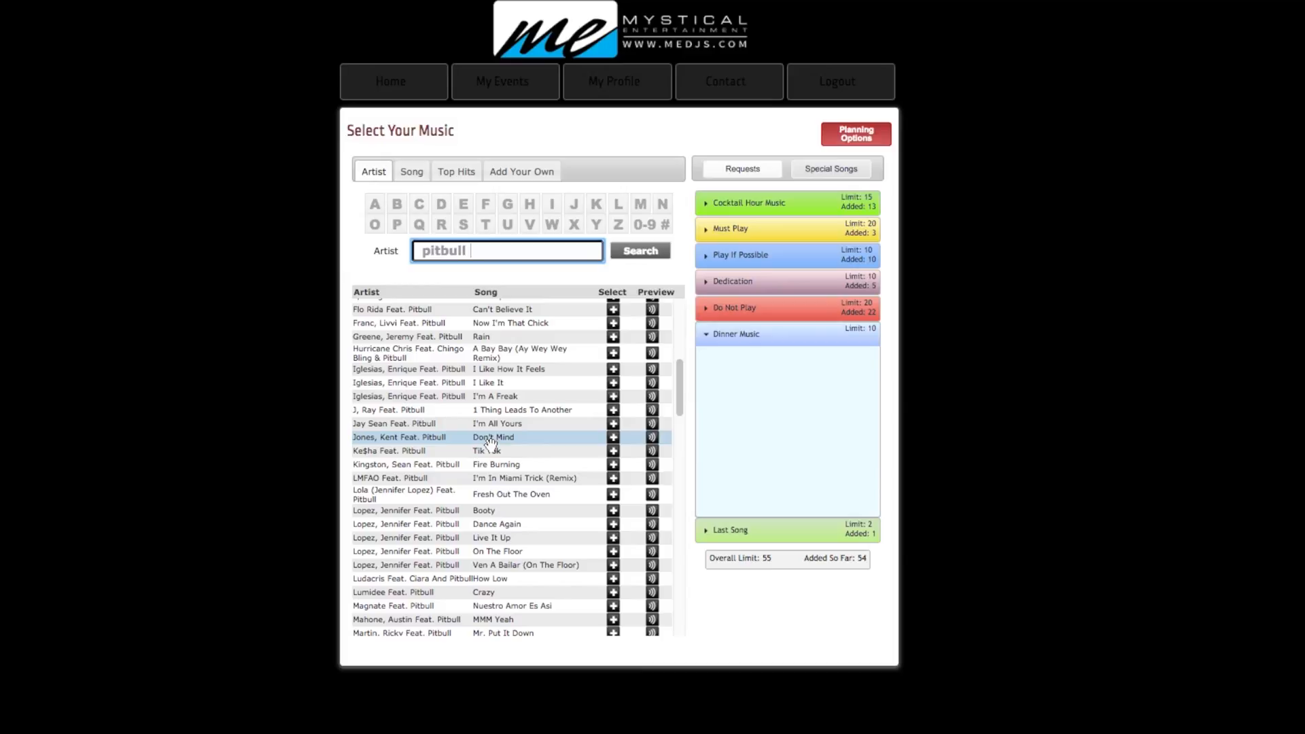
pyautogui.scroll(-3)
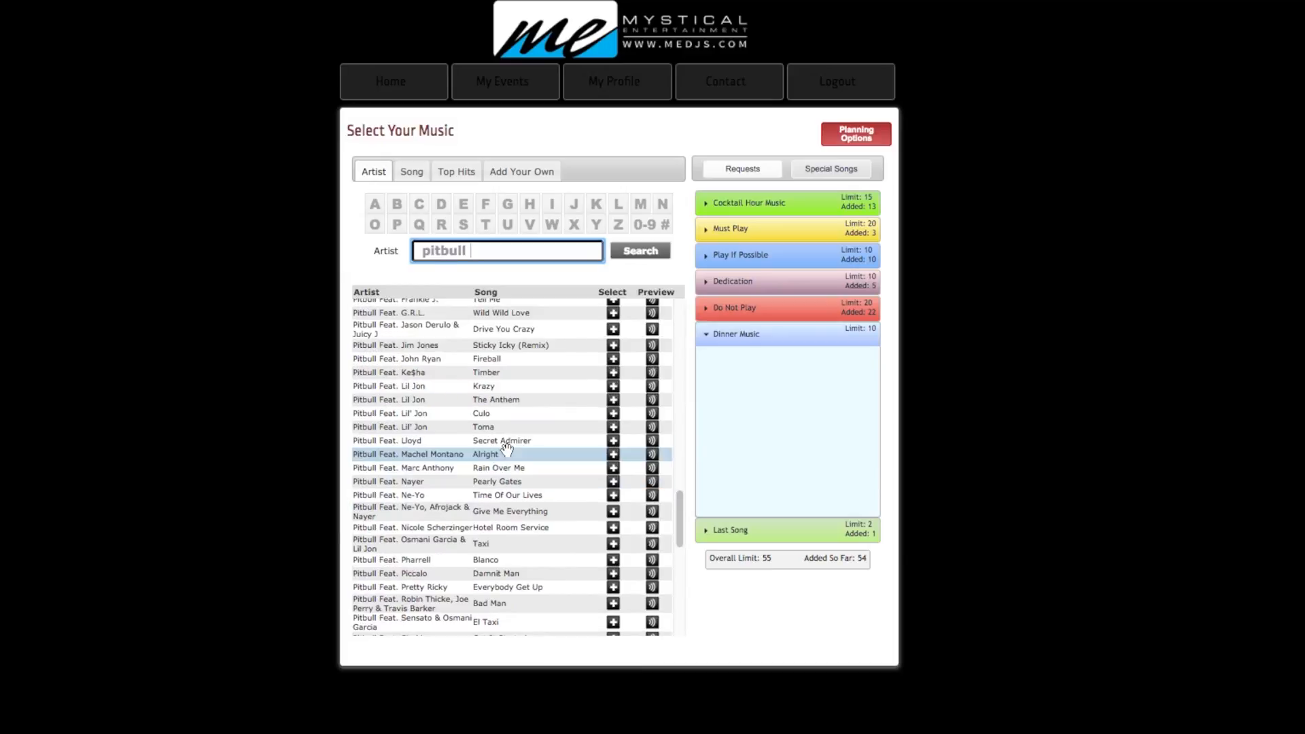
pyautogui.click(729, 228)
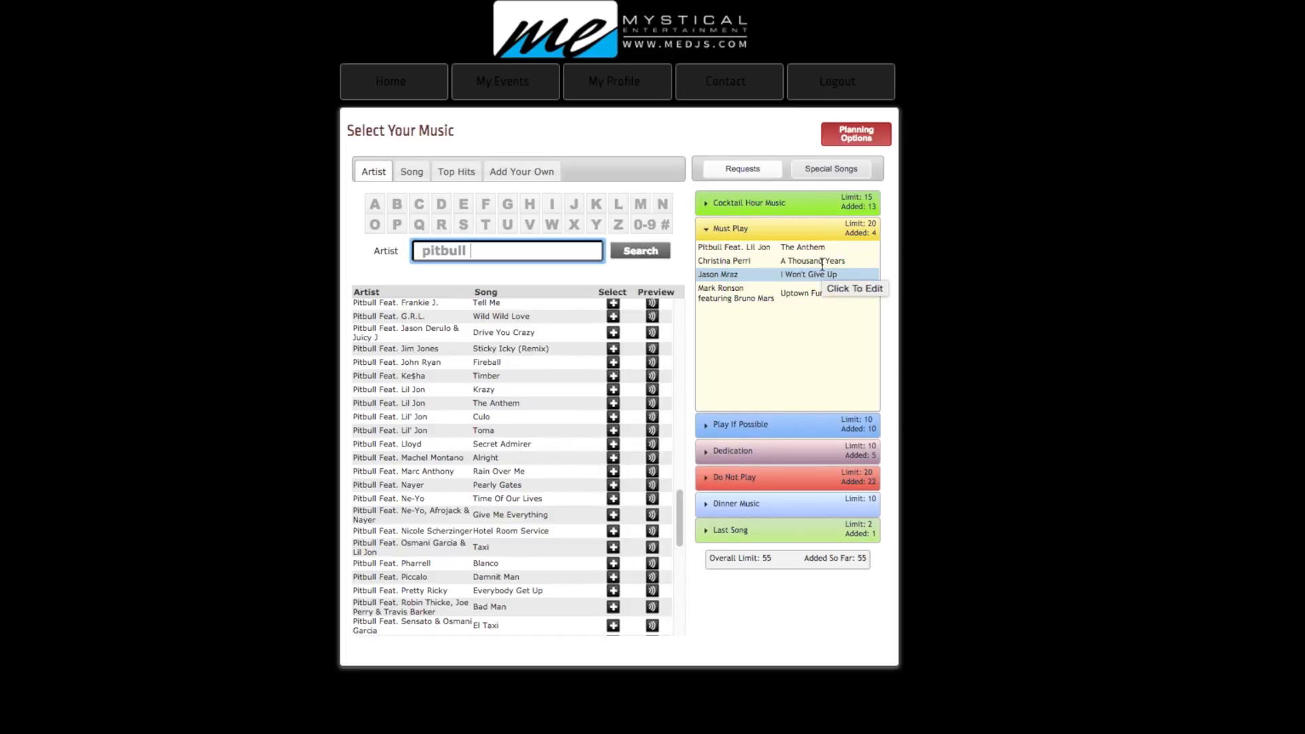
pyautogui.moveTo(514, 271)
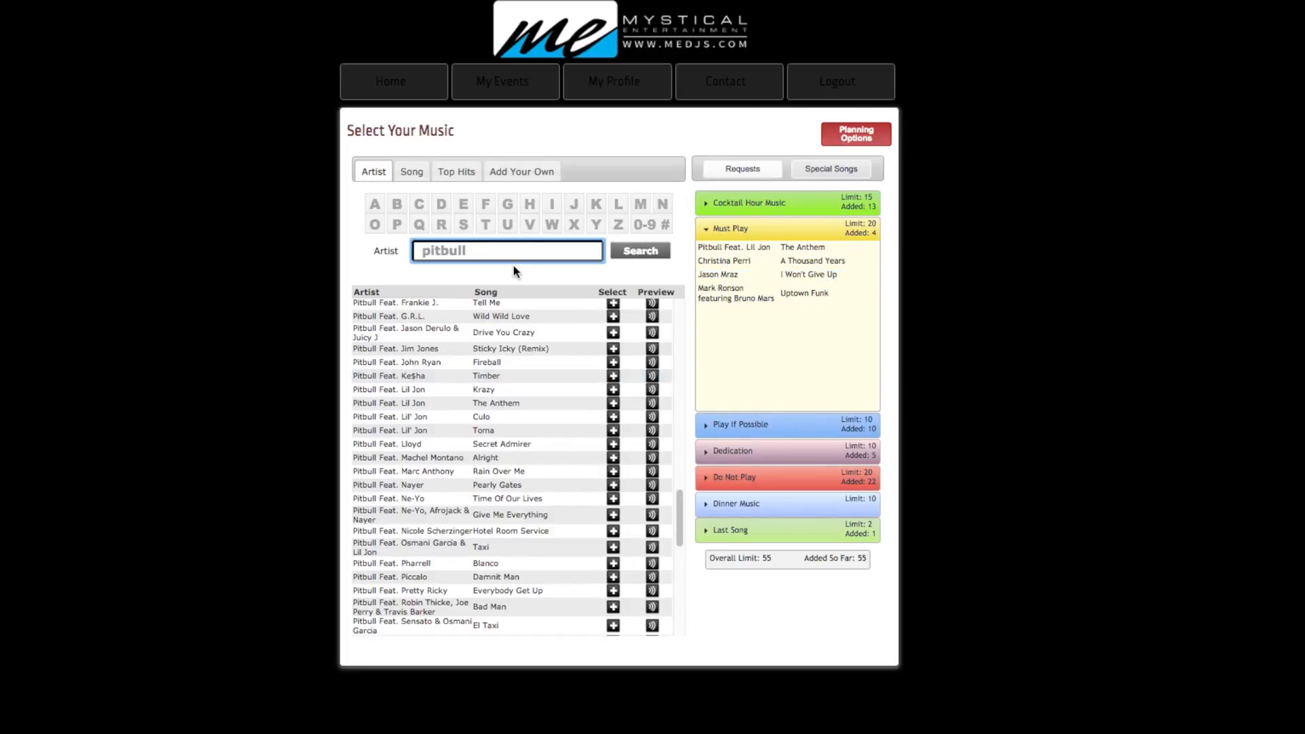
pyautogui.click(391, 80)
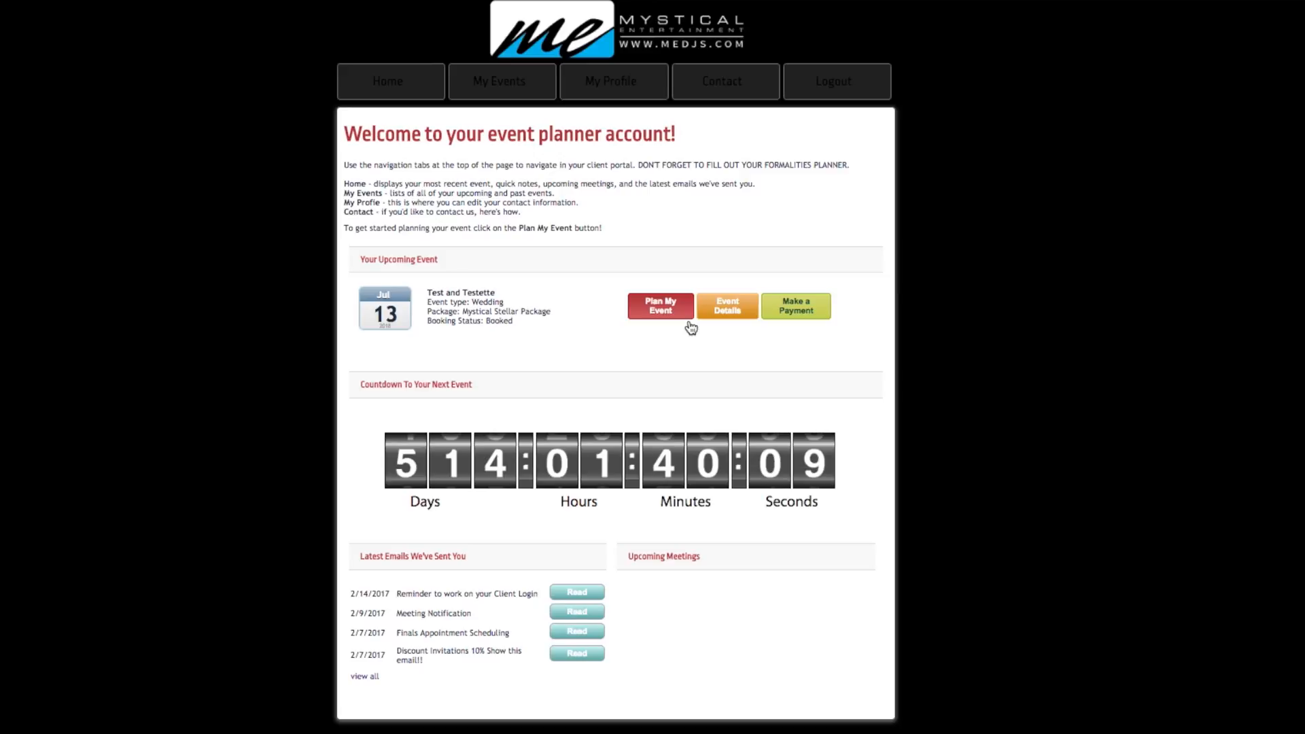
pyautogui.moveTo(666, 274)
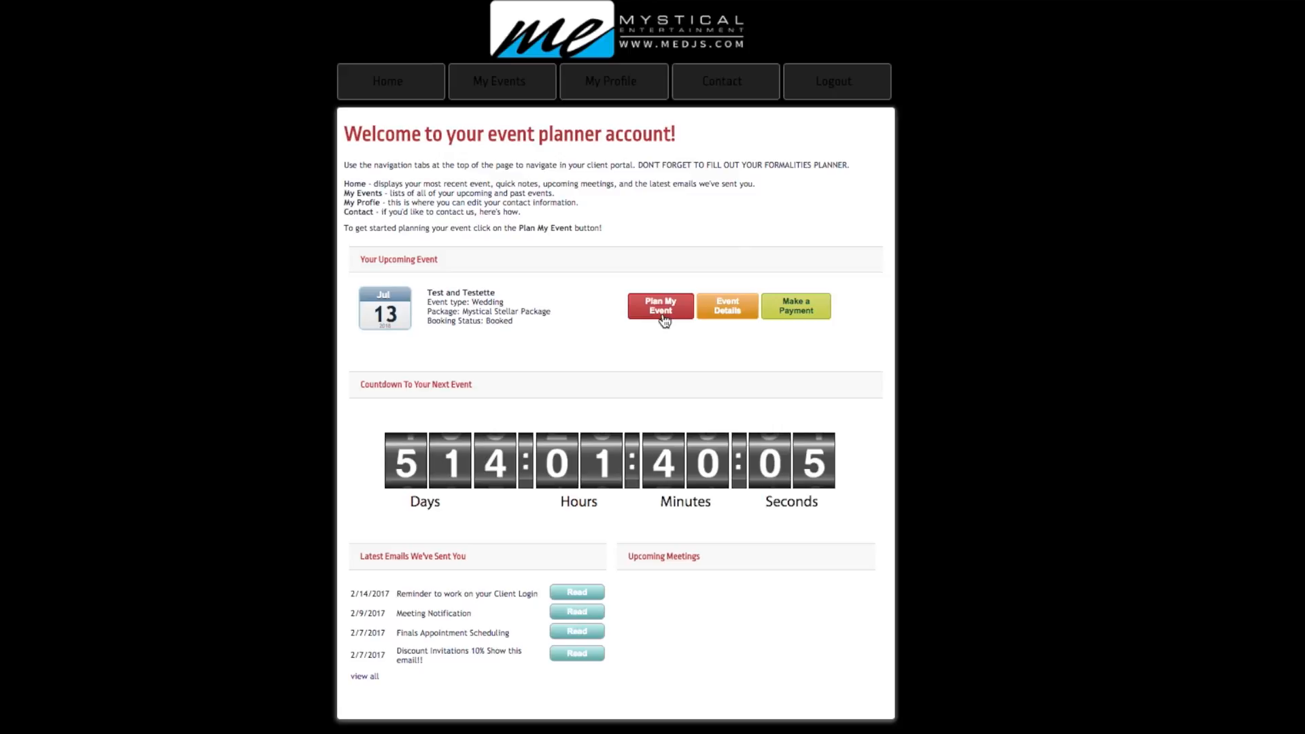
# Open Plan My Event for the 7/13/2018 wedding from the Home page.
pyautogui.click(659, 305)
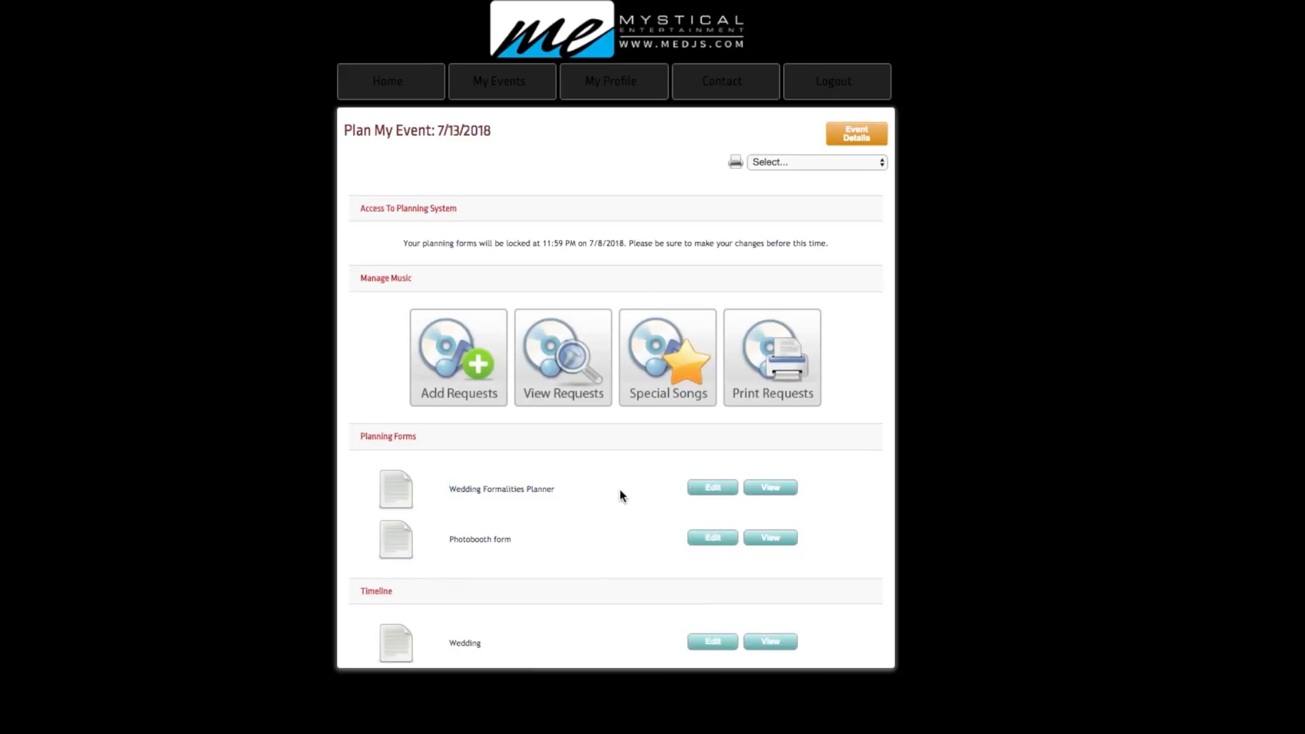
pyautogui.moveTo(596, 336)
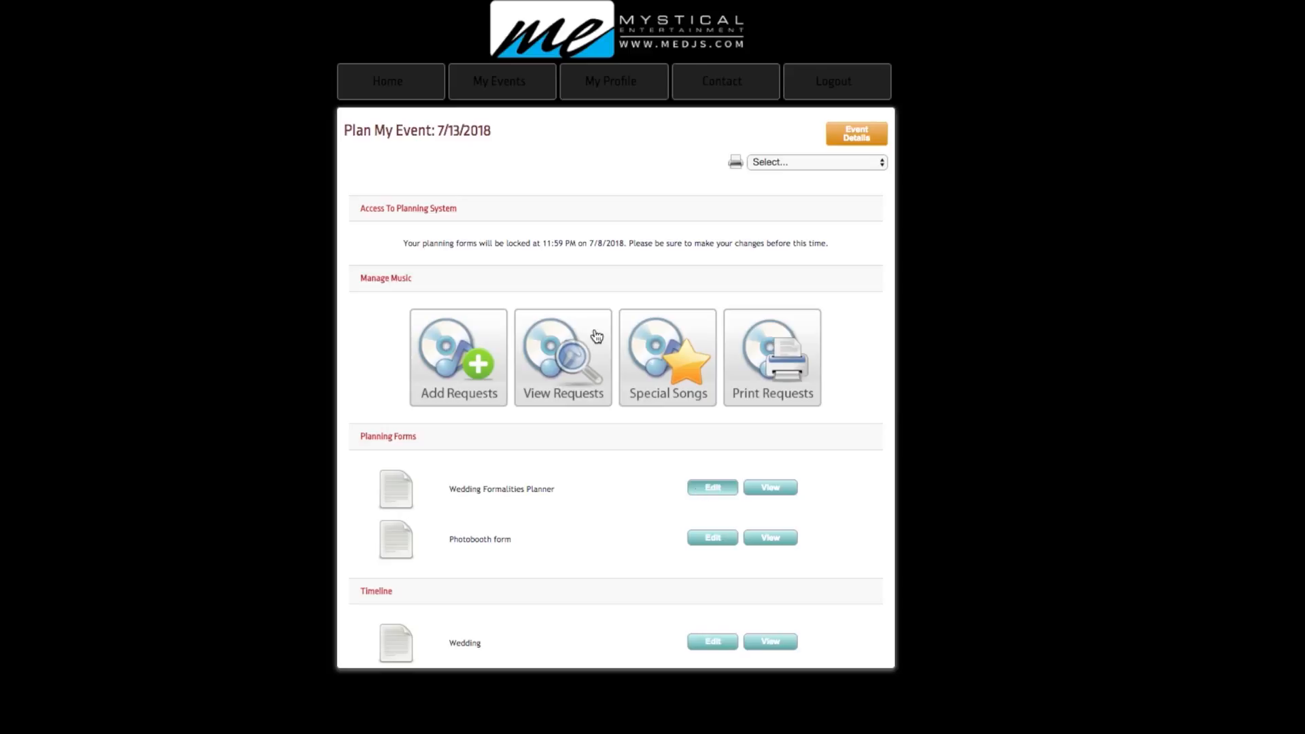
# Edit the Wedding Formalities Planner, visiting the Wedding Hashtag, Cocktail and Reception start time fields.
pyautogui.click(711, 486)
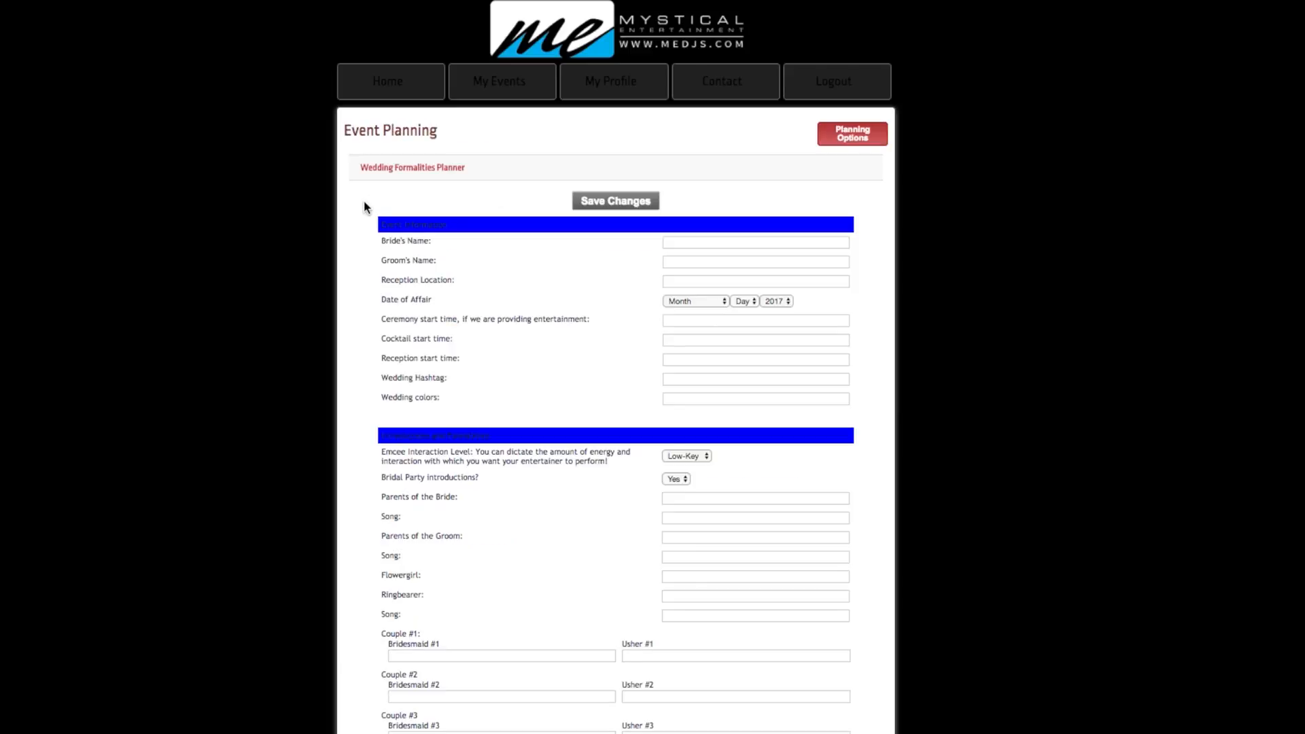
pyautogui.moveTo(358, 222)
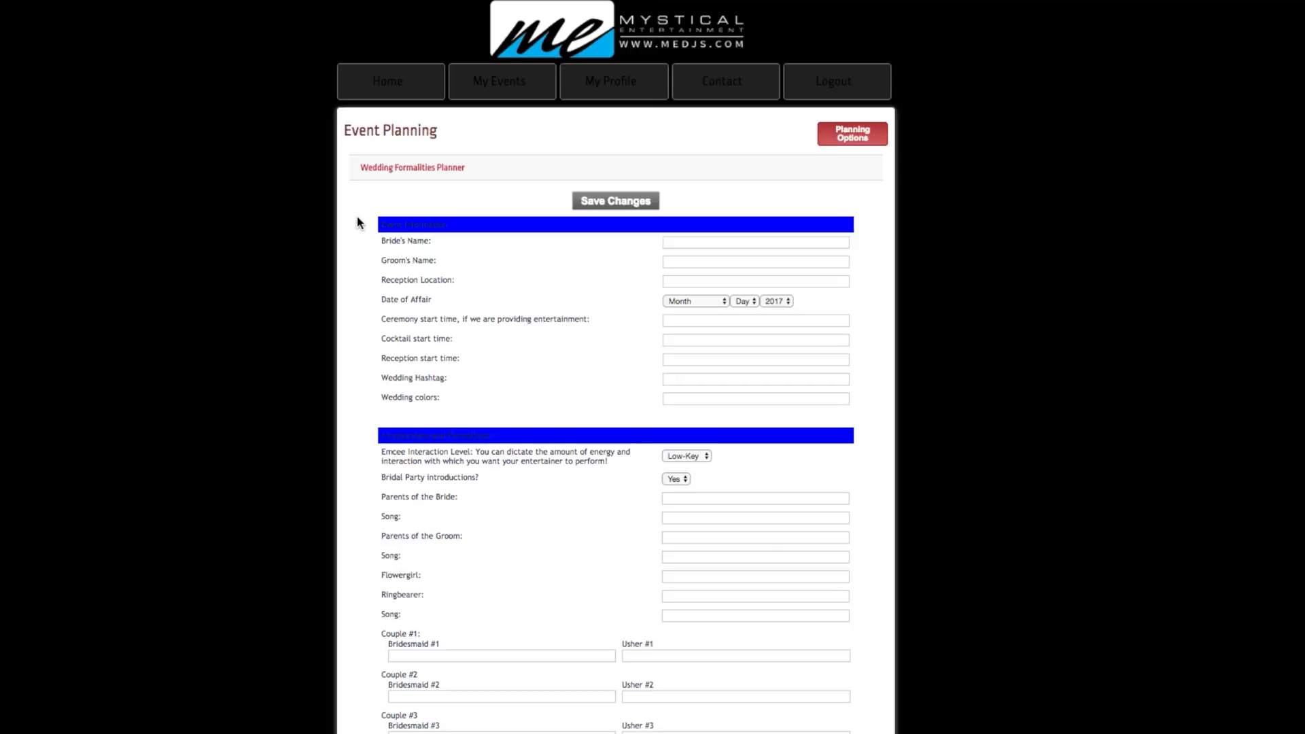
pyautogui.moveTo(373, 448)
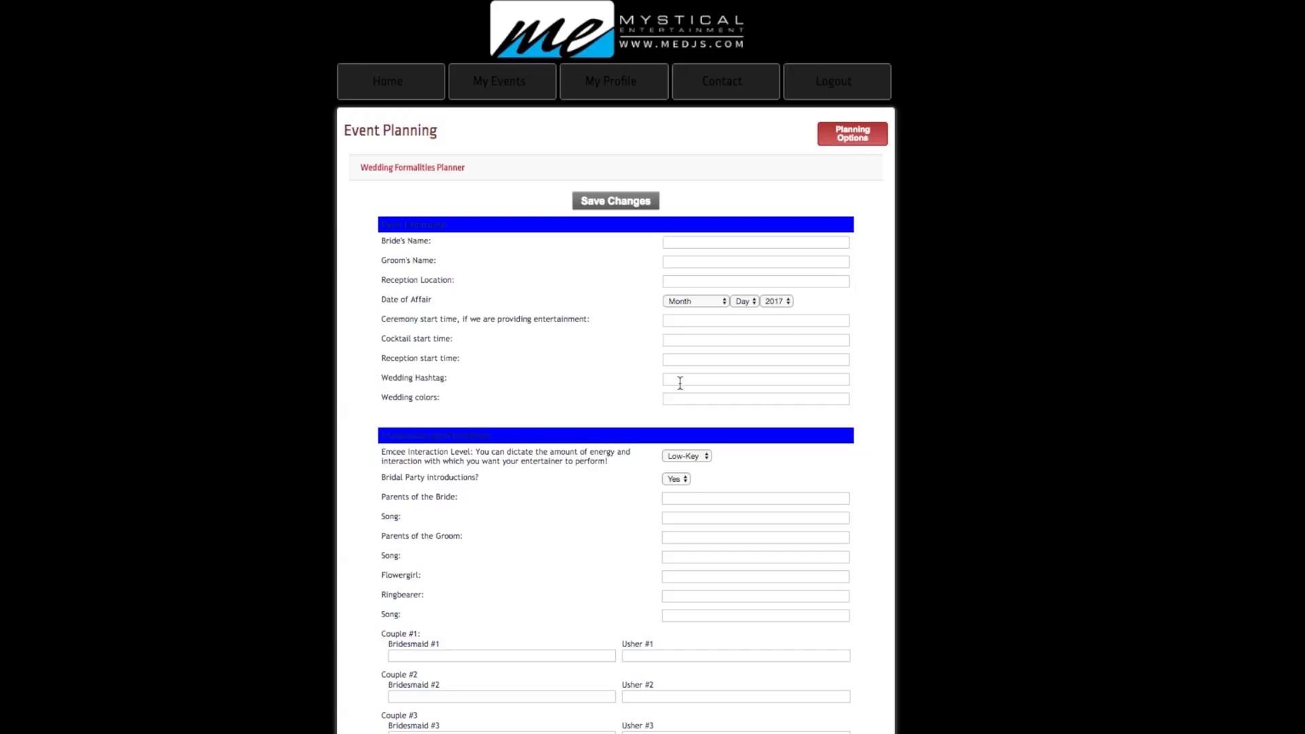
pyautogui.click(756, 379)
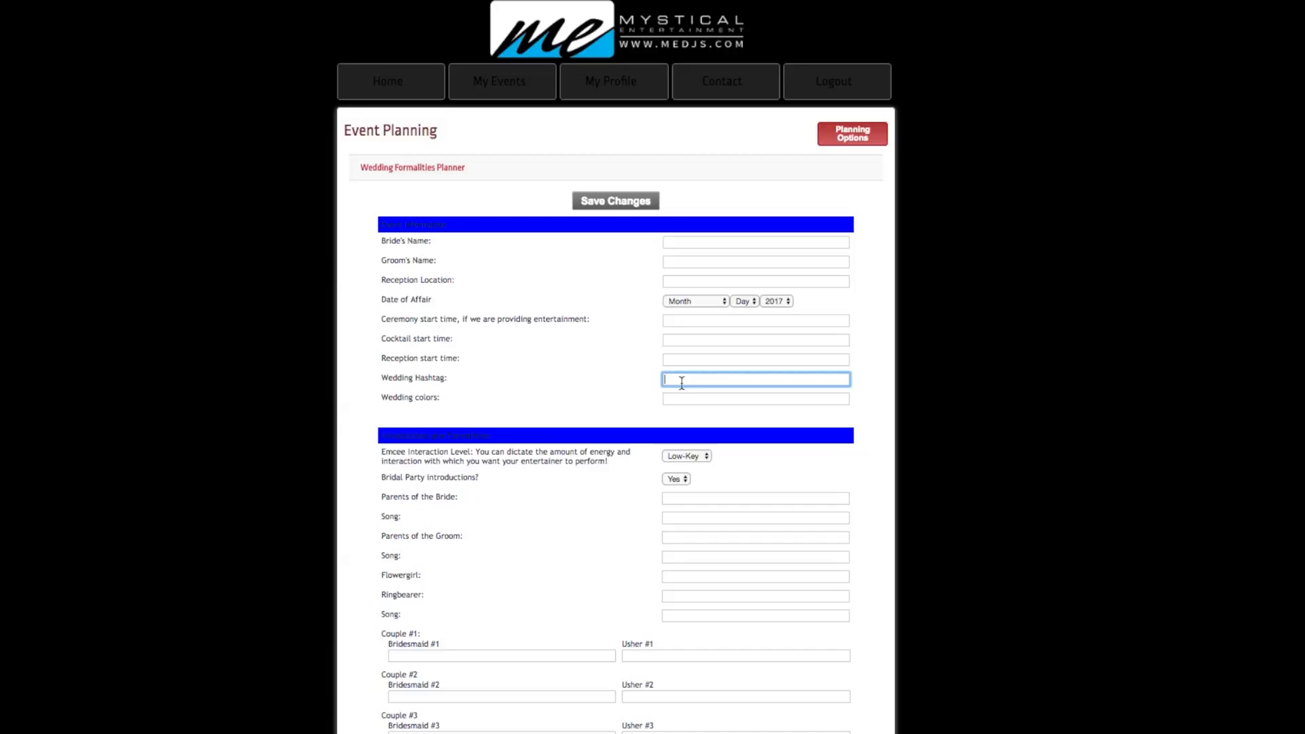
pyautogui.moveTo(679, 191)
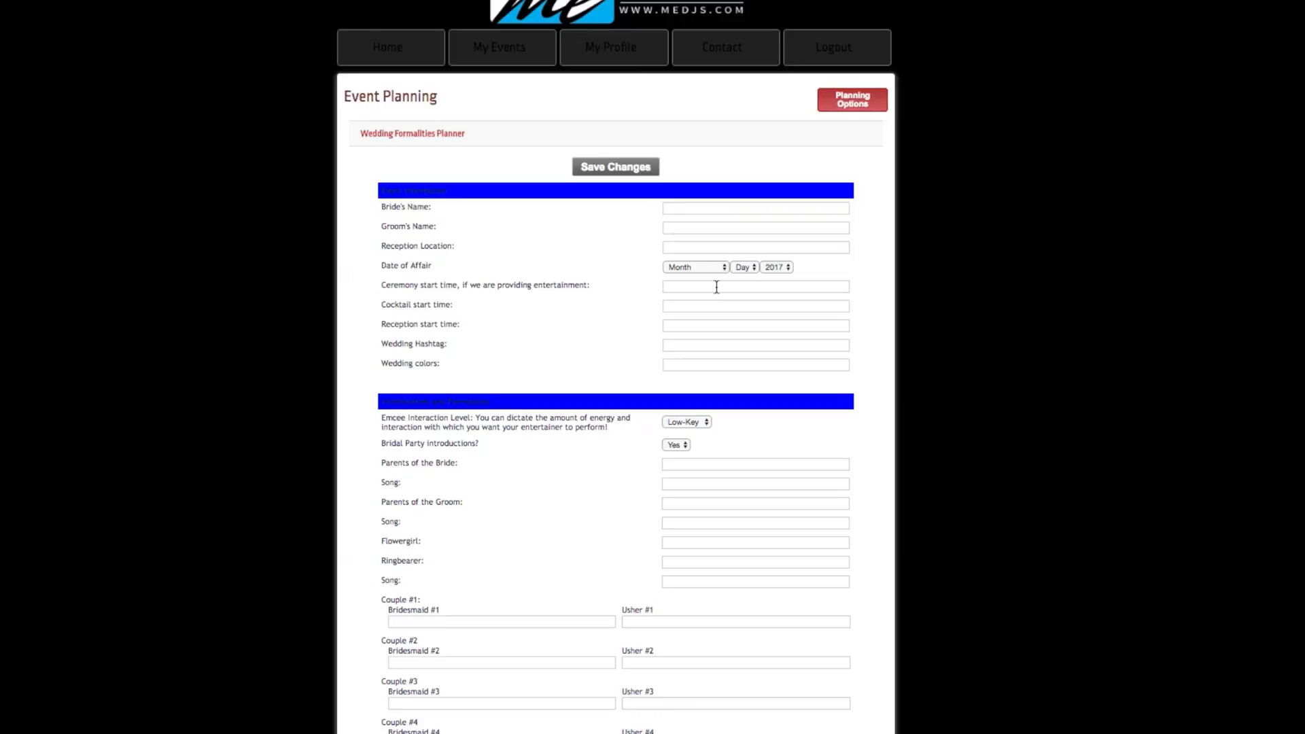
pyautogui.click(753, 306)
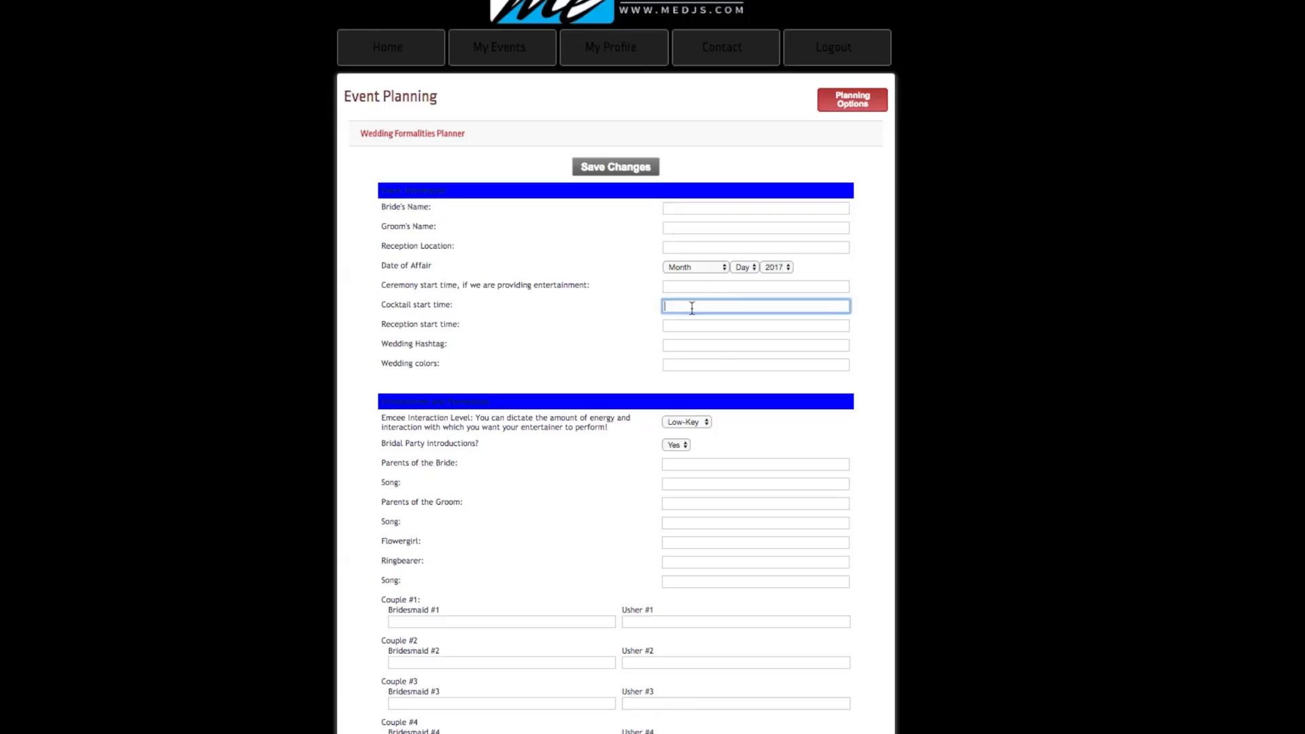
pyautogui.click(753, 325)
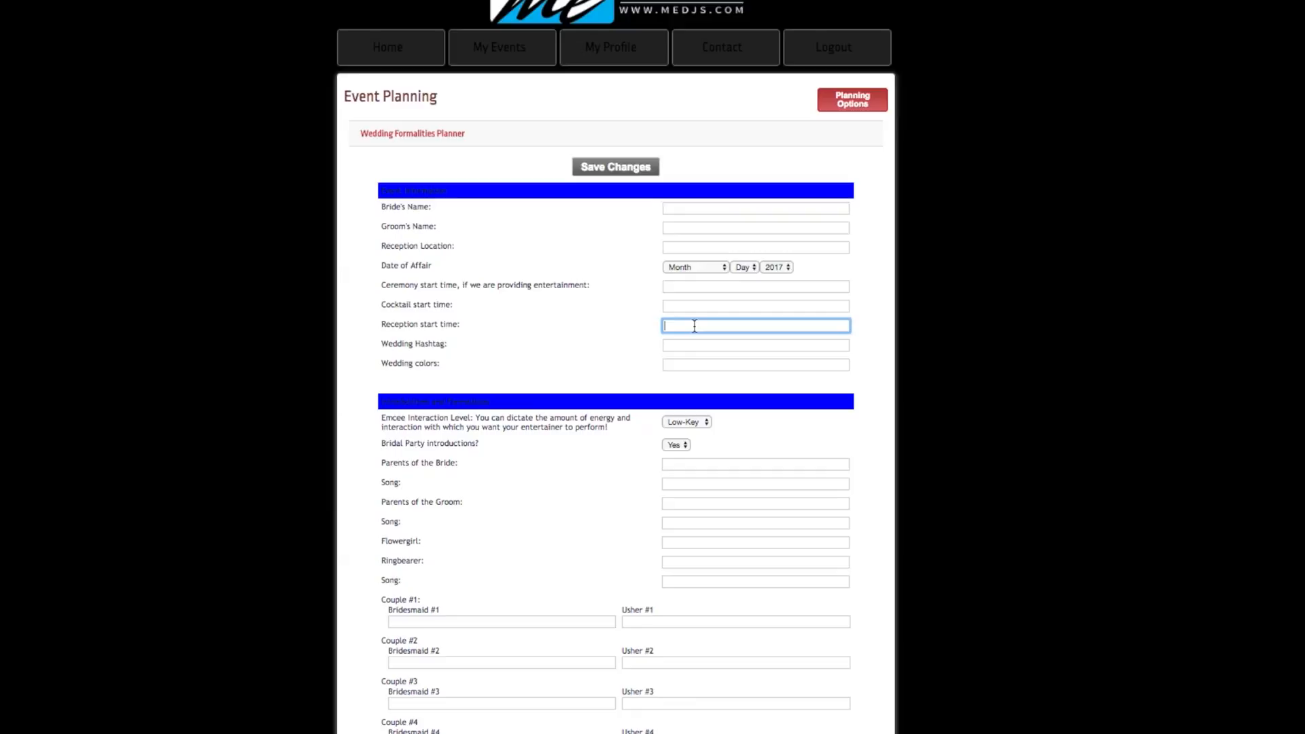
pyautogui.moveTo(372, 312)
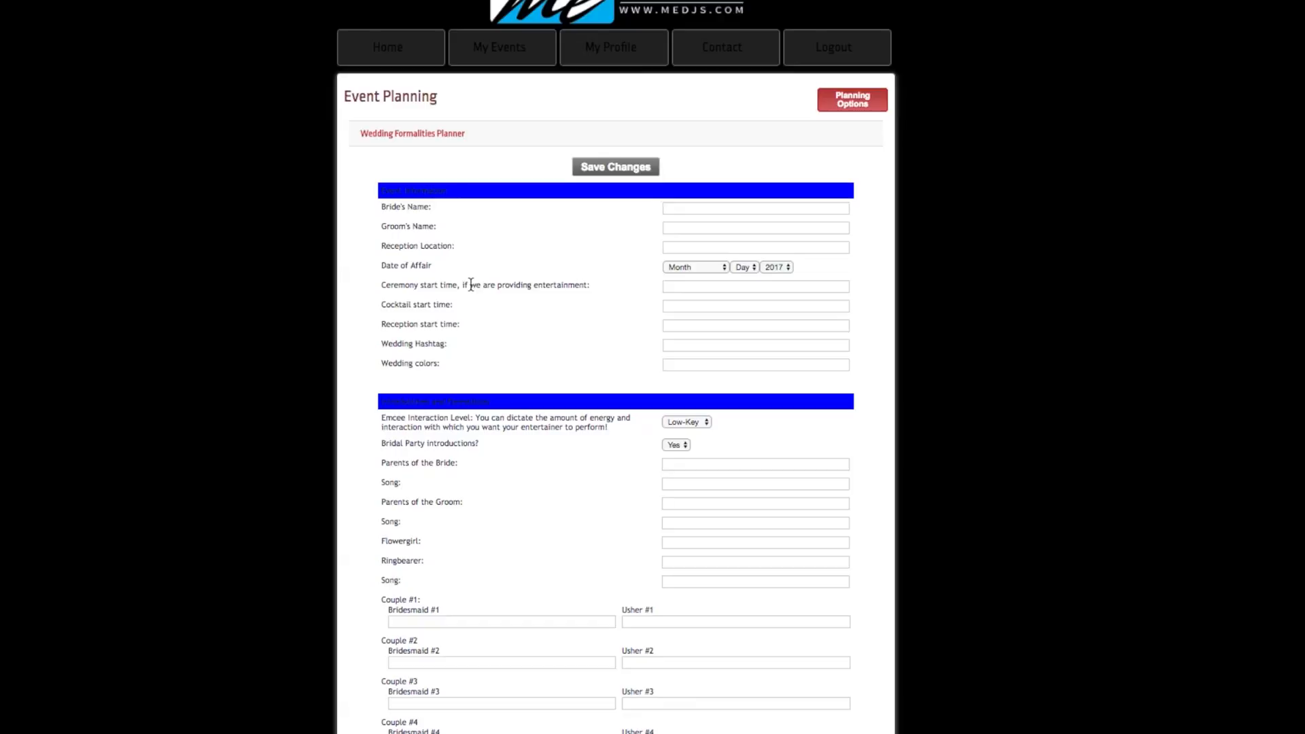
pyautogui.click(755, 306)
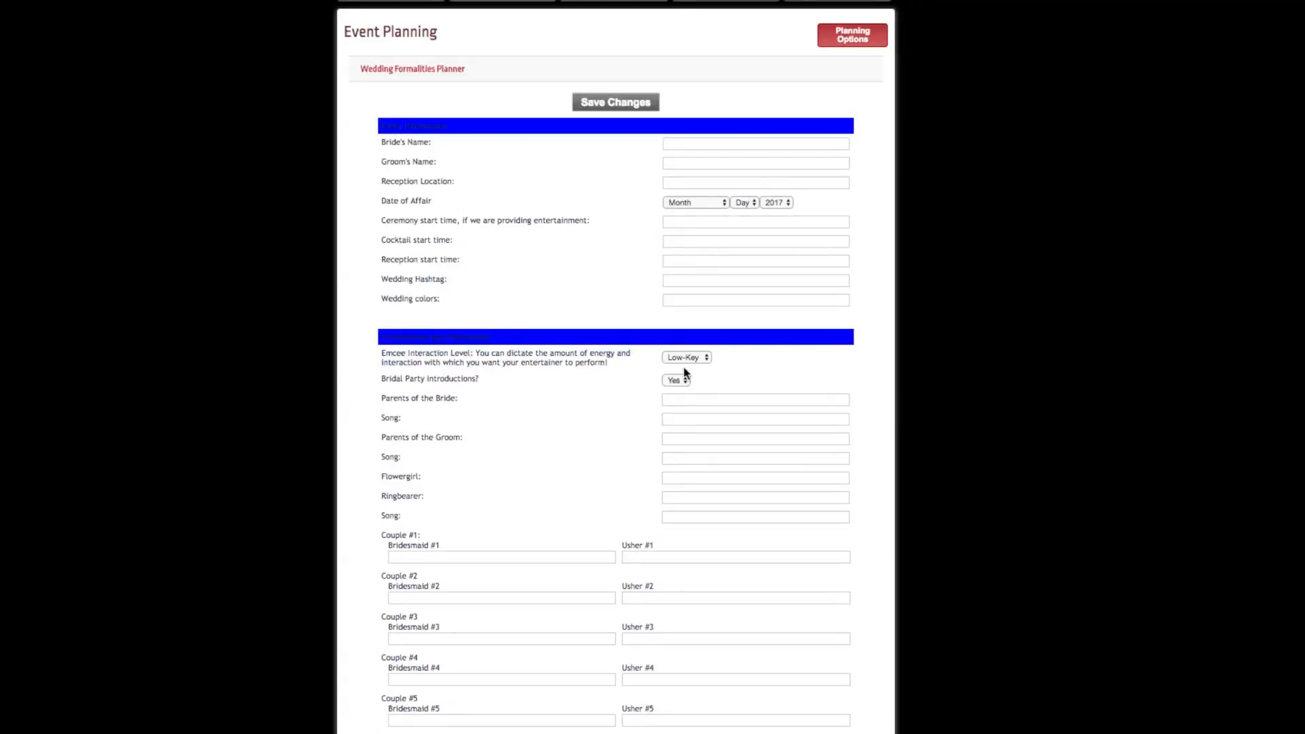
pyautogui.click(686, 357)
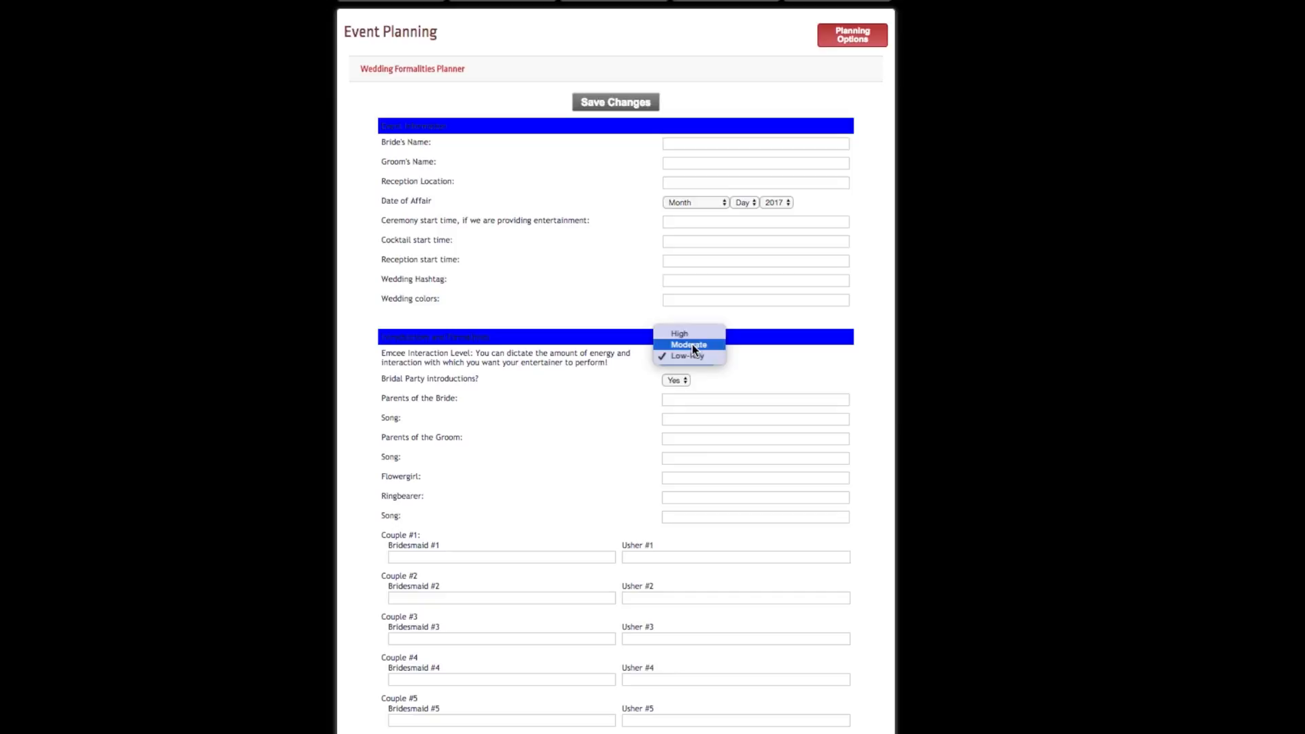
pyautogui.moveTo(680, 333)
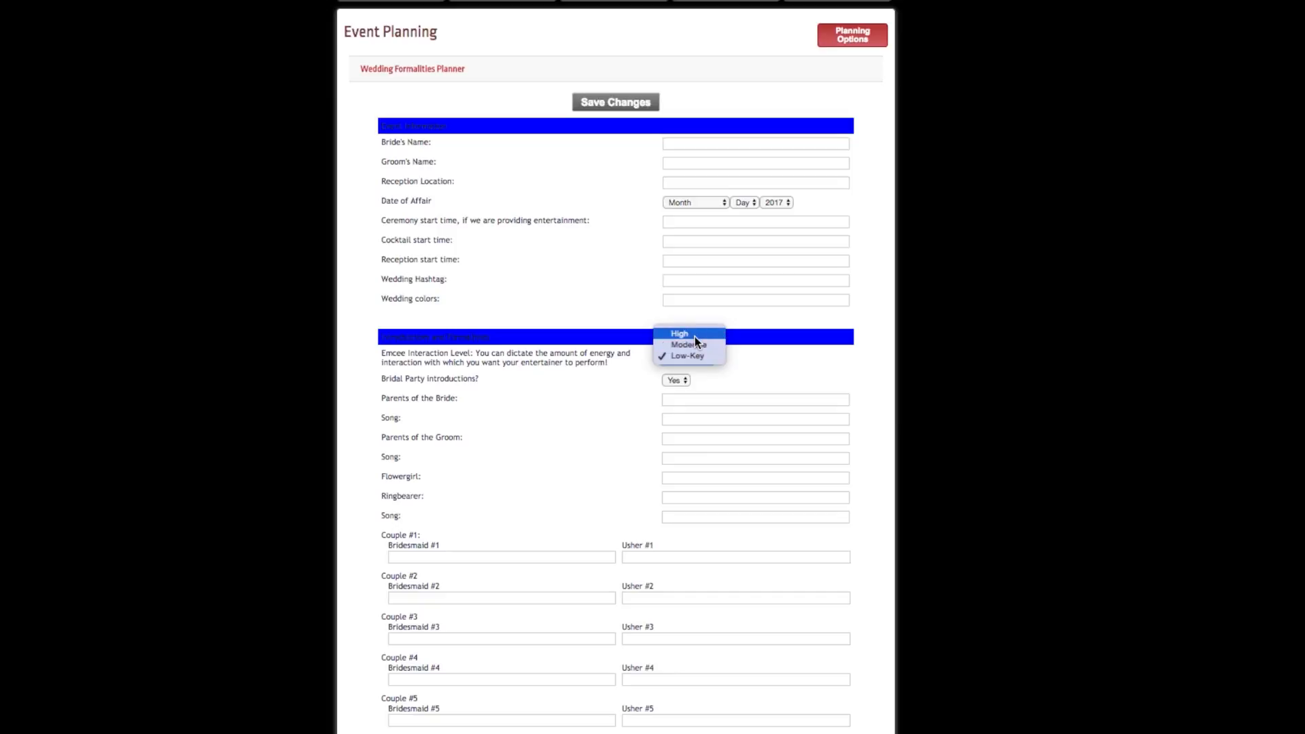
pyautogui.moveTo(687, 344)
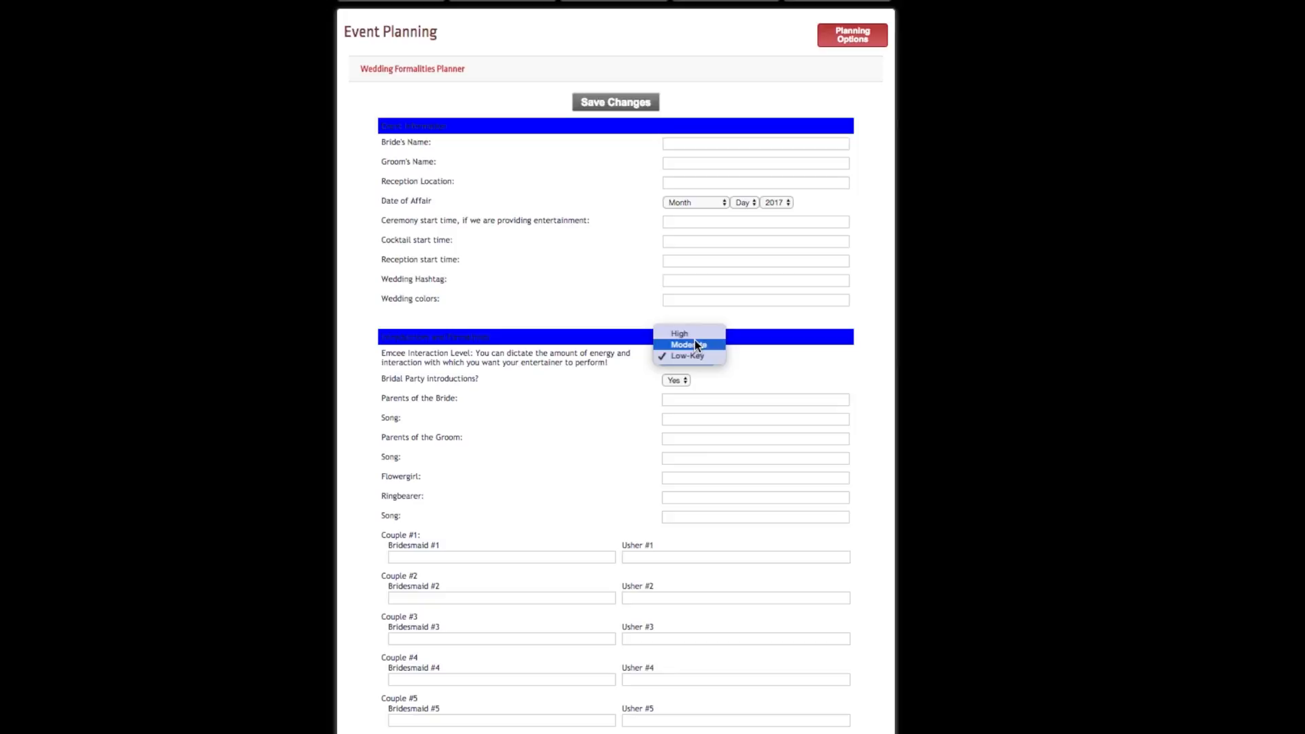
pyautogui.moveTo(692, 345)
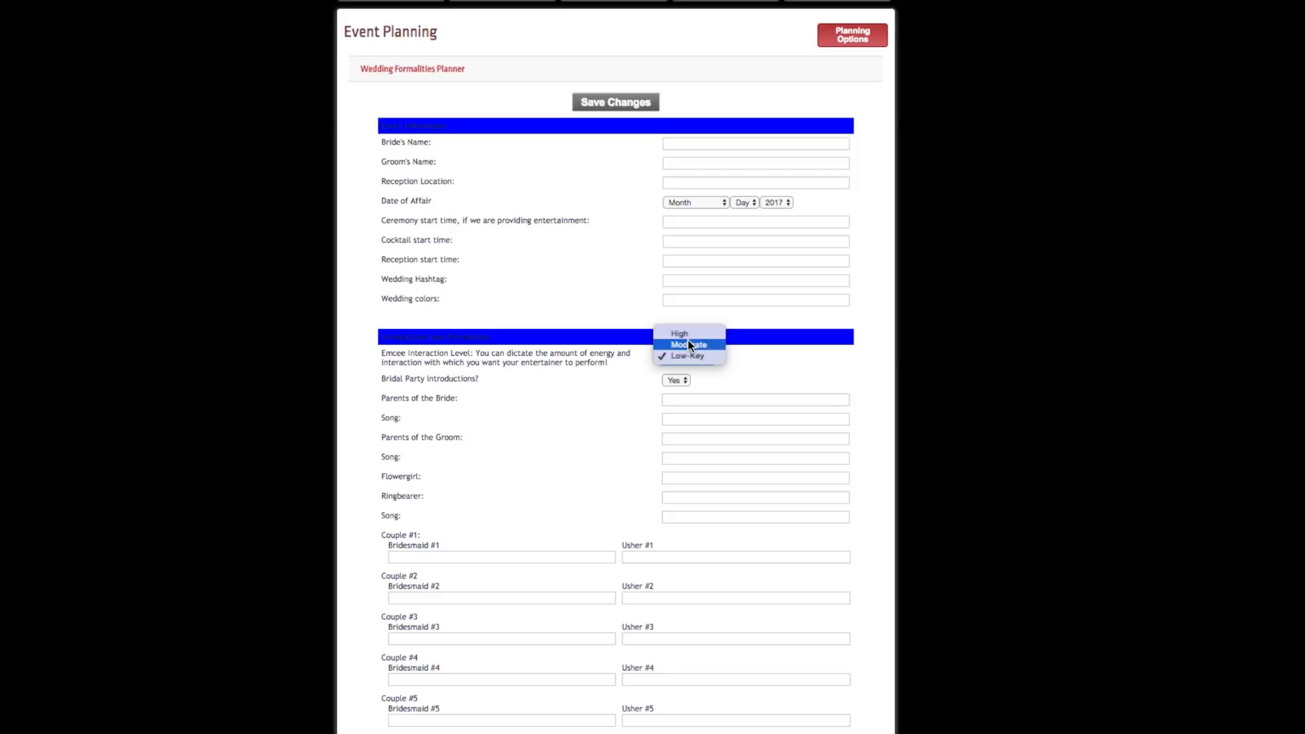
pyautogui.moveTo(697, 350)
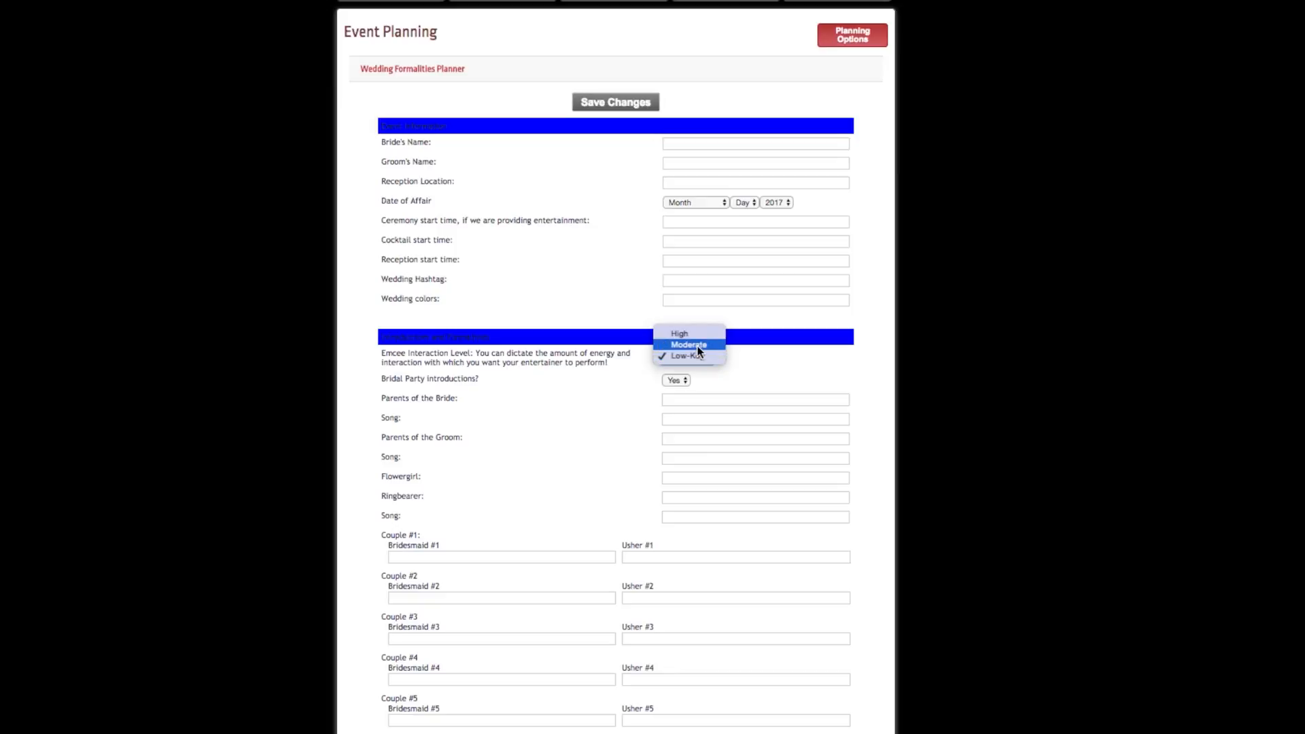
pyautogui.moveTo(688, 356)
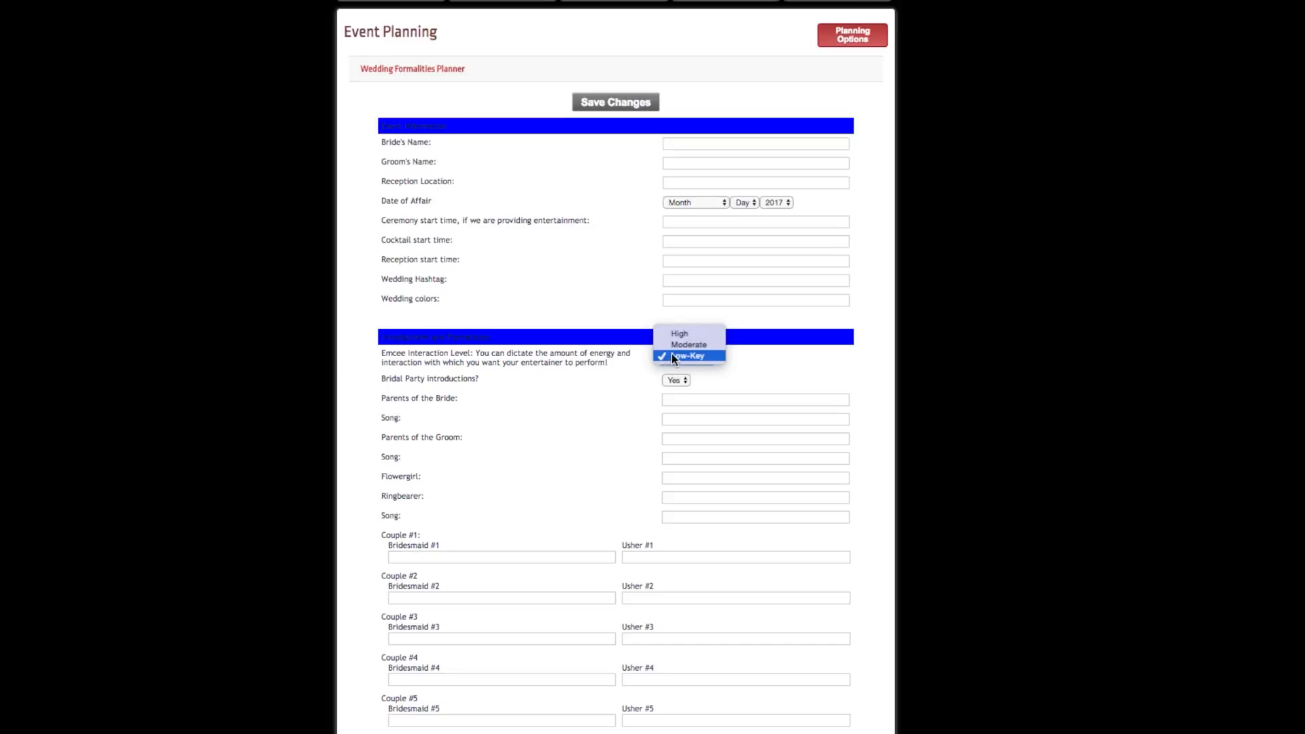
pyautogui.moveTo(679, 333)
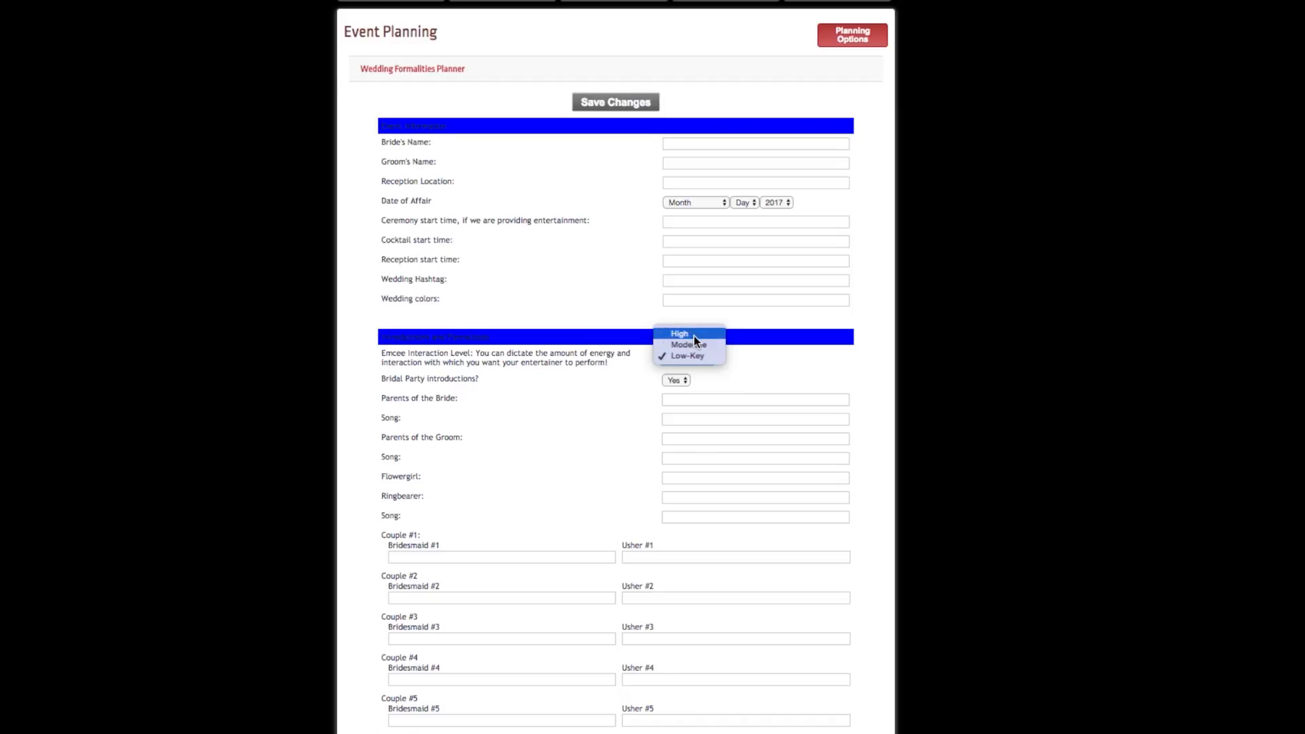
pyautogui.click(687, 355)
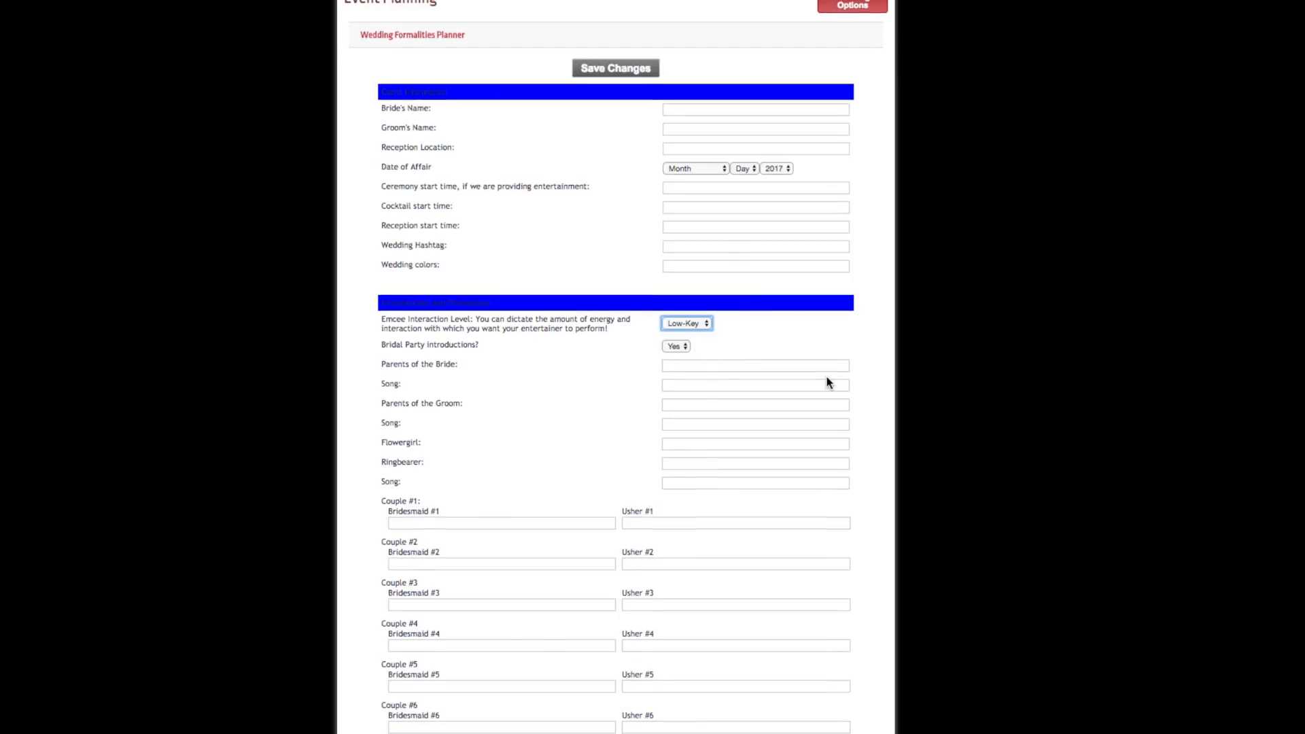
# Answer Yes to Bridal Party Introductions in its dropdown.
pyautogui.click(676, 346)
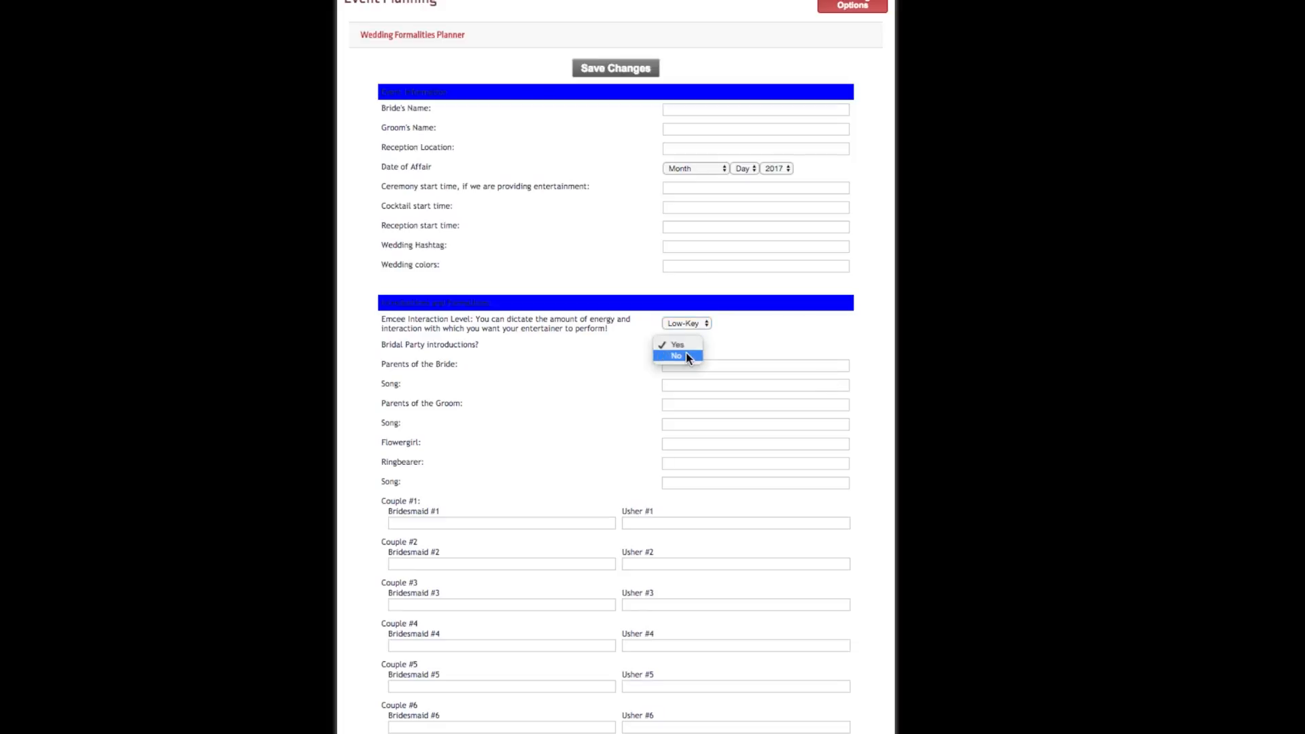
pyautogui.click(677, 355)
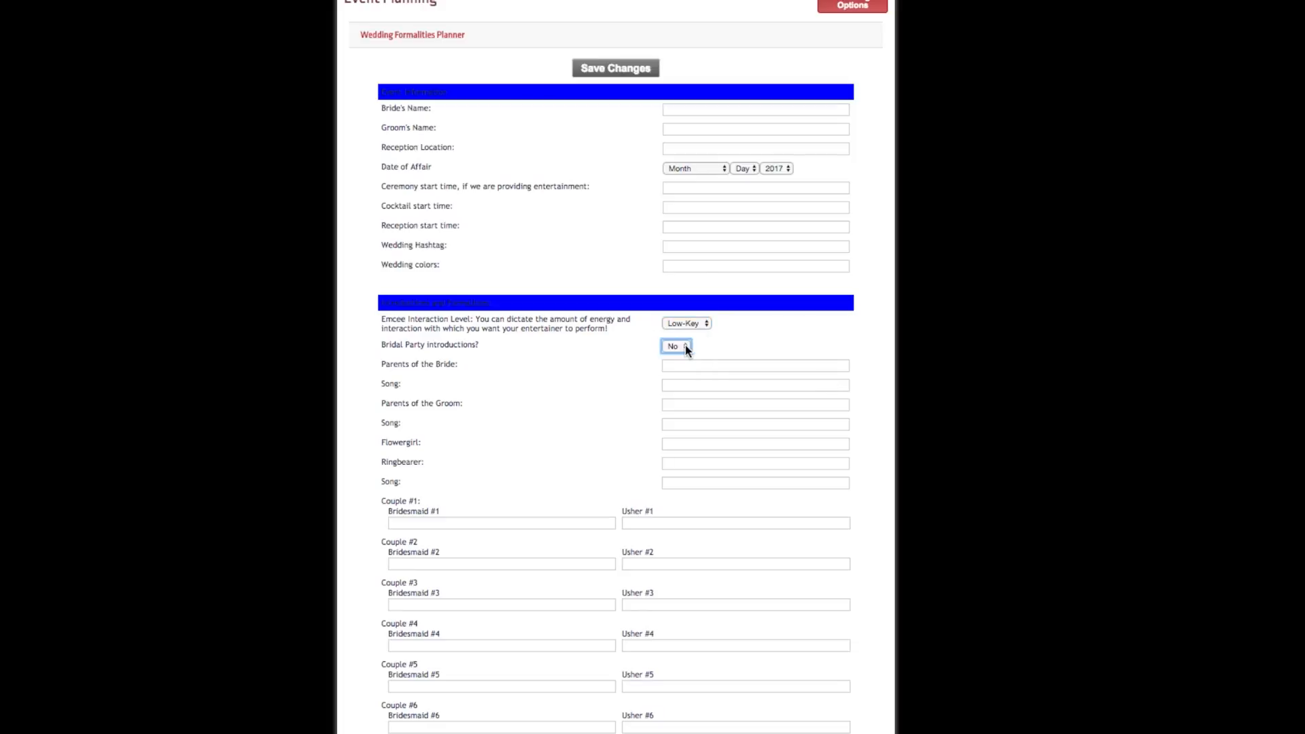
pyautogui.click(676, 346)
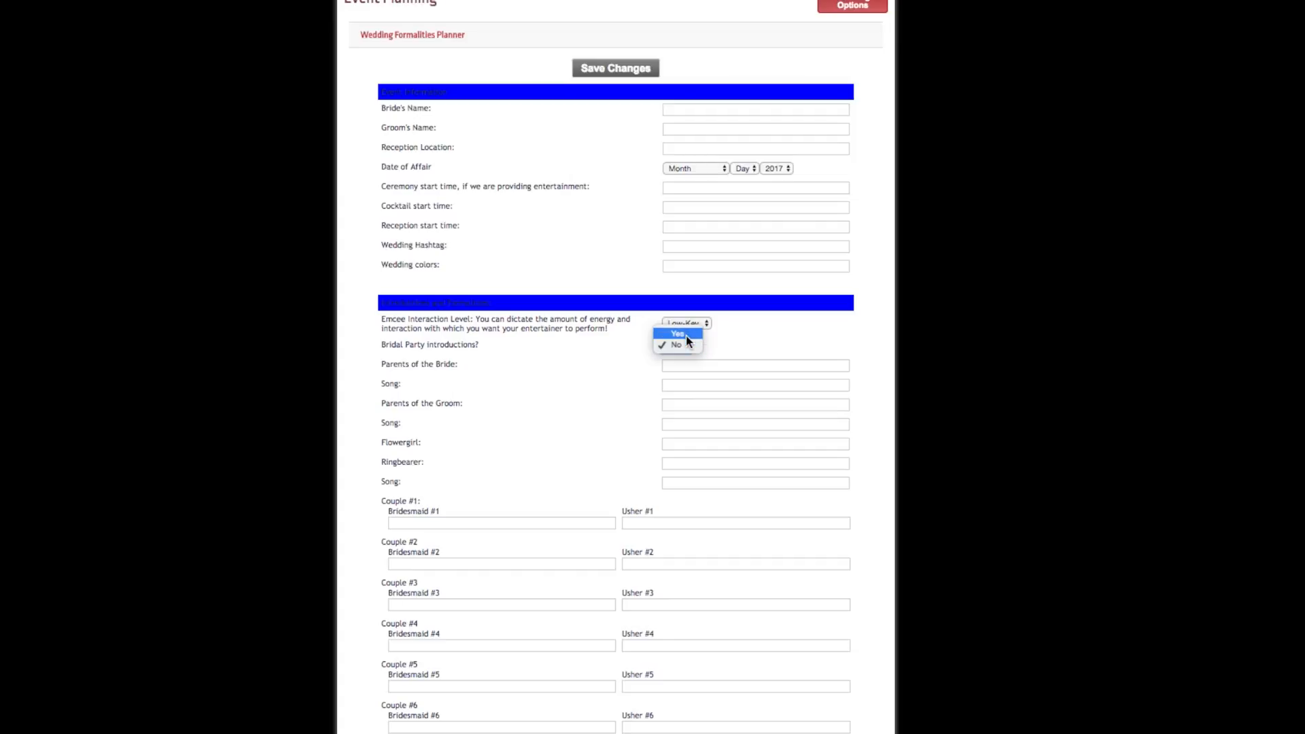
pyautogui.click(677, 333)
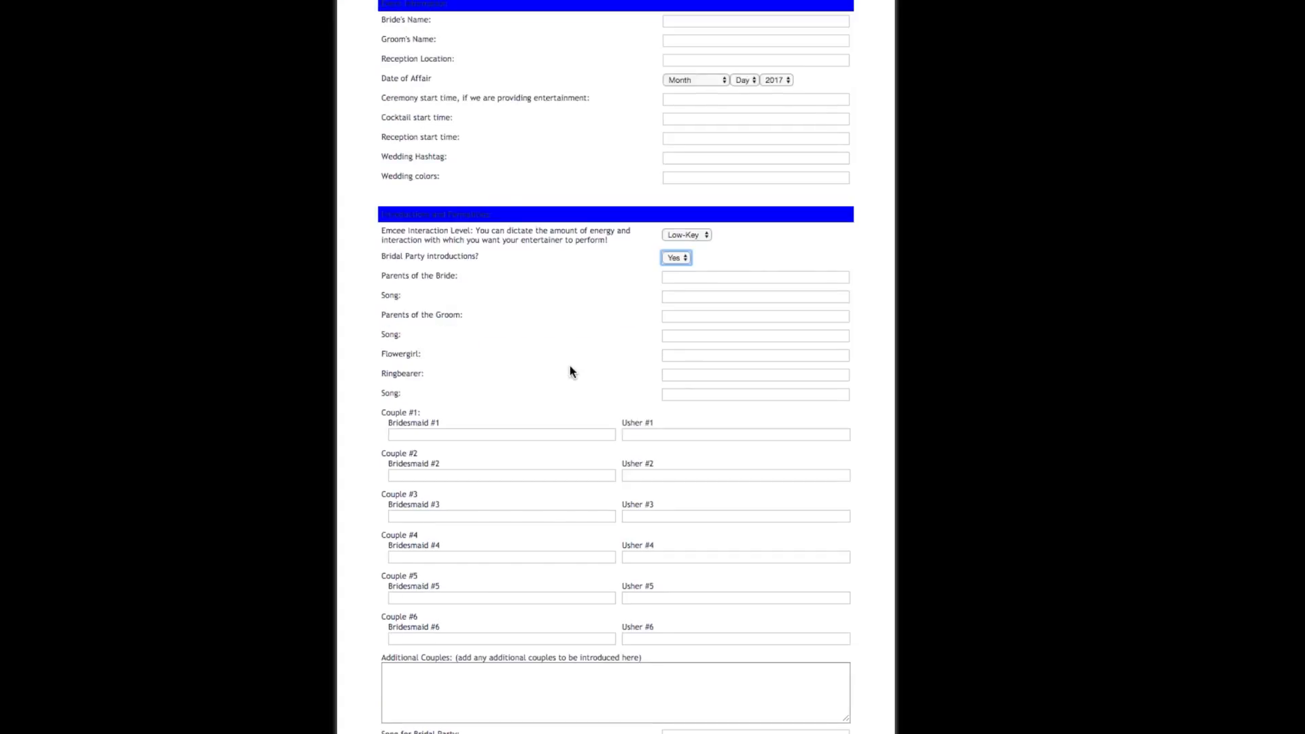
pyautogui.scroll(-3)
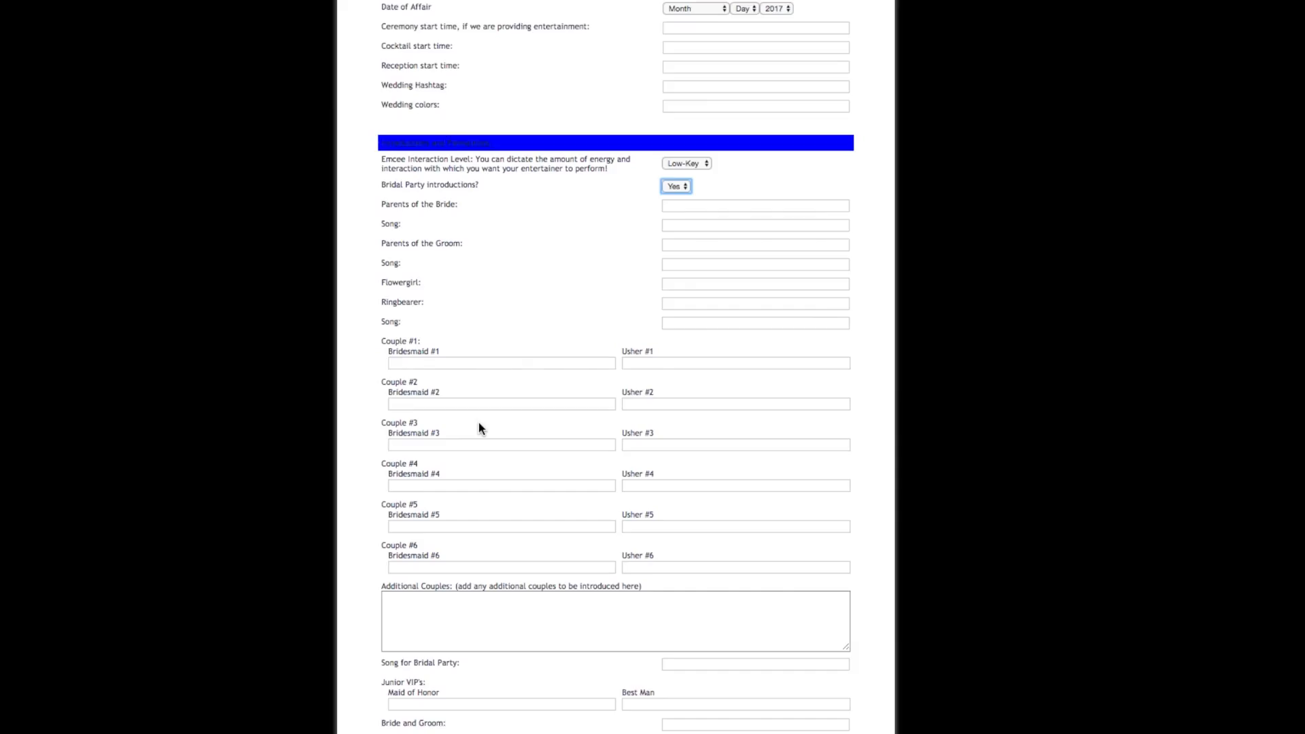
pyautogui.moveTo(440, 214)
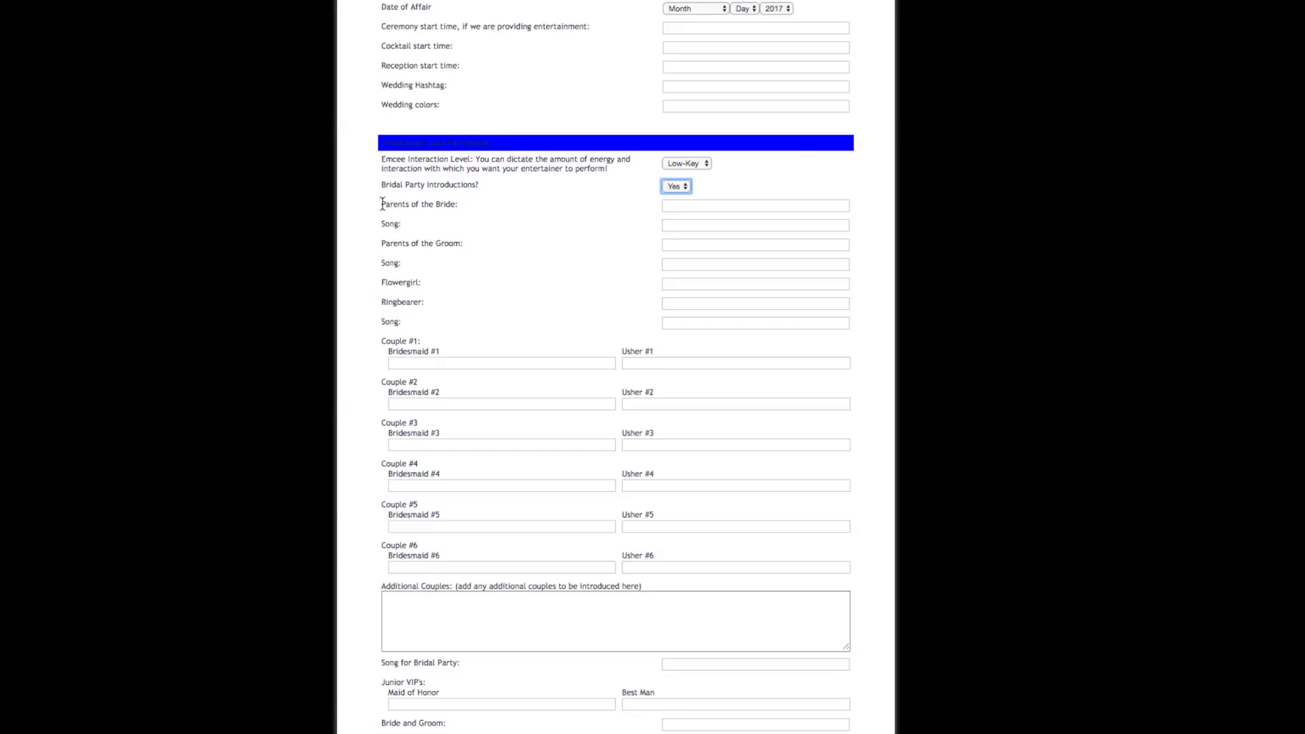
pyautogui.moveTo(526, 301)
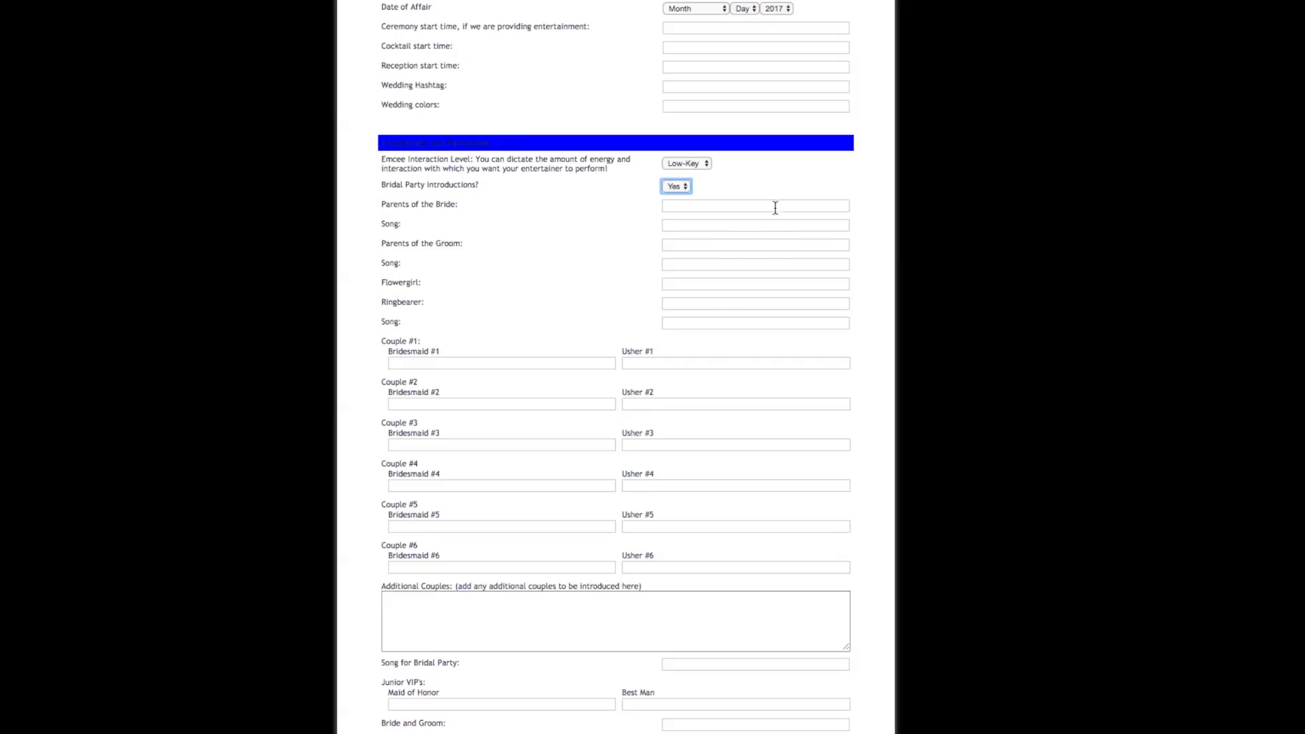
# Step through the parents, parent songs, Bridal Party, Grand Entrance and First Dance fields, leaving them empty.
pyautogui.click(754, 206)
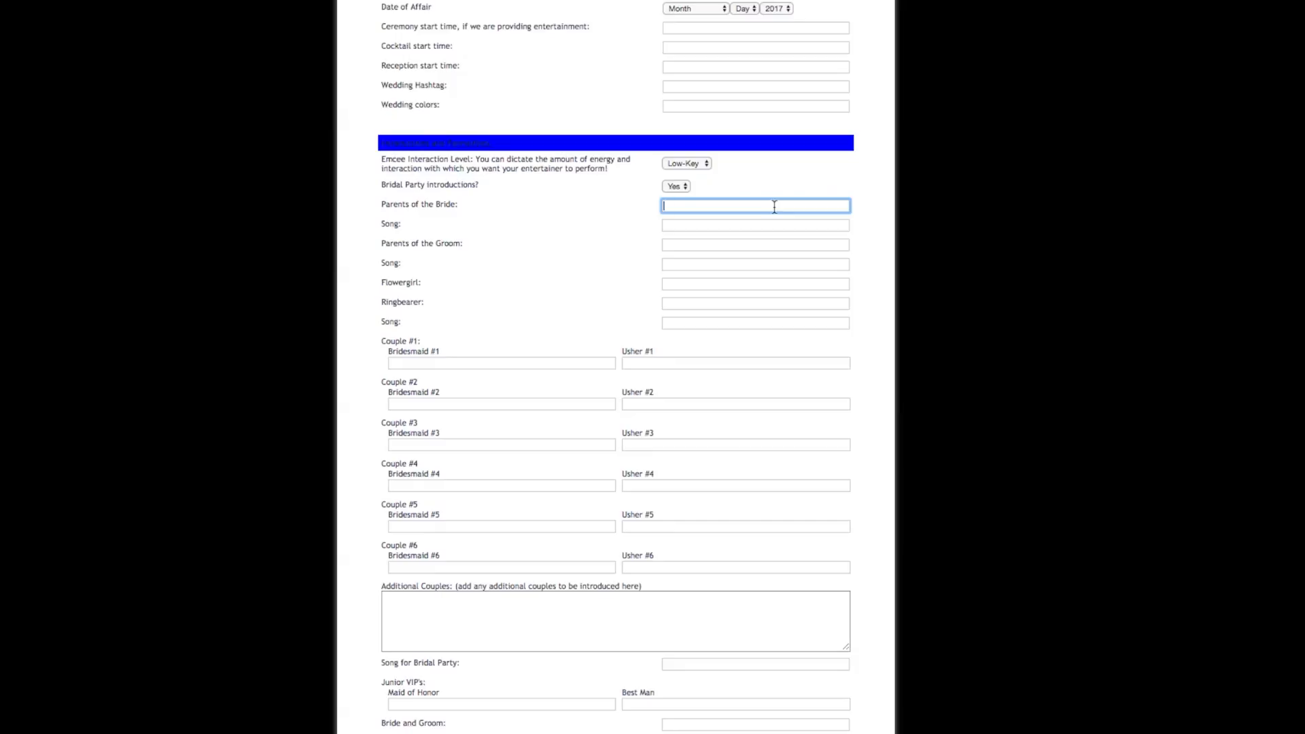
pyautogui.moveTo(735, 226)
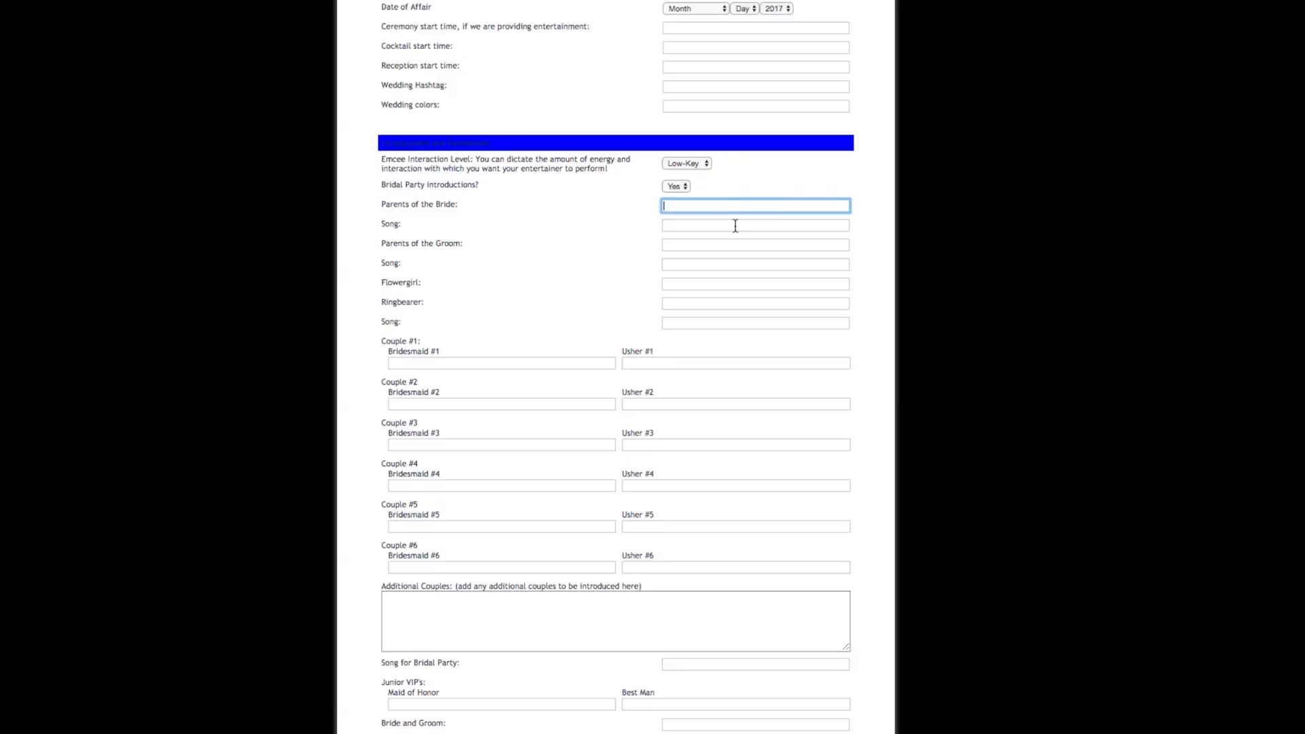
pyautogui.click(754, 223)
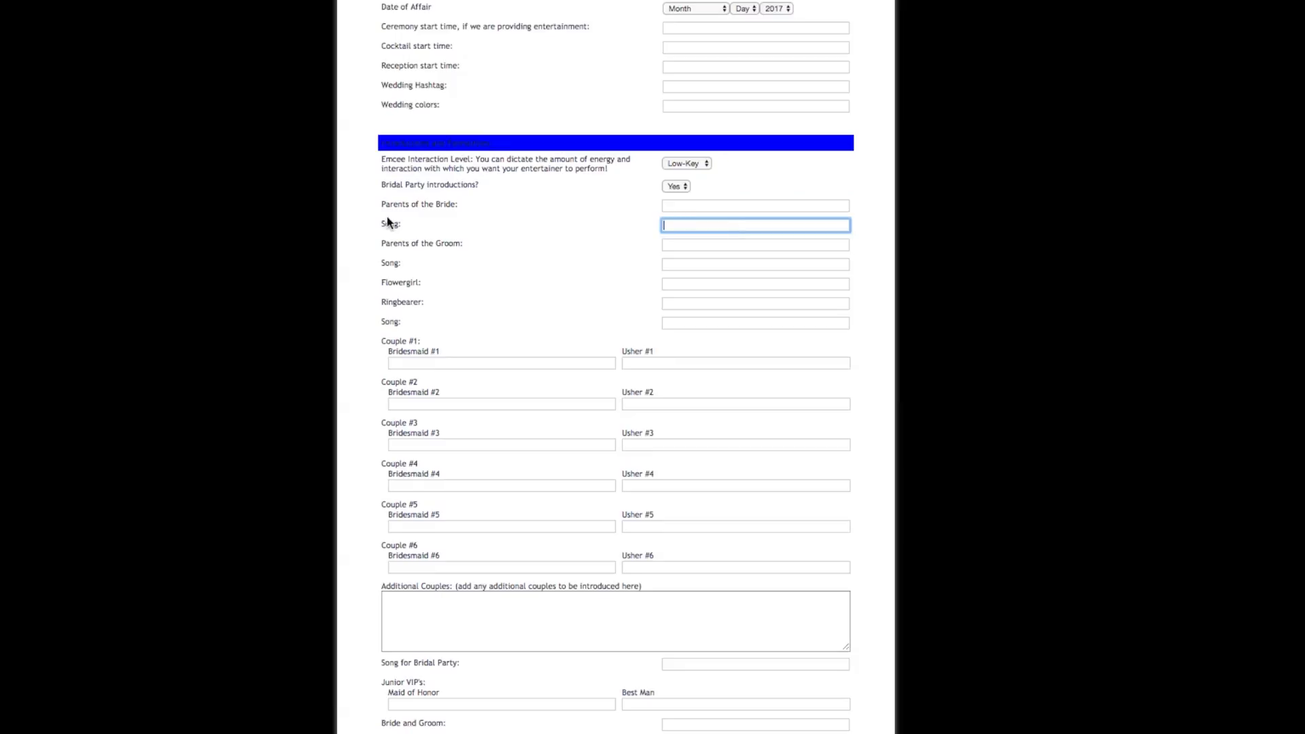
pyautogui.click(754, 263)
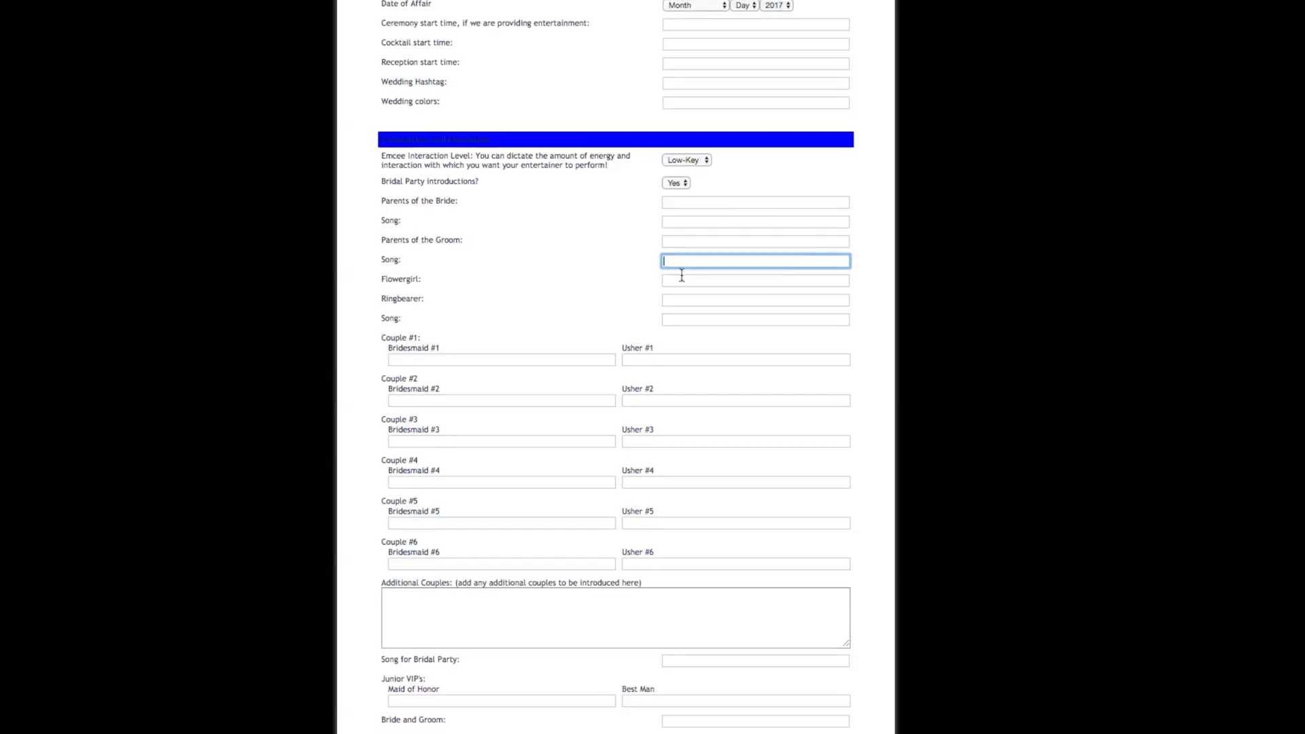
pyautogui.scroll(-3)
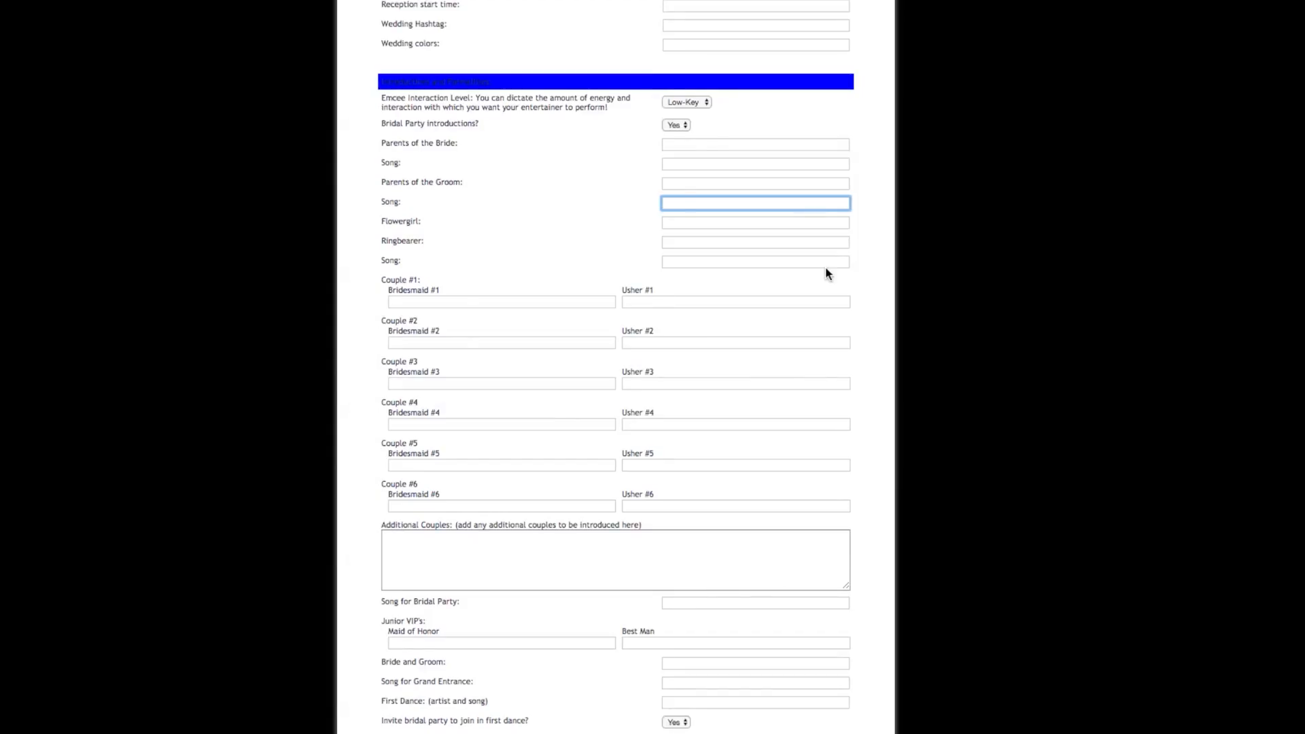
pyautogui.click(754, 601)
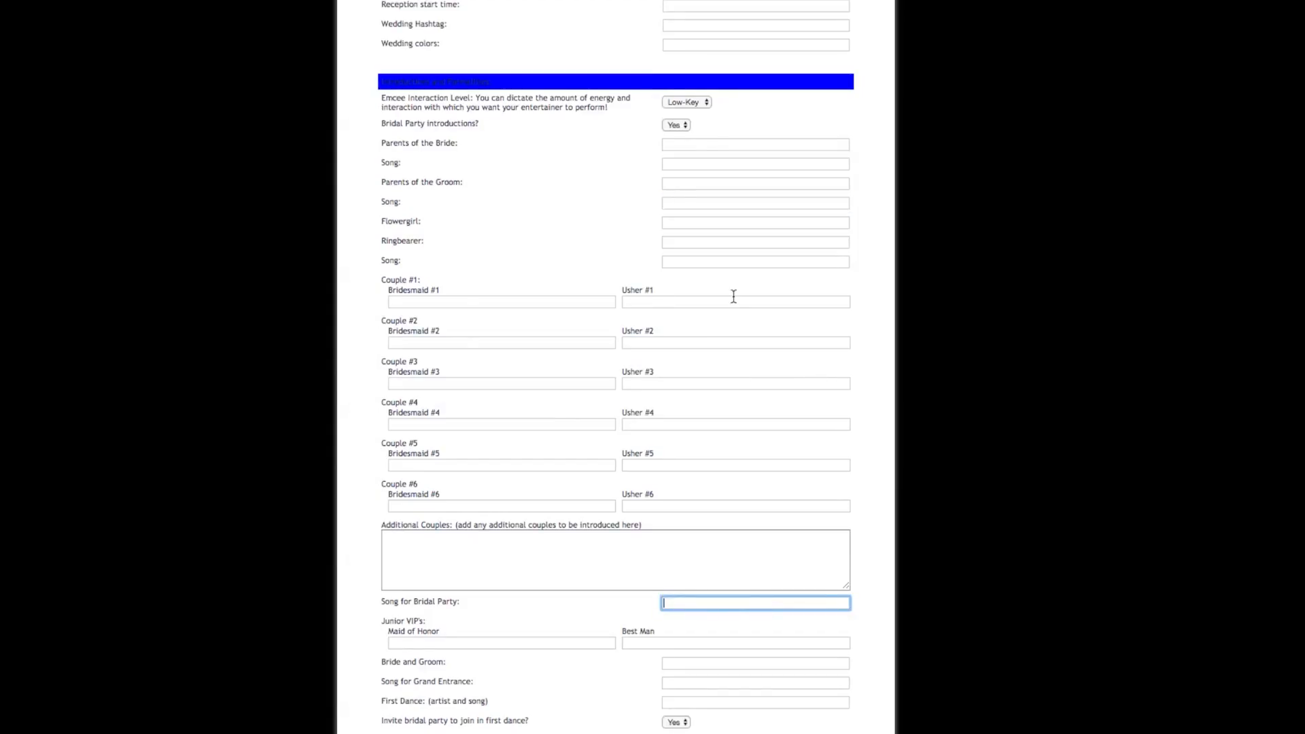
pyautogui.click(735, 343)
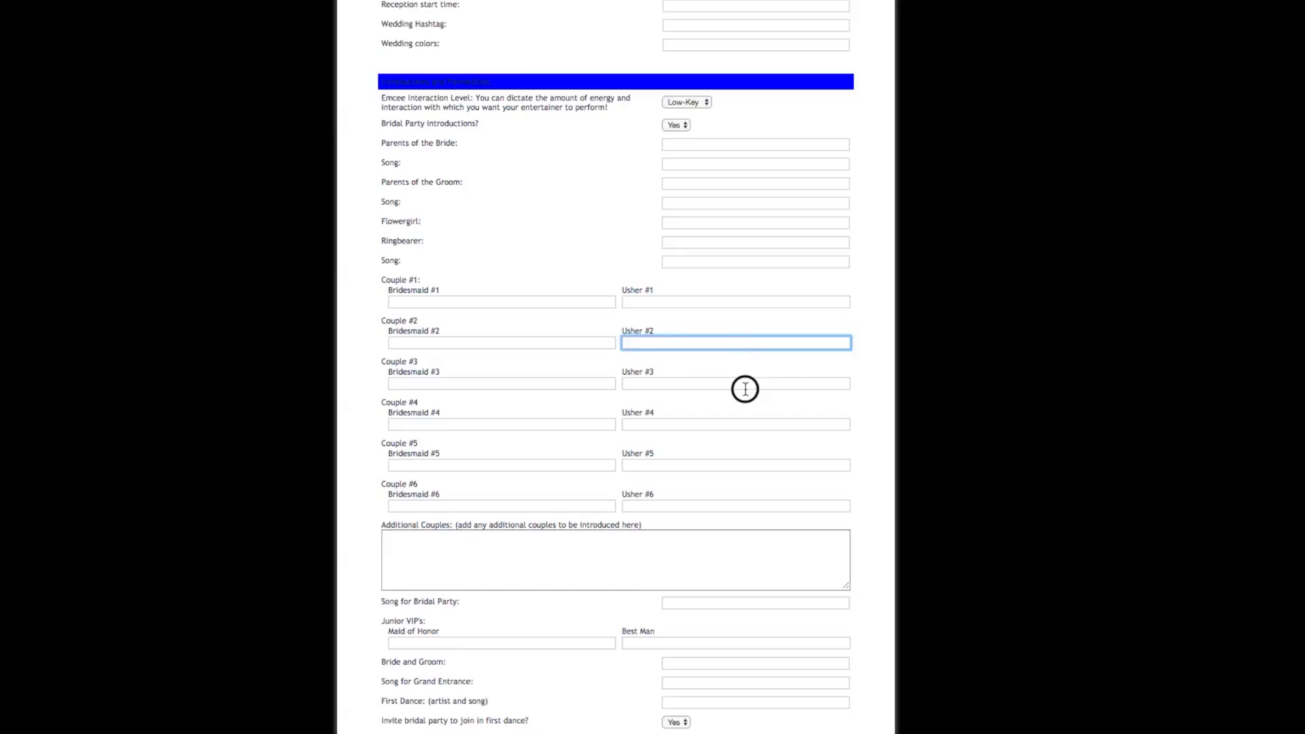
pyautogui.click(754, 603)
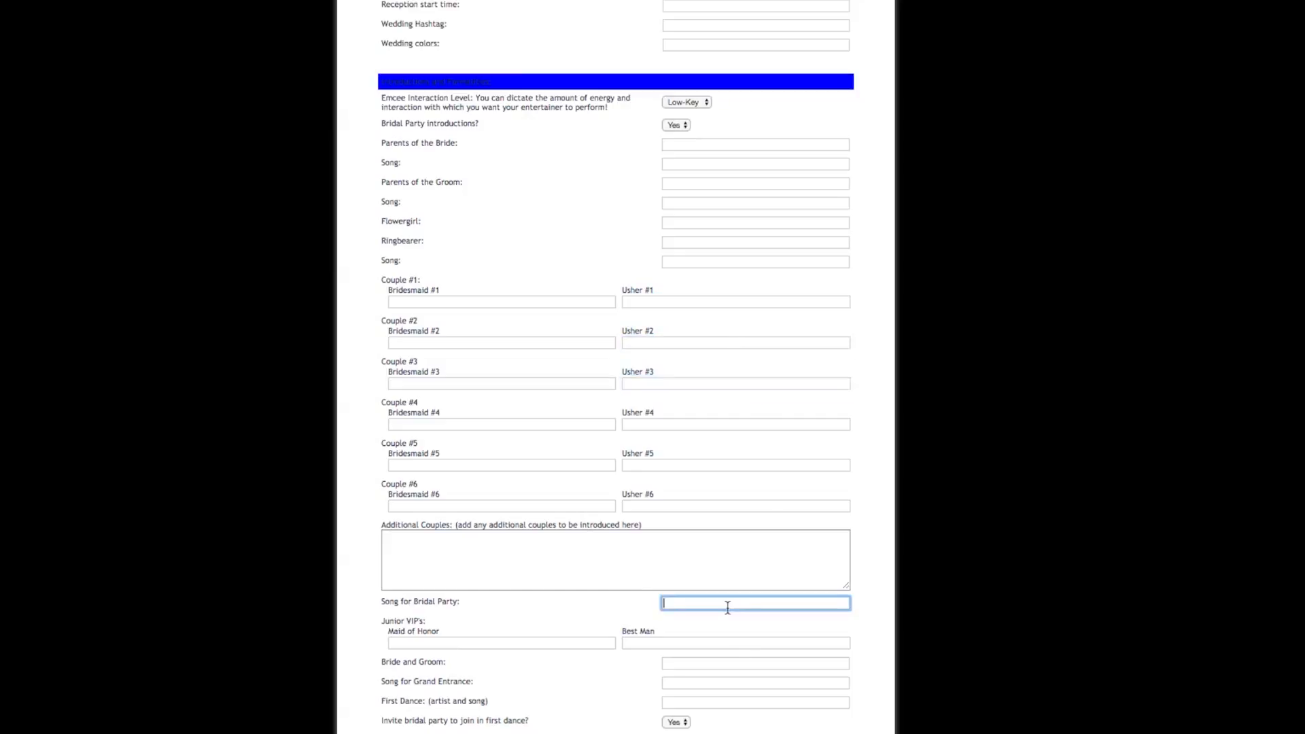
pyautogui.scroll(-3)
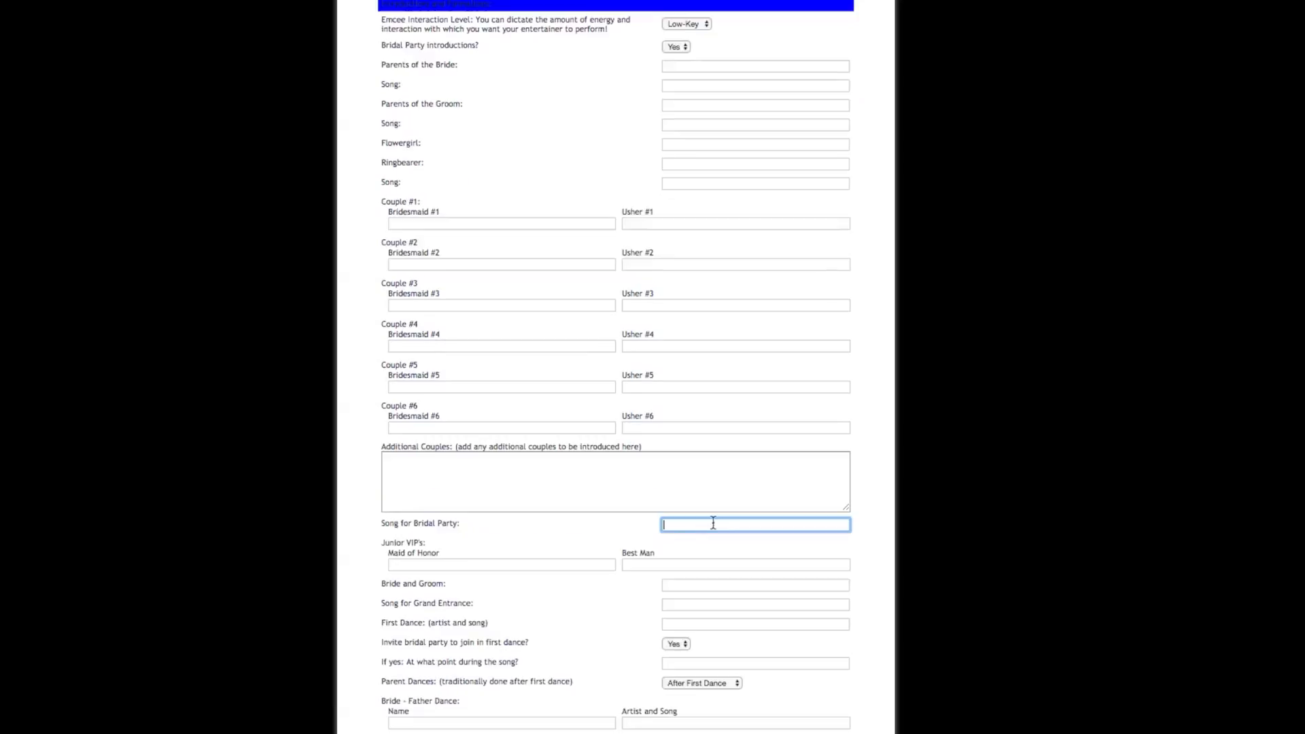
pyautogui.scroll(-3)
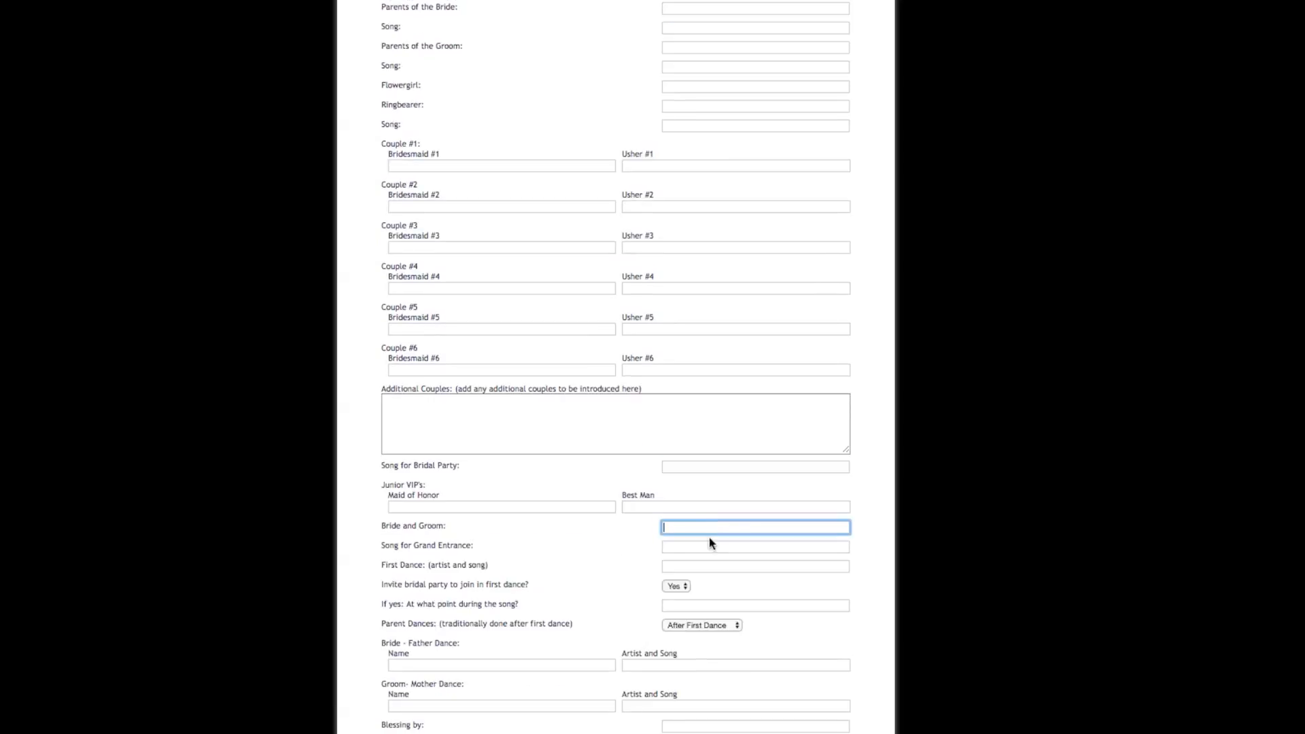
pyautogui.click(754, 546)
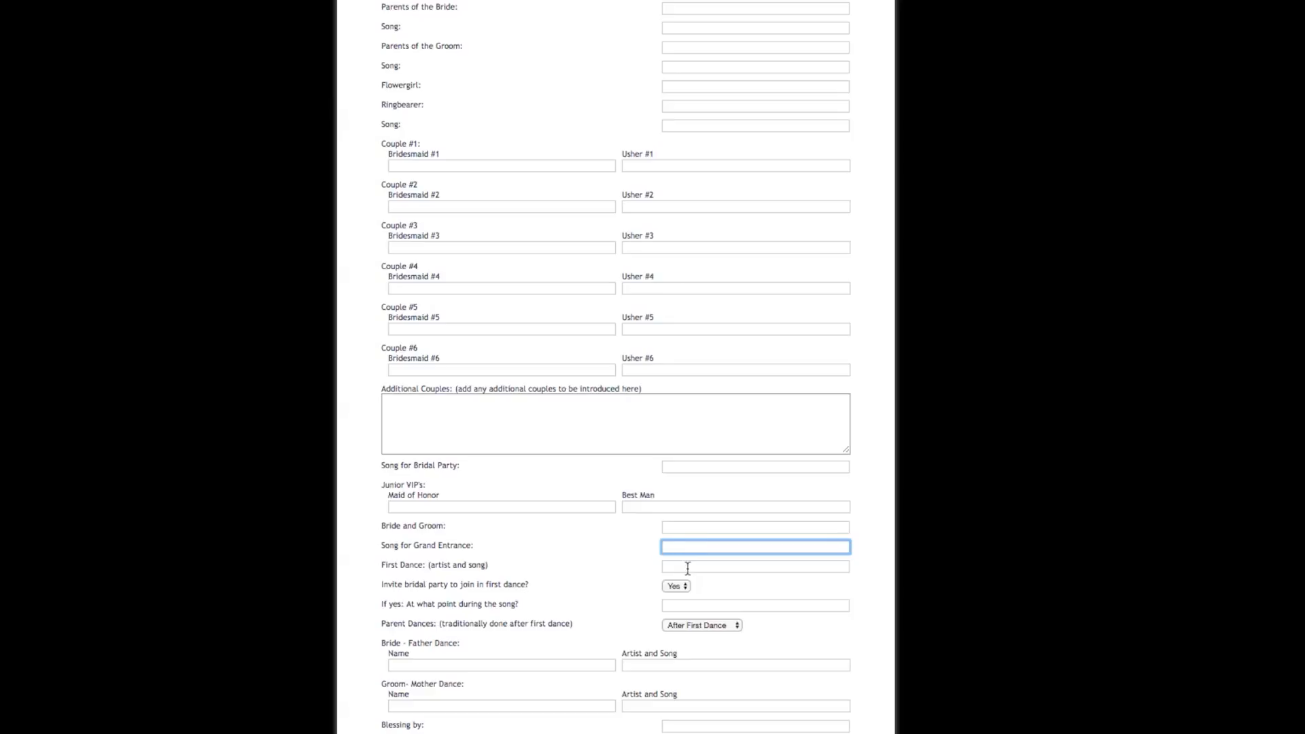
pyautogui.click(754, 566)
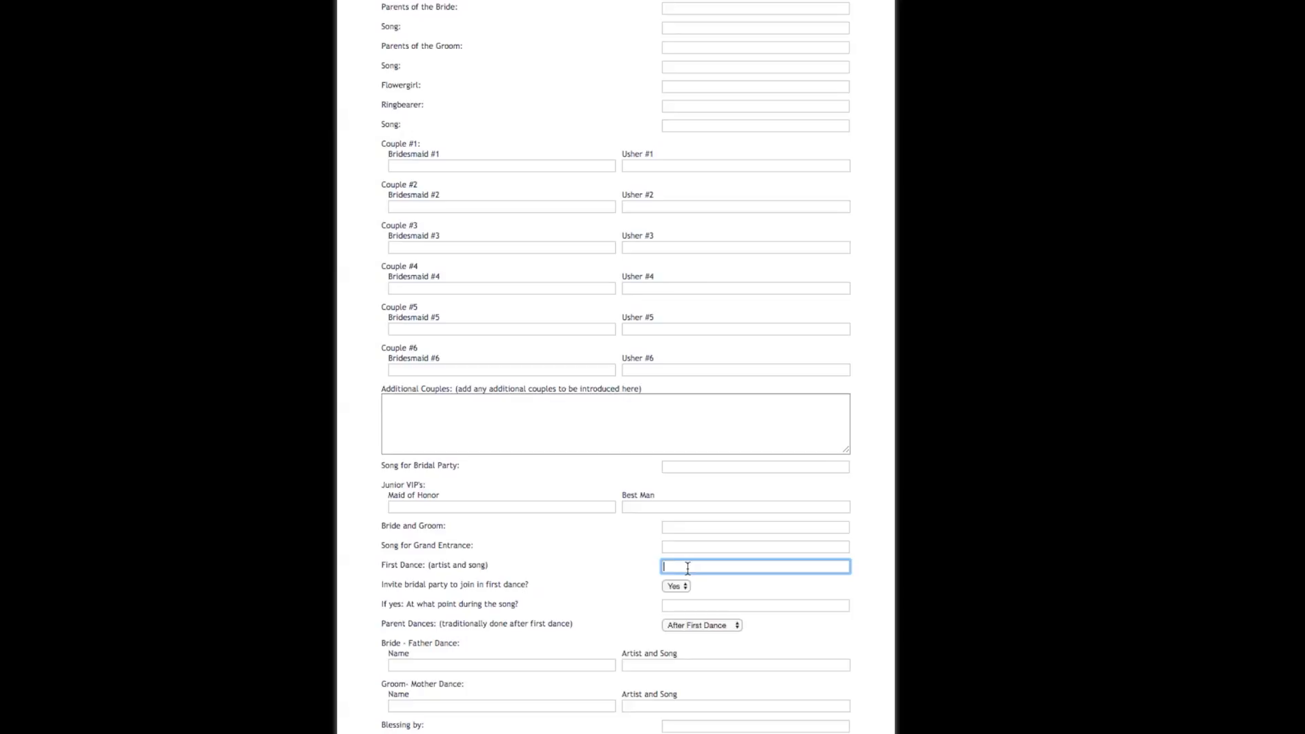
pyautogui.moveTo(515, 208)
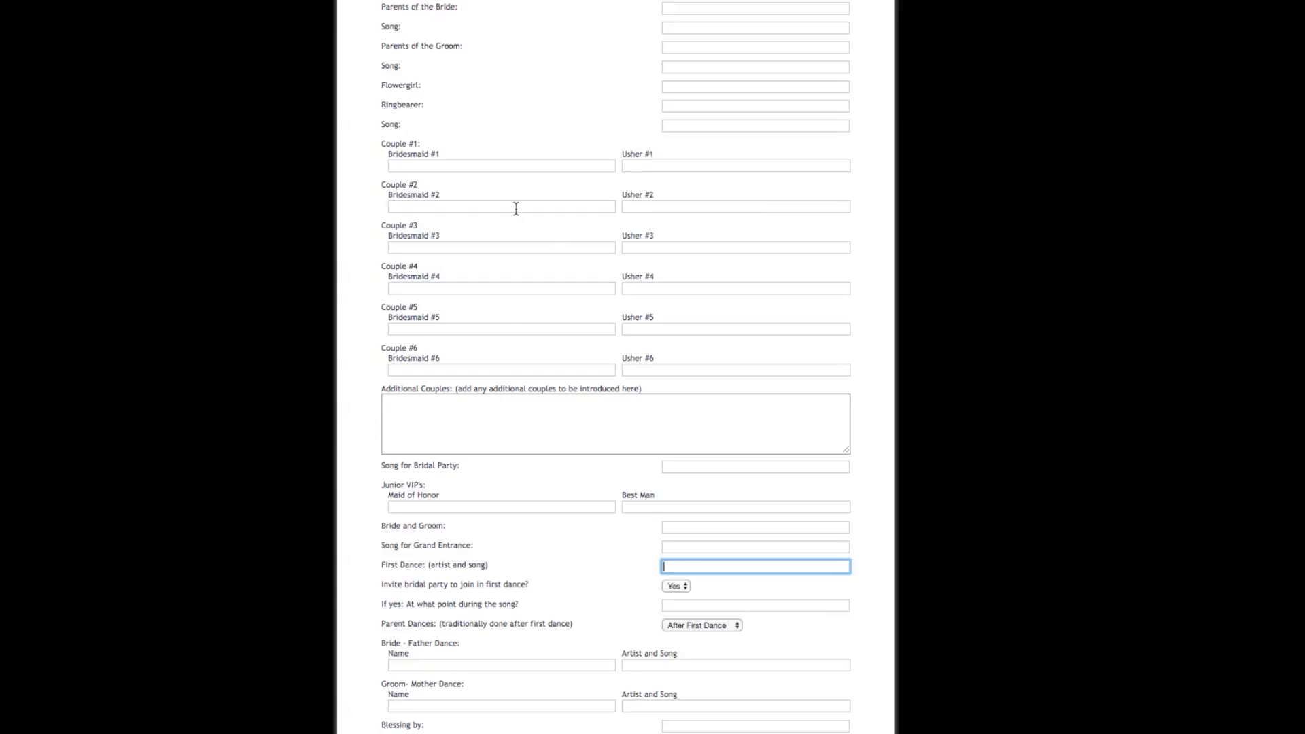
pyautogui.moveTo(760, 222)
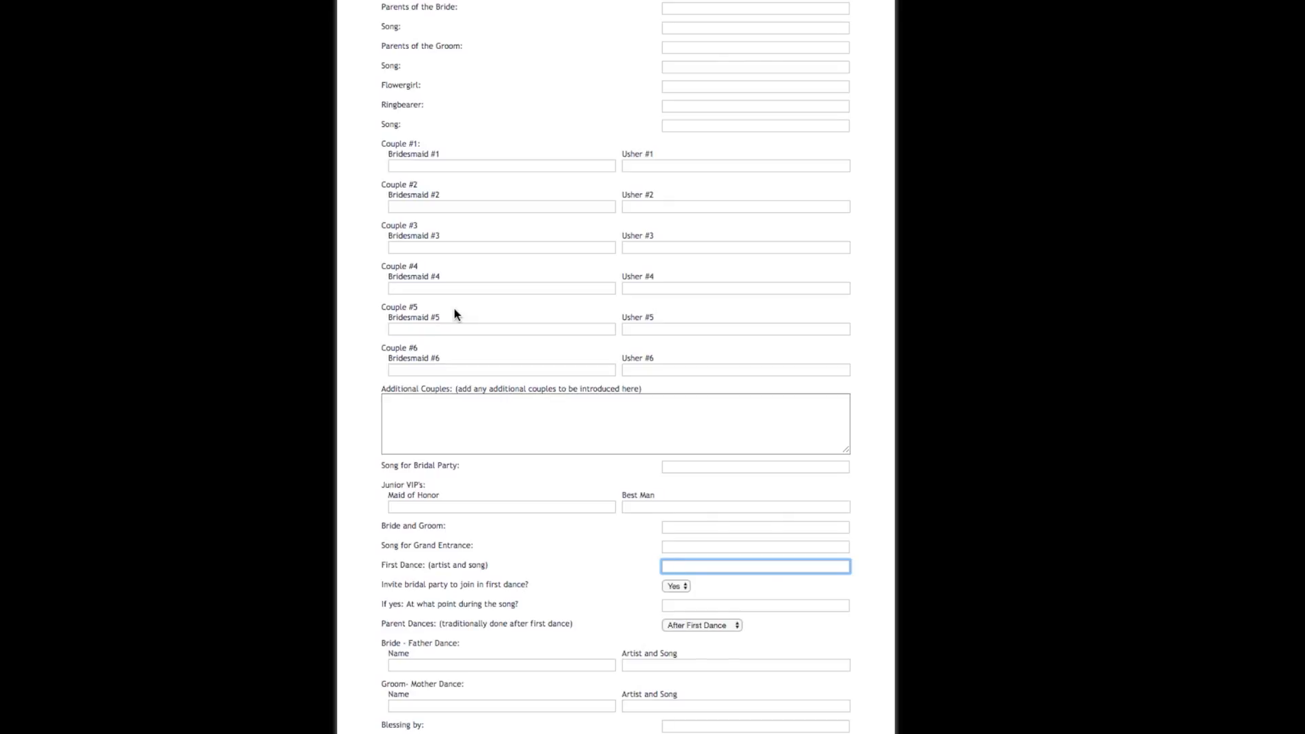
pyautogui.scroll(-3)
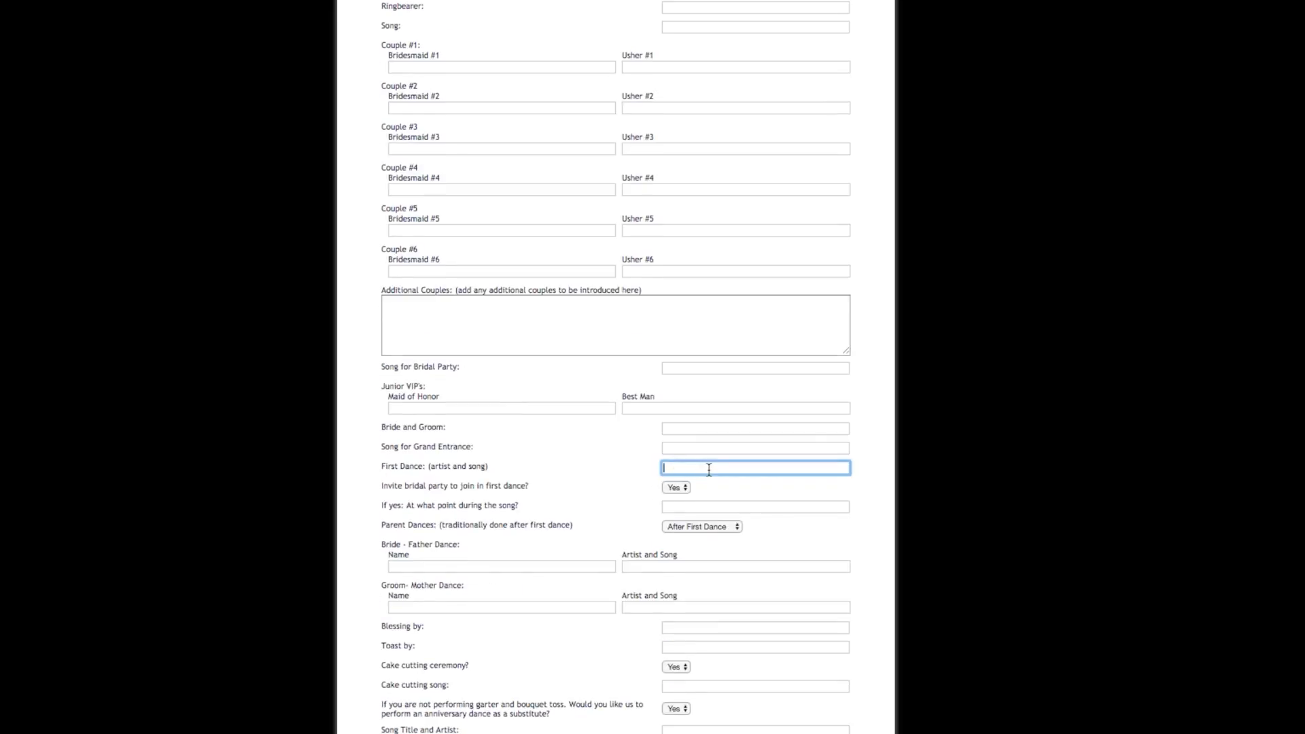
pyautogui.moveTo(591, 570)
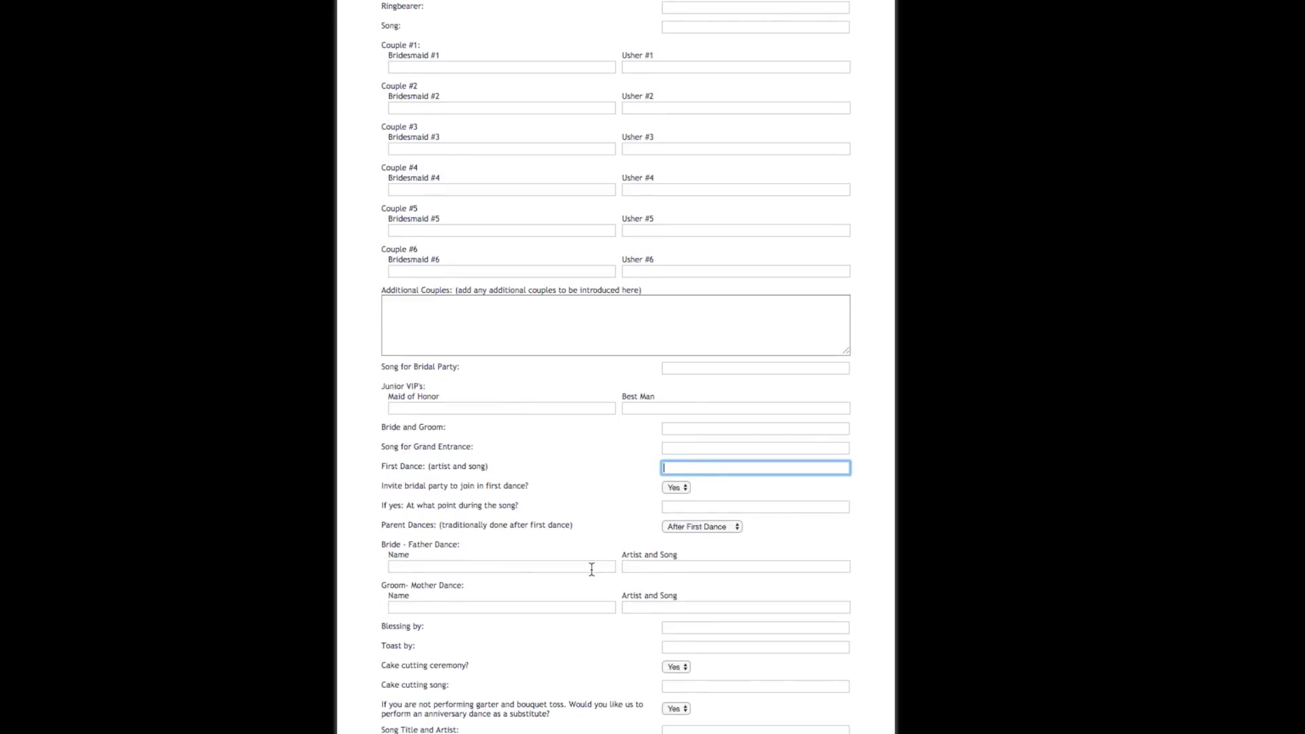
pyautogui.click(735, 566)
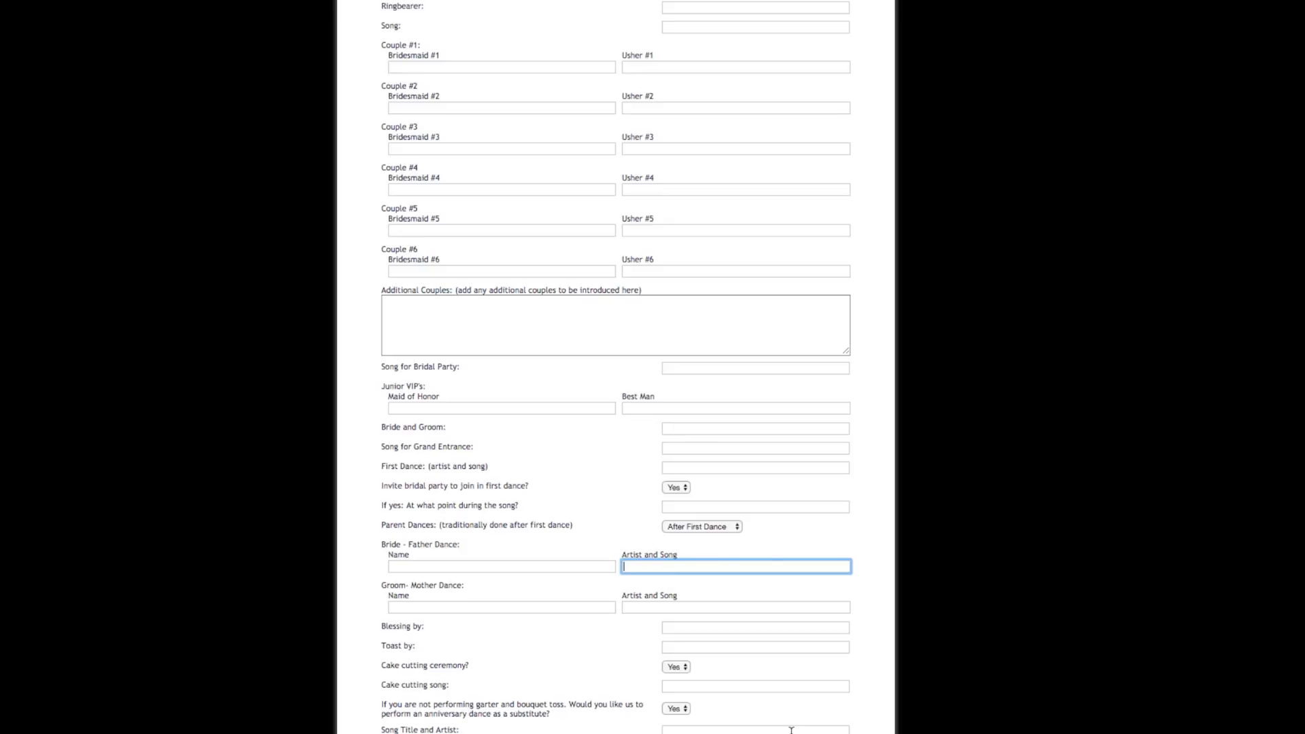
pyautogui.scroll(-3)
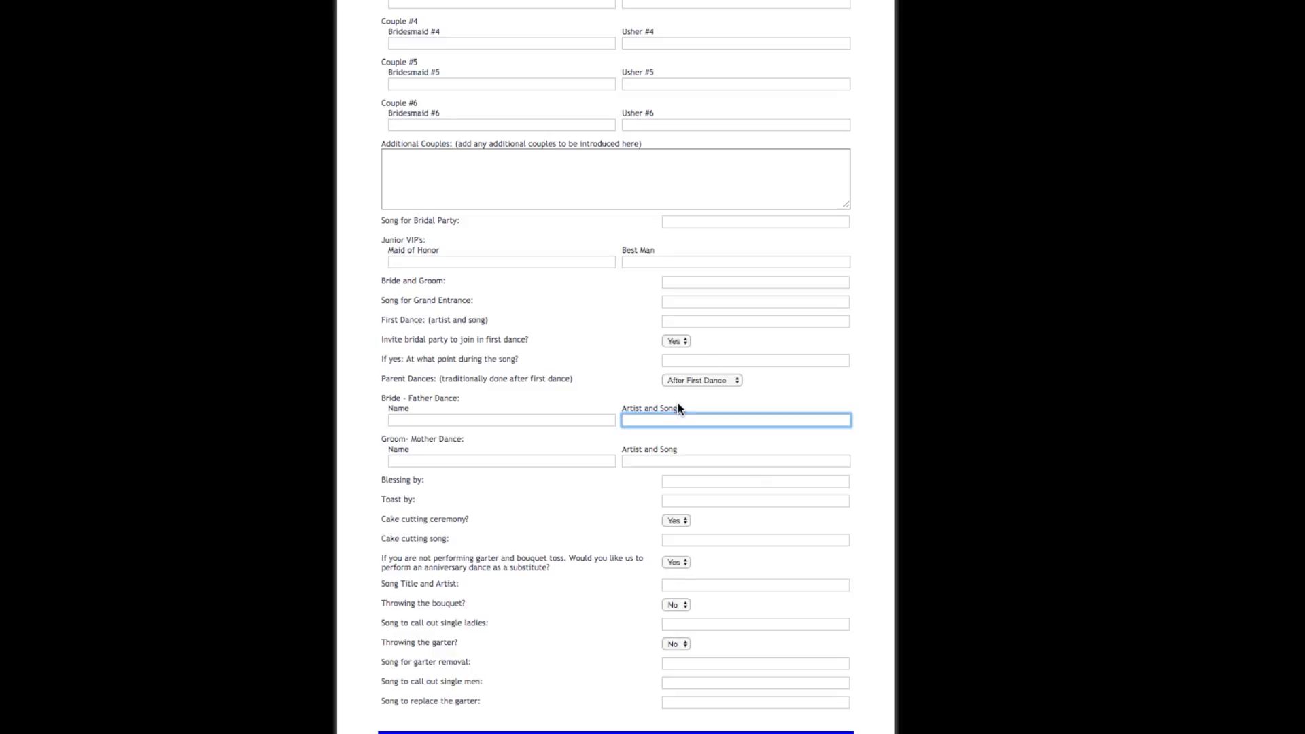
pyautogui.click(700, 380)
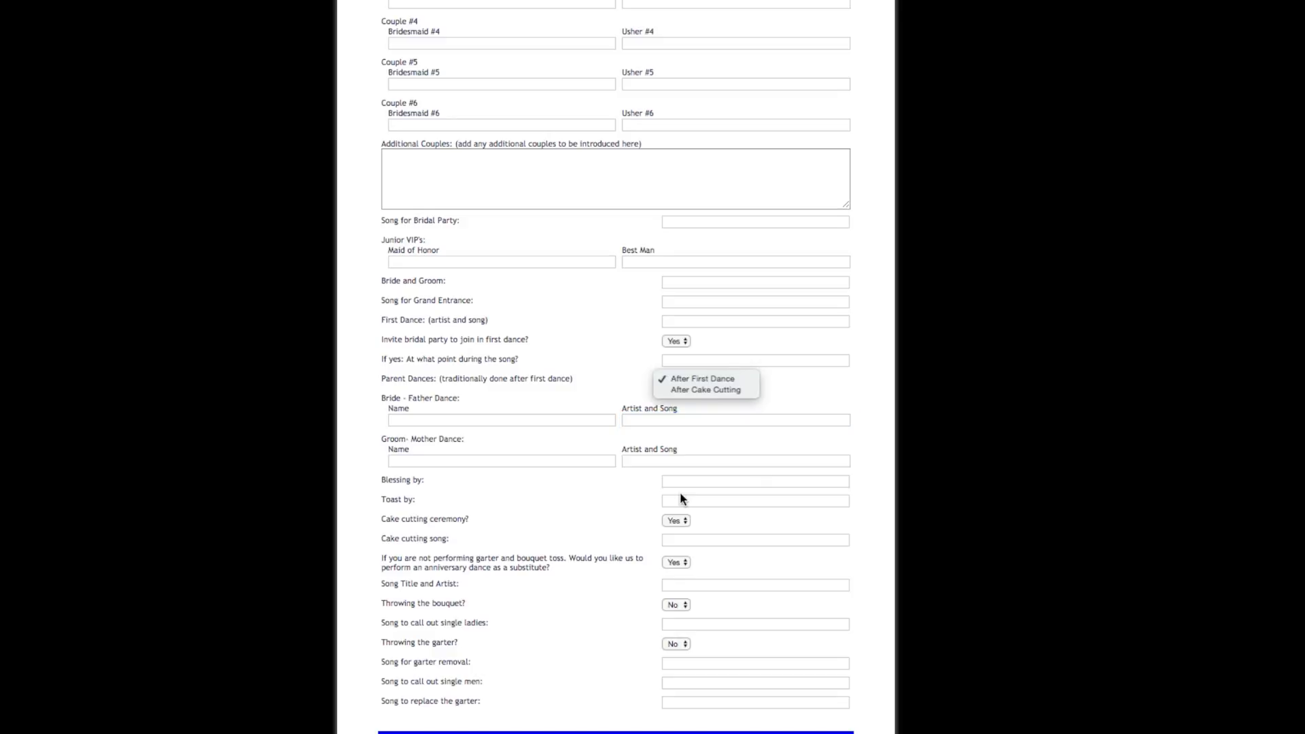
pyautogui.click(702, 379)
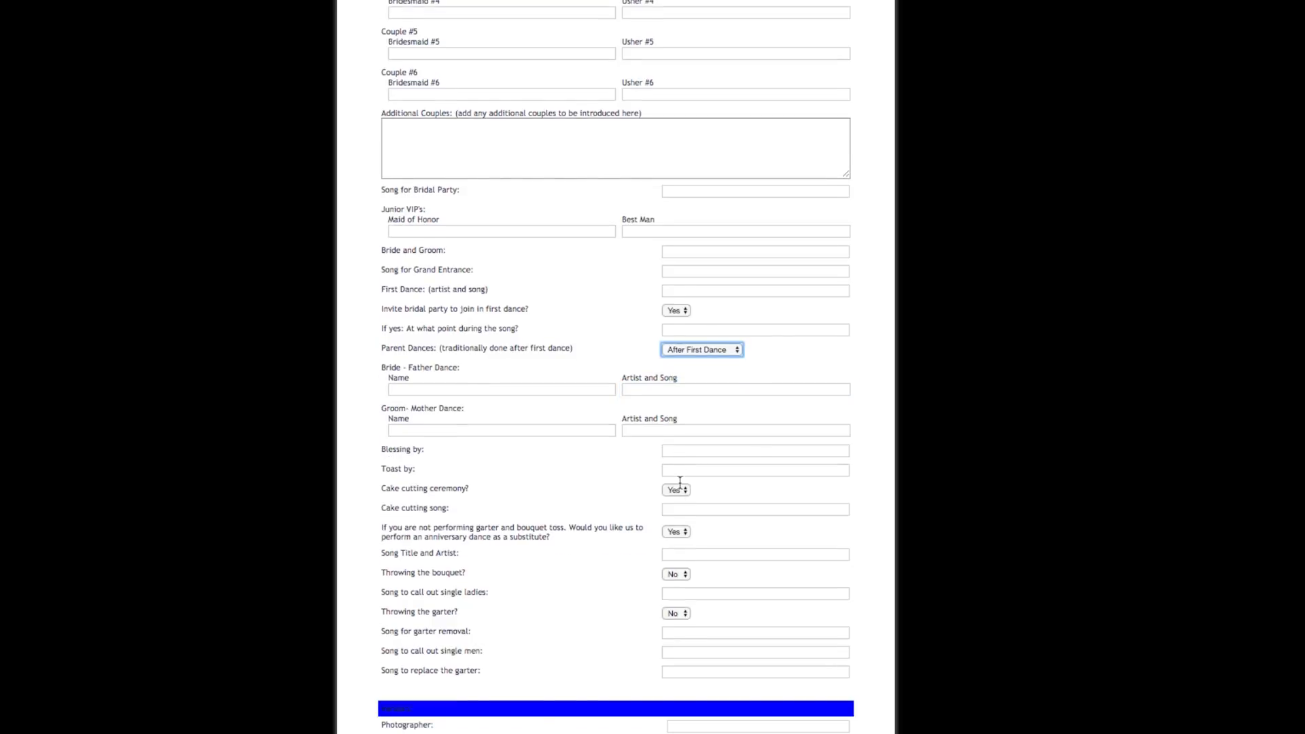
pyautogui.scroll(3)
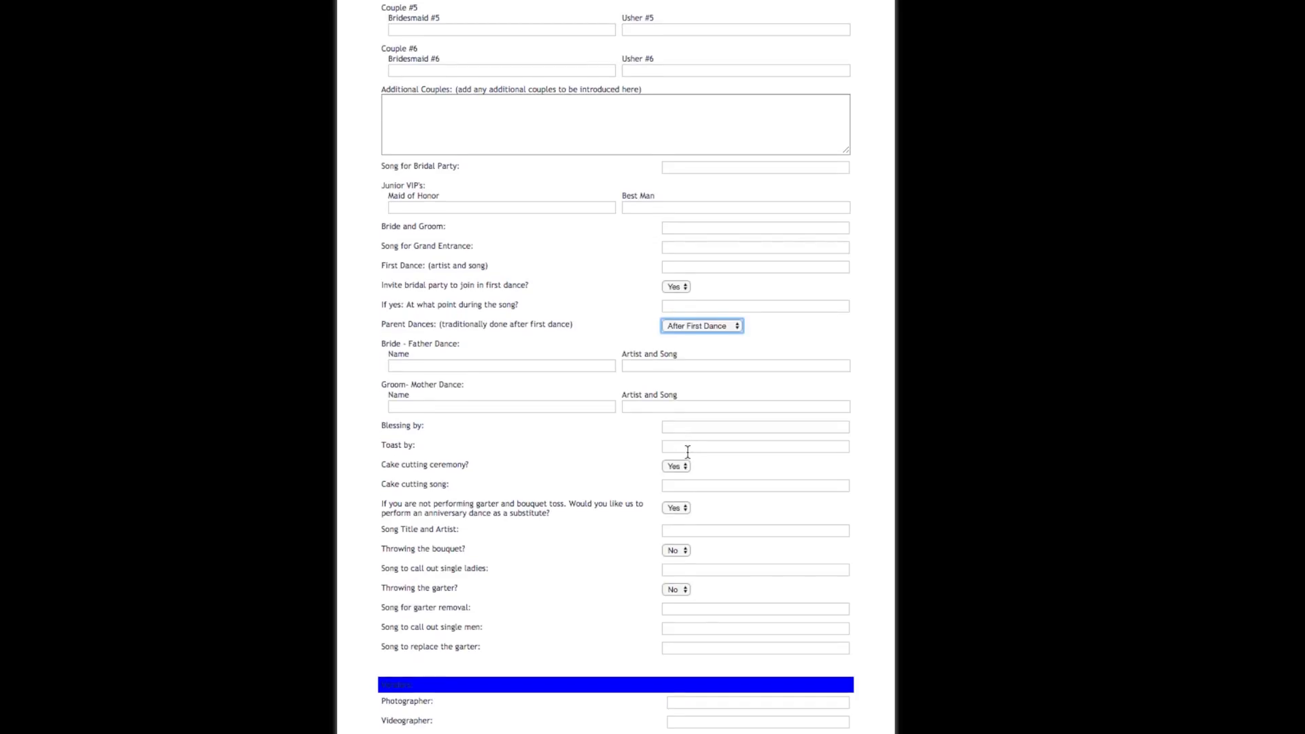
pyautogui.scroll(-3)
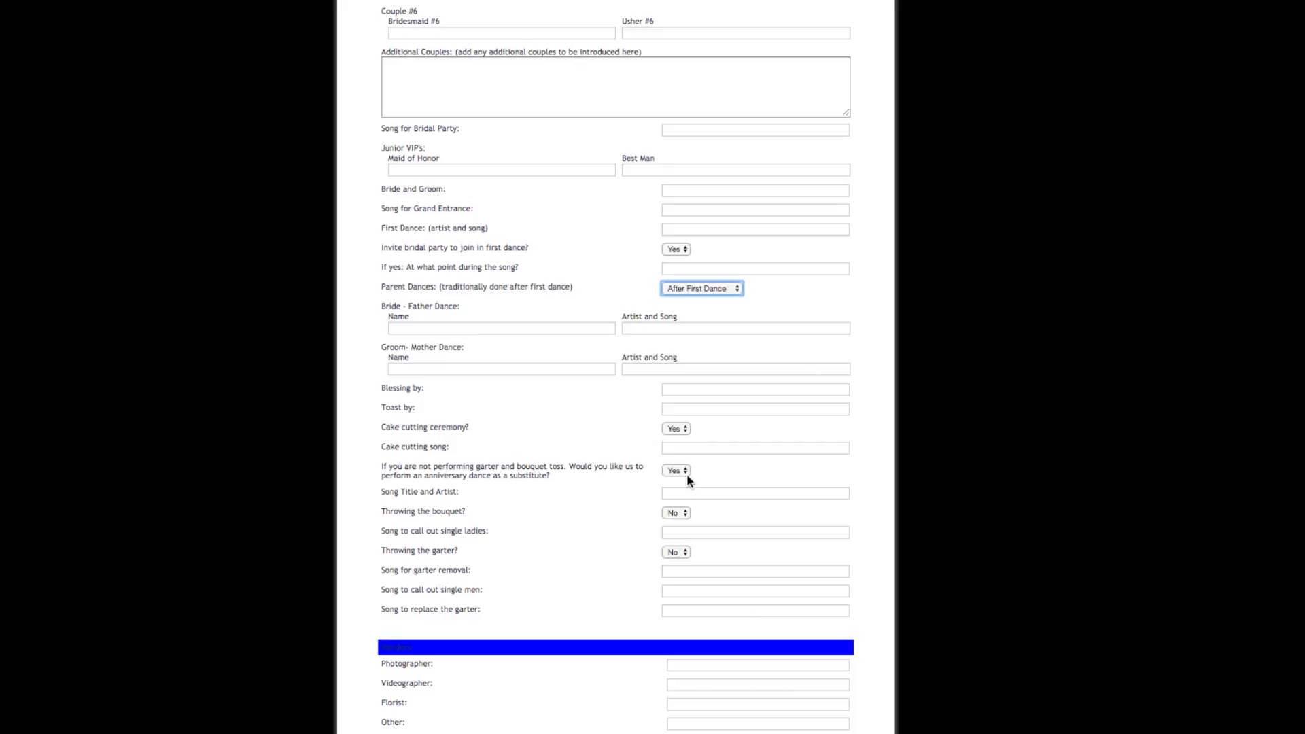
pyautogui.moveTo(678, 526)
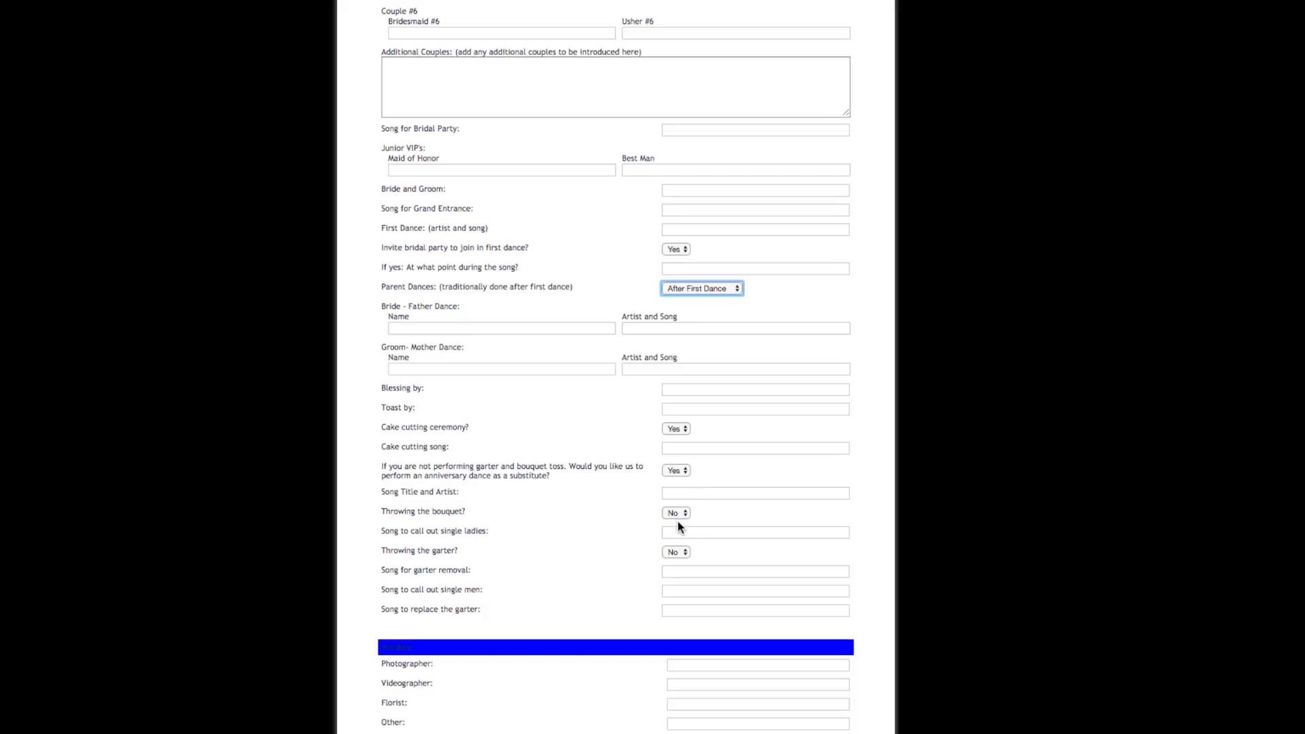
pyautogui.click(676, 511)
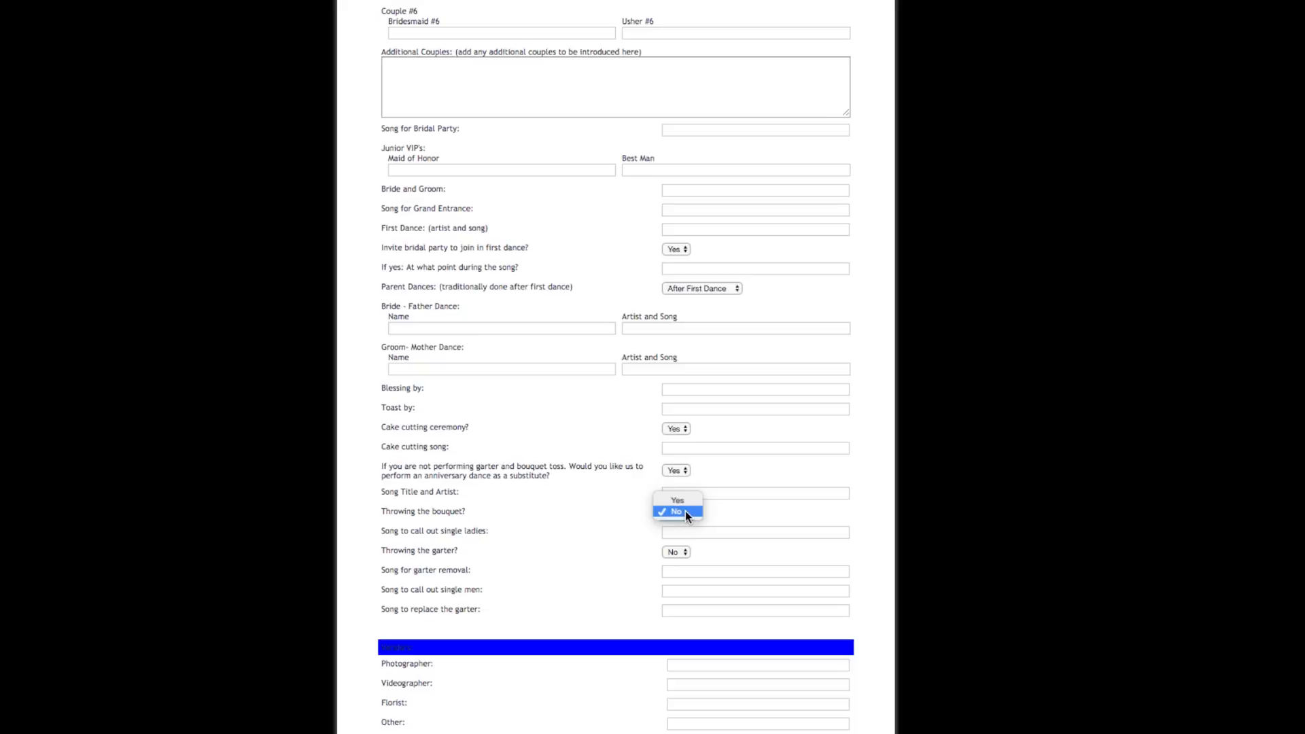
pyautogui.click(677, 511)
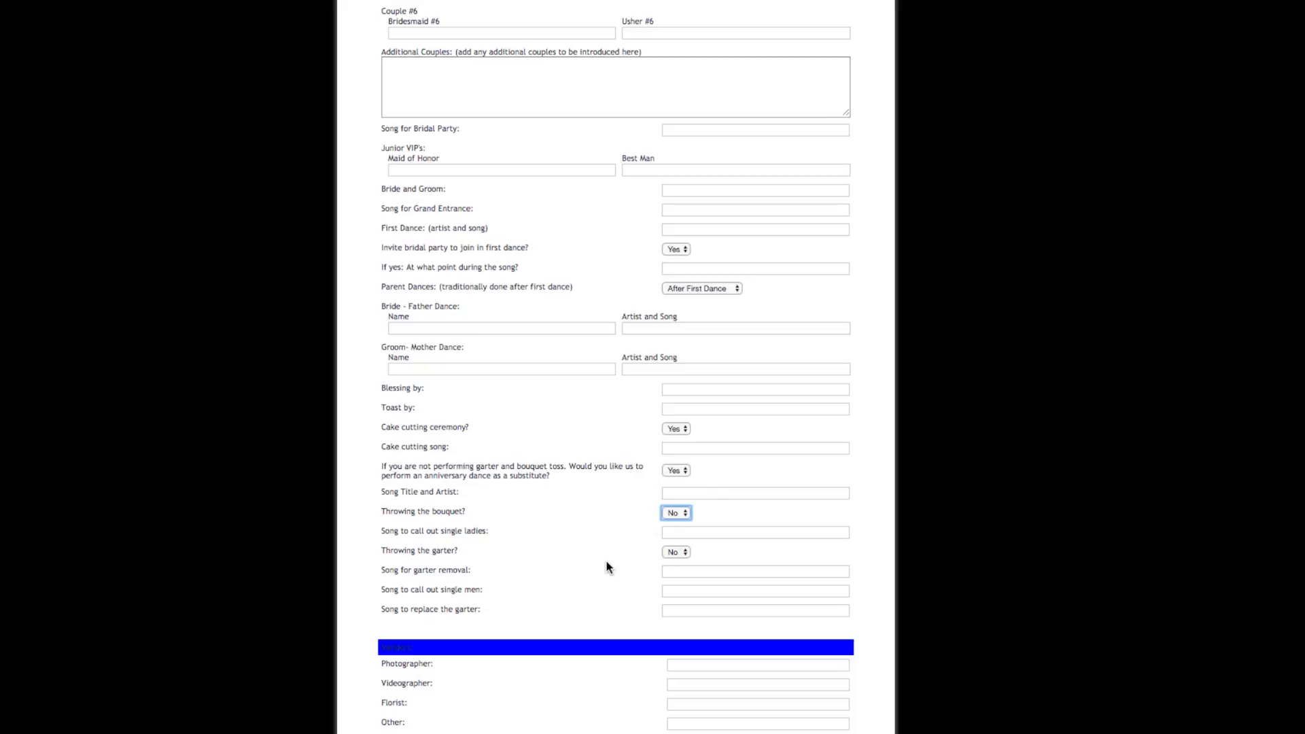
pyautogui.moveTo(477, 422)
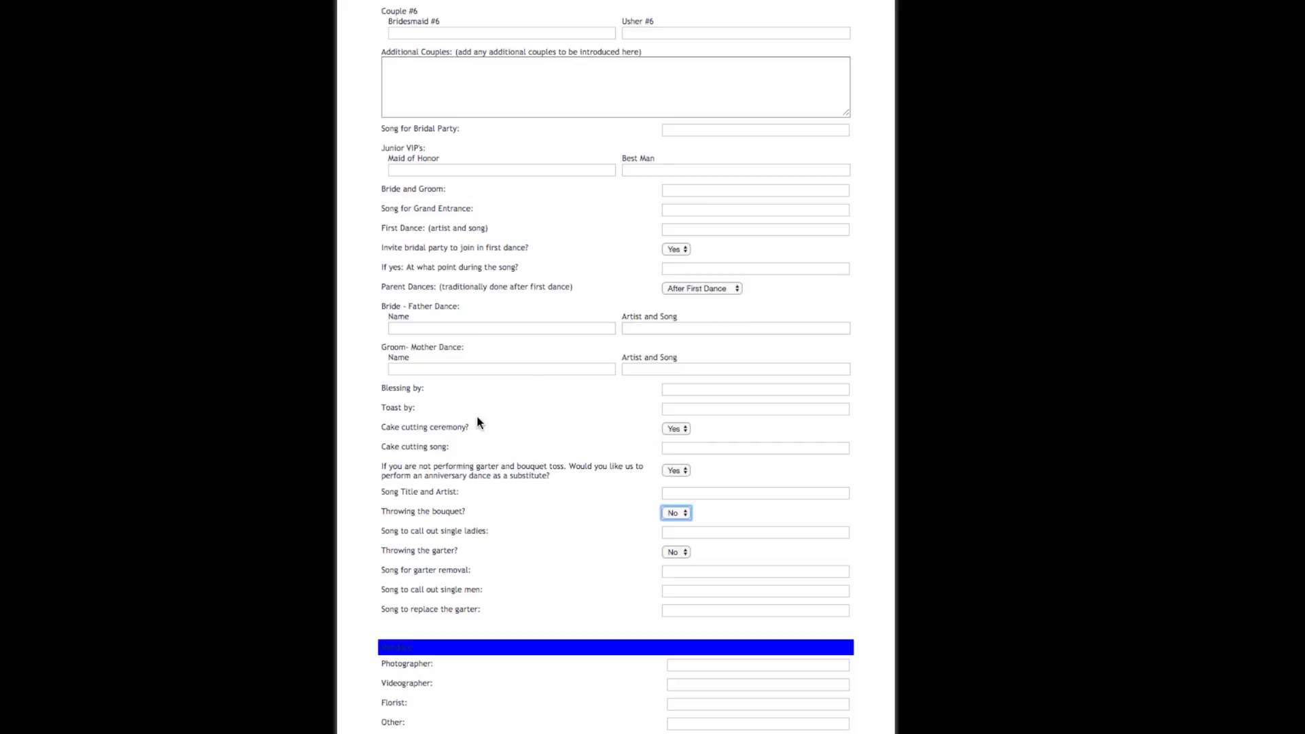
pyautogui.click(676, 427)
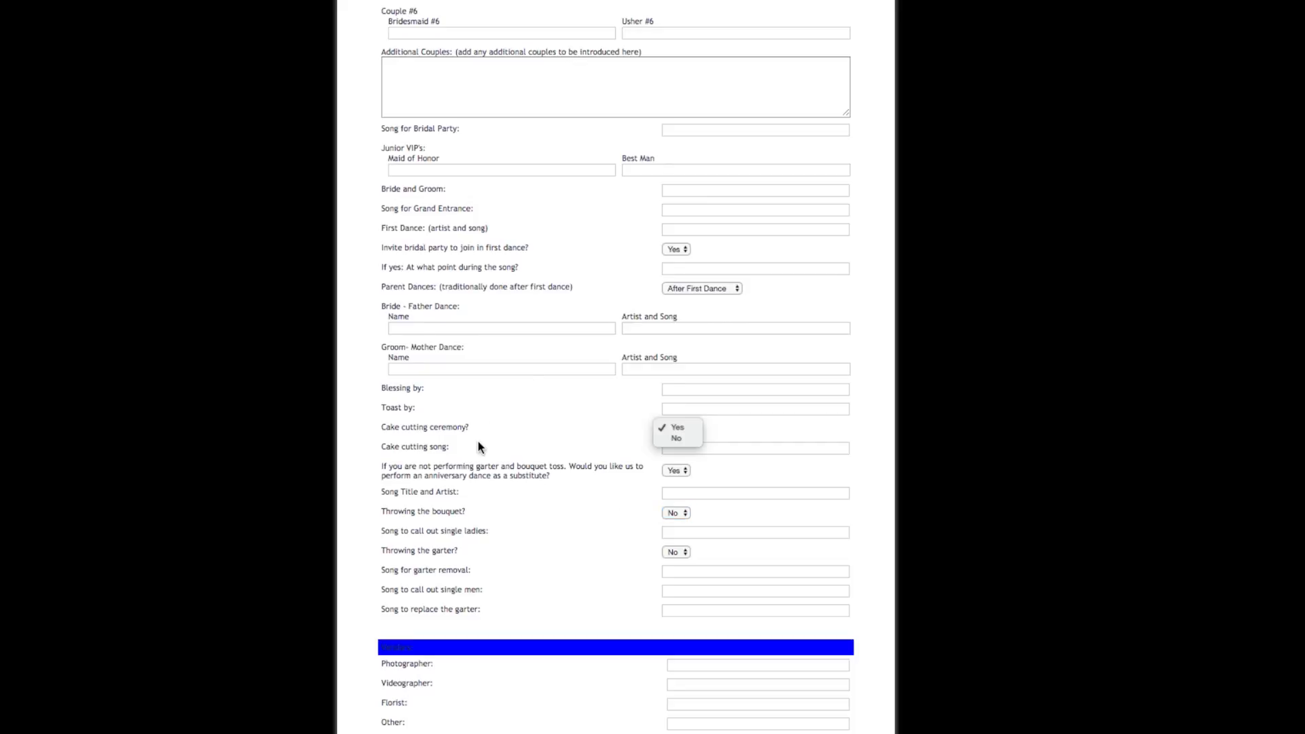
pyautogui.click(676, 427)
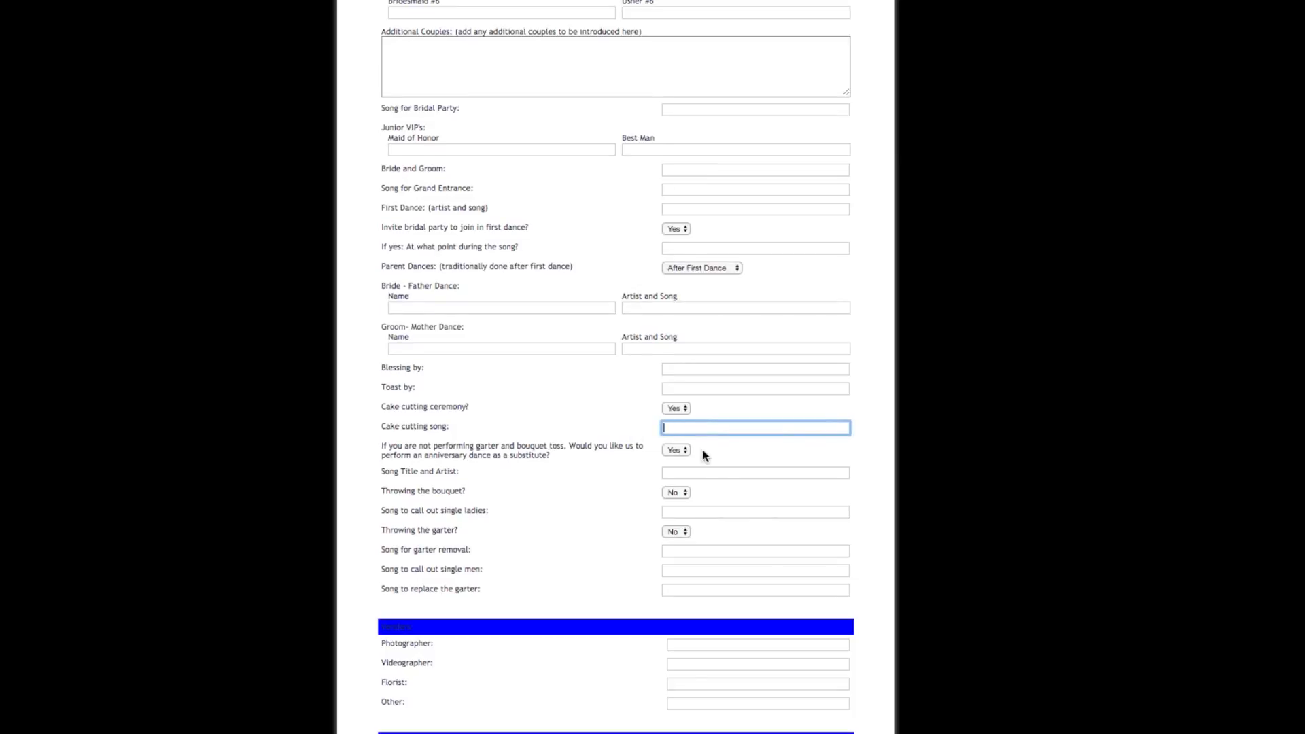
pyautogui.moveTo(718, 511)
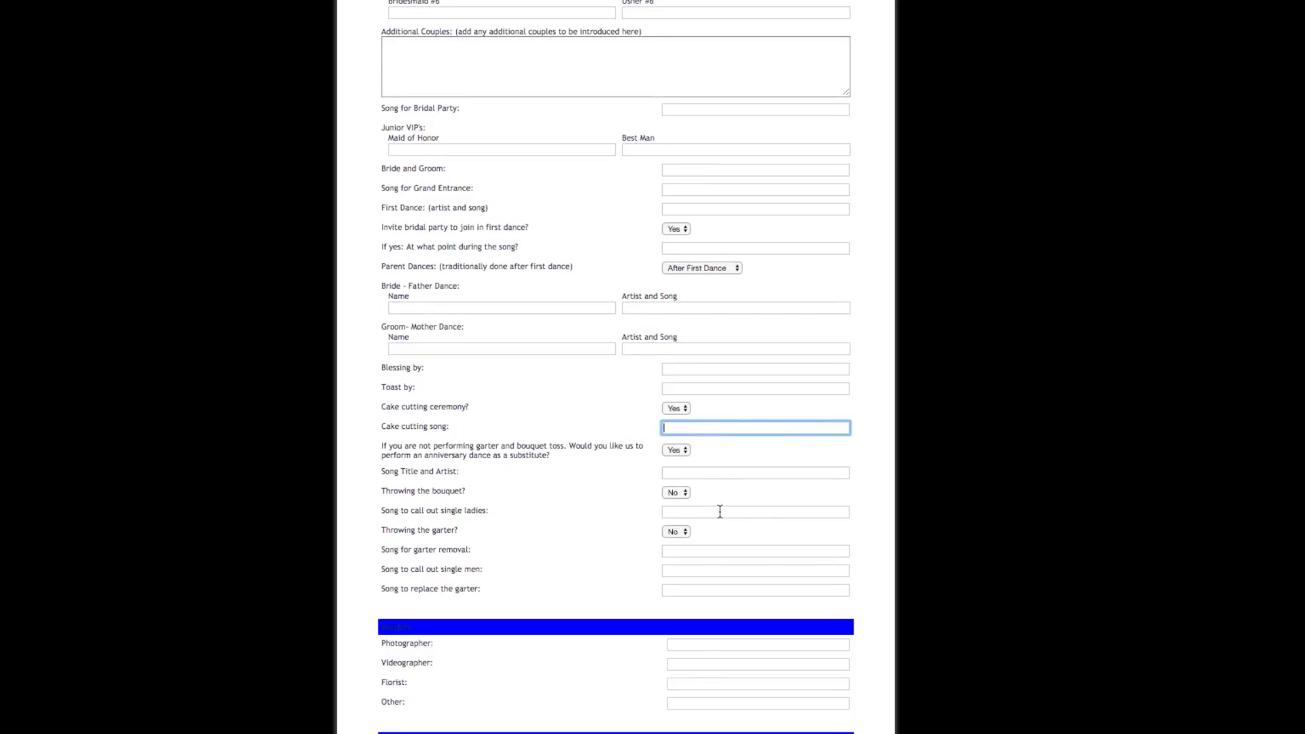
pyautogui.moveTo(724, 531)
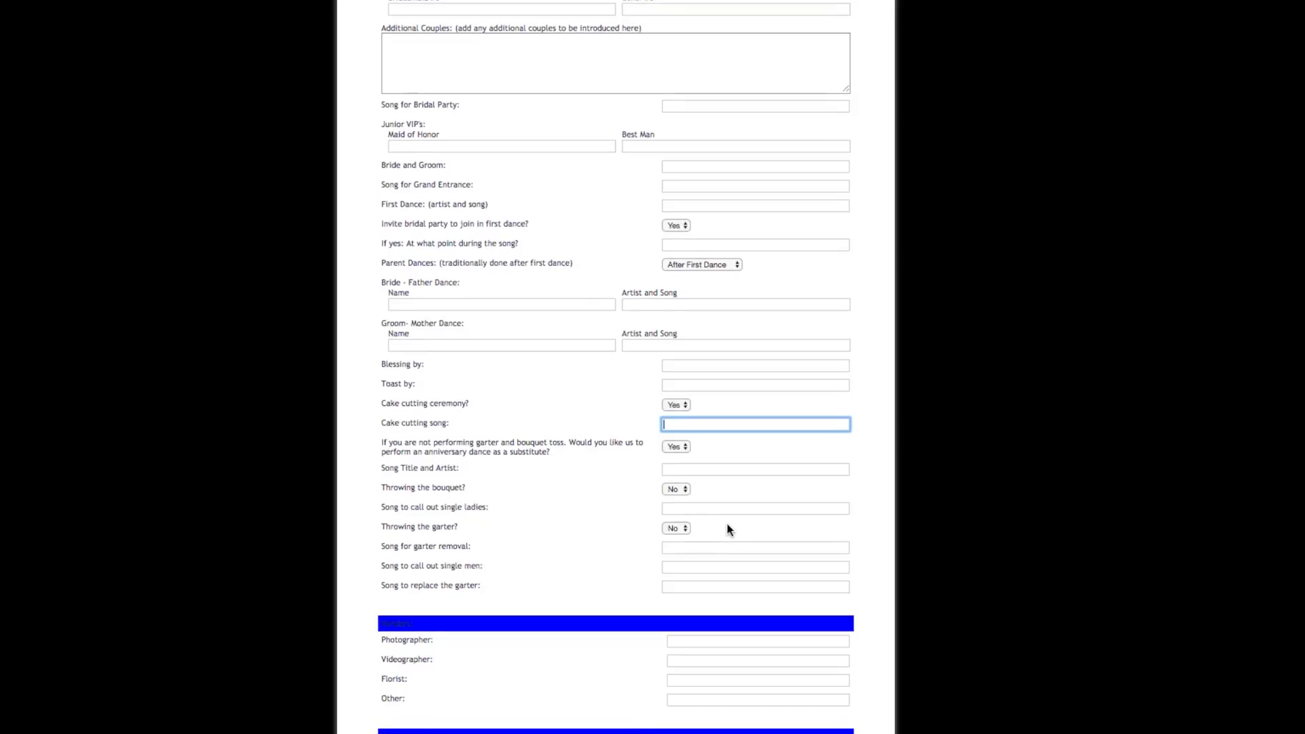
pyautogui.scroll(-3)
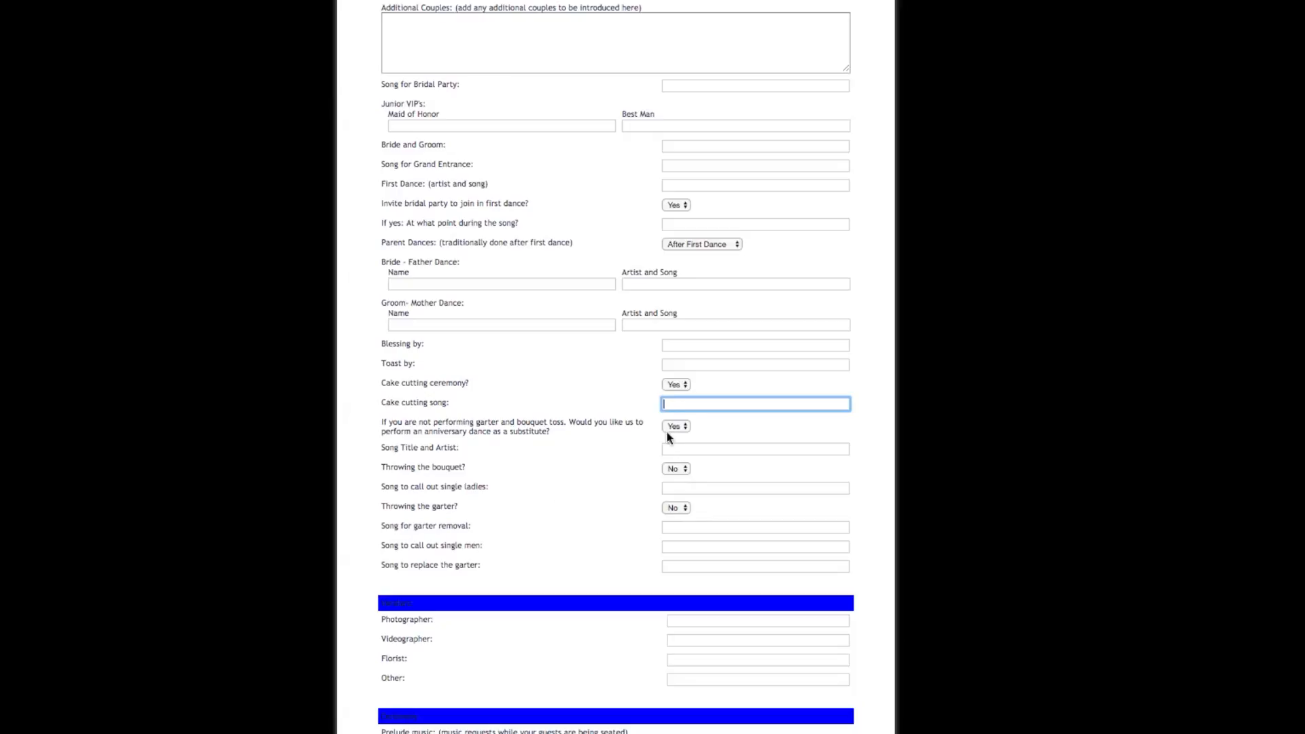
pyautogui.click(676, 426)
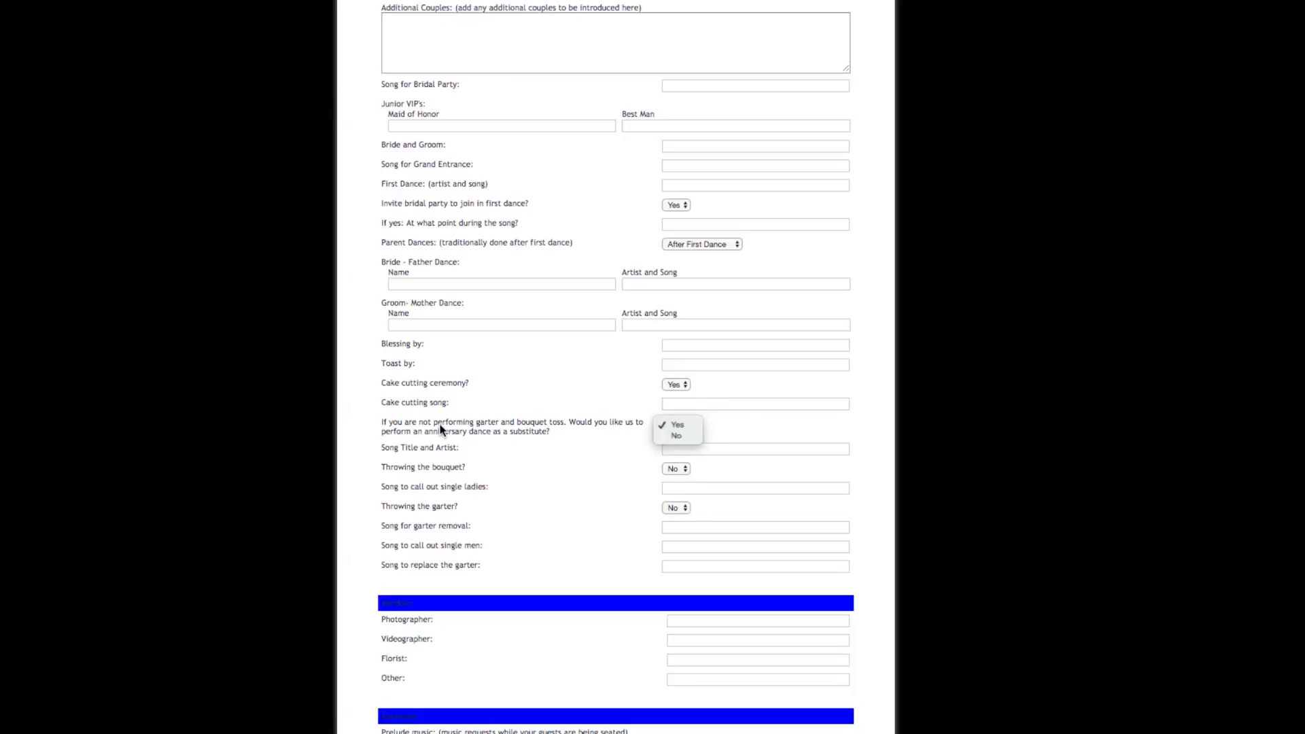
pyautogui.click(677, 424)
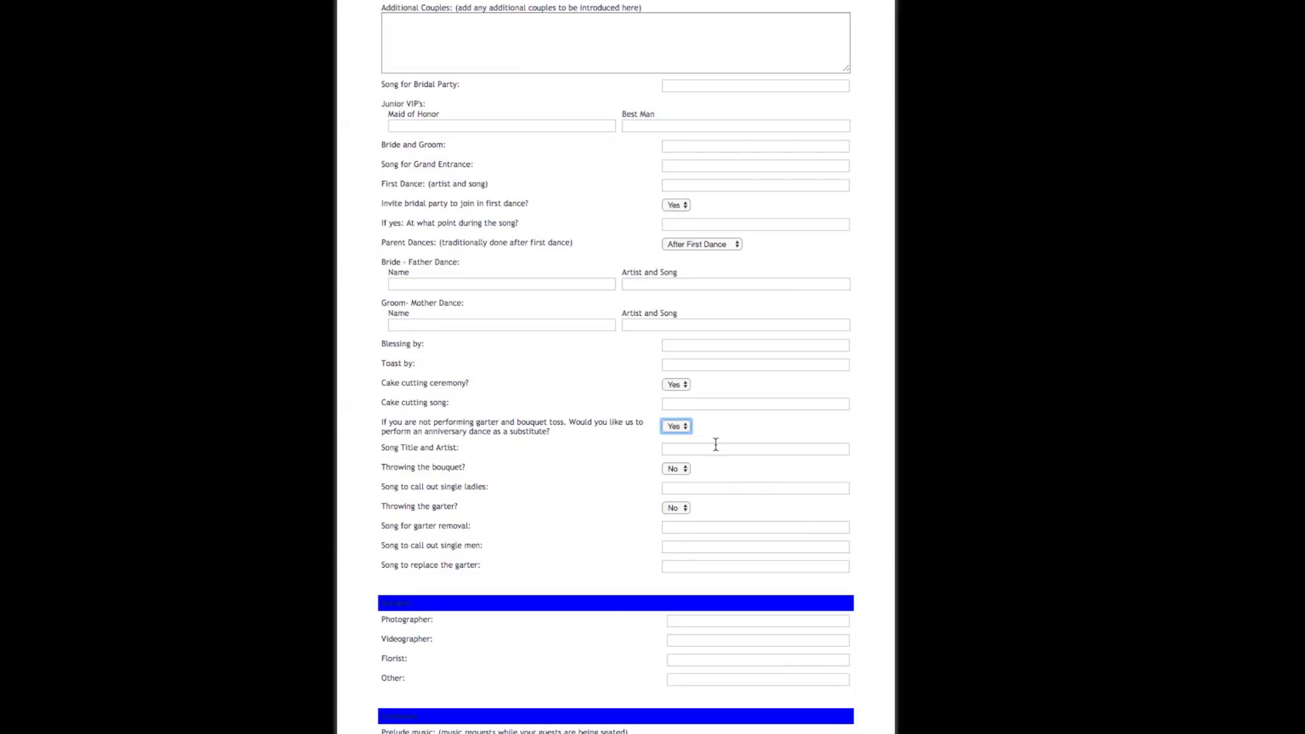
pyautogui.moveTo(491, 576)
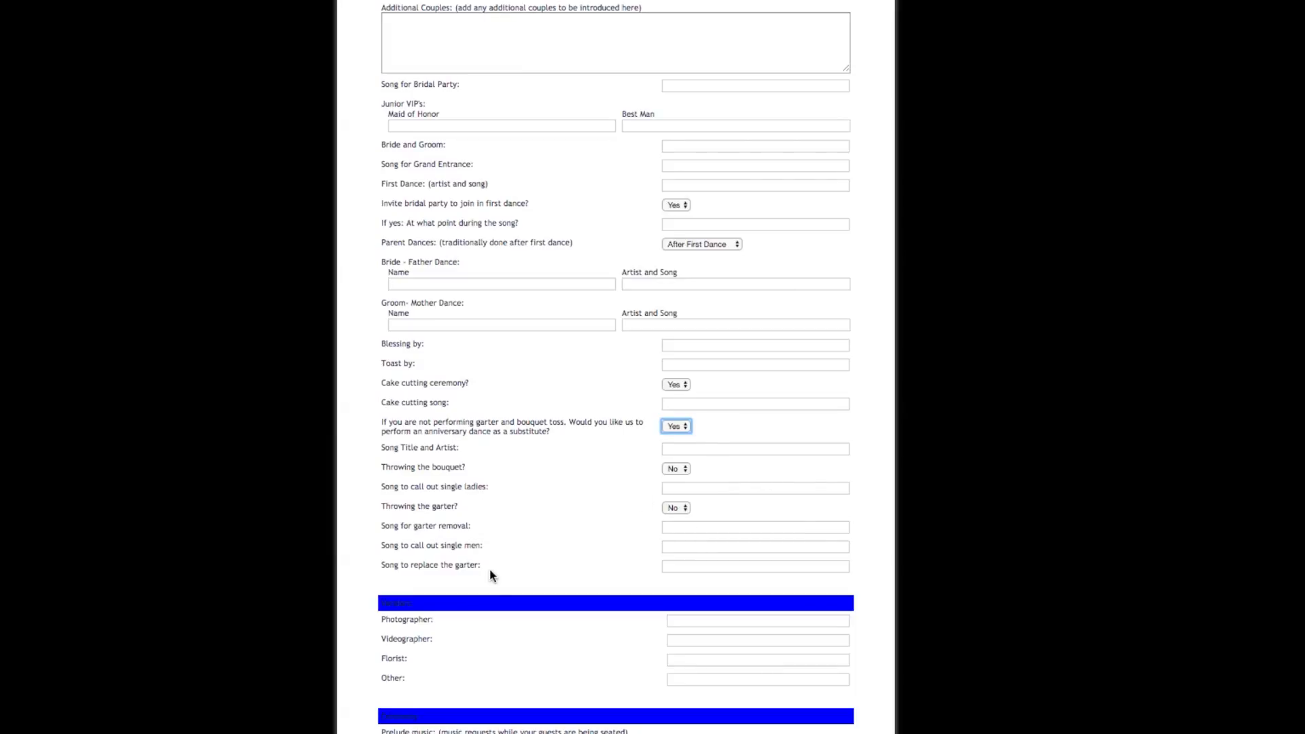
pyautogui.scroll(-3)
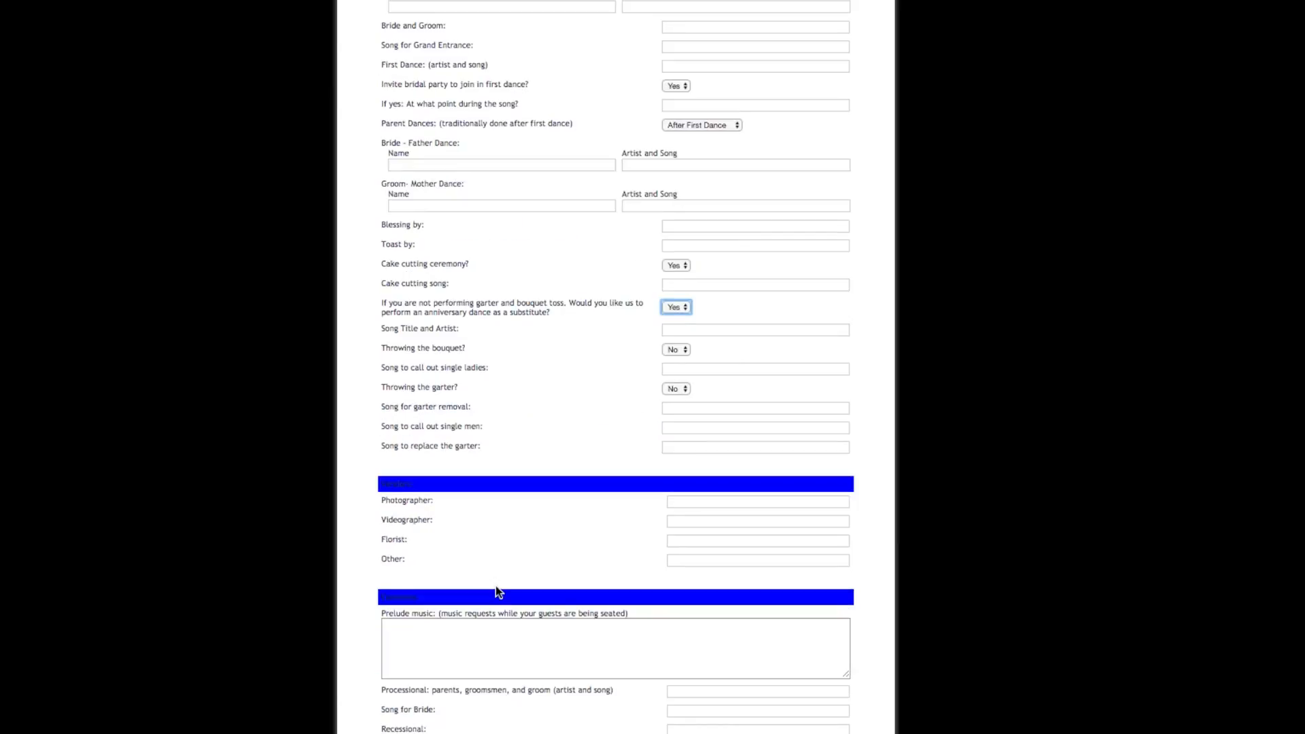
pyautogui.scroll(-3)
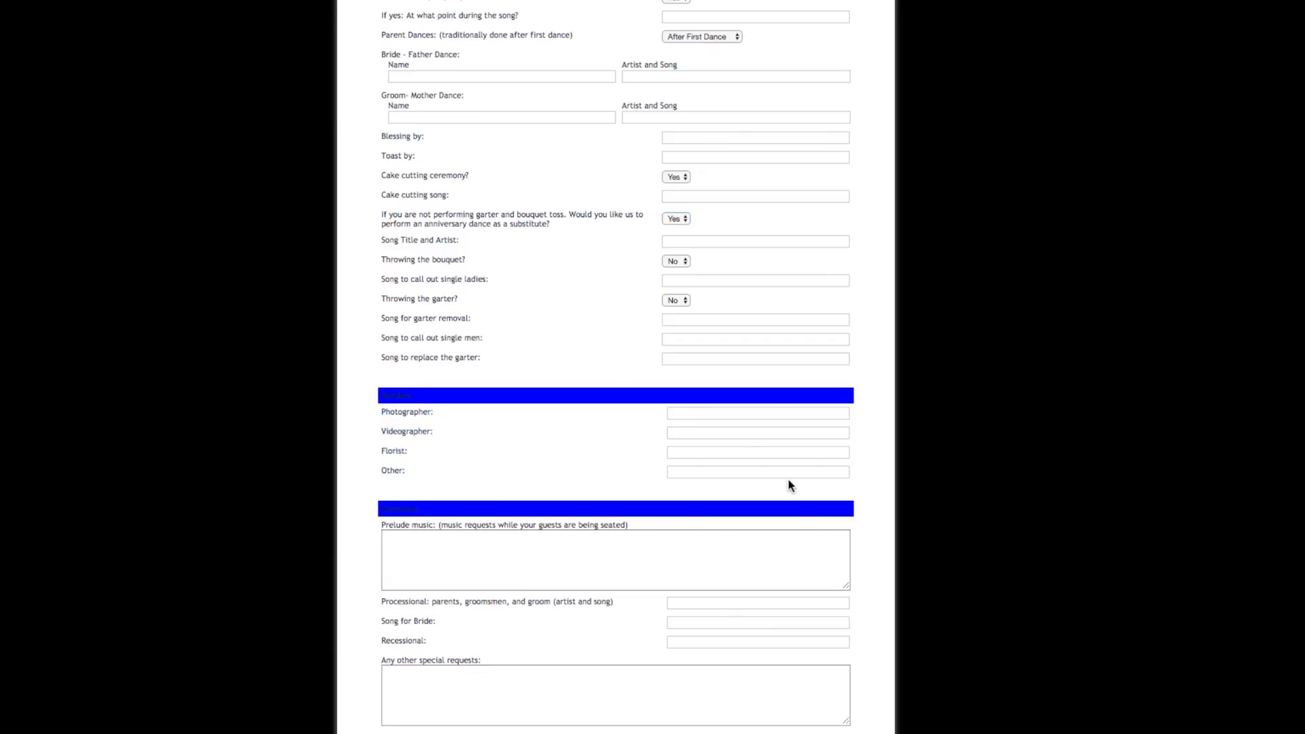
pyautogui.moveTo(653, 483)
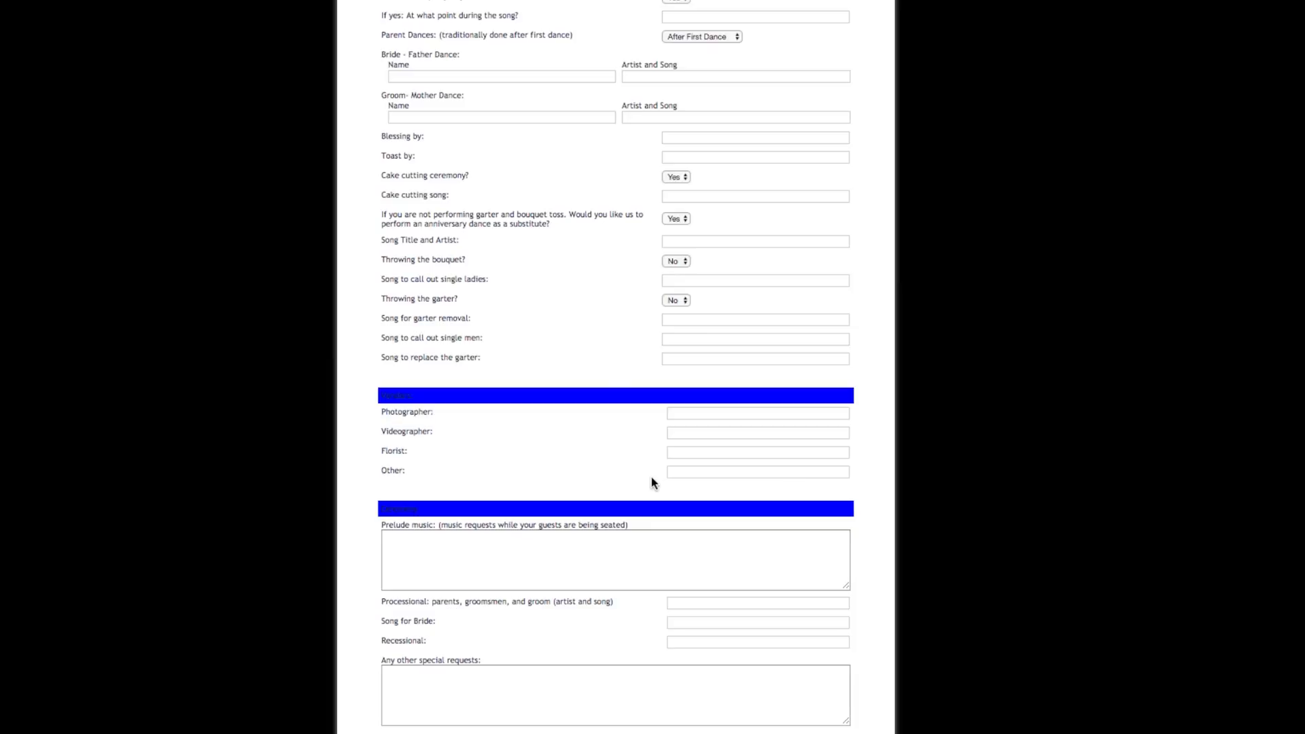
pyautogui.moveTo(685, 429)
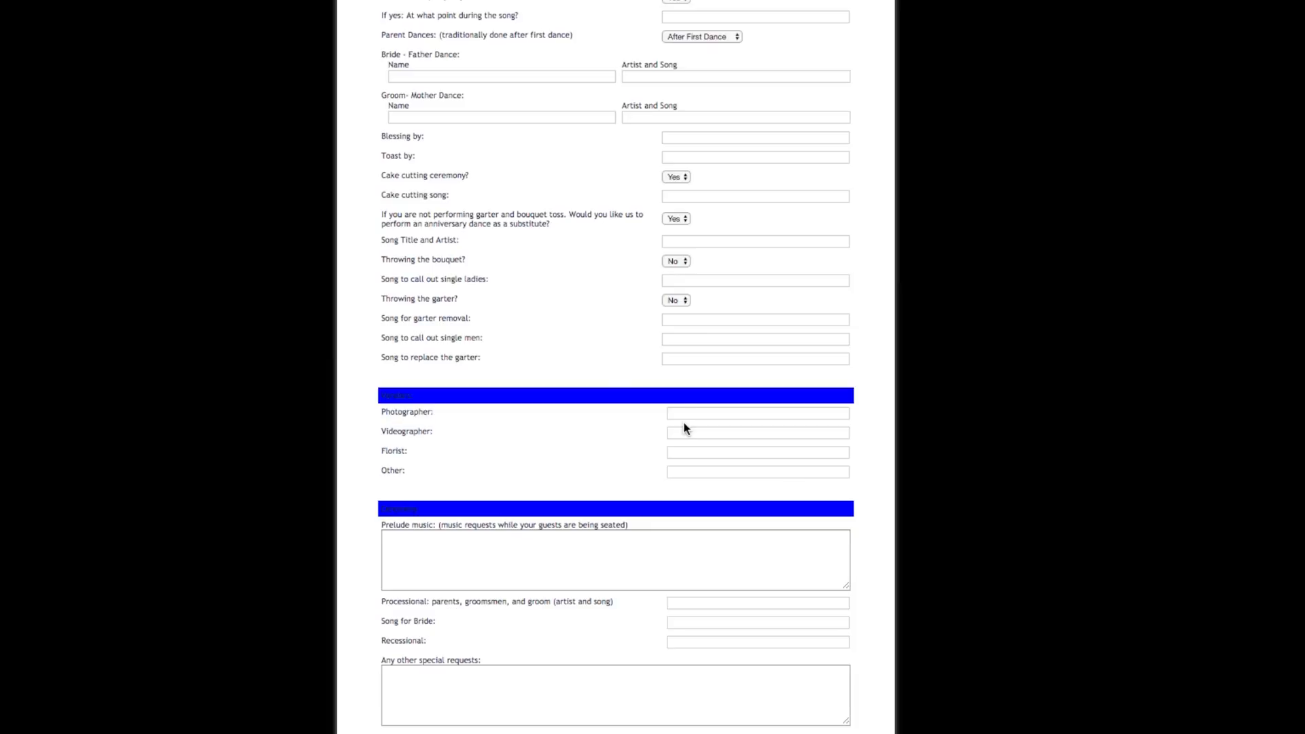
pyautogui.click(756, 451)
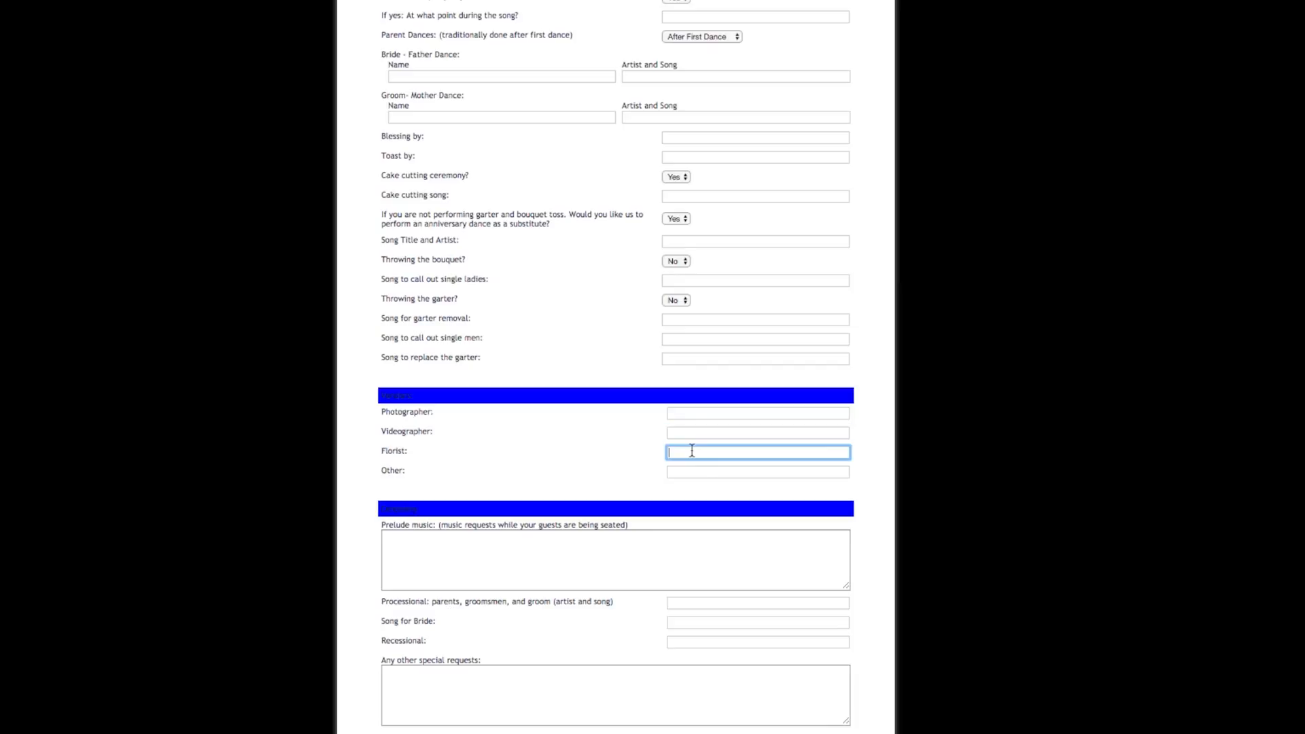
pyautogui.click(756, 412)
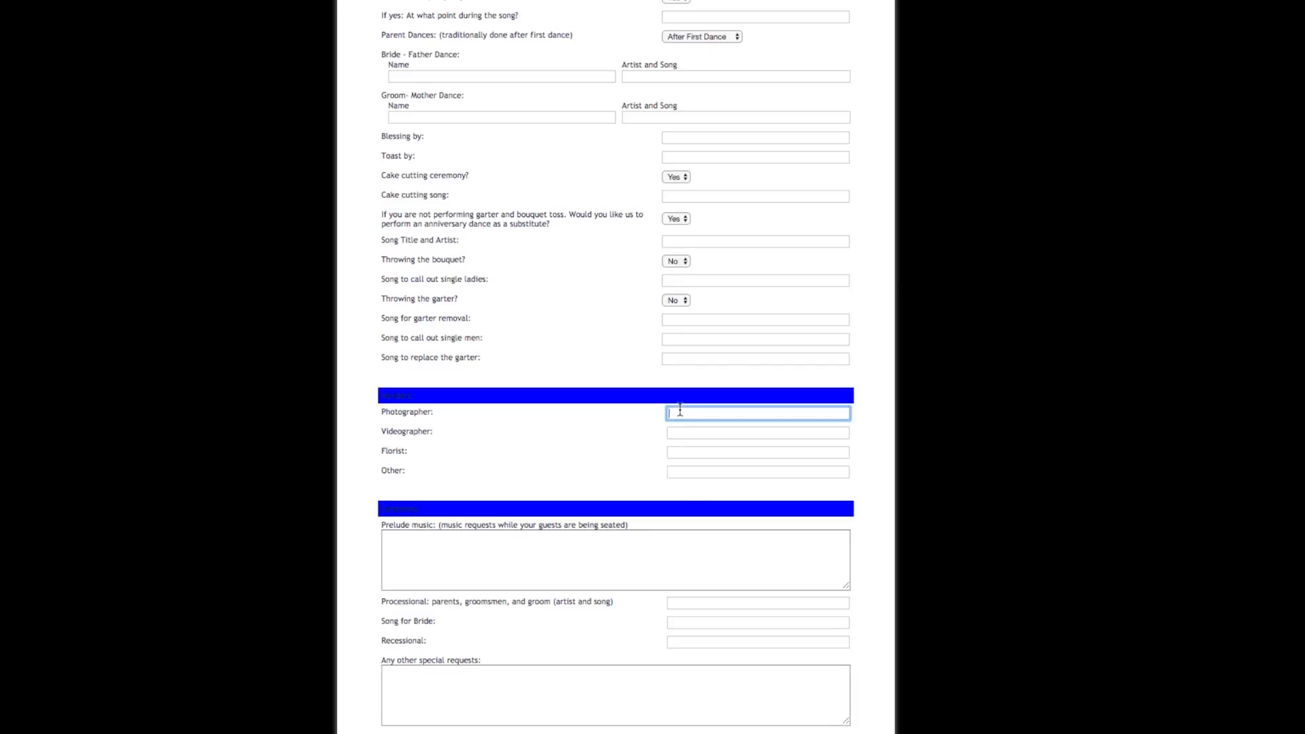
pyautogui.moveTo(579, 428)
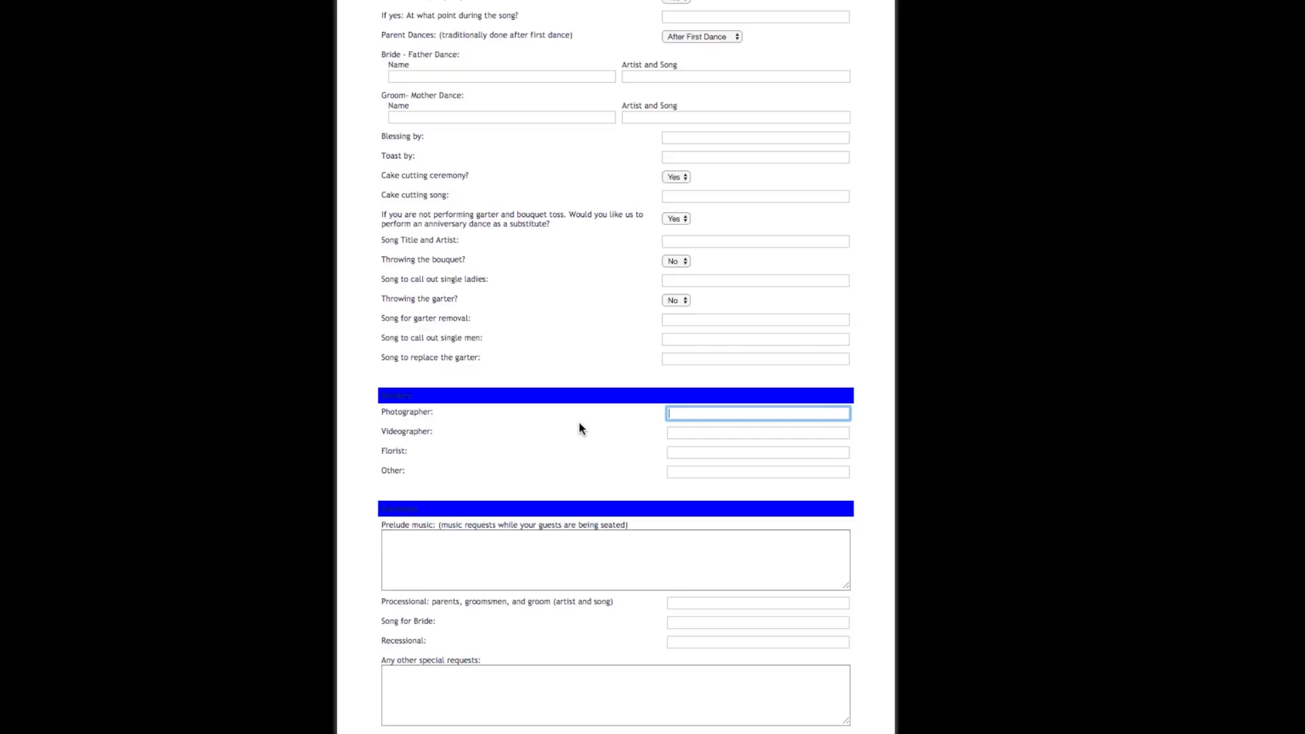
pyautogui.moveTo(723, 435)
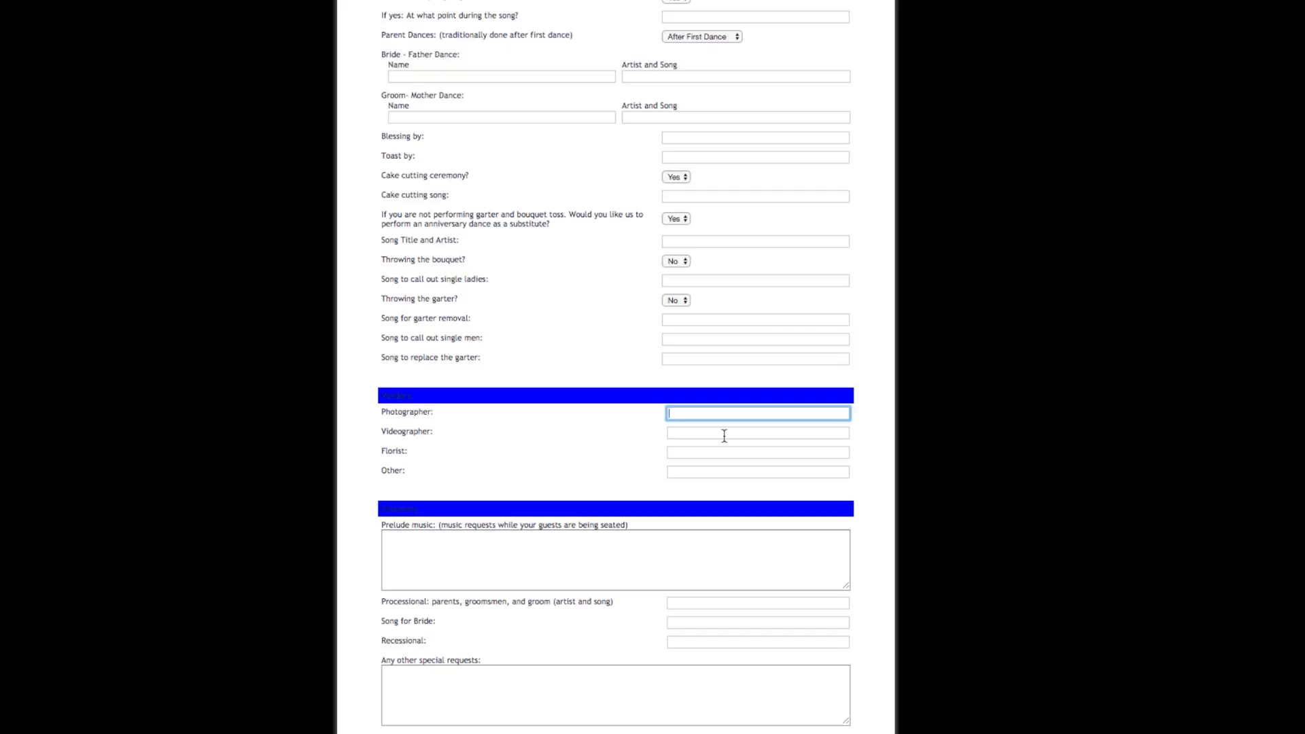
pyautogui.click(756, 432)
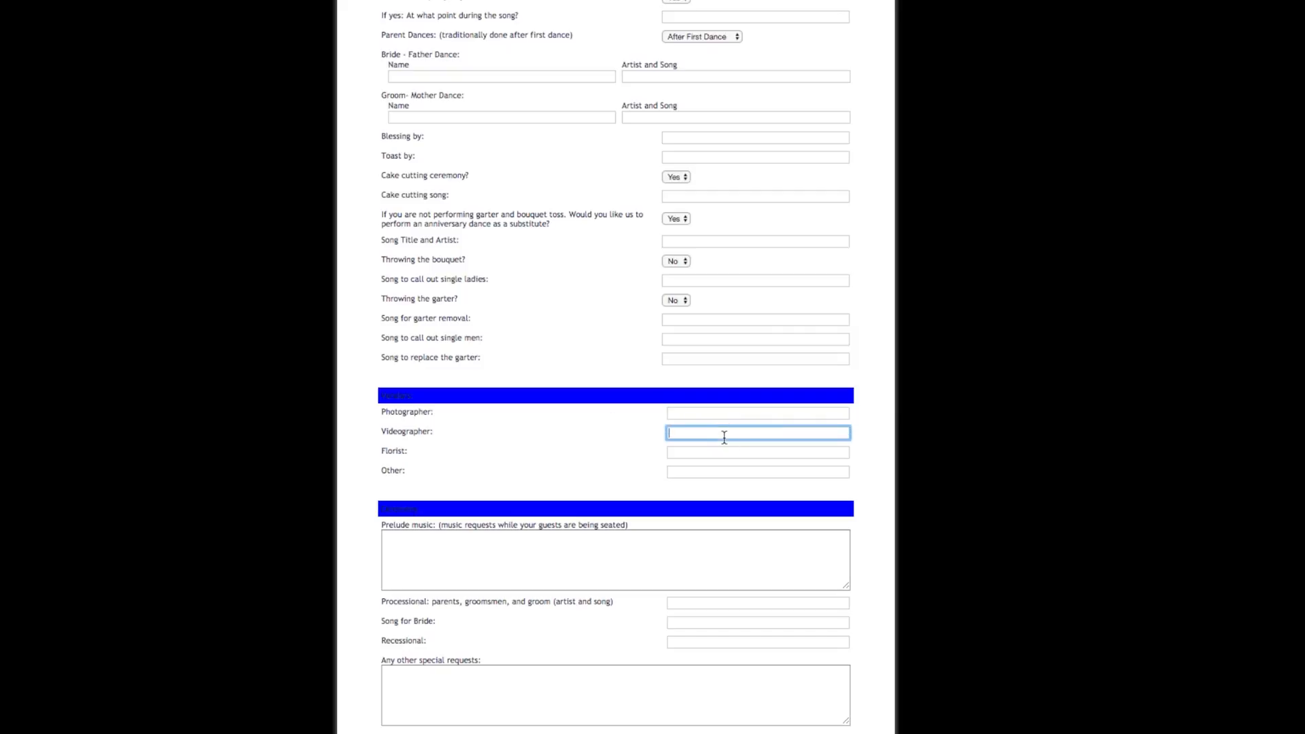
pyautogui.moveTo(407, 419)
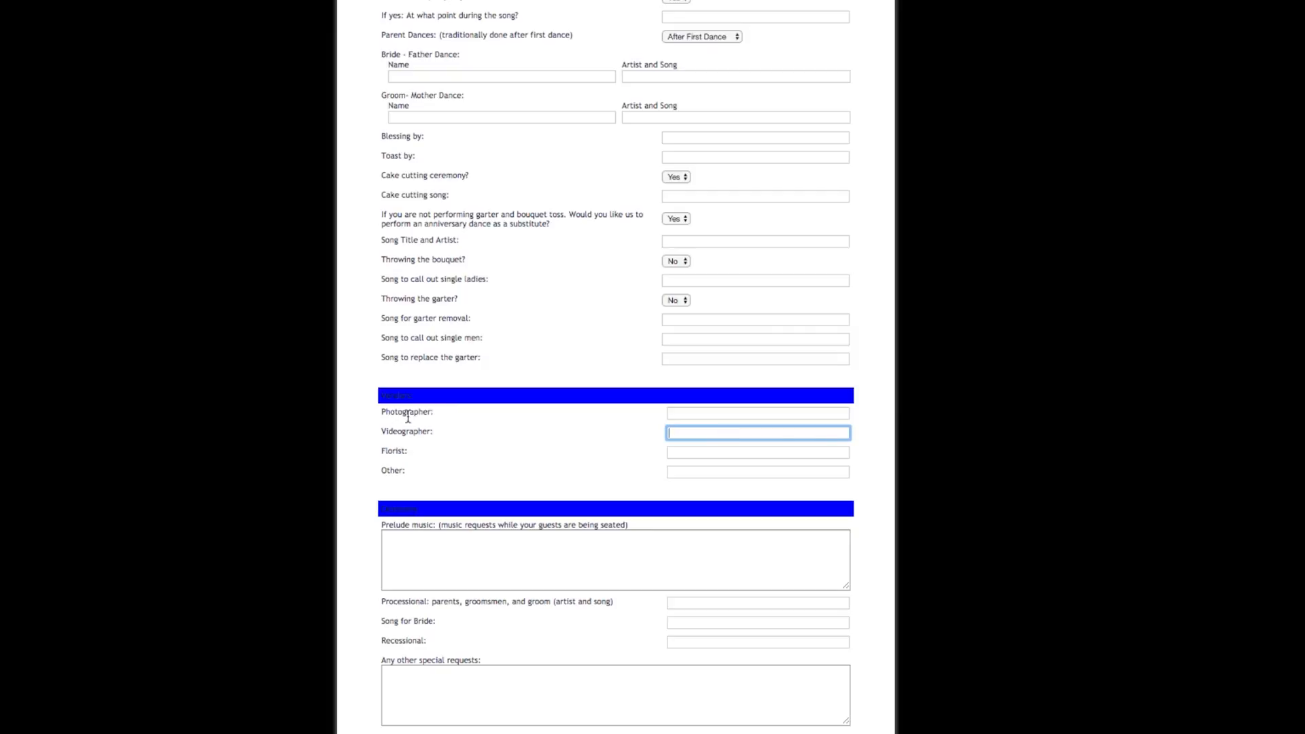
pyautogui.scroll(-3)
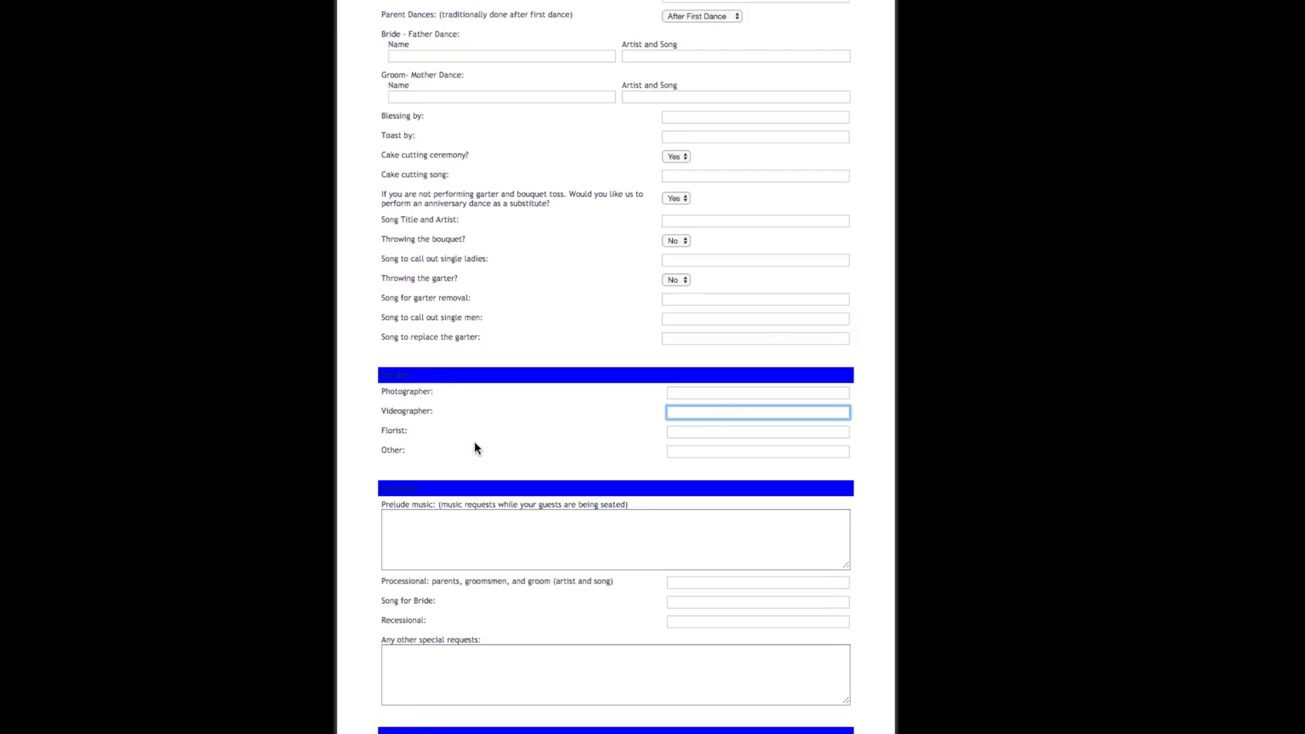
pyautogui.scroll(-3)
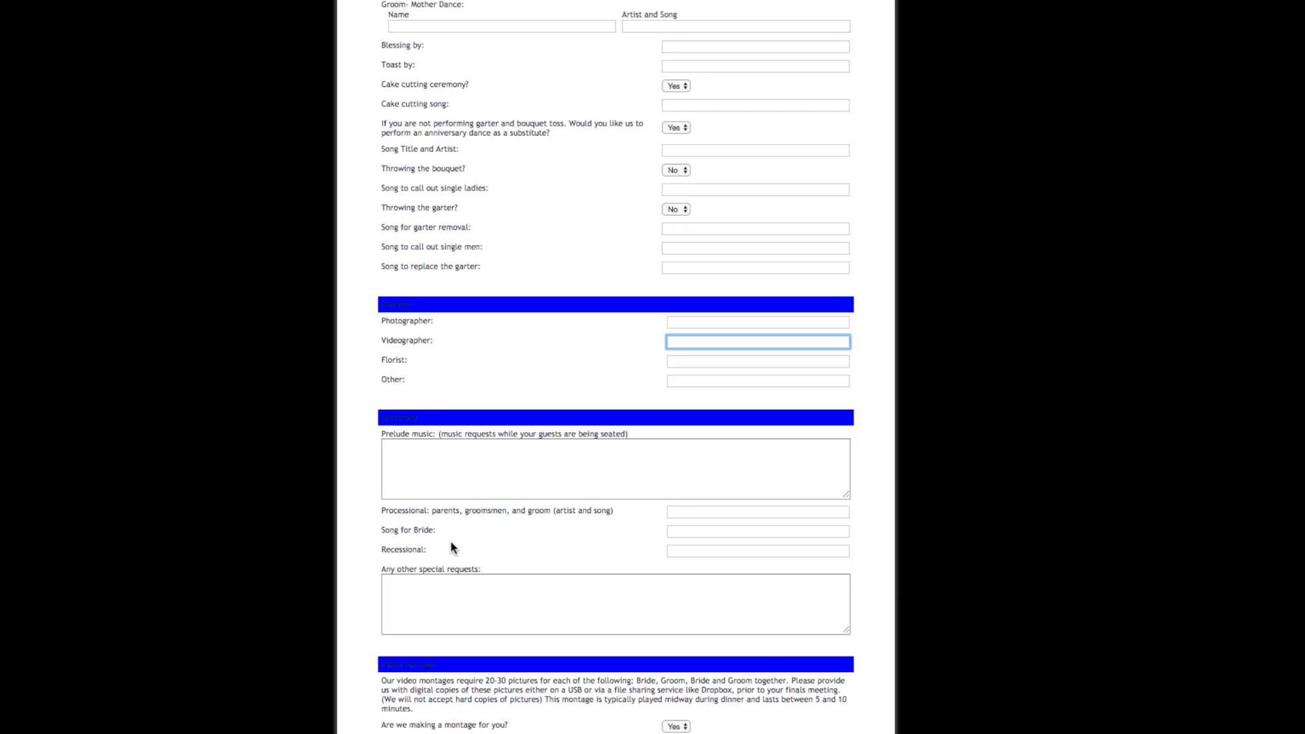
pyautogui.moveTo(385, 431)
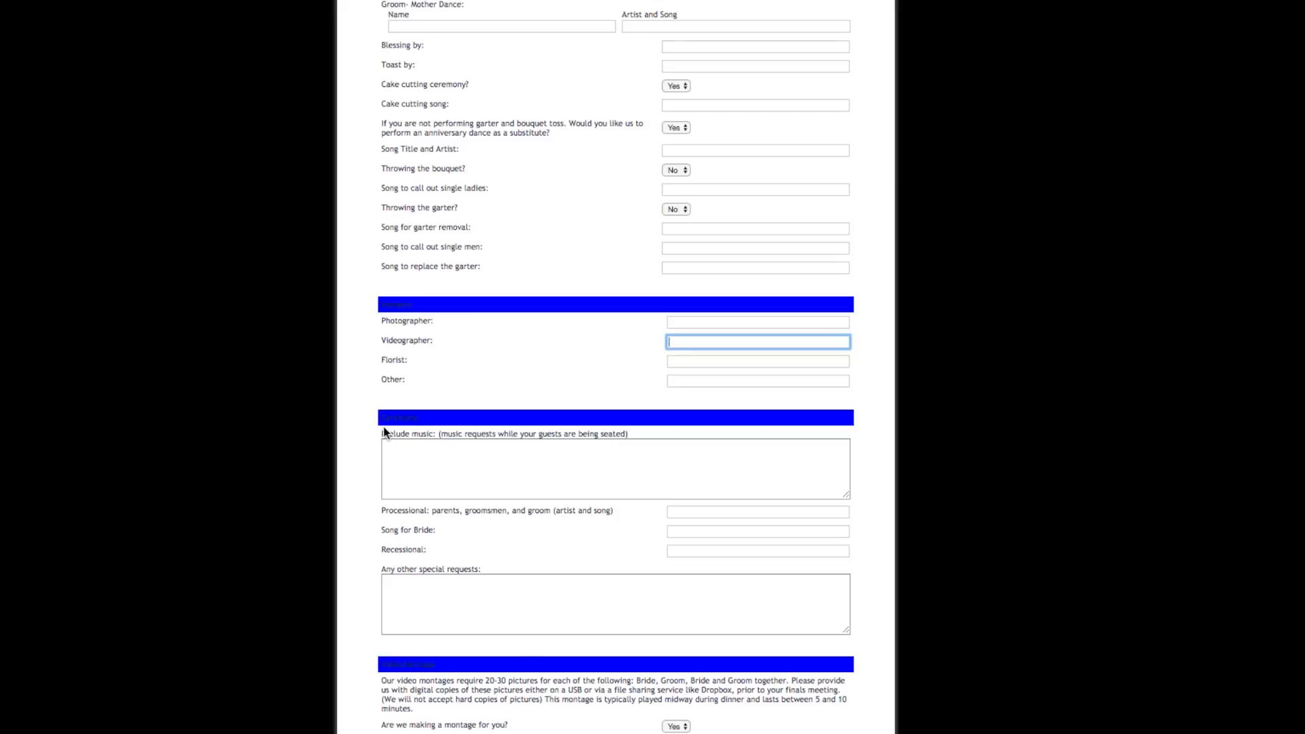
pyautogui.moveTo(719, 672)
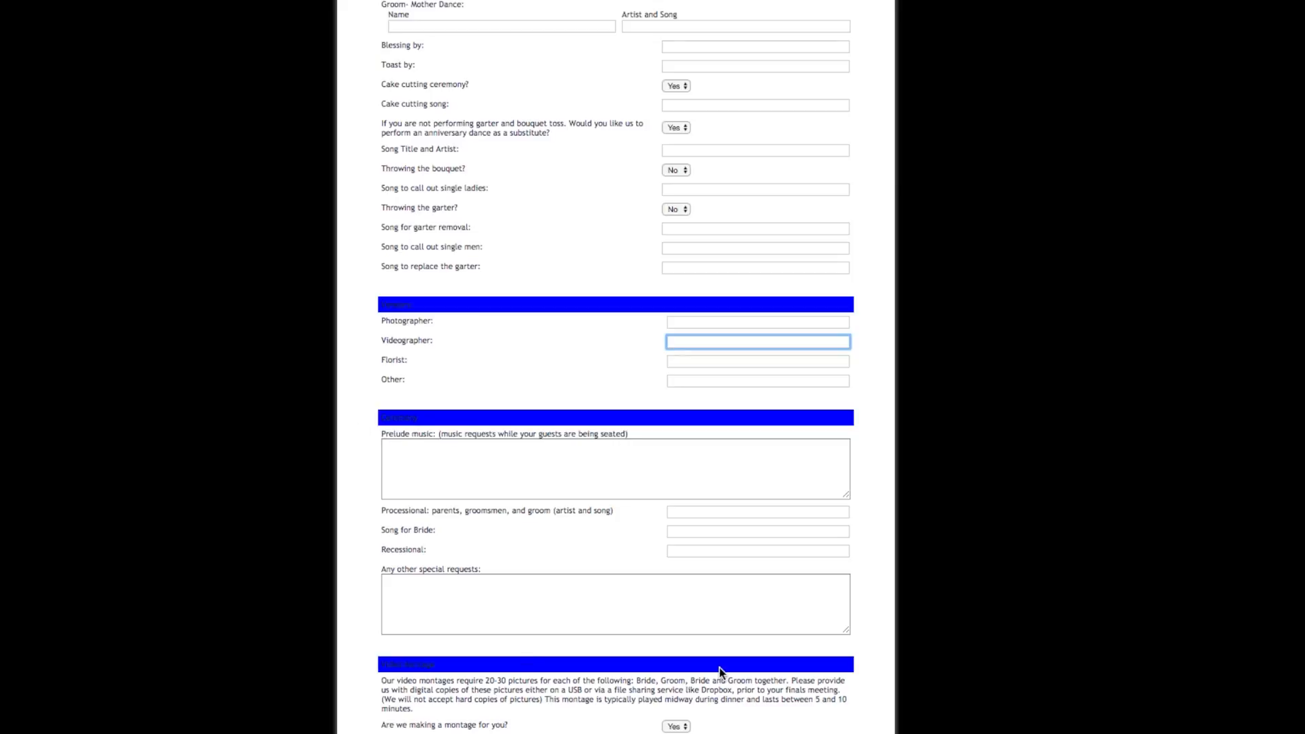
pyautogui.click(516, 468)
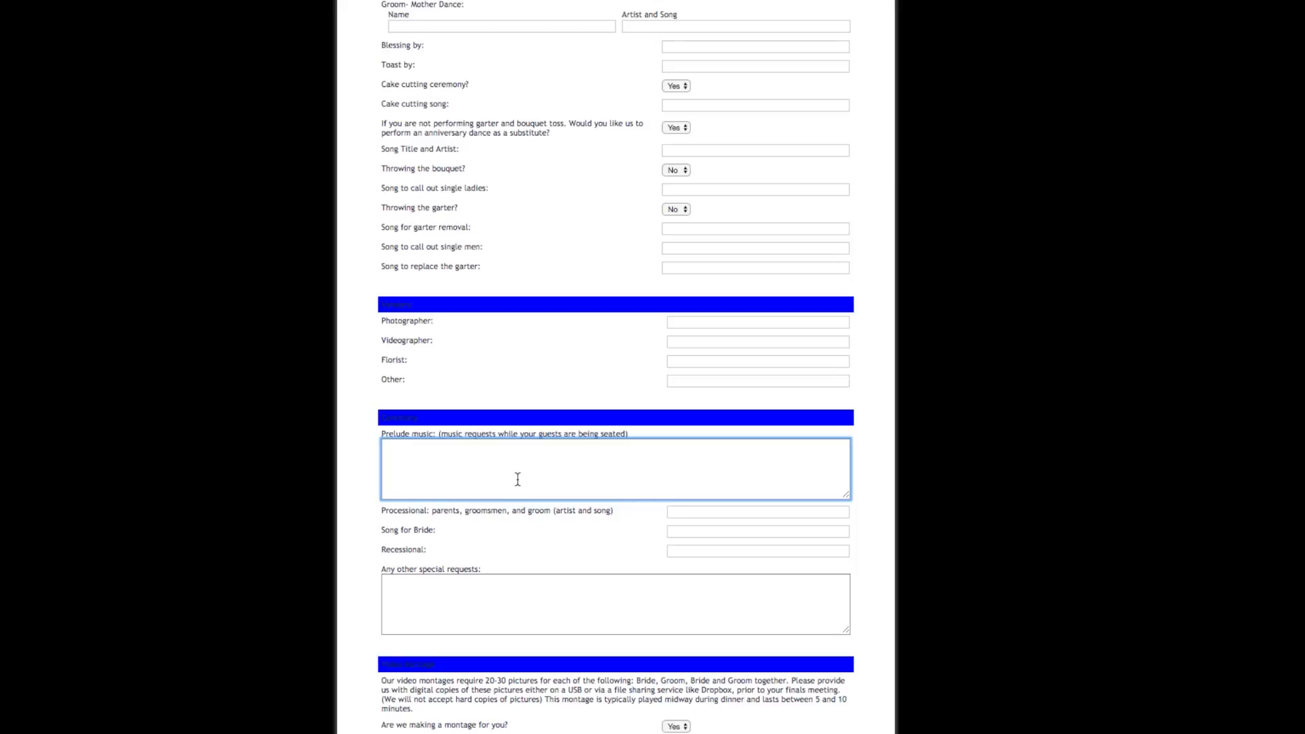
pyautogui.moveTo(843, 501)
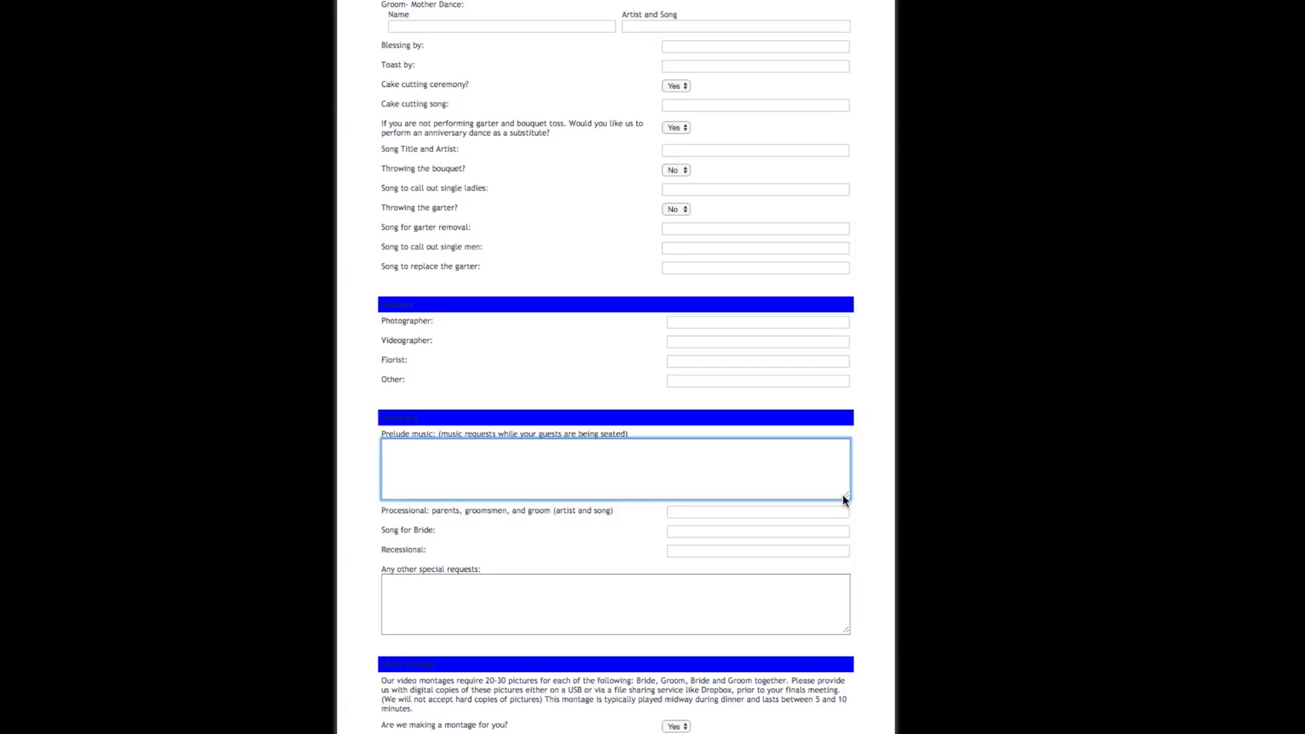
pyautogui.moveTo(523, 439)
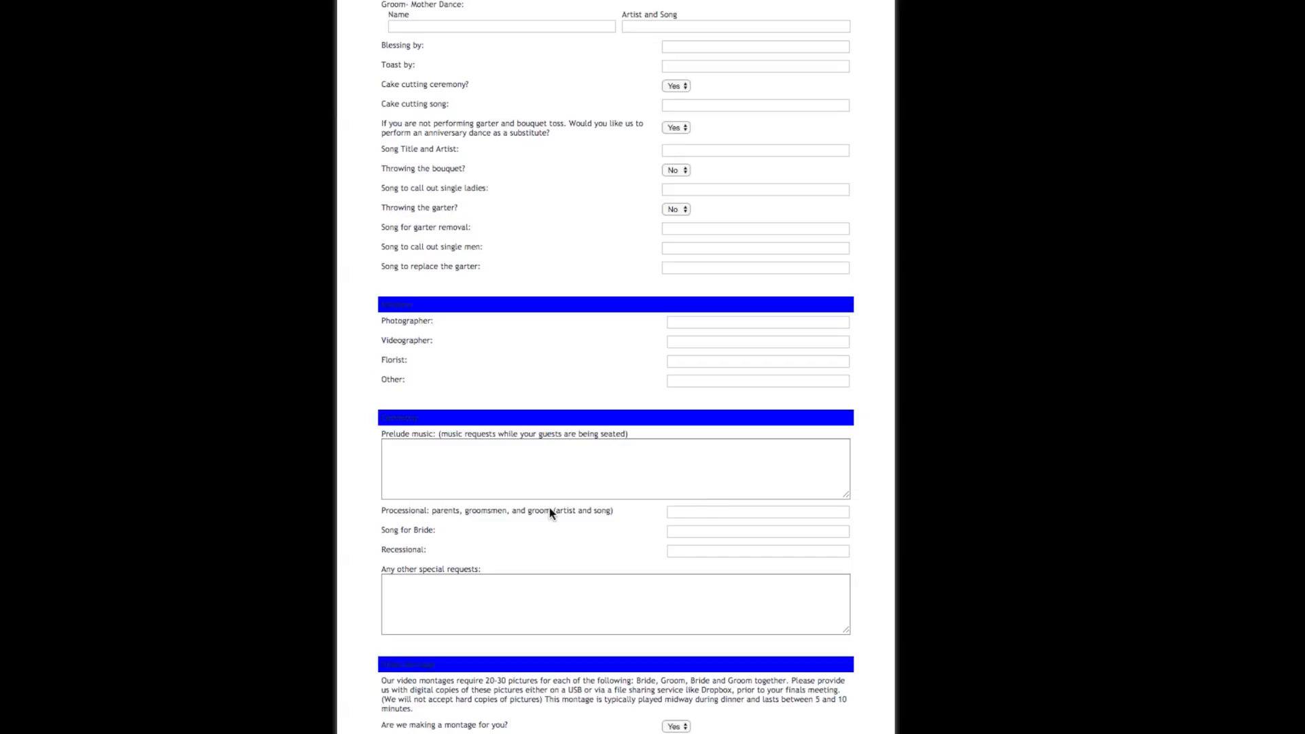
pyautogui.click(756, 549)
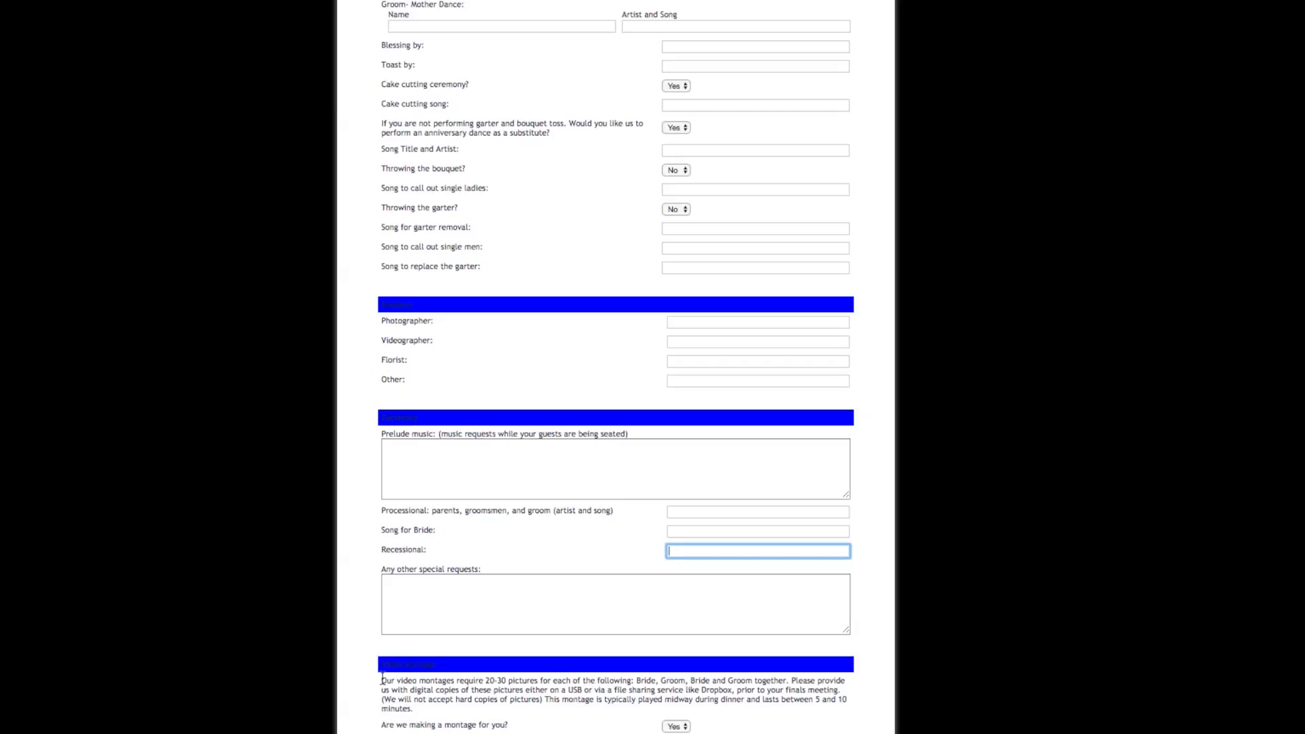
pyautogui.scroll(-3)
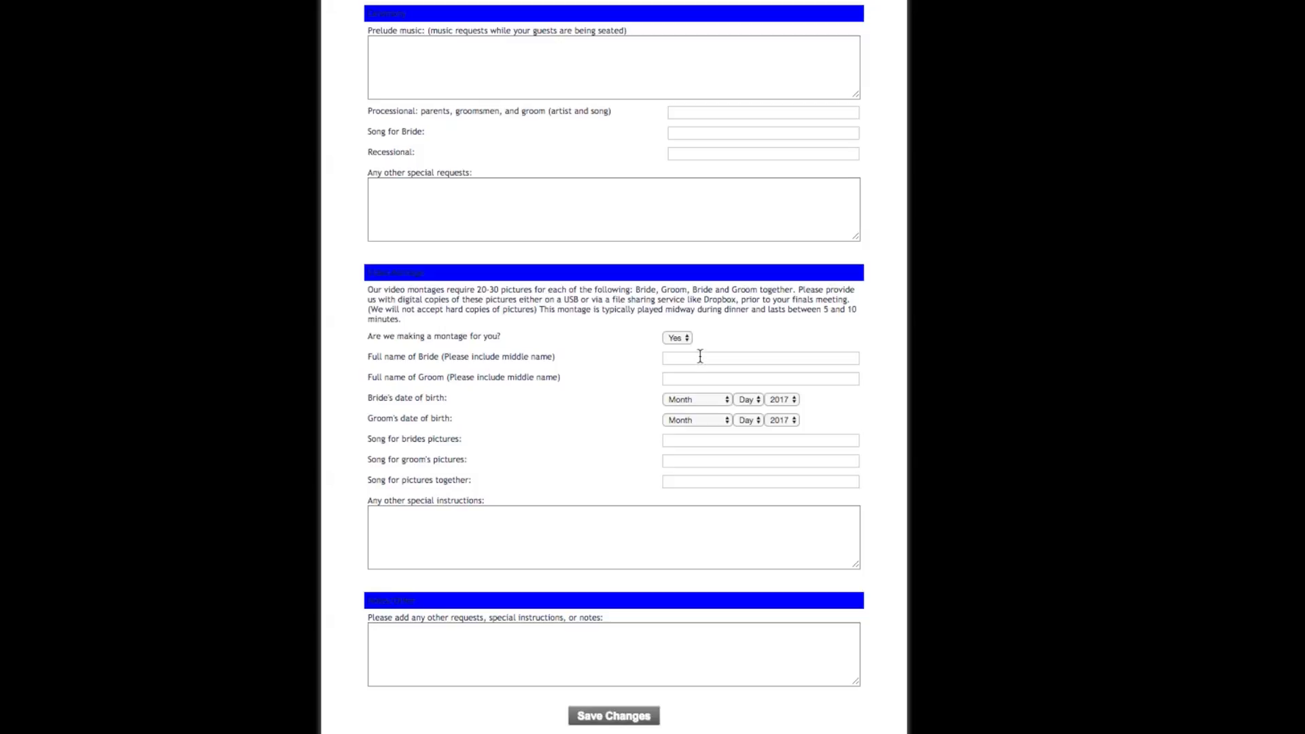
pyautogui.click(760, 357)
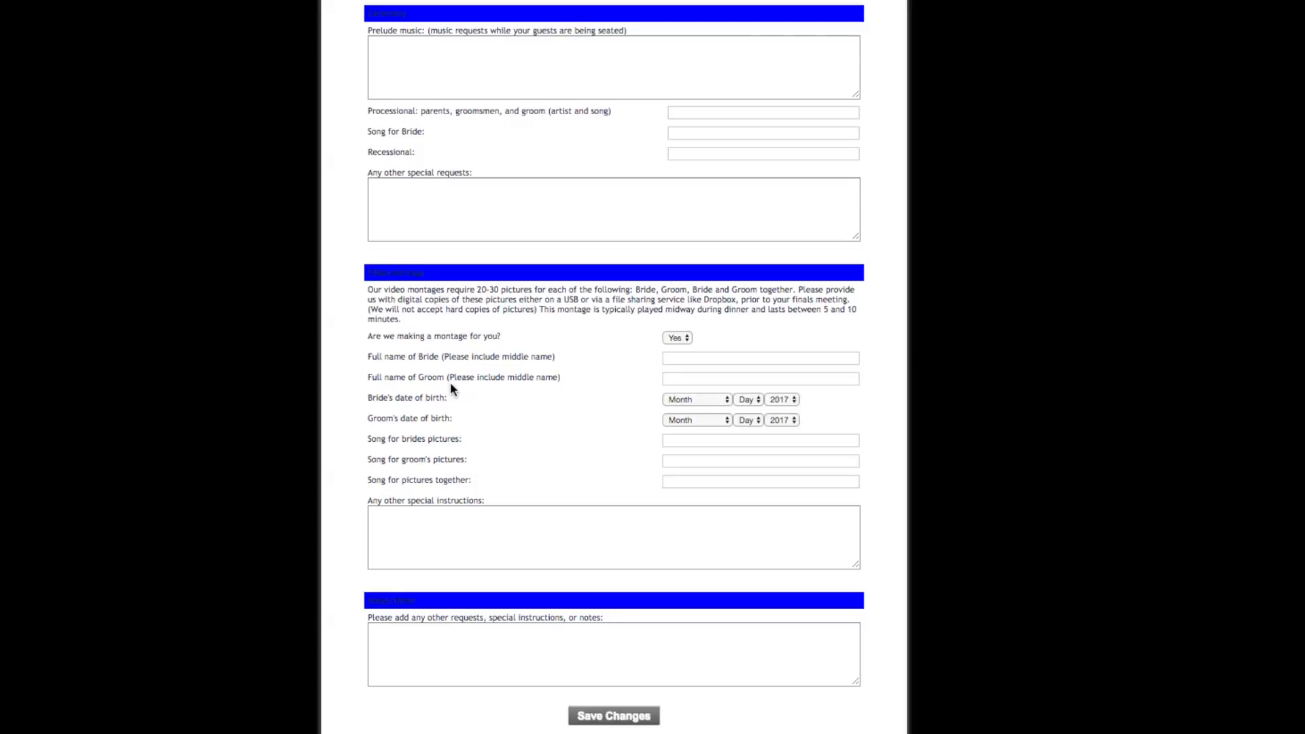
pyautogui.moveTo(567, 441)
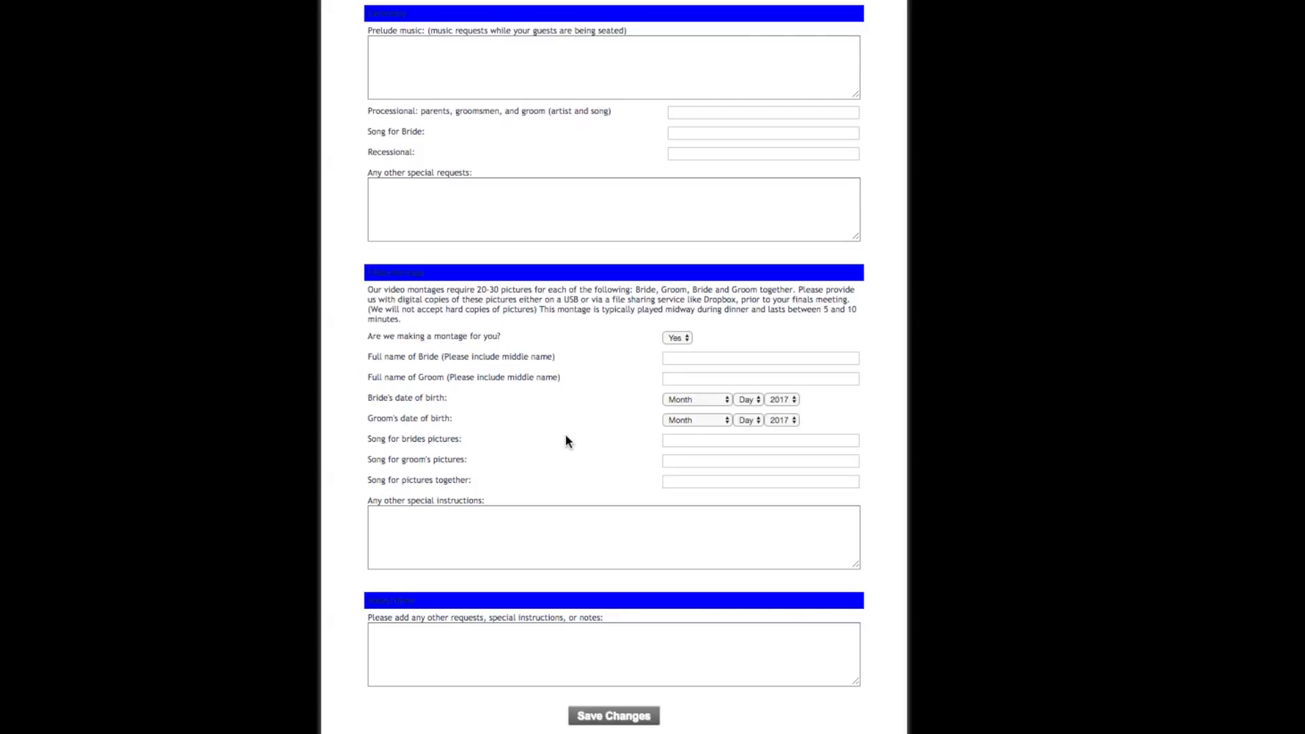
pyautogui.moveTo(681, 394)
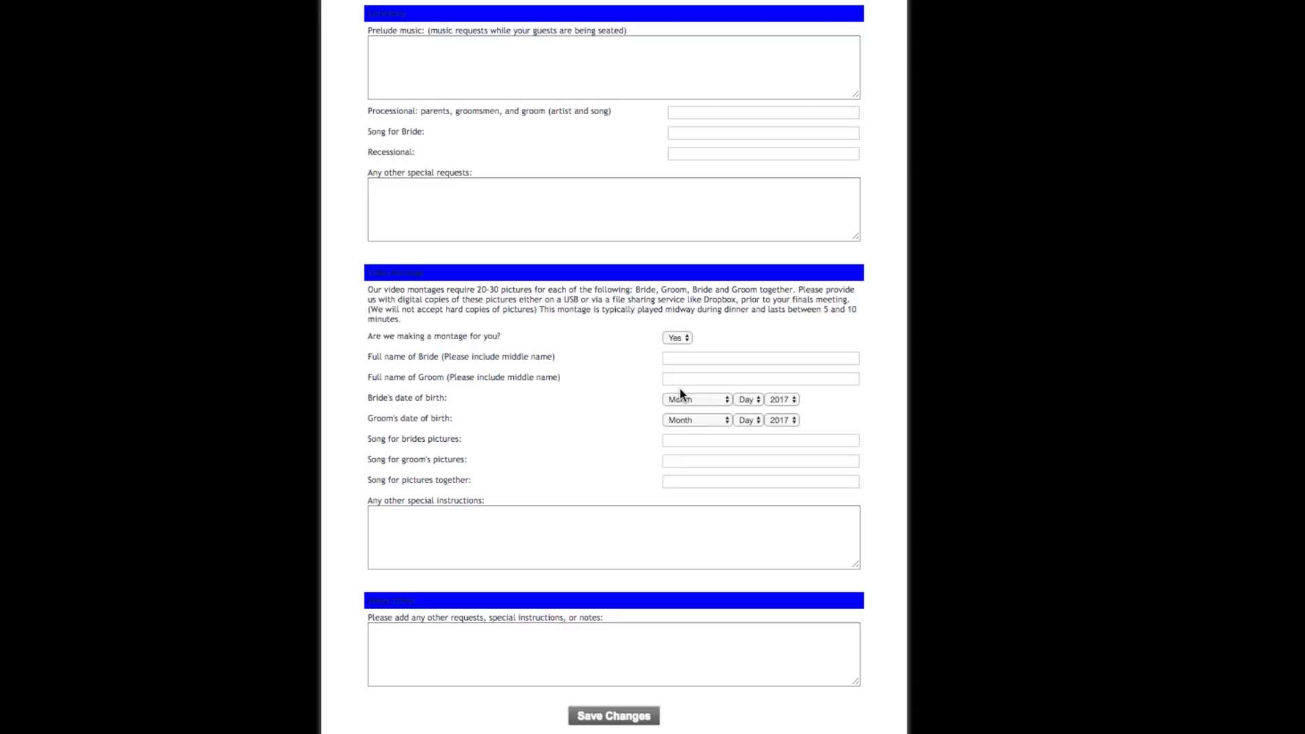
pyautogui.moveTo(801, 424)
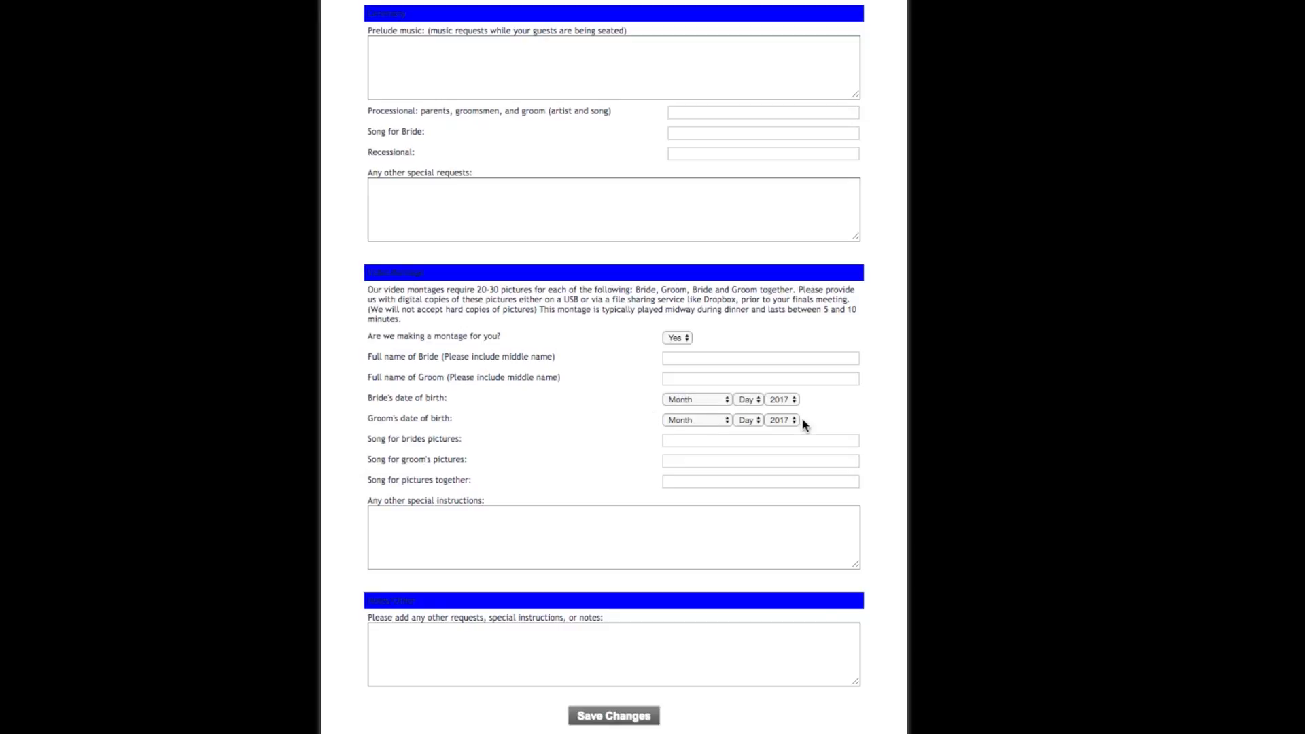
pyautogui.moveTo(538, 422)
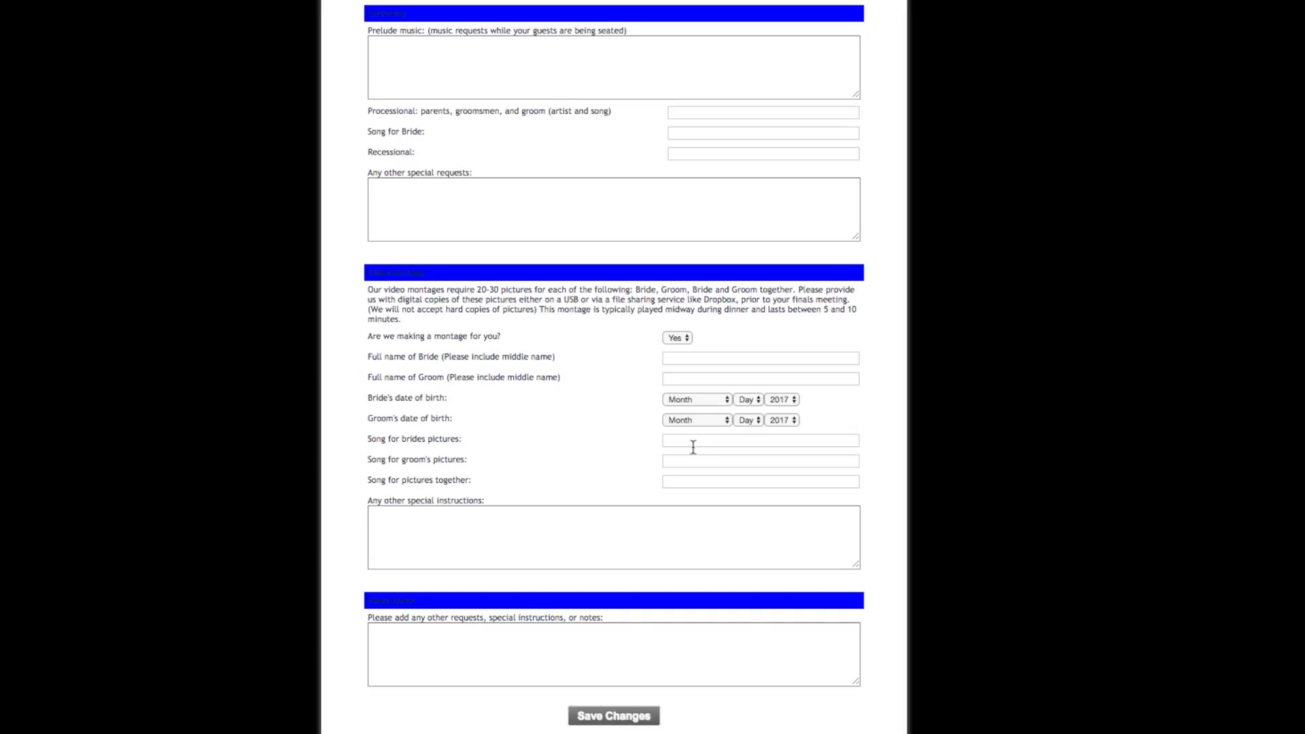
pyautogui.moveTo(620, 533)
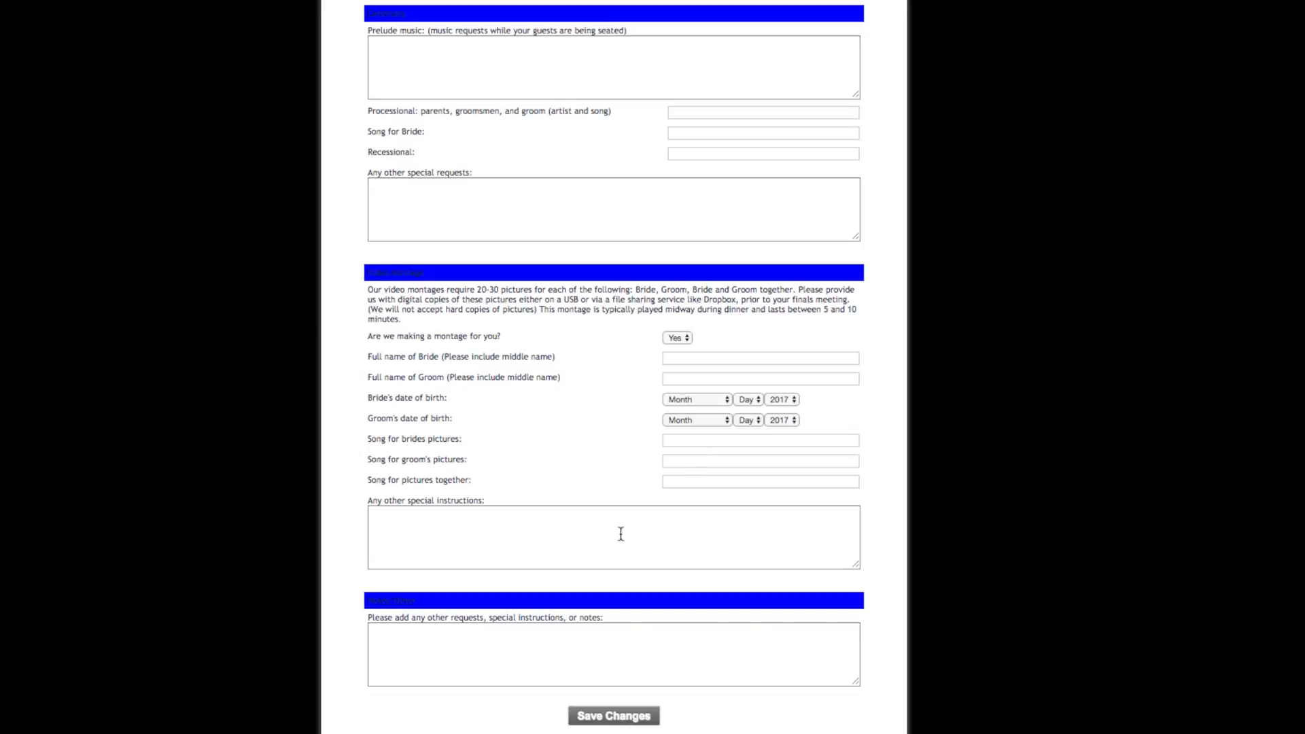
pyautogui.click(613, 537)
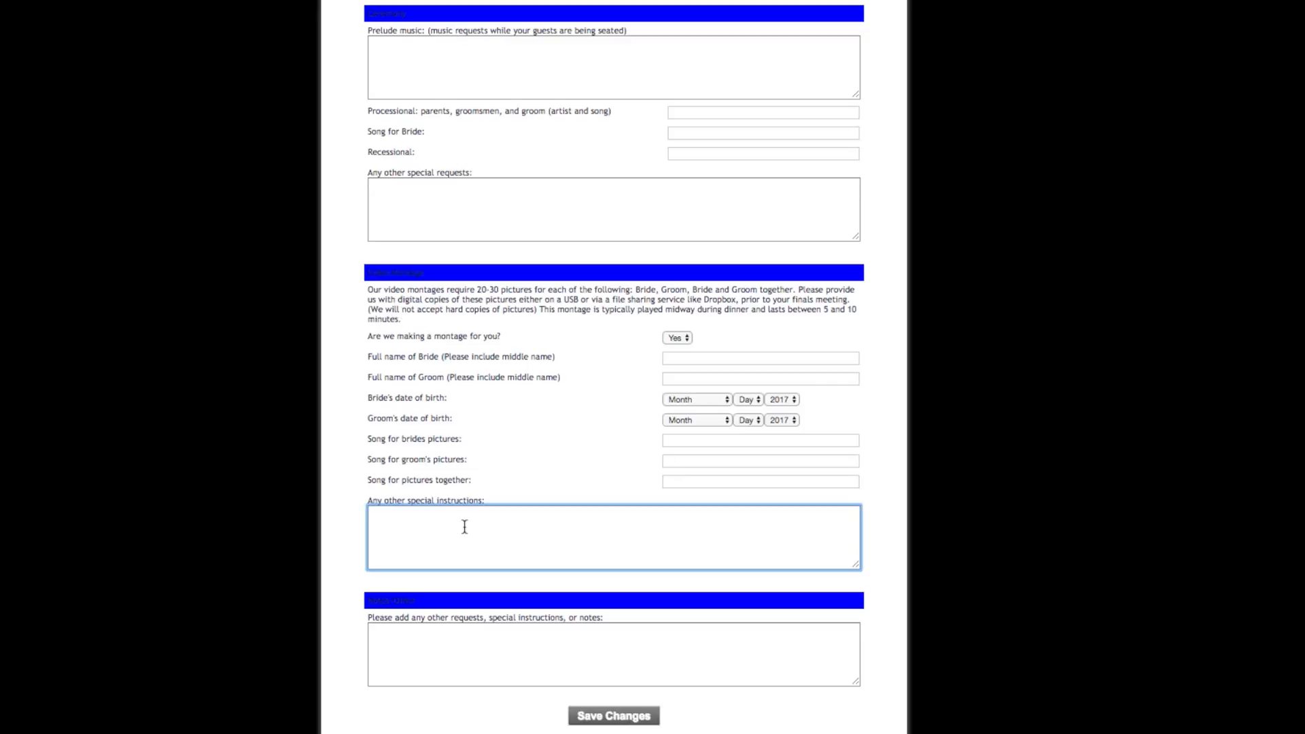
pyautogui.moveTo(491, 509)
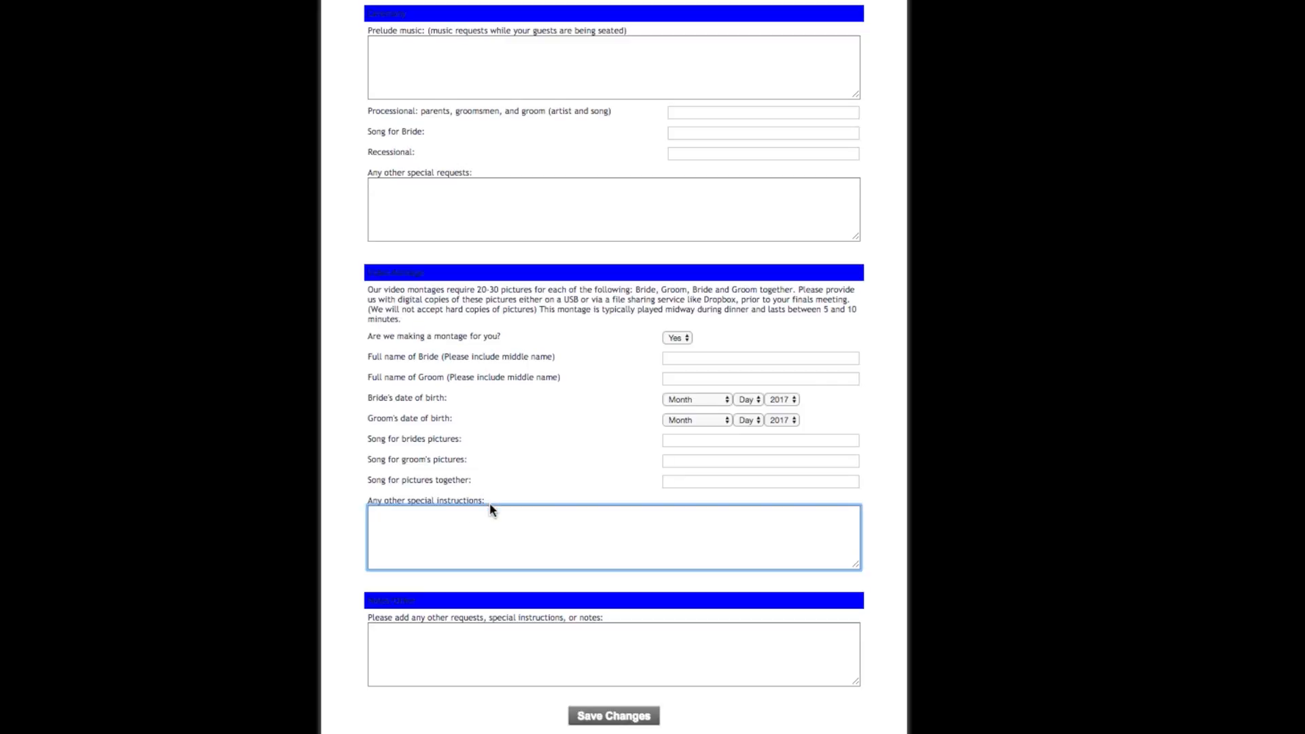
pyautogui.moveTo(472, 473)
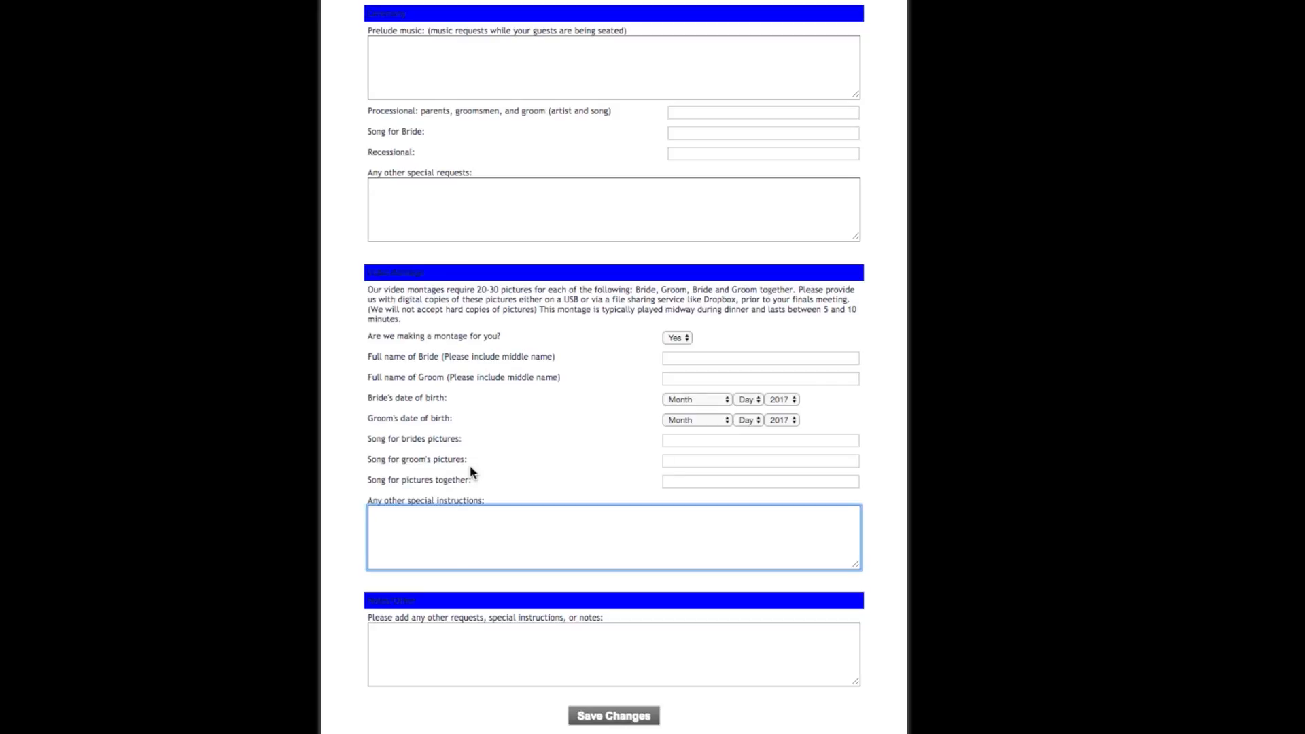
pyautogui.moveTo(789, 603)
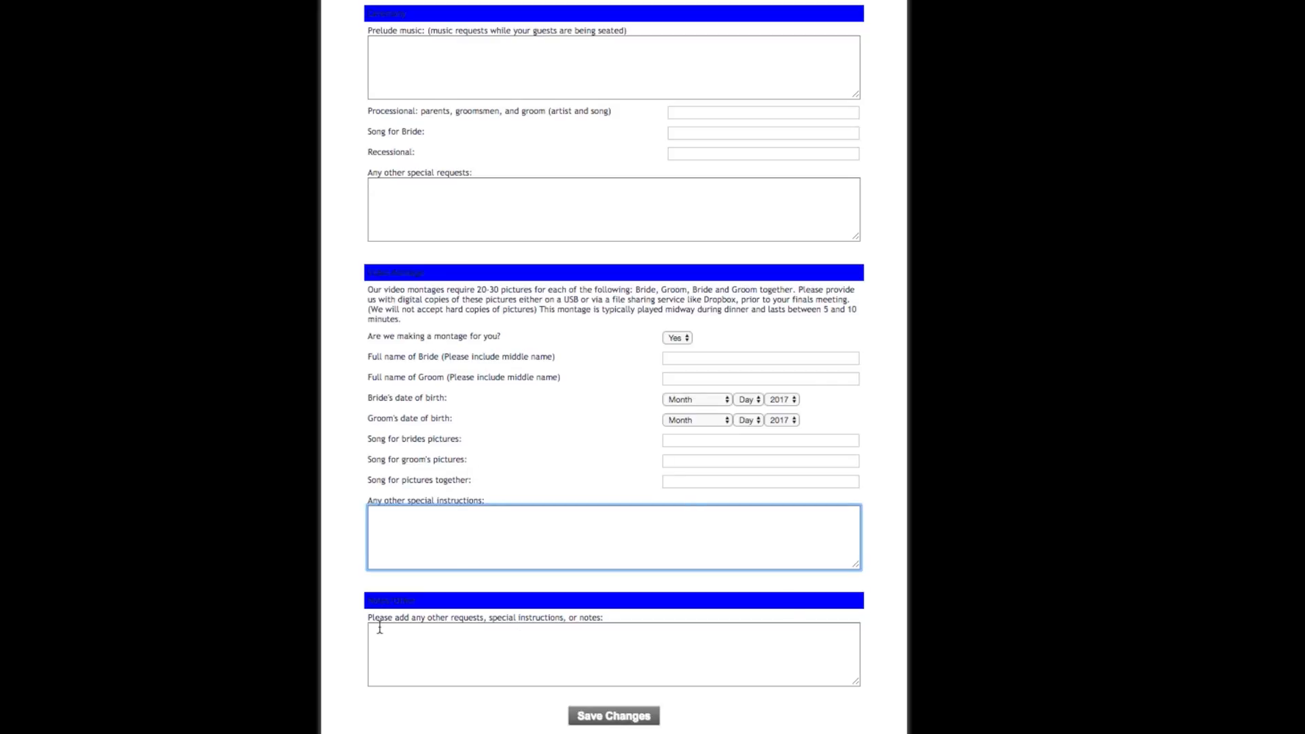
pyautogui.click(613, 653)
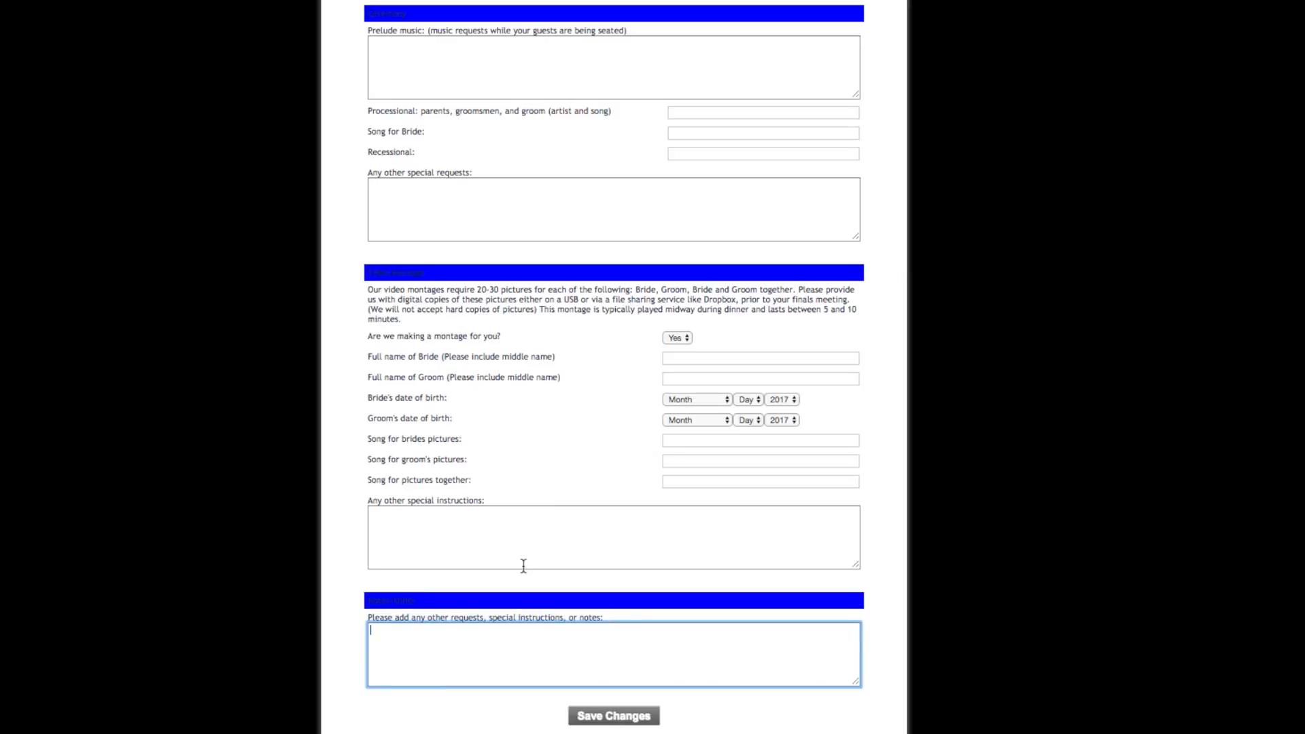
# Exit the wedding form and go to the Plan My Event page.
pyautogui.click(613, 715)
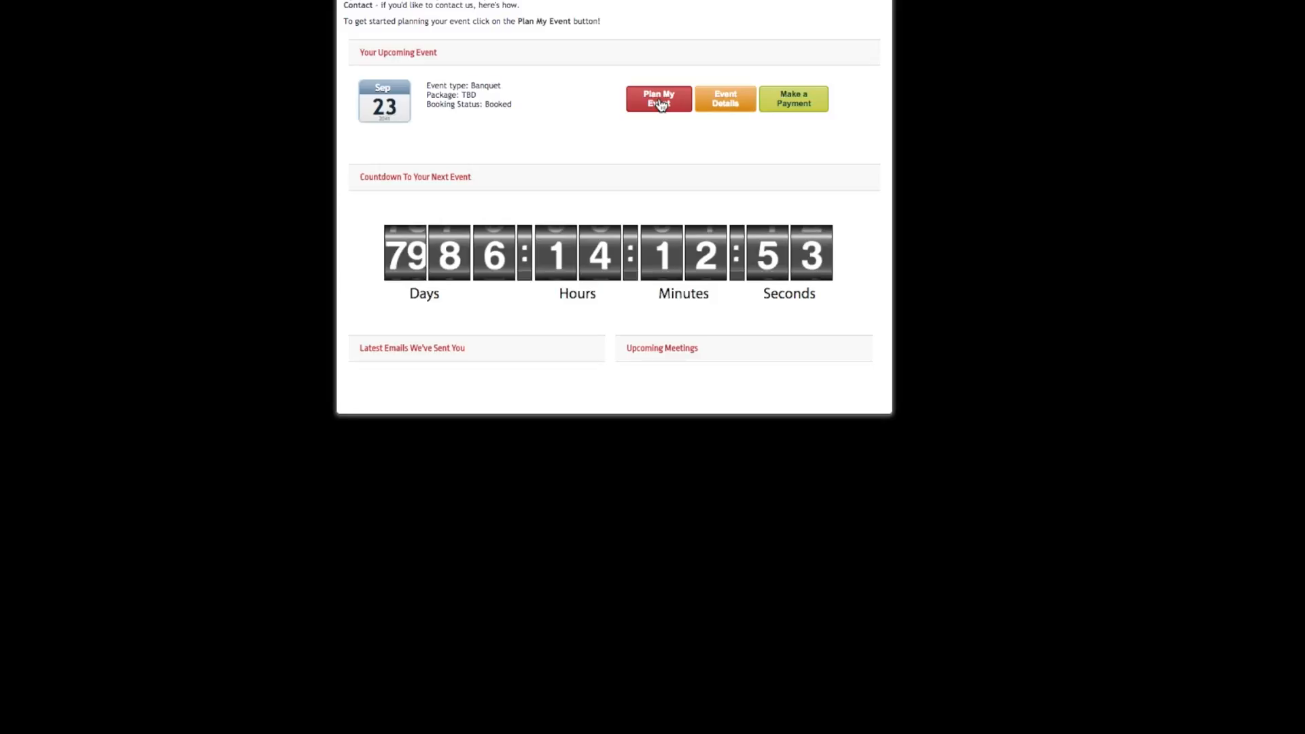
pyautogui.click(659, 97)
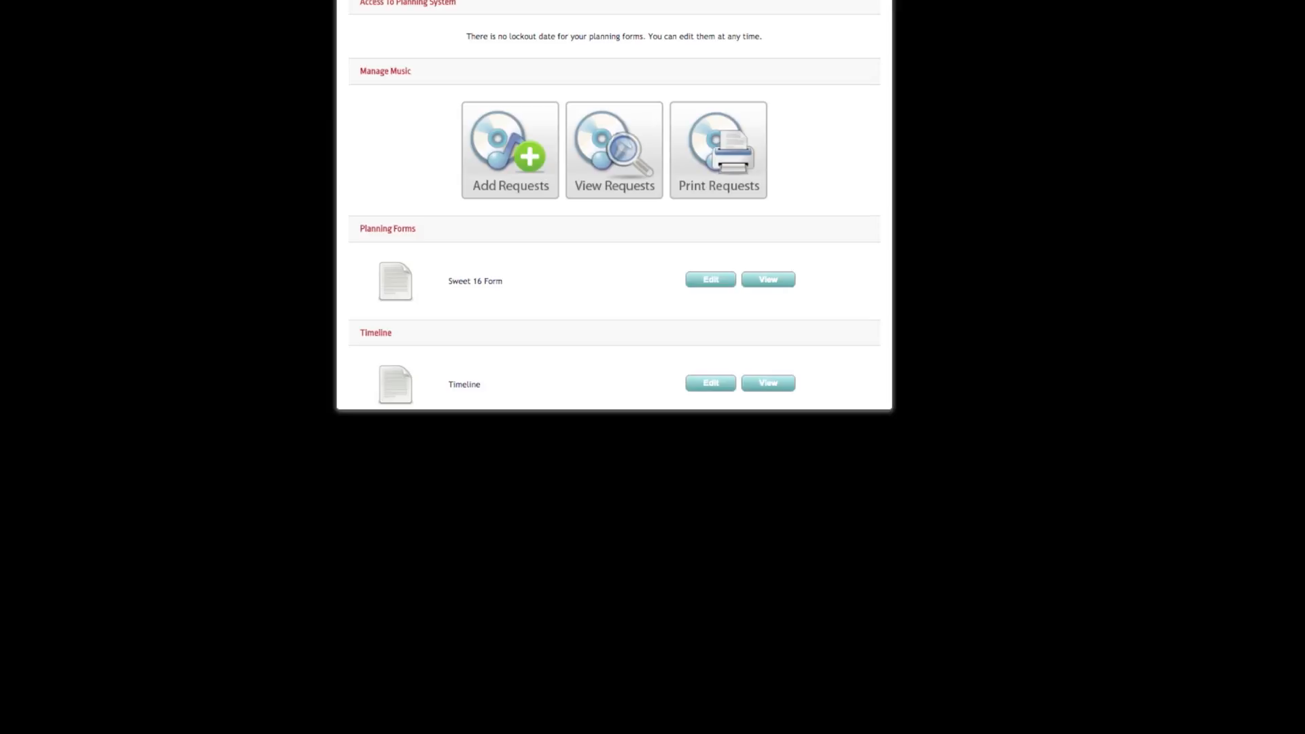
pyautogui.moveTo(371, 220)
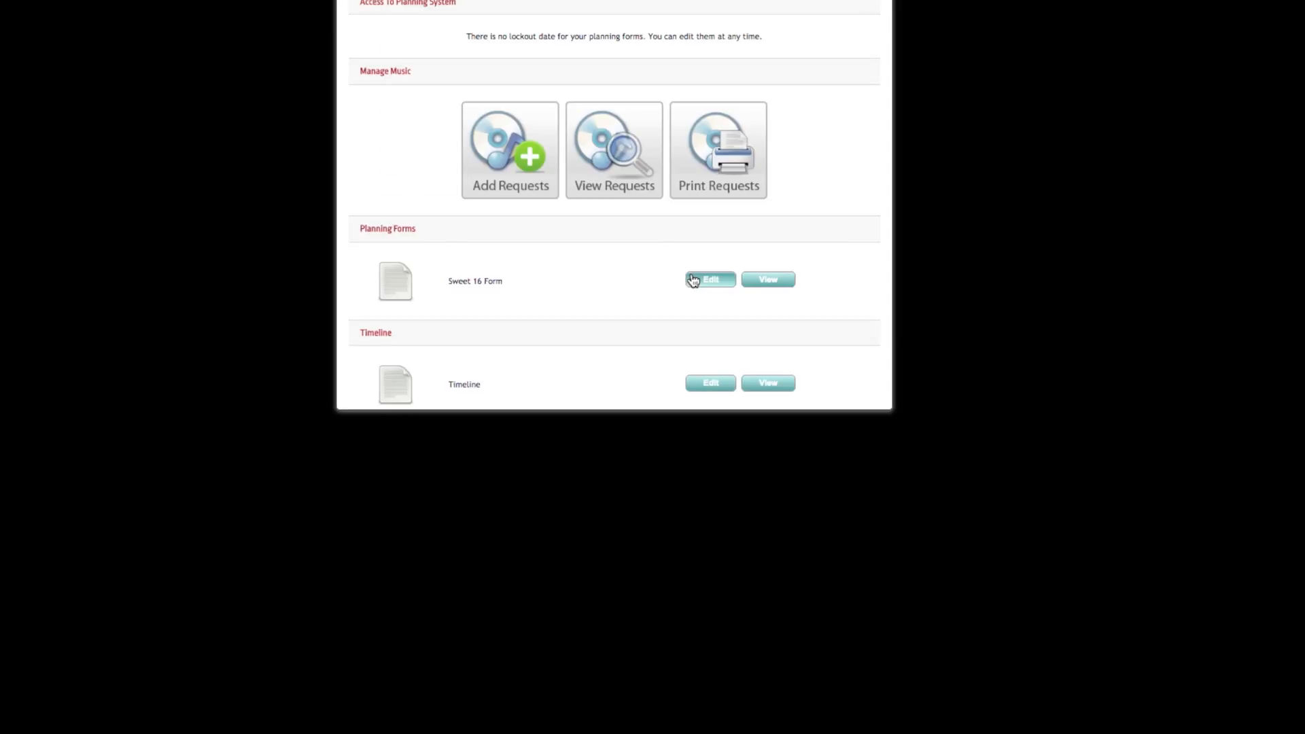
# Edit the Sweet 16 Form, keep Guest of Honor introduction at Yes, and focus the friends field.
pyautogui.click(710, 279)
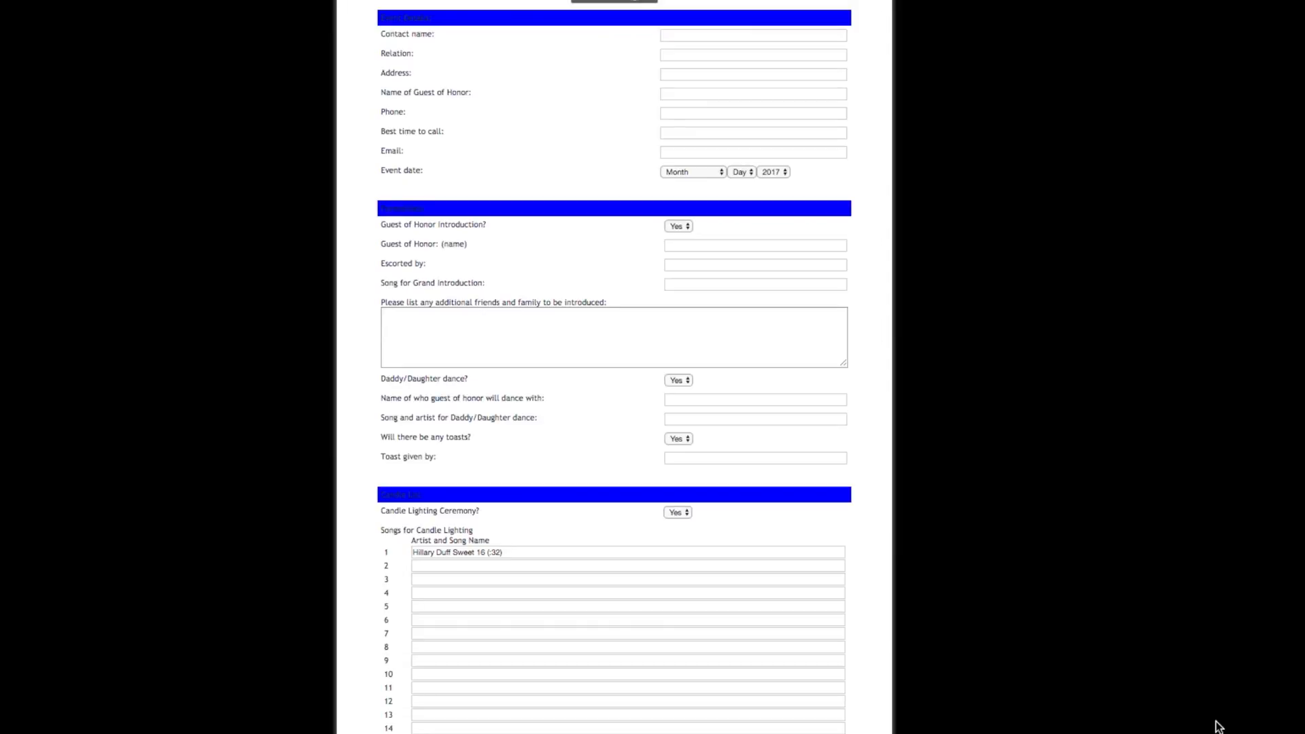
pyautogui.moveTo(522, 317)
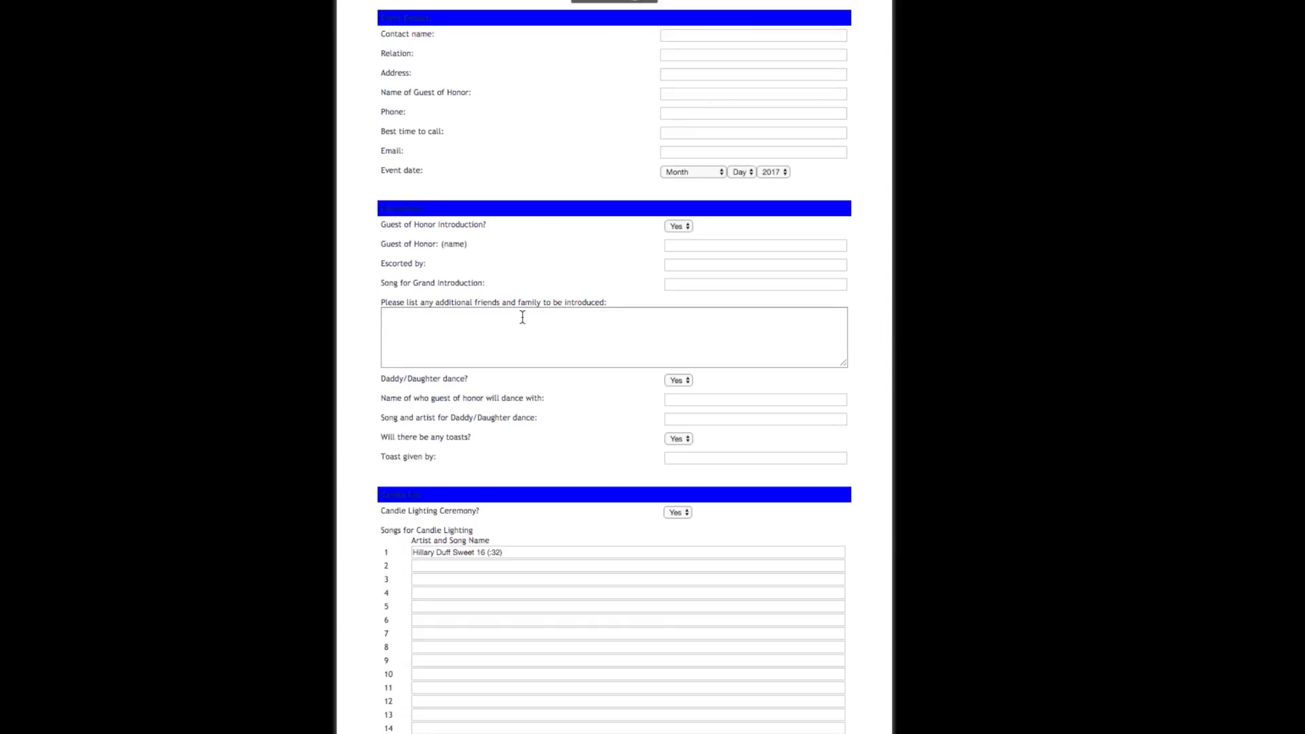
pyautogui.click(678, 225)
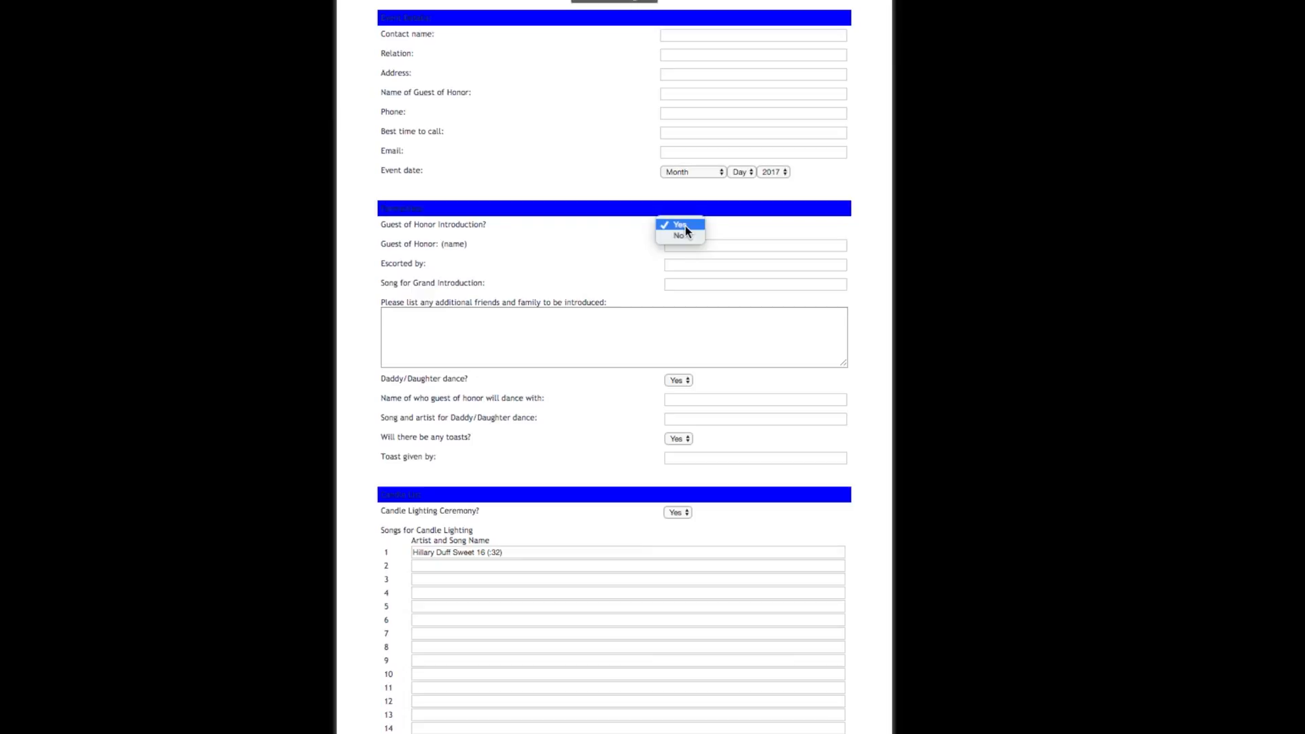
pyautogui.click(678, 226)
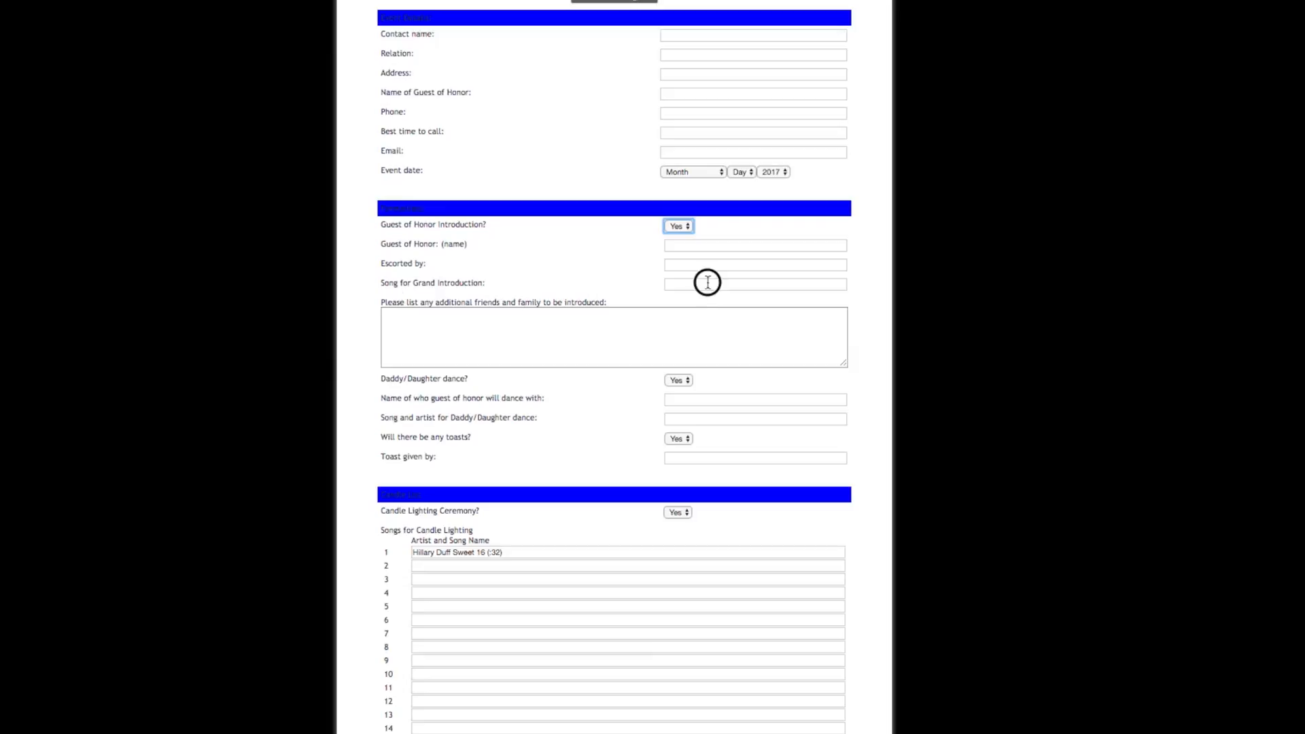
pyautogui.click(754, 284)
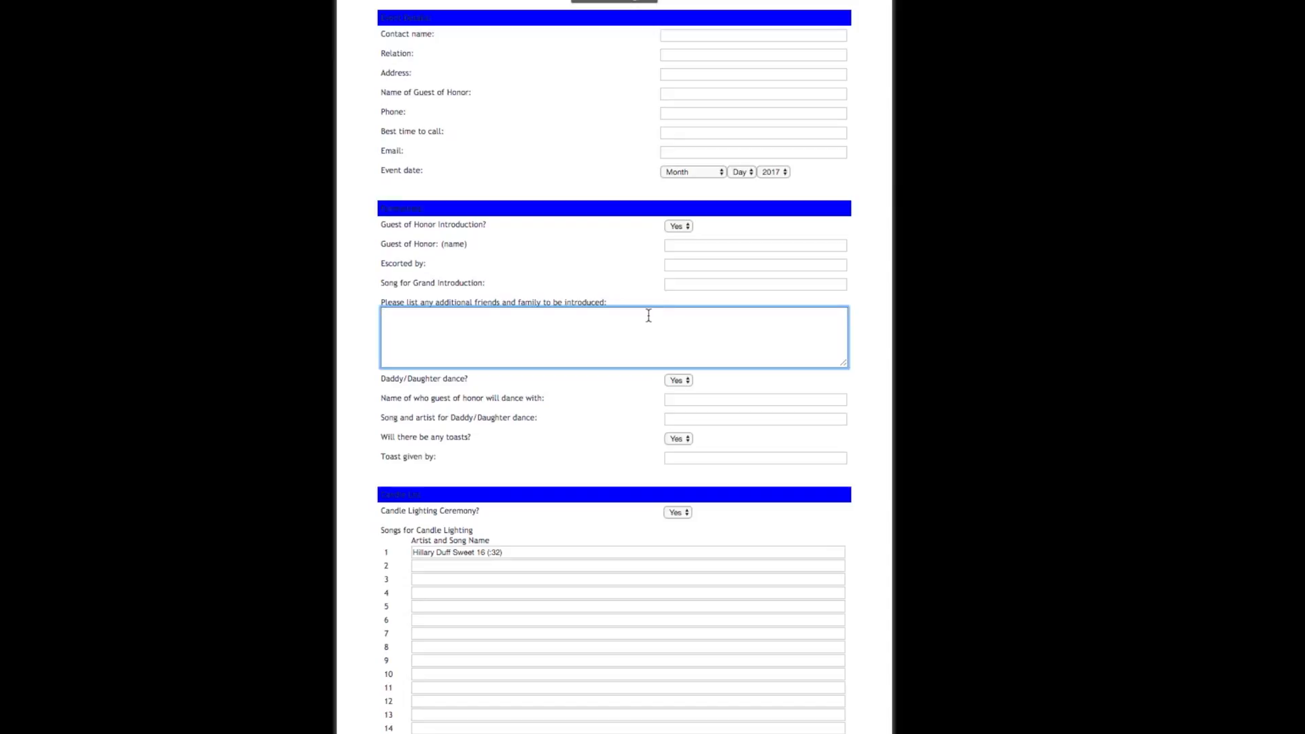
pyautogui.moveTo(617, 310)
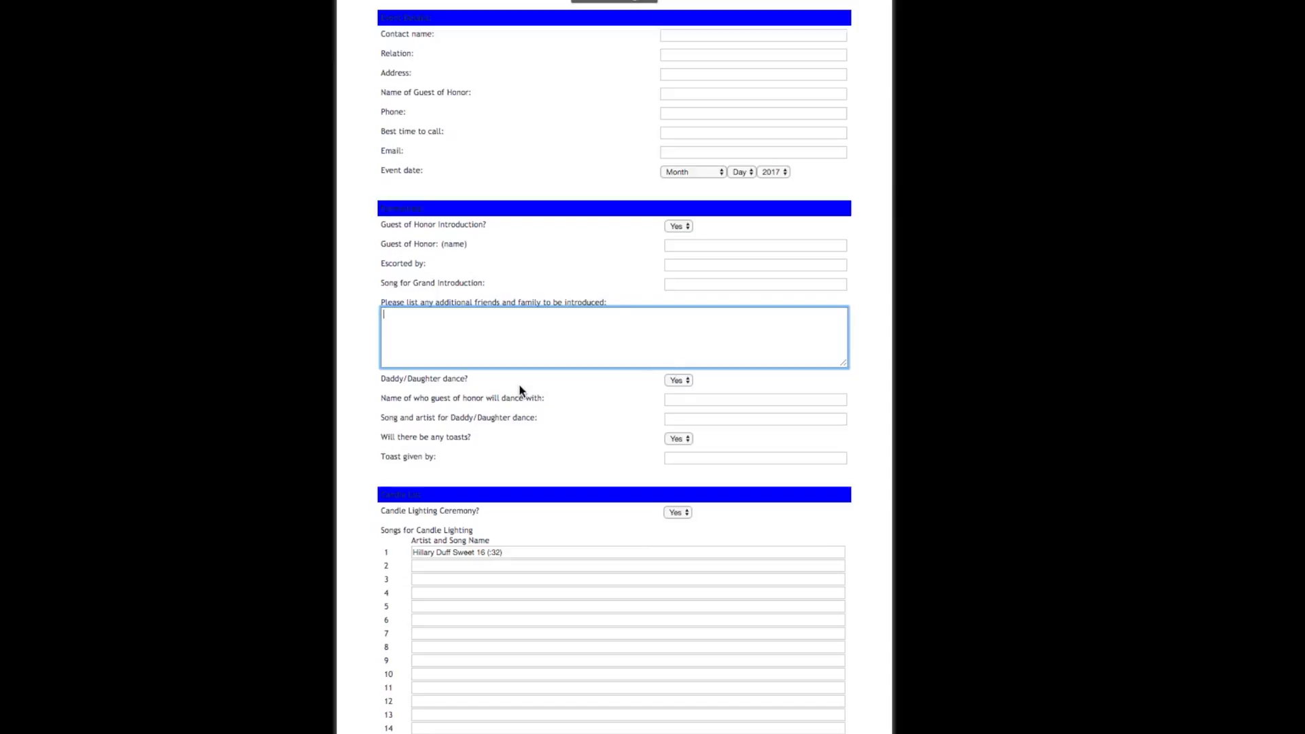
pyautogui.moveTo(675, 414)
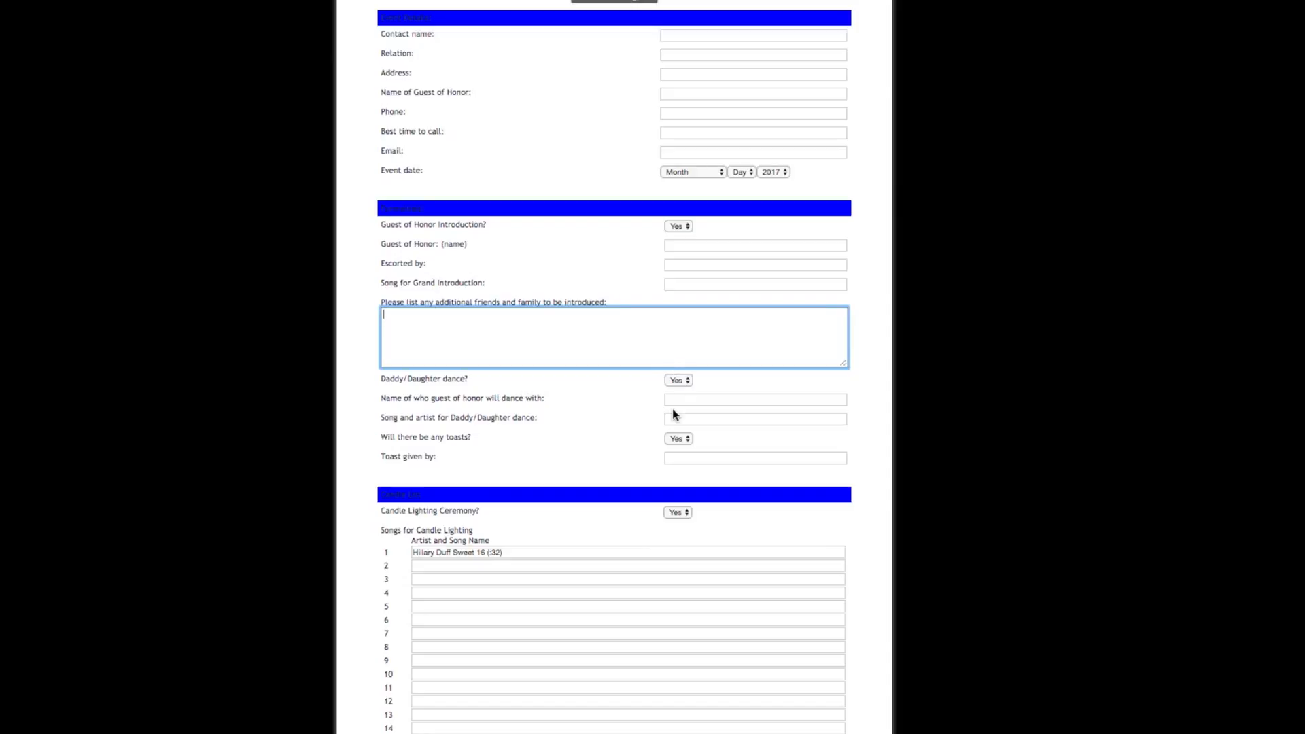
pyautogui.scroll(-3)
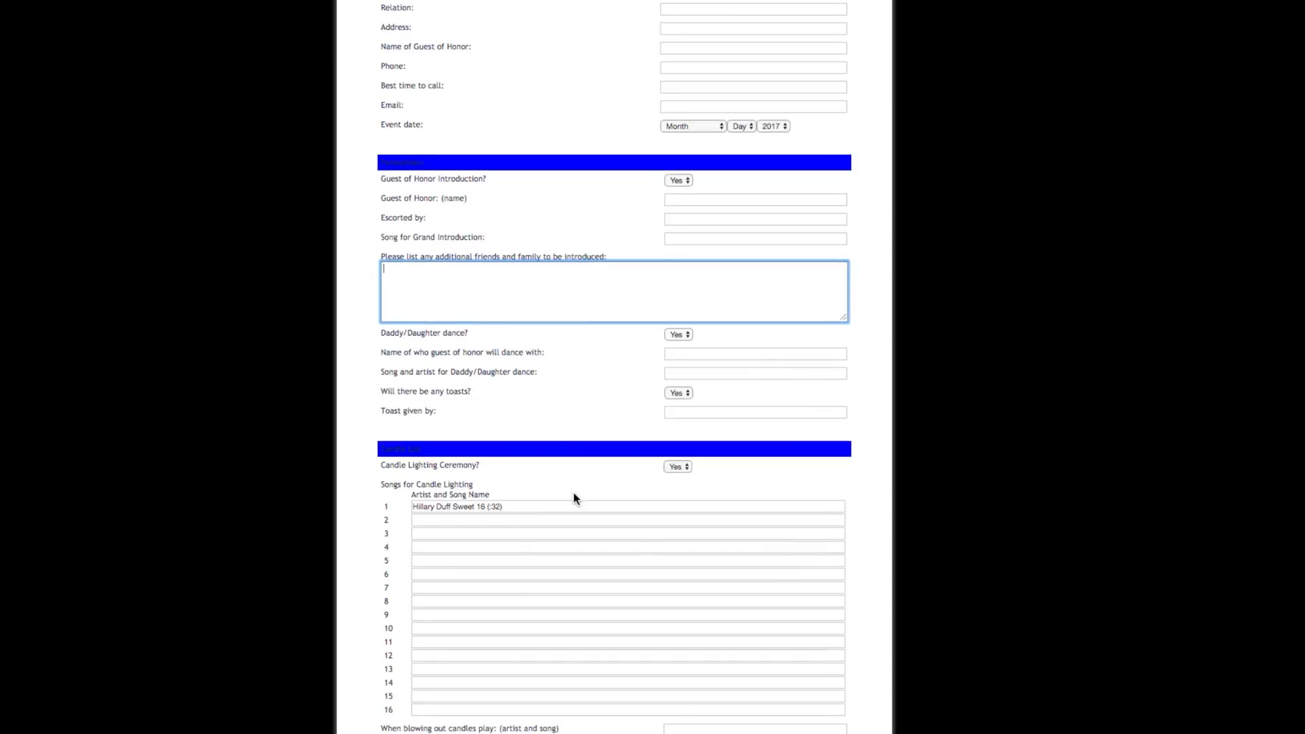
pyautogui.moveTo(564, 502)
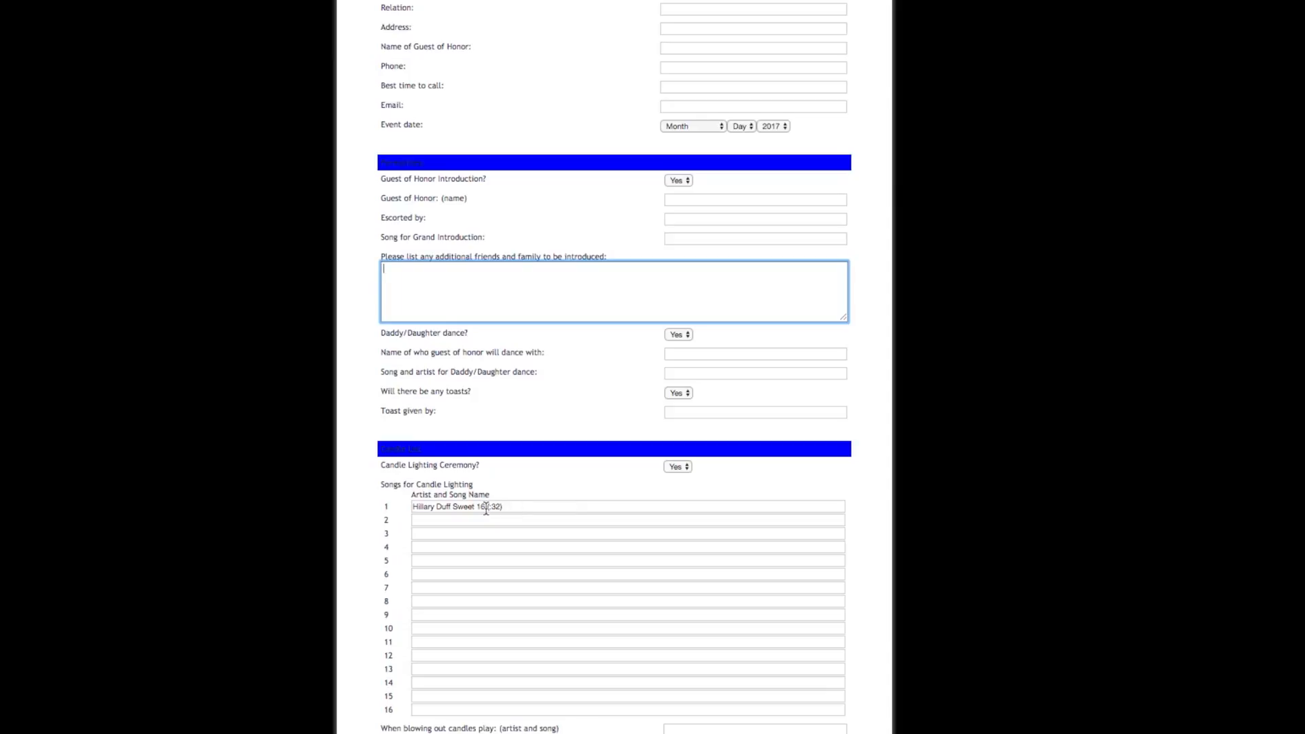
pyautogui.scroll(-3)
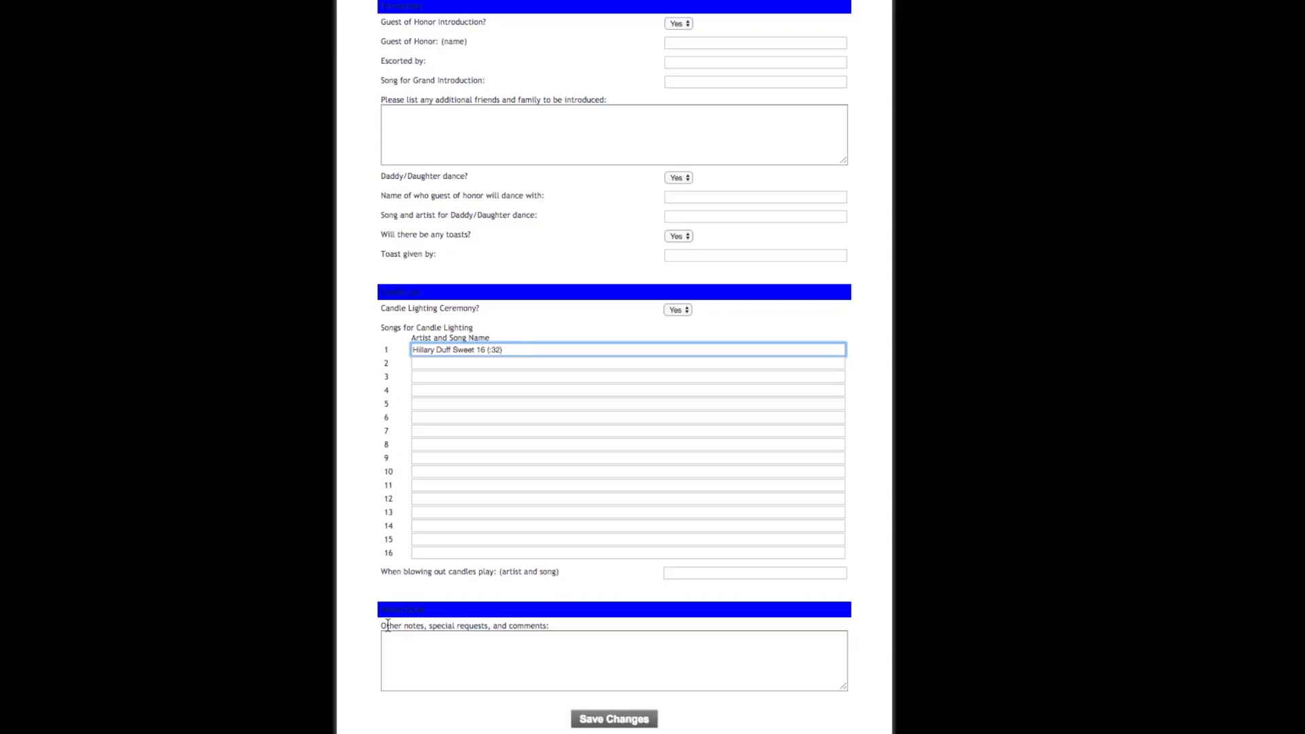
pyautogui.click(613, 660)
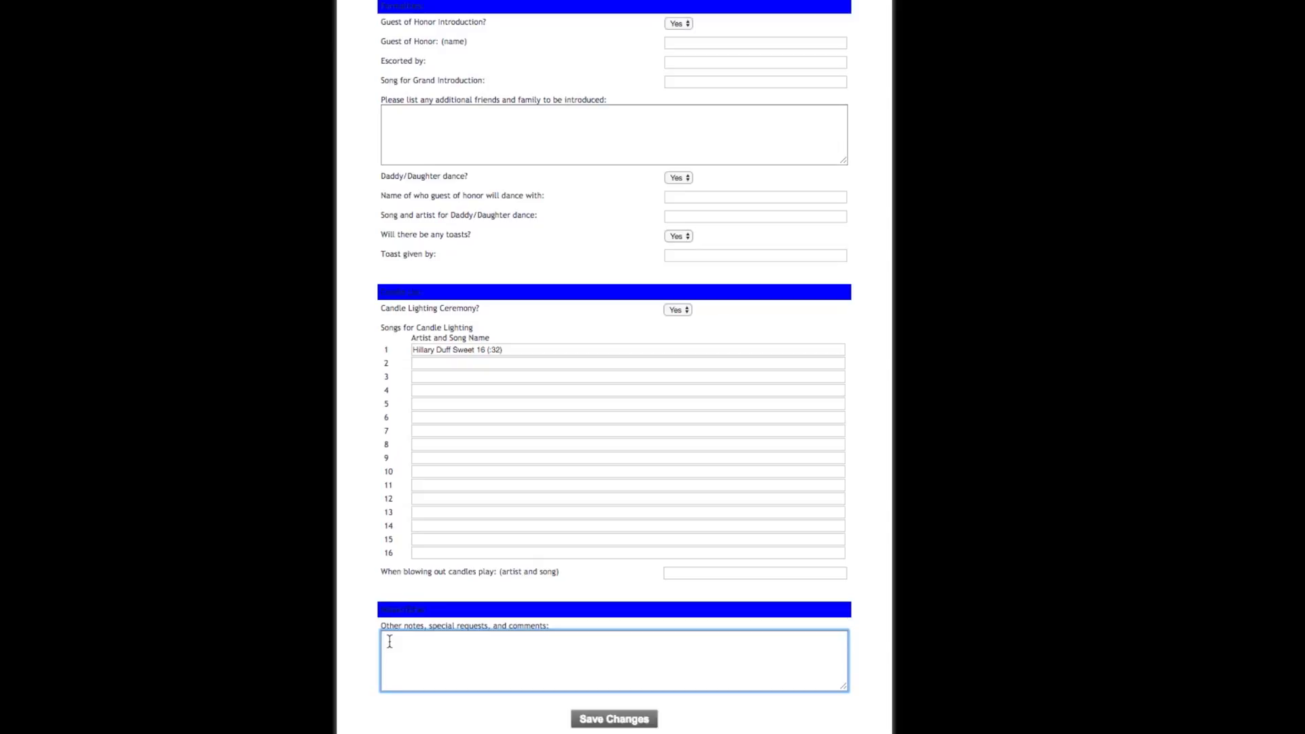
pyautogui.moveTo(508, 627)
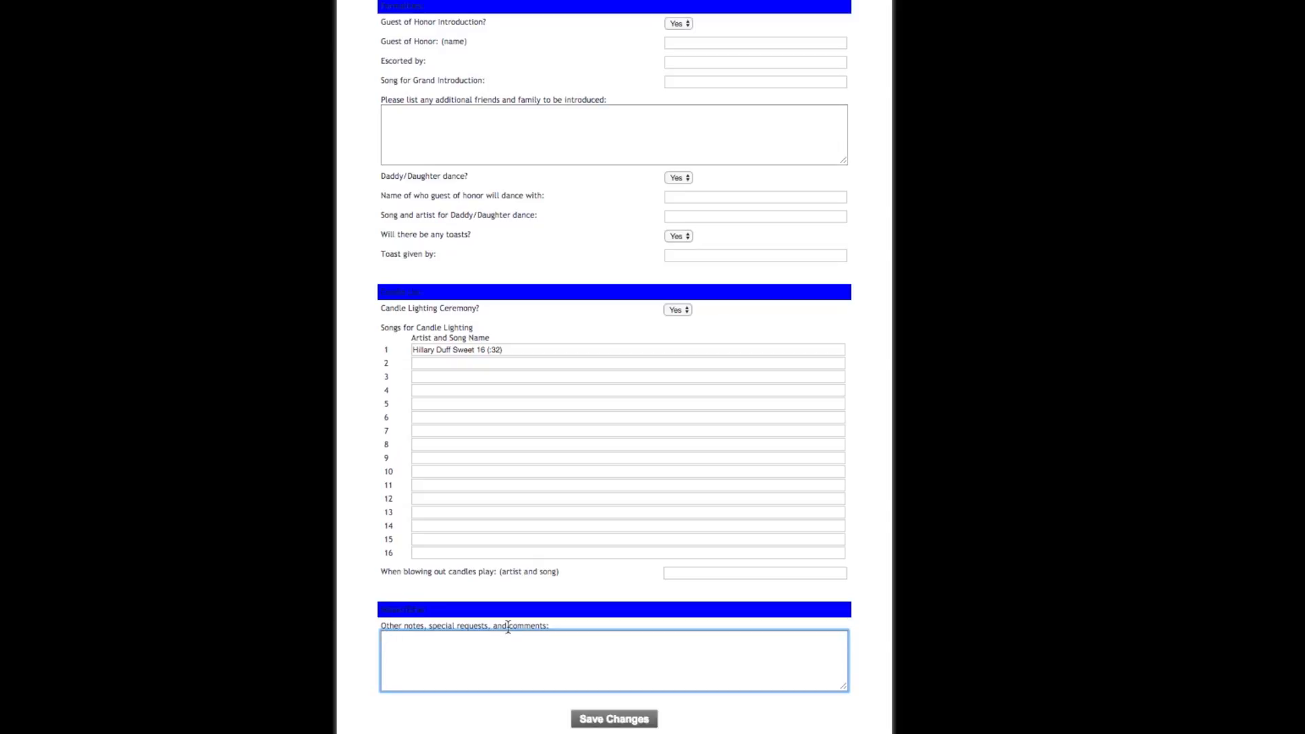
pyautogui.scroll(3)
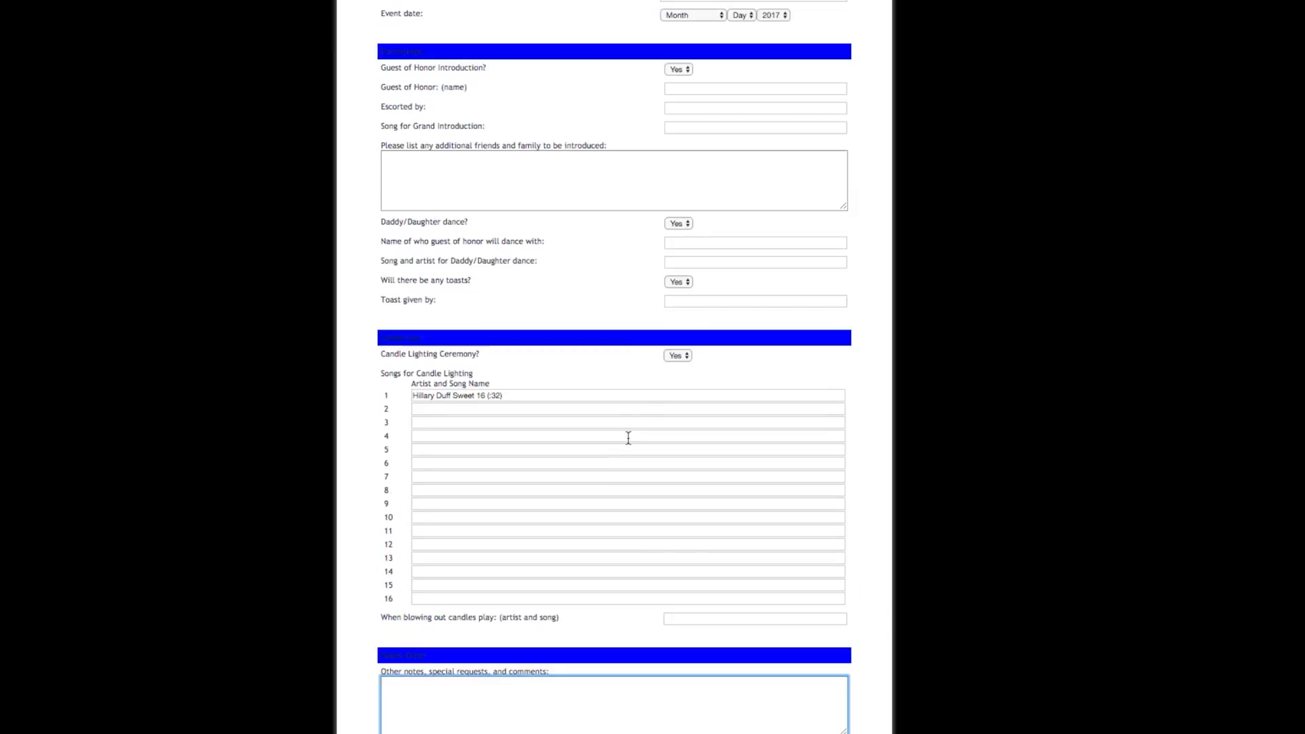
pyautogui.moveTo(1132, 291)
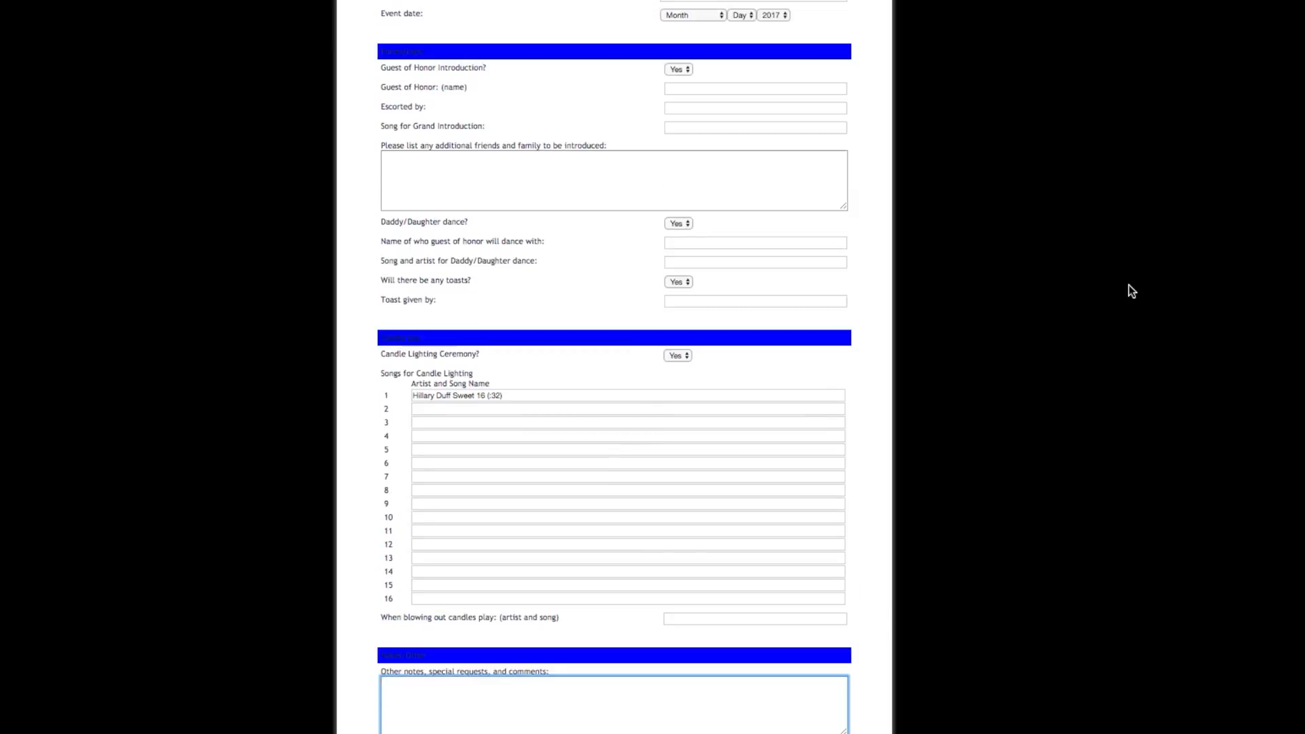